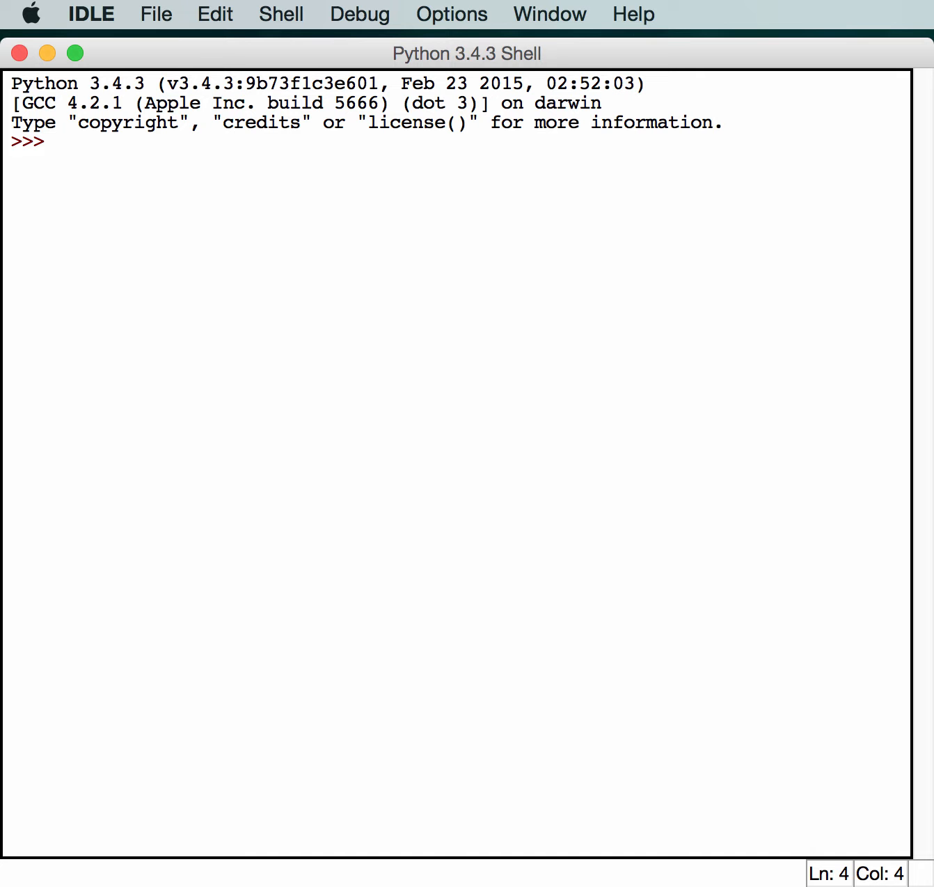
- Run import os and dir(os) to print the module's full list of names
type("imp")
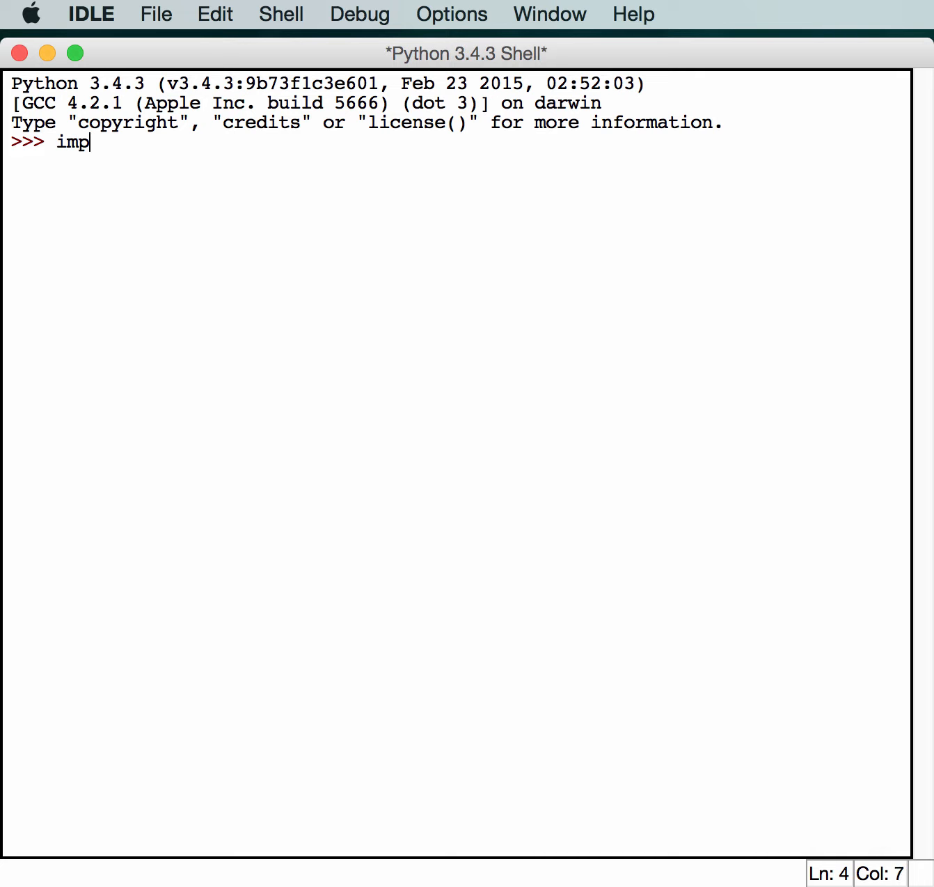
key("Return")
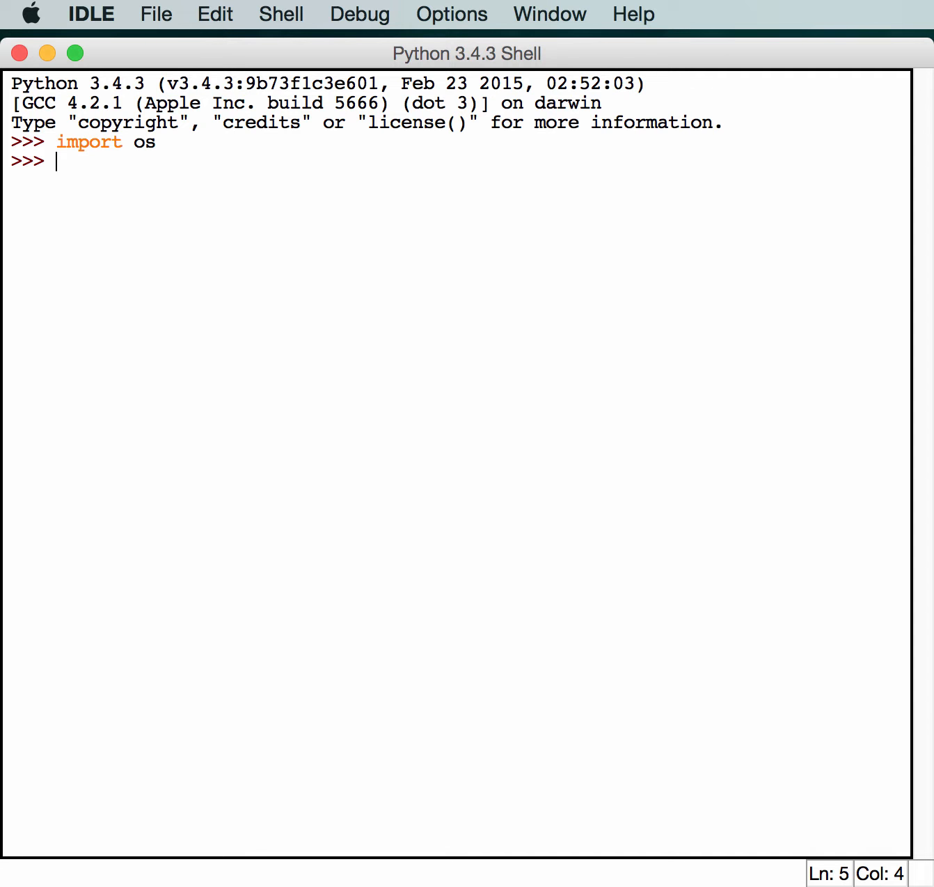
type("dir")
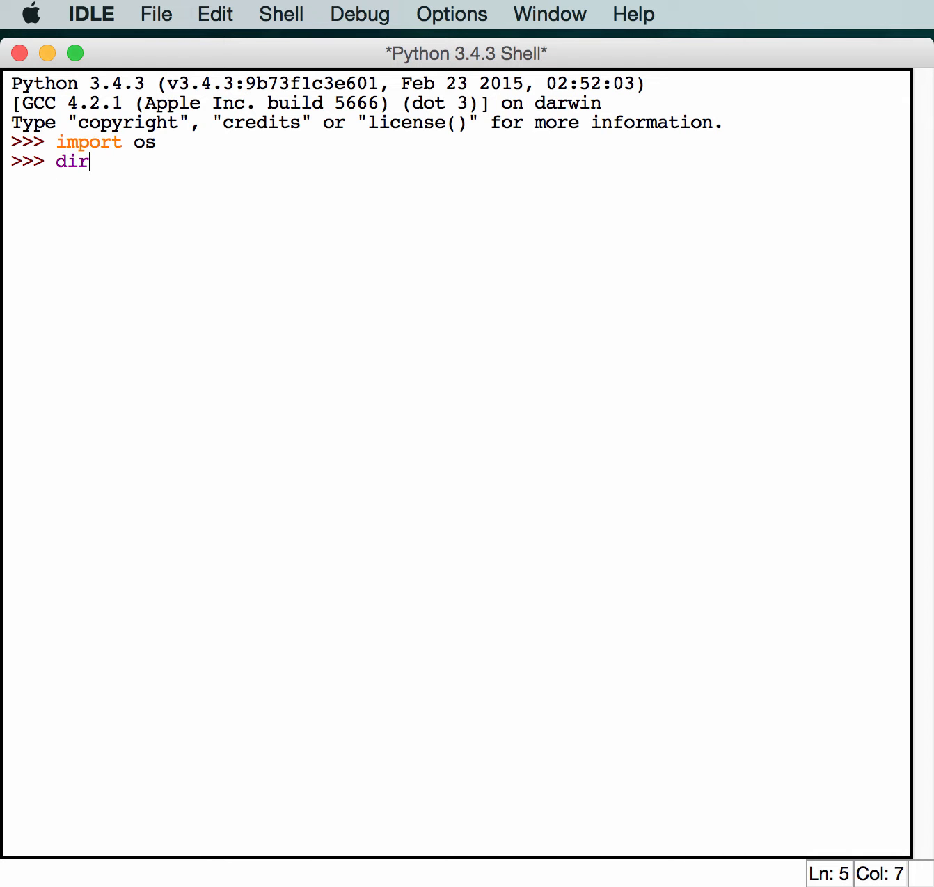
type("(os)")
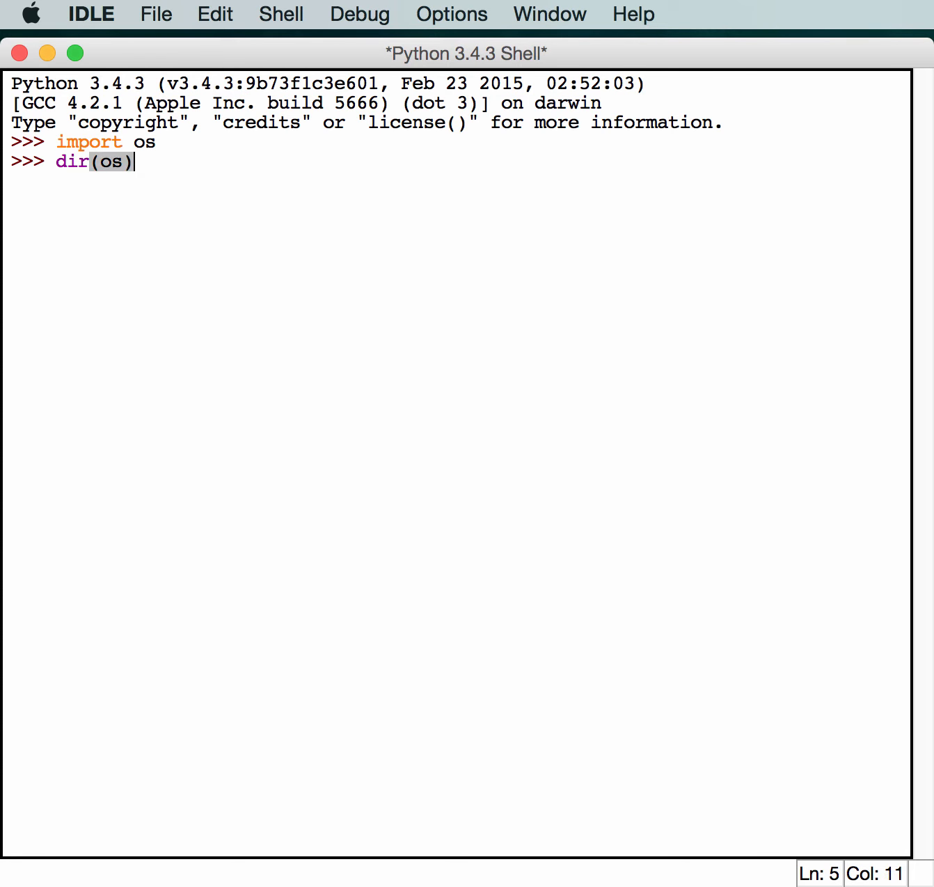
key("Return")
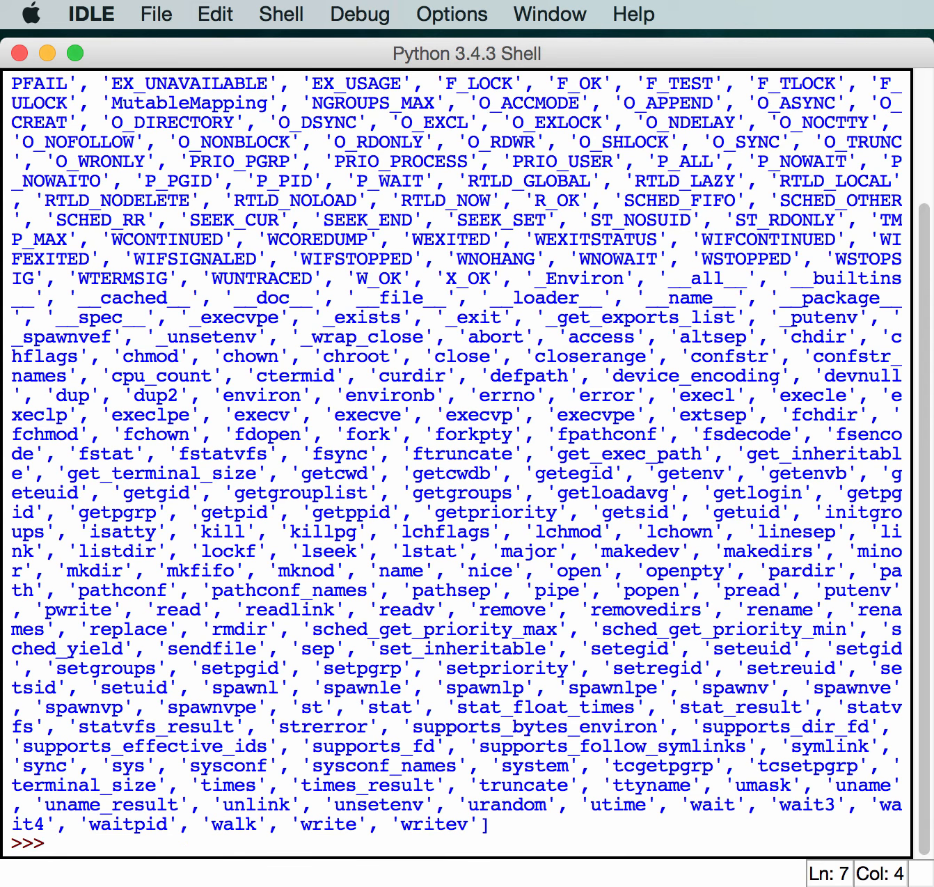
mouse_move(611, 532)
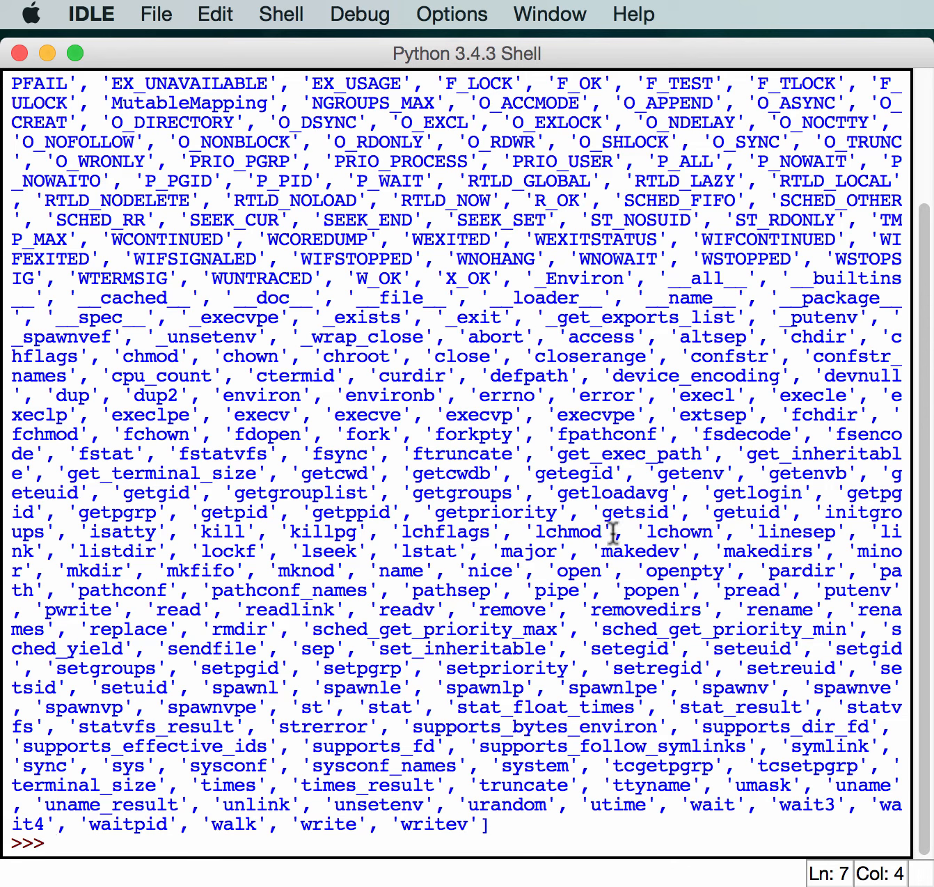
scroll("up", 3)
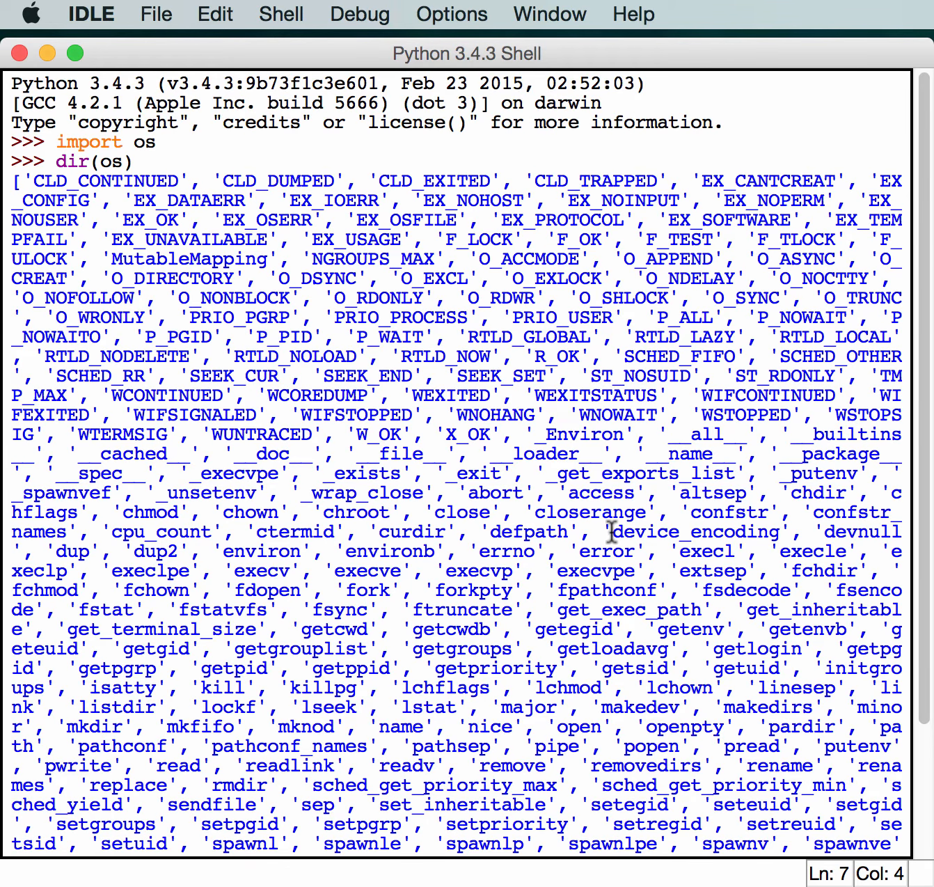
scroll("down", 3)
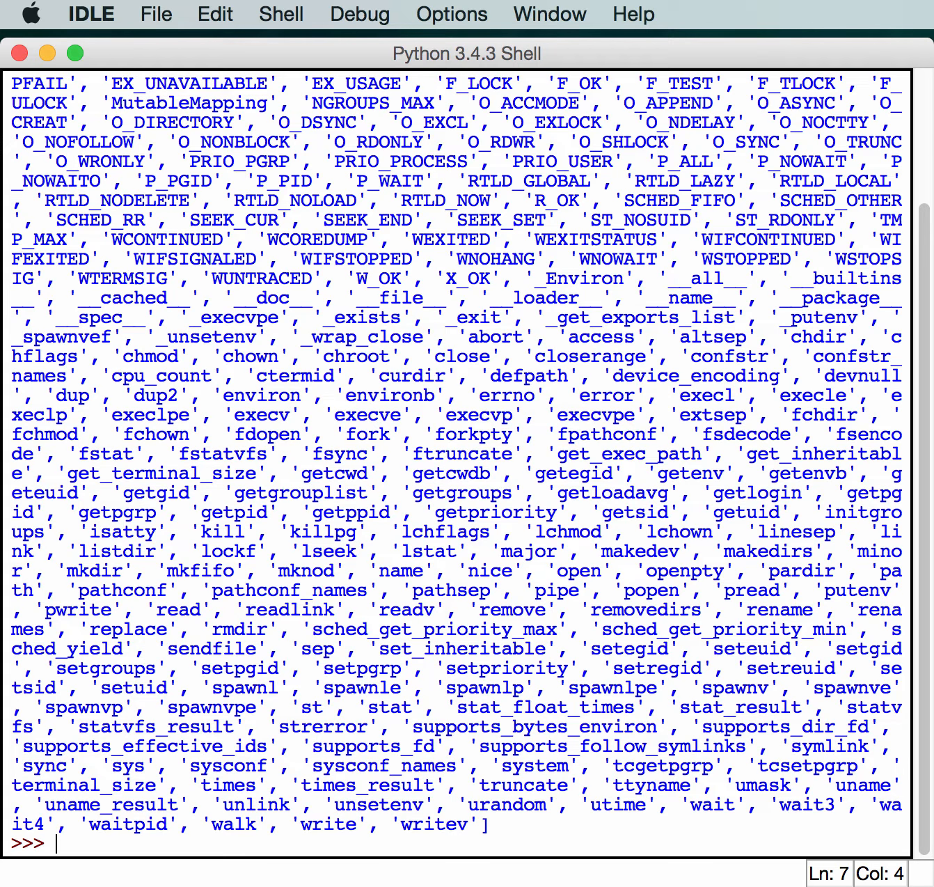
- Evaluate os.name ('posix') and os.environ to print the environment-variable dictionary
type("os.name")
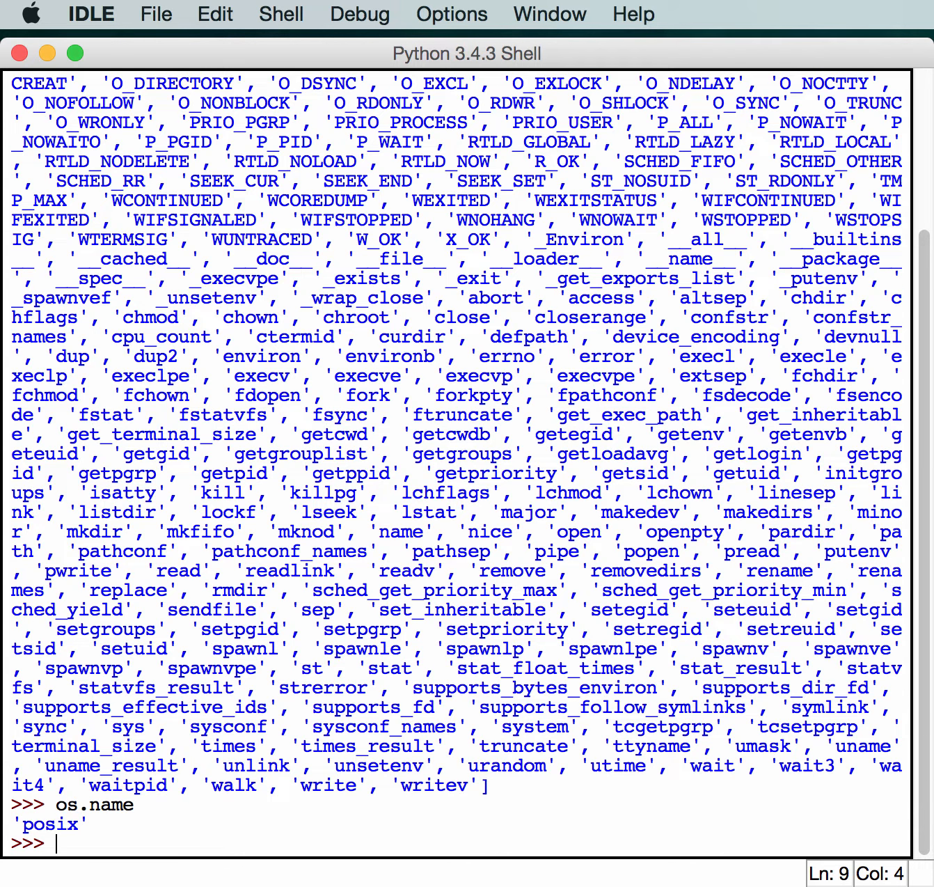
type("os.e")
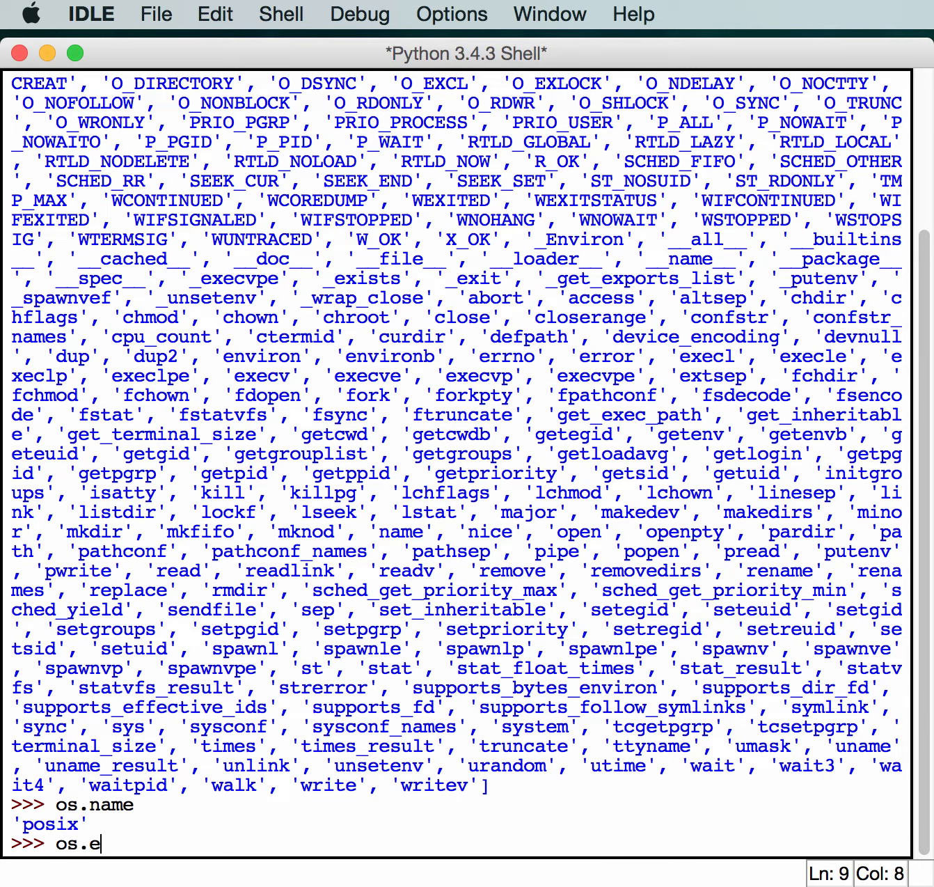
type("nviron")
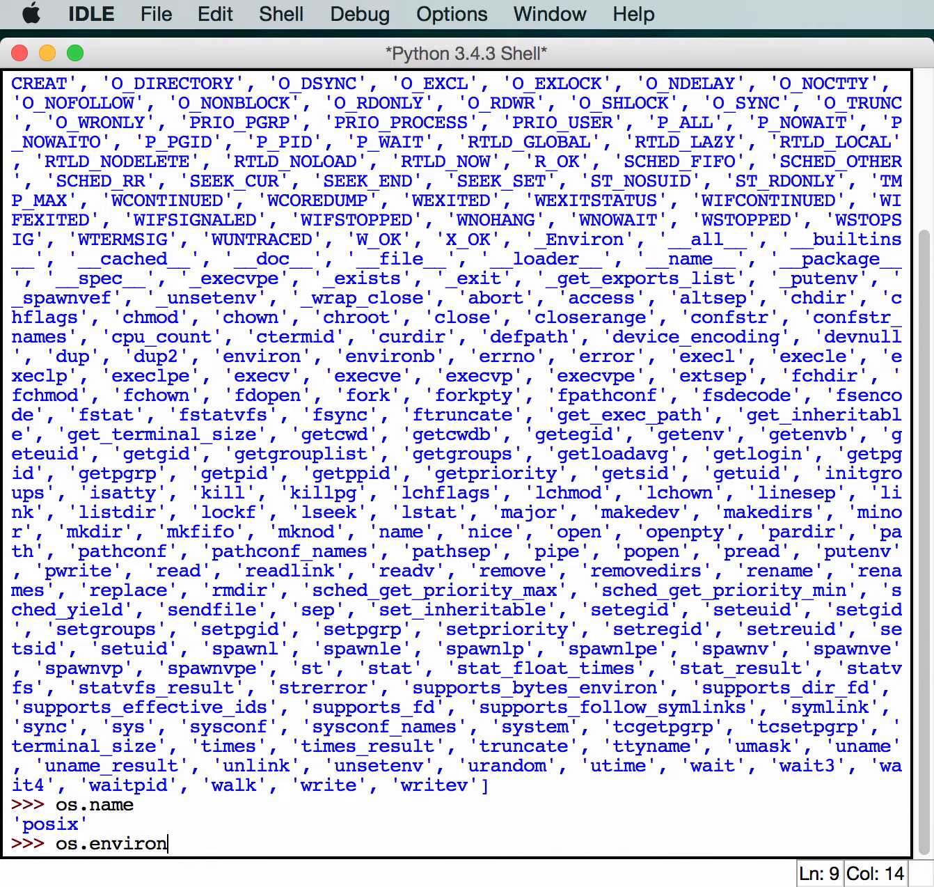
key("Return")
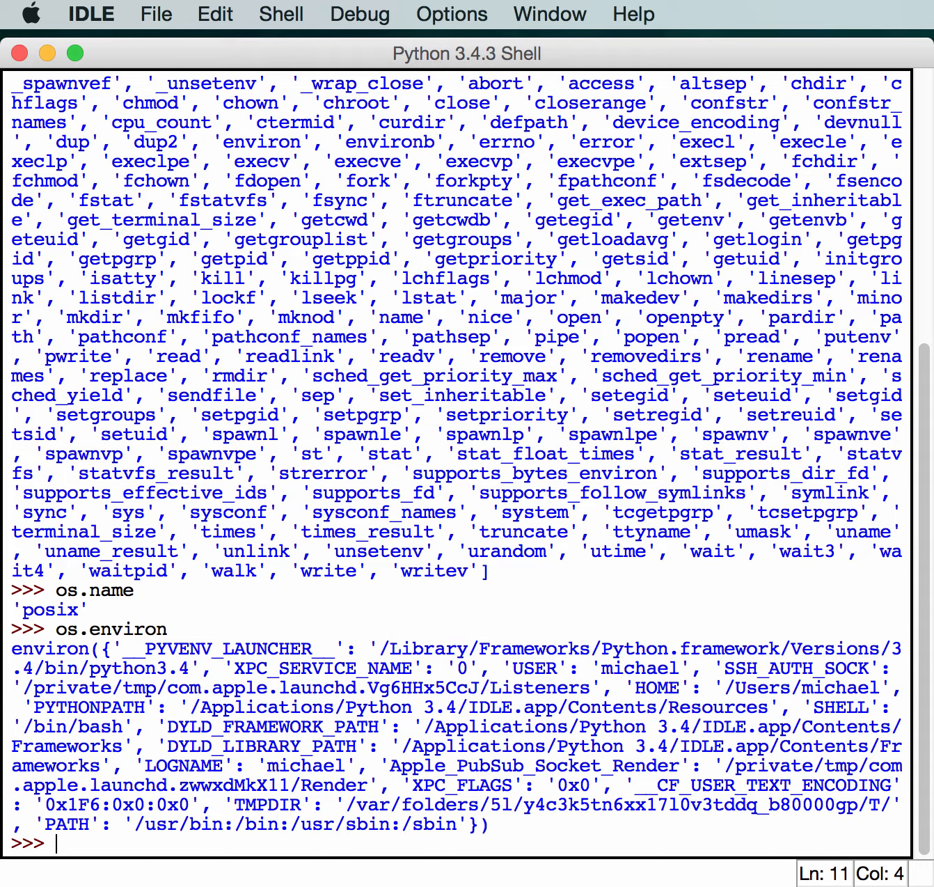
mouse_move(543, 671)
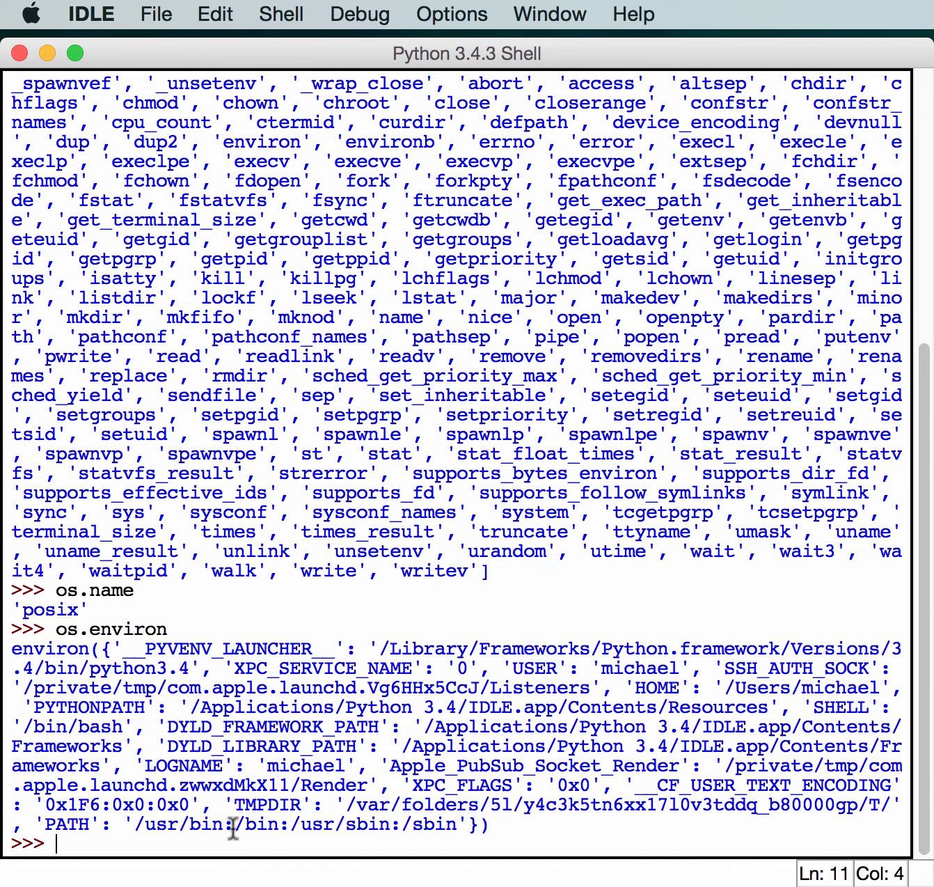
mouse_move(382, 874)
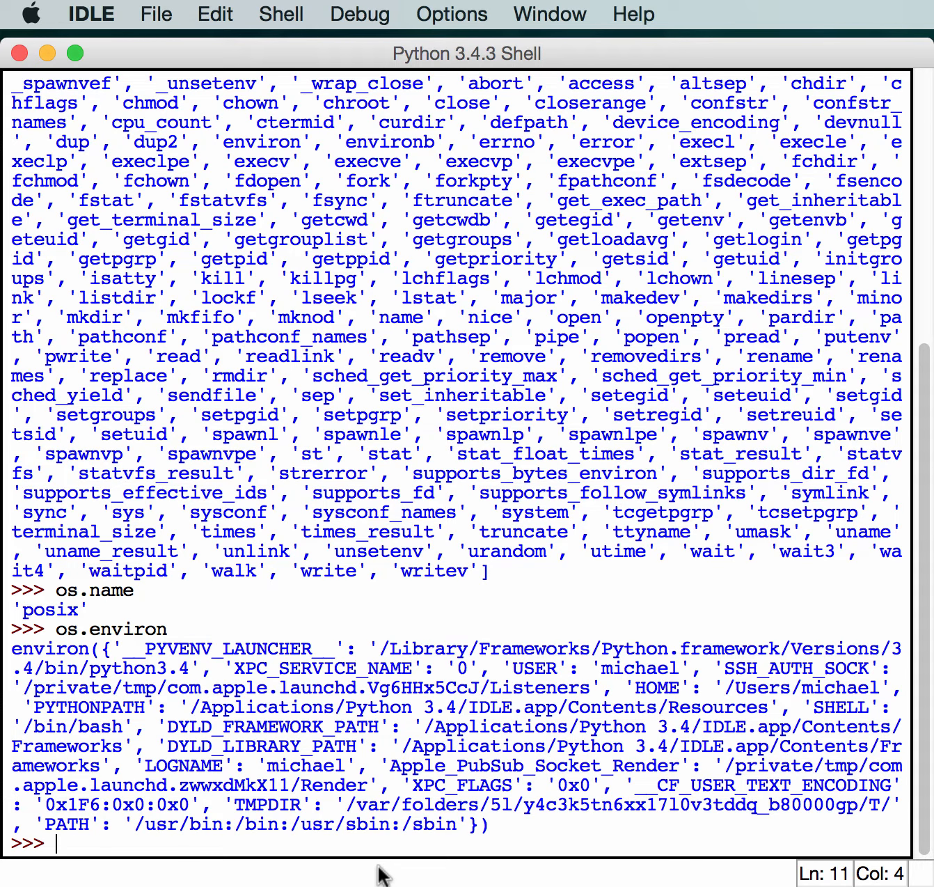
- Run os.getcwd() returning '/Users/michael/Documents'
type("os.c")
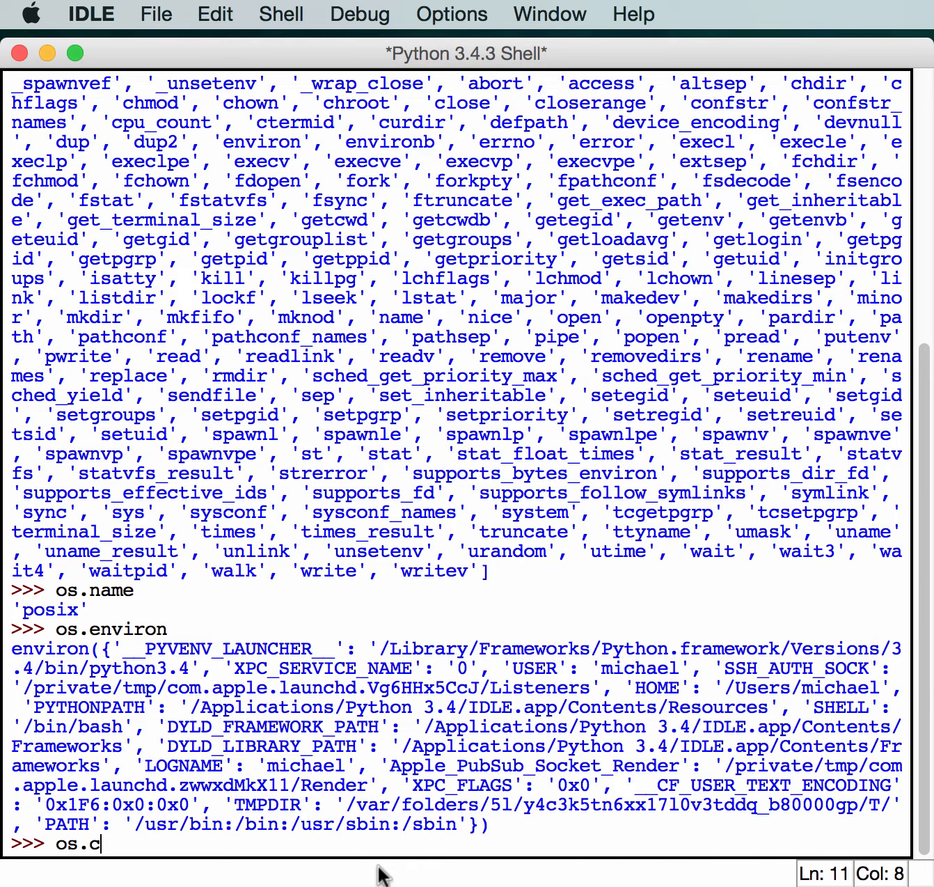
type("hdir()")
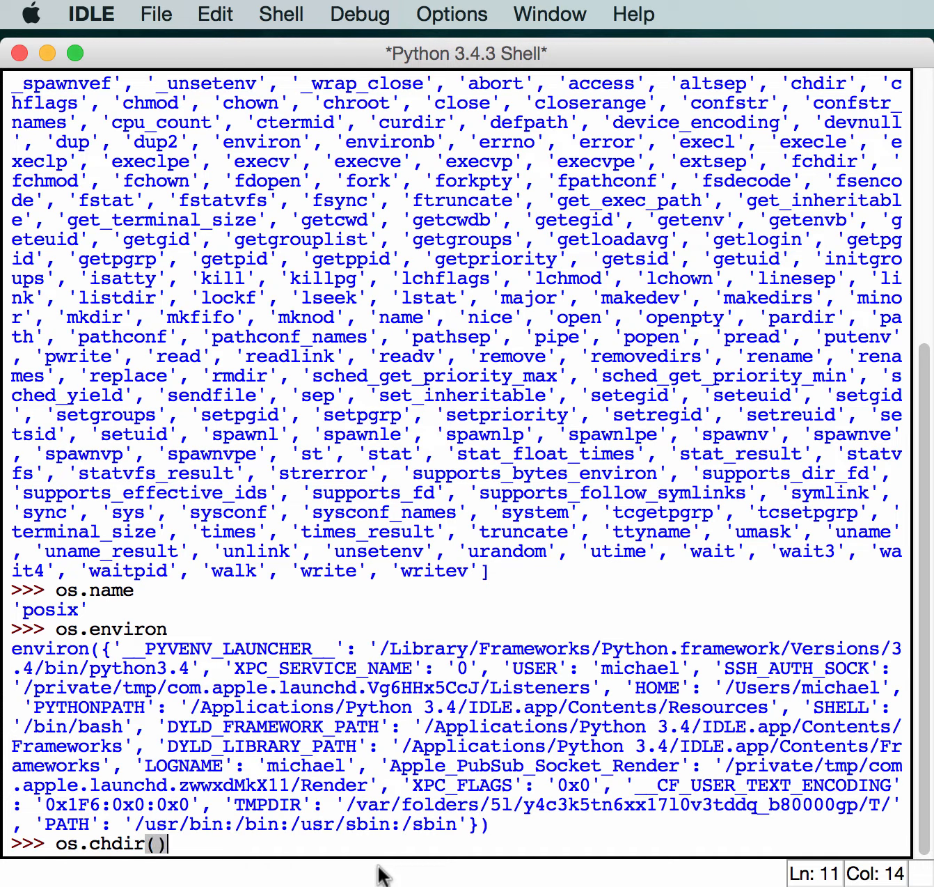
key("Backspace")
type("os.get")
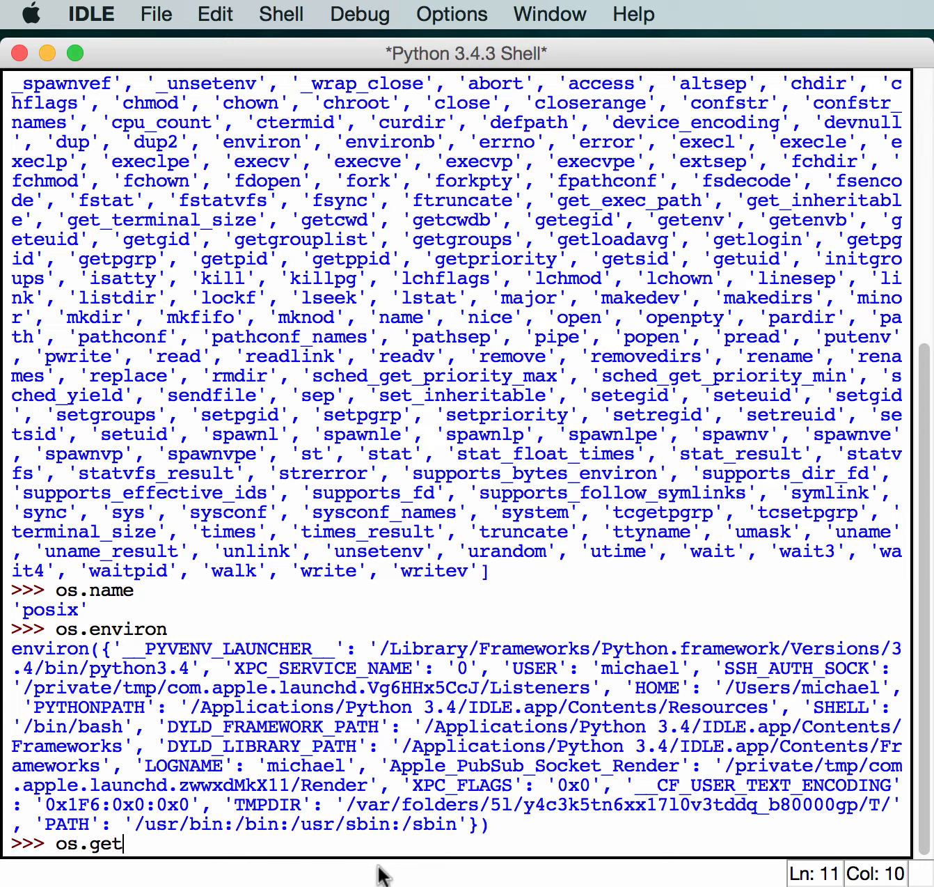
type("cwd")
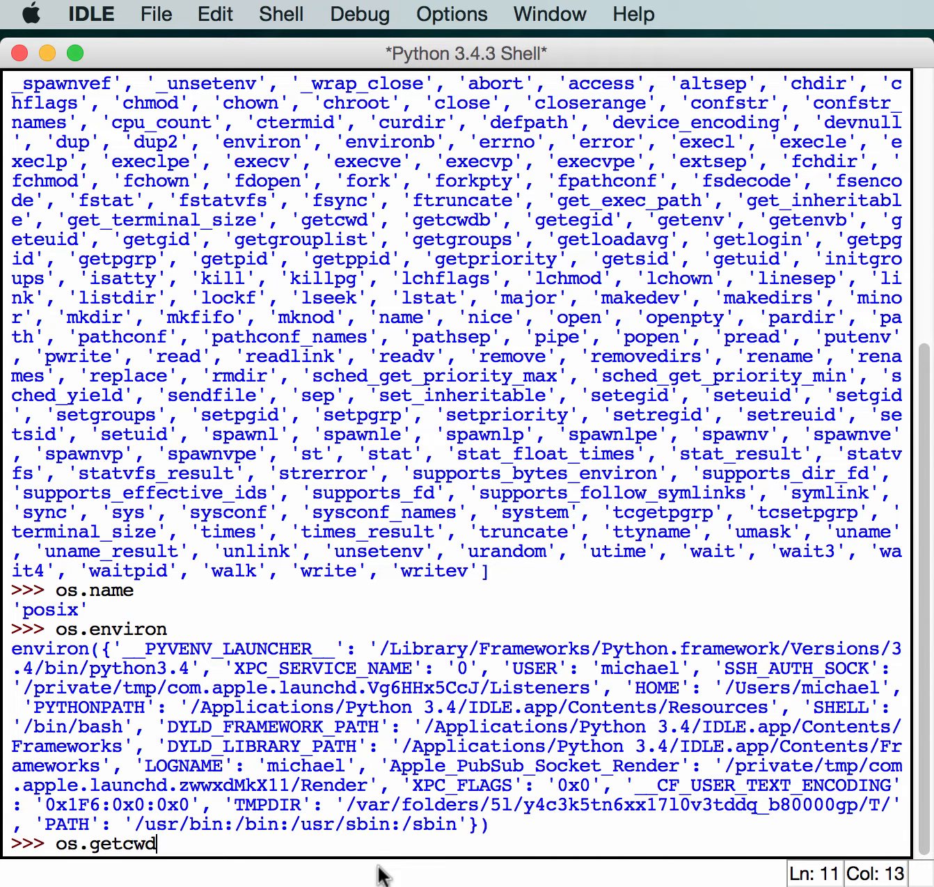
type("()")
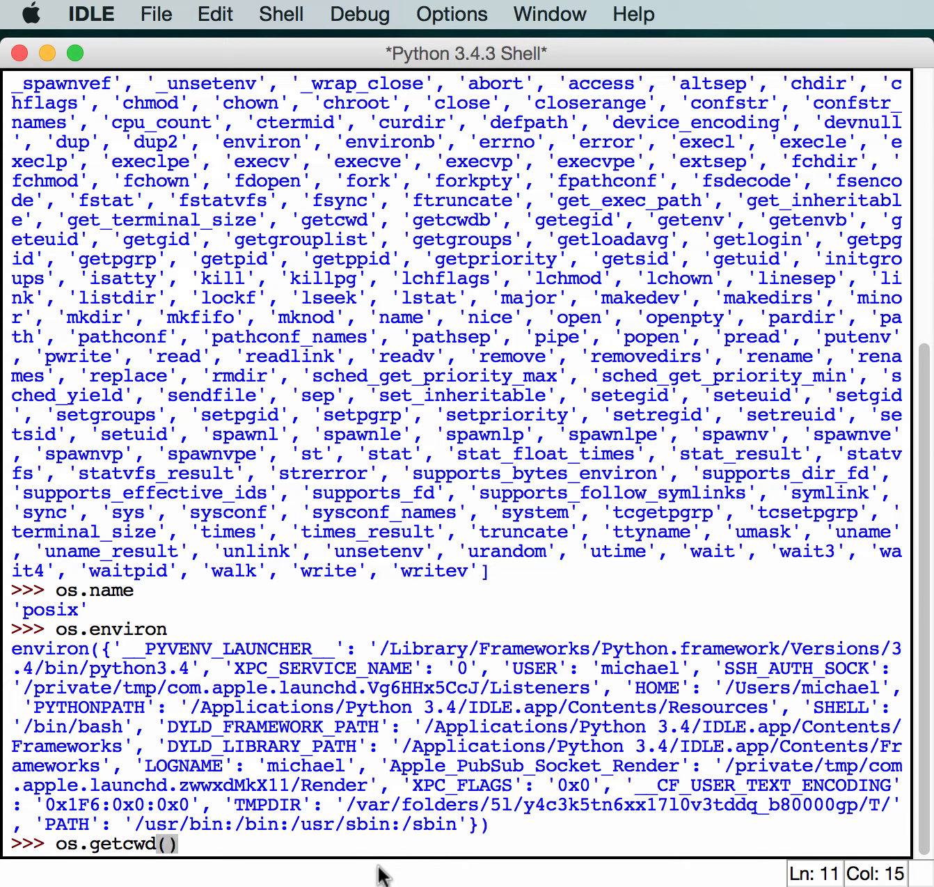
key("Return")
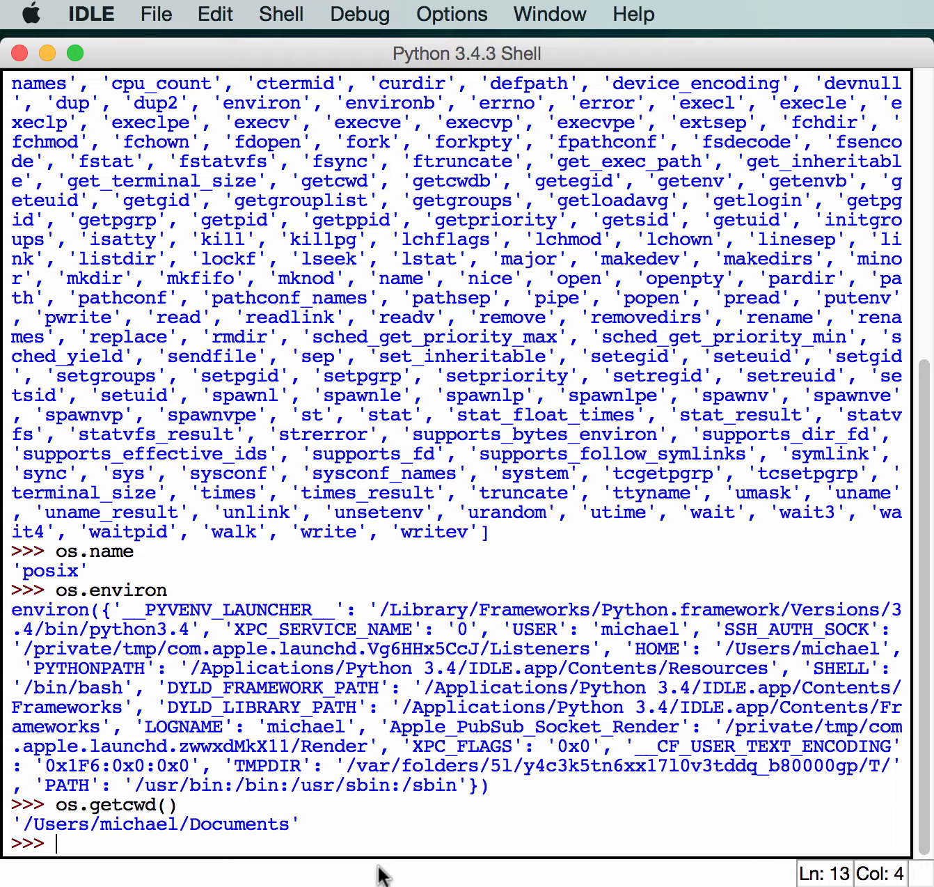
- Call os.chdir() with no path, raising a TypeError about the missing 'path' argument
type("os")
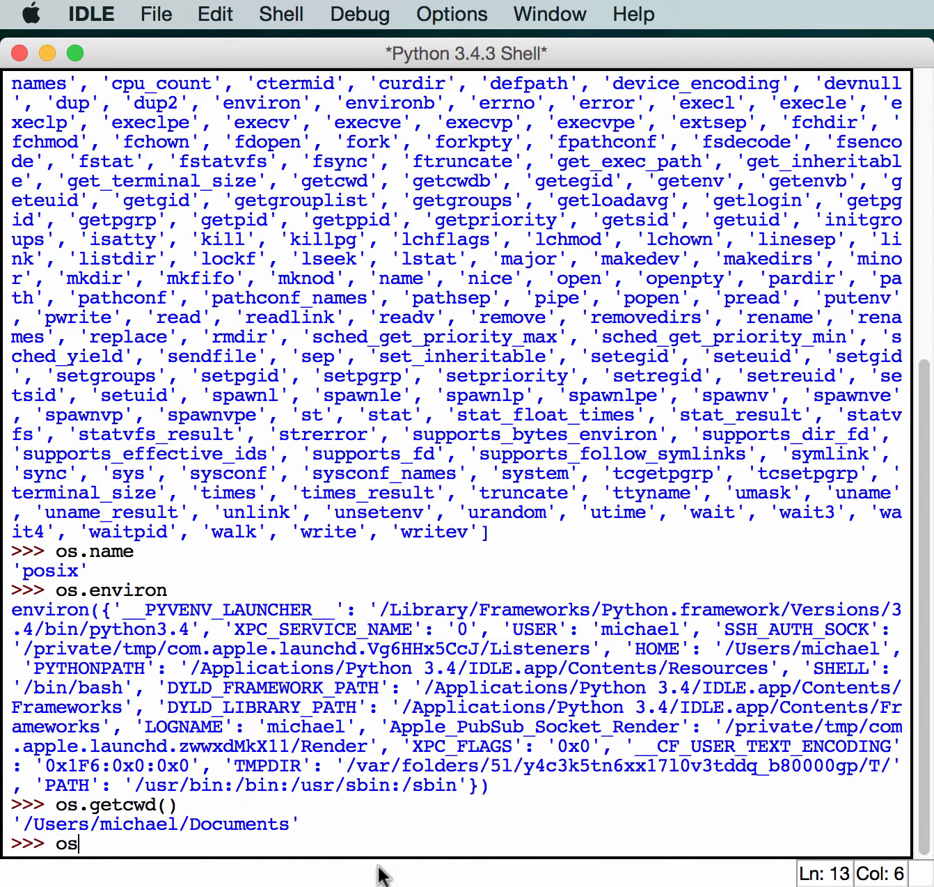
type(".chidr")
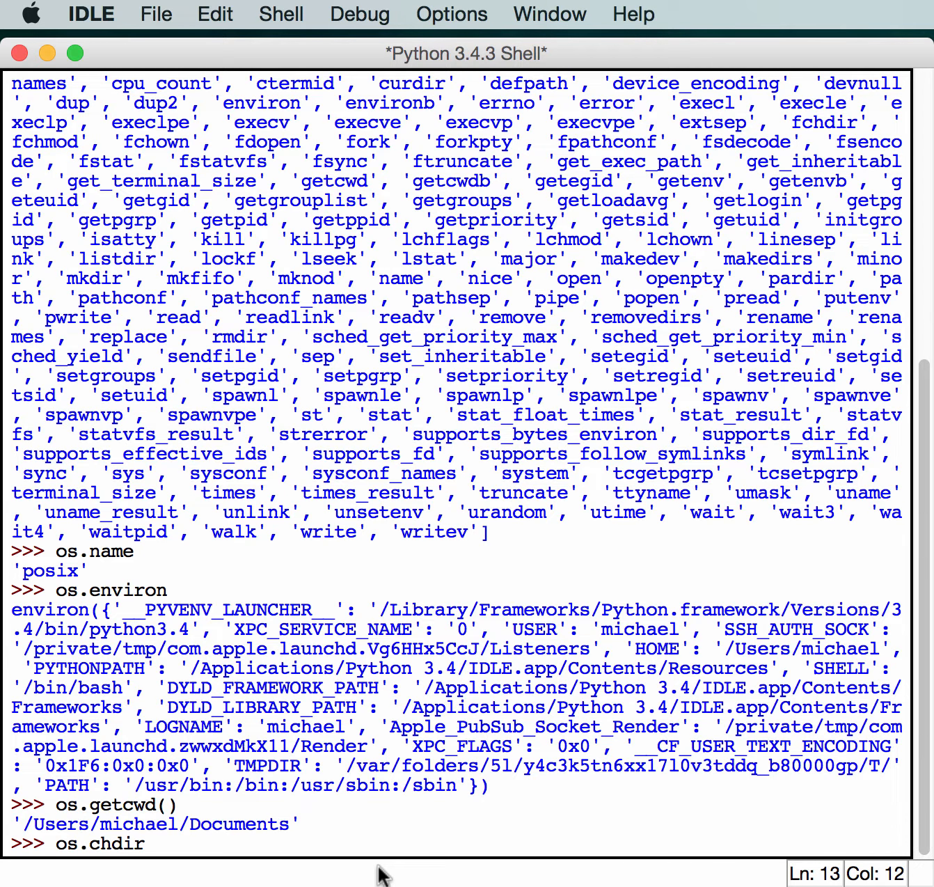
type("(")
key("Return")
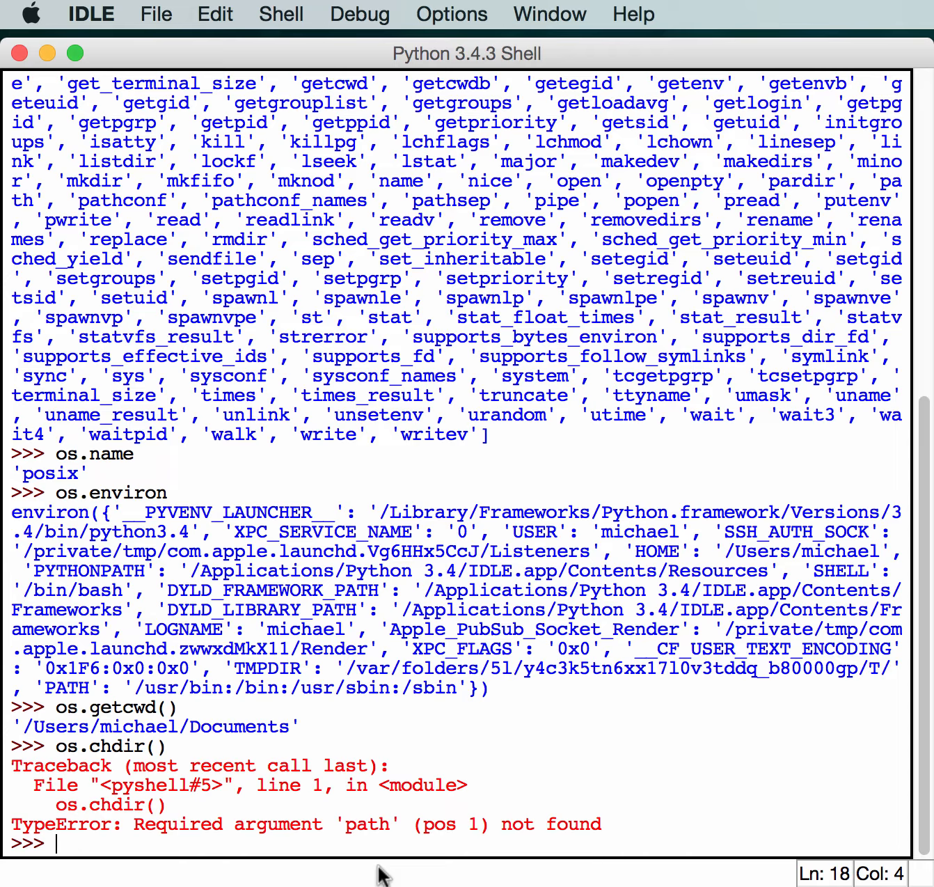
- Change the working directory with os.chdir('/Users/michael/Desktop')
type("os")
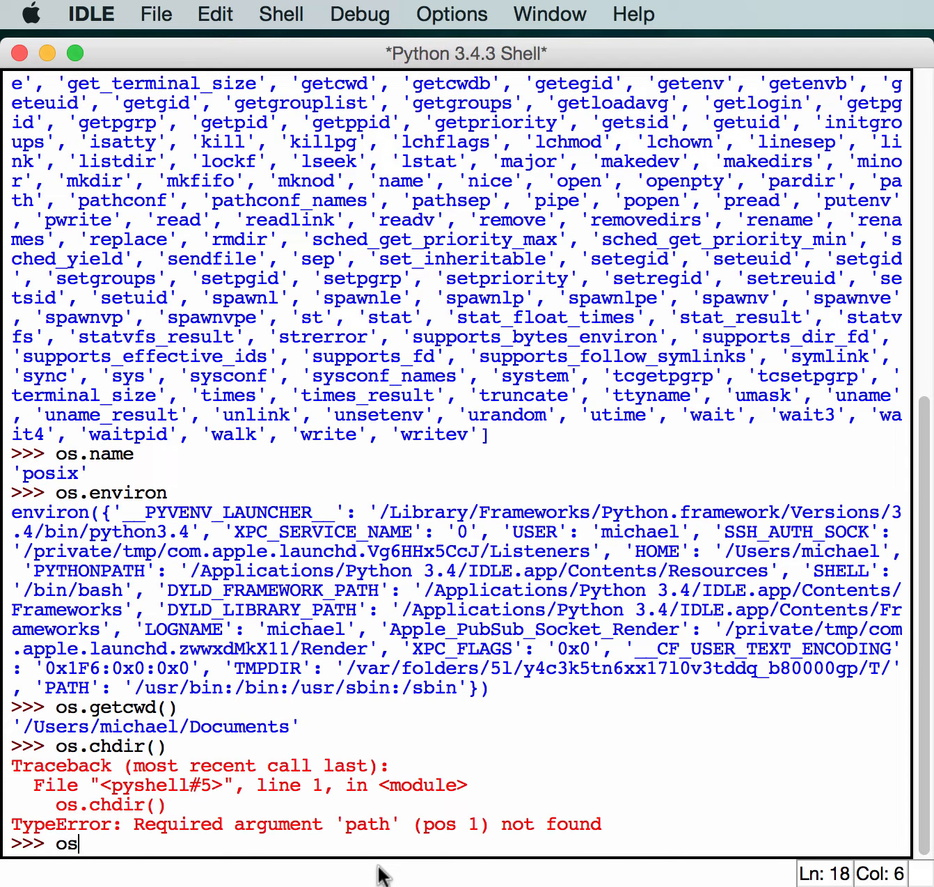
type(".chdi")
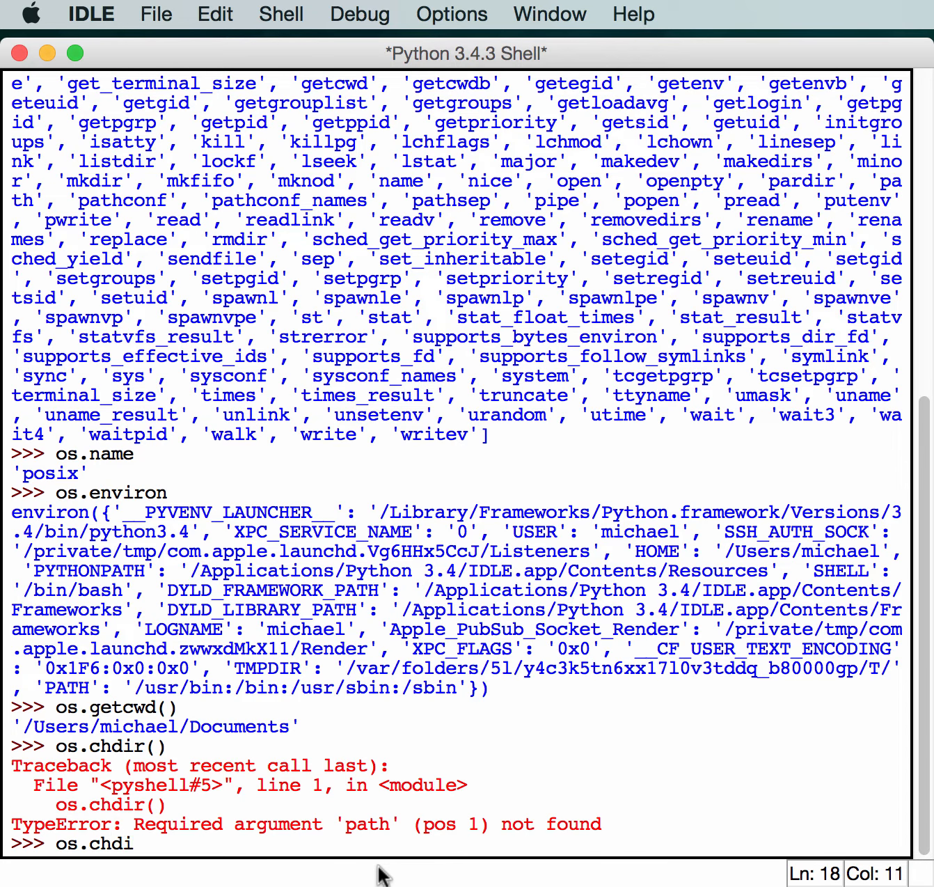
type("r('")
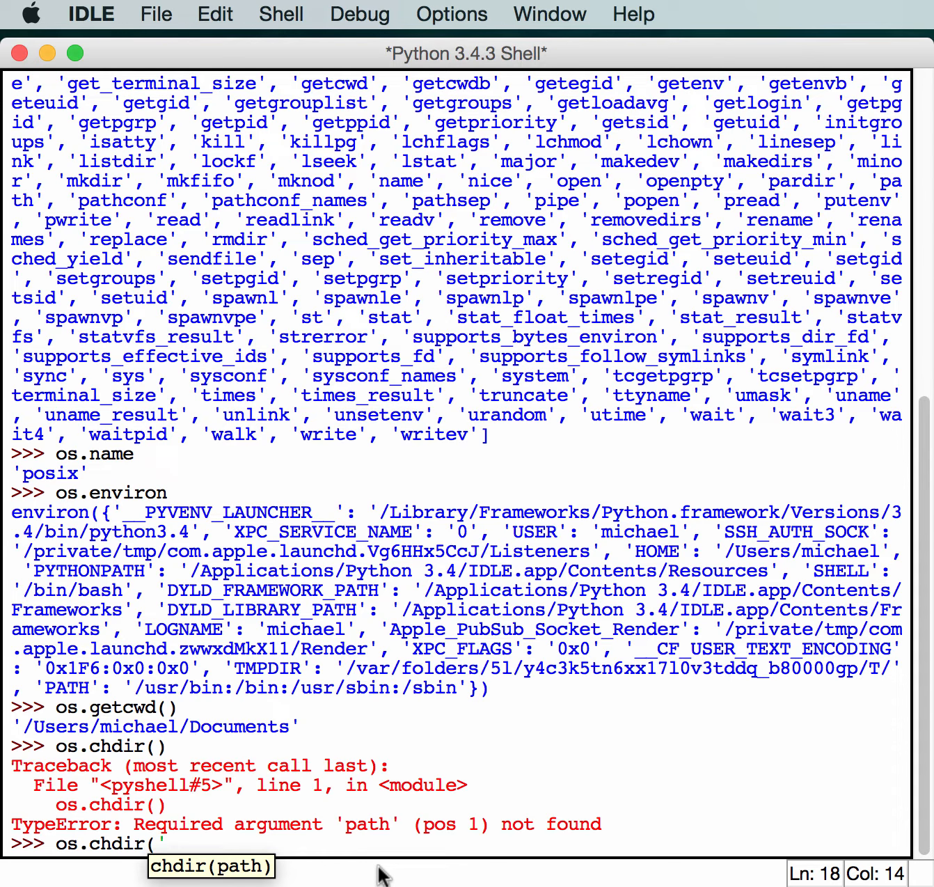
type("/Use")
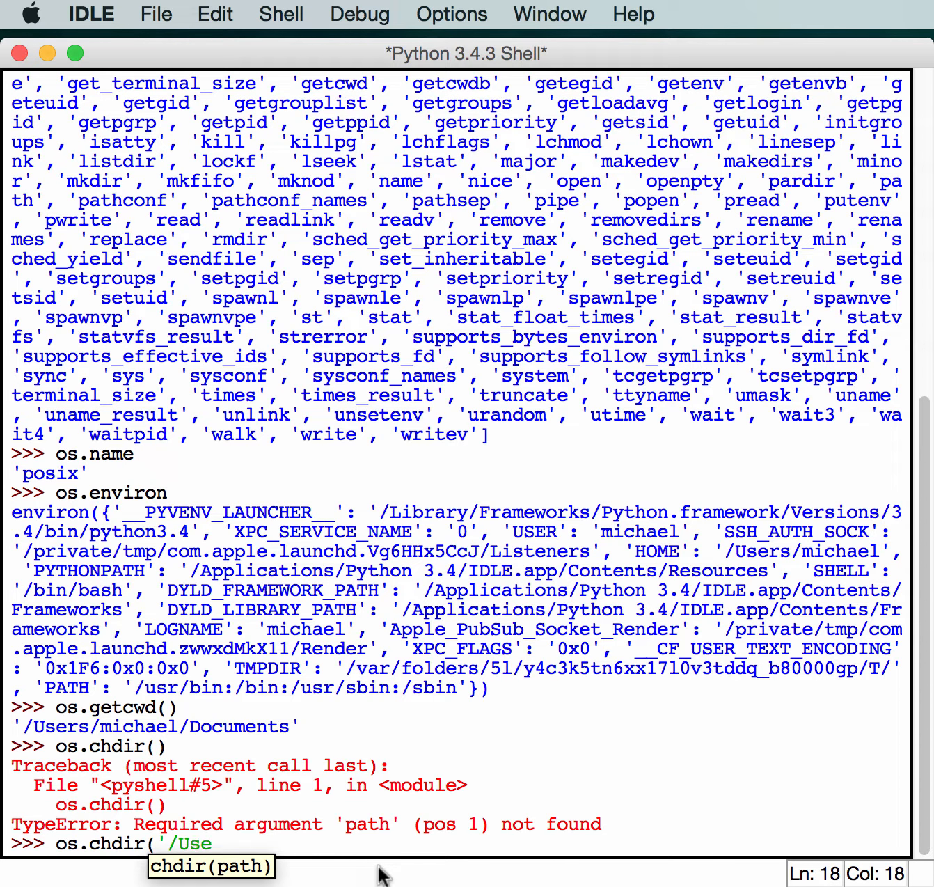
type("rs/mich")
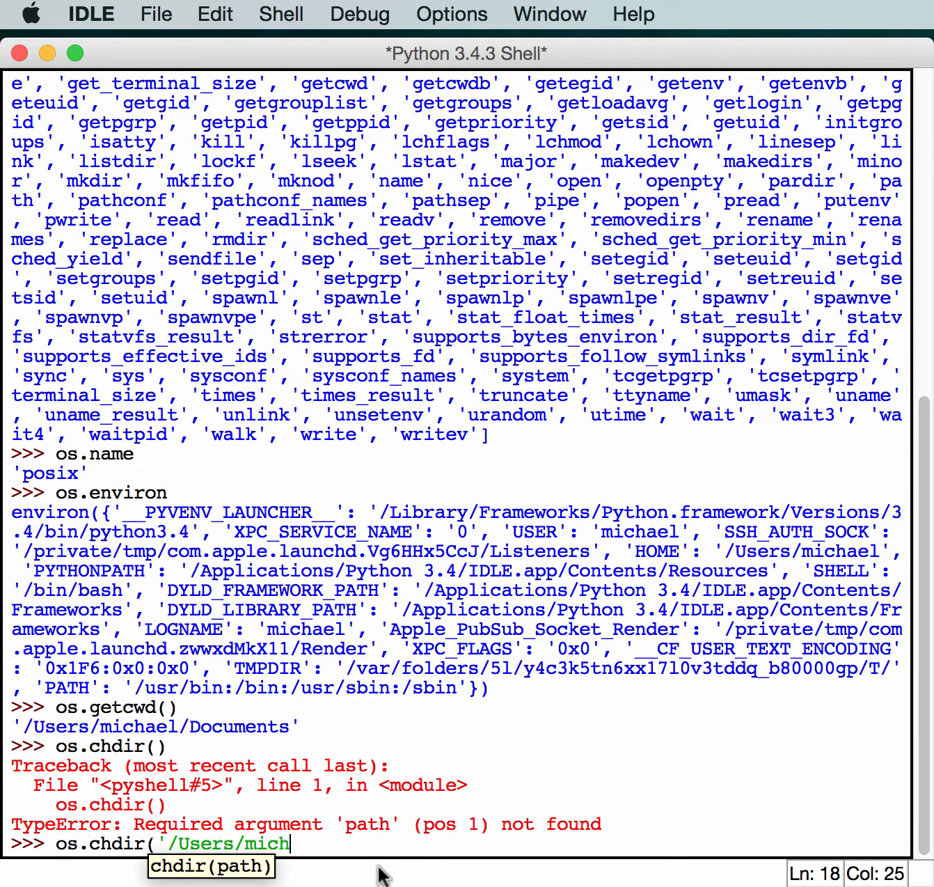
type("ael/Desk")
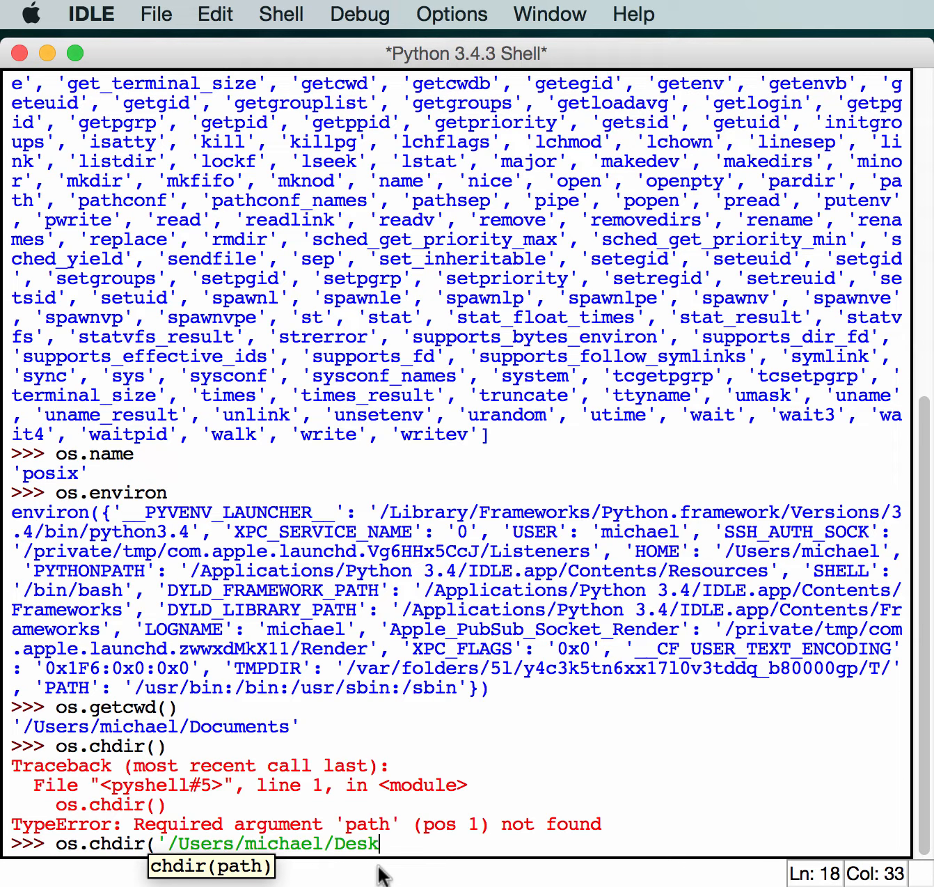
type("top')")
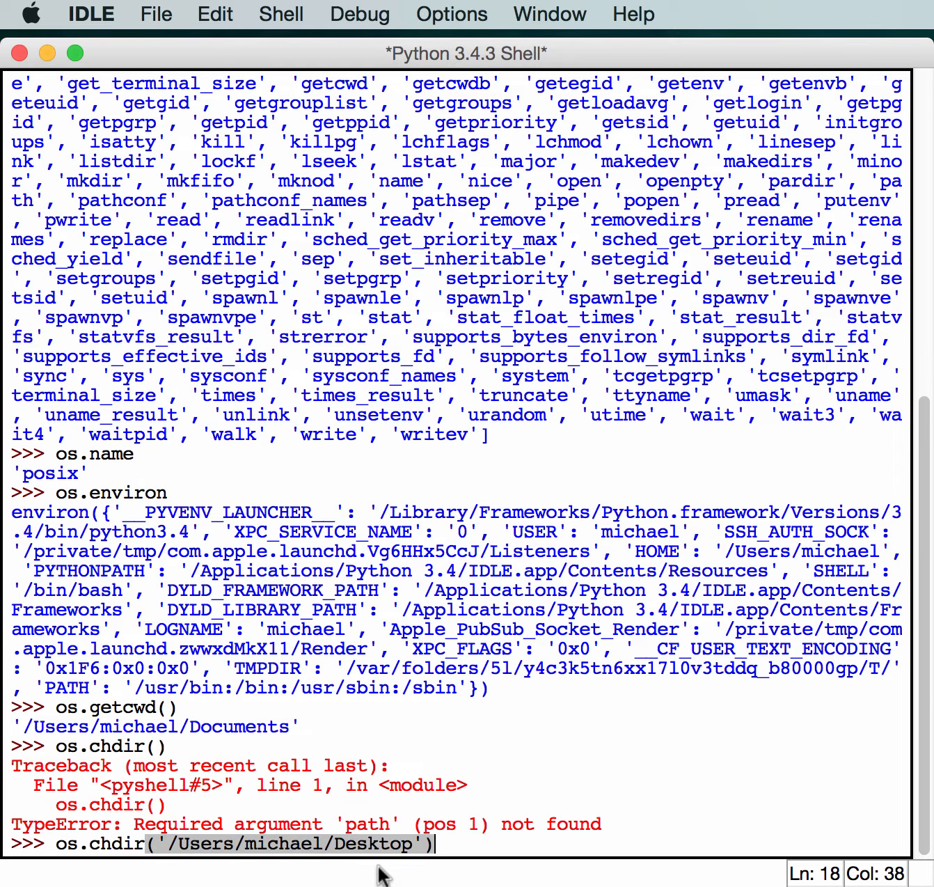
key("Return")
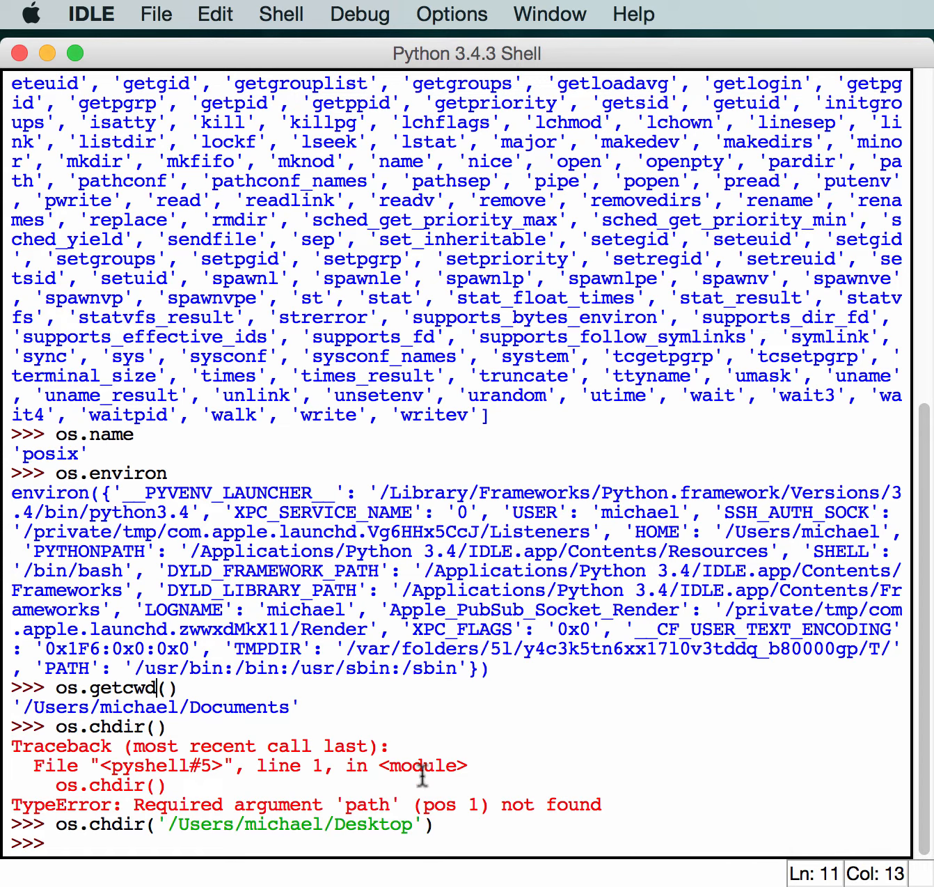
- Run os.getcwd() confirming it now returns '/Users/michael/Desktop'
type("os.getcwd()")
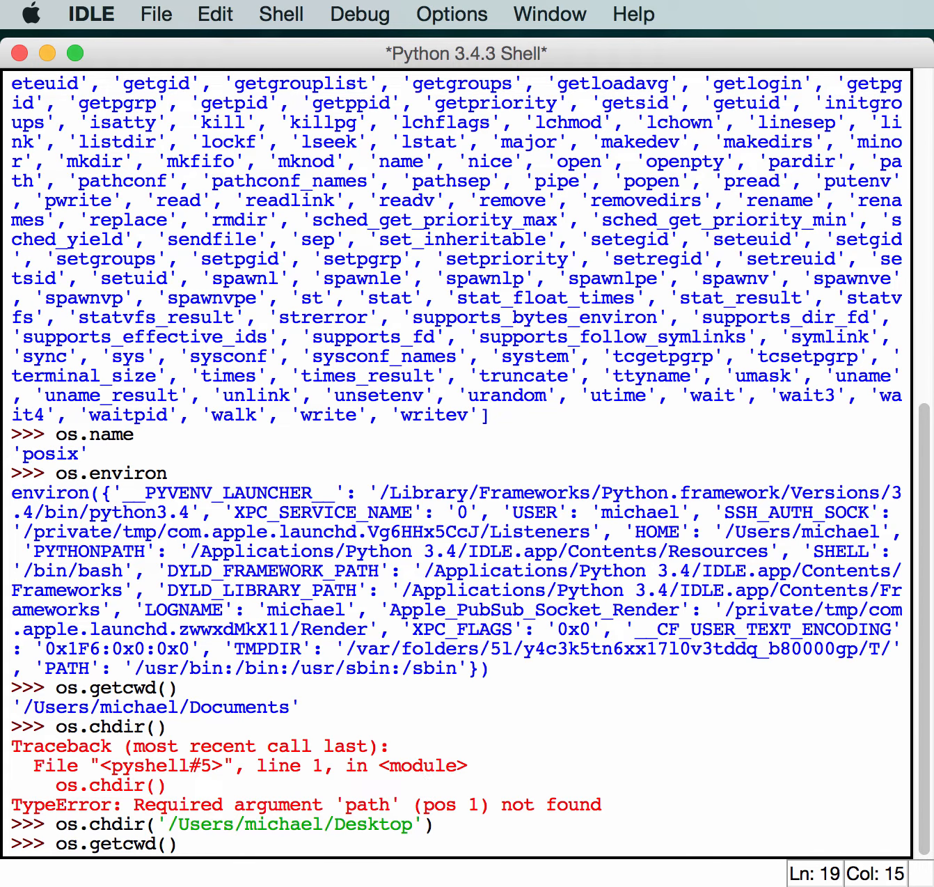
key("Return")
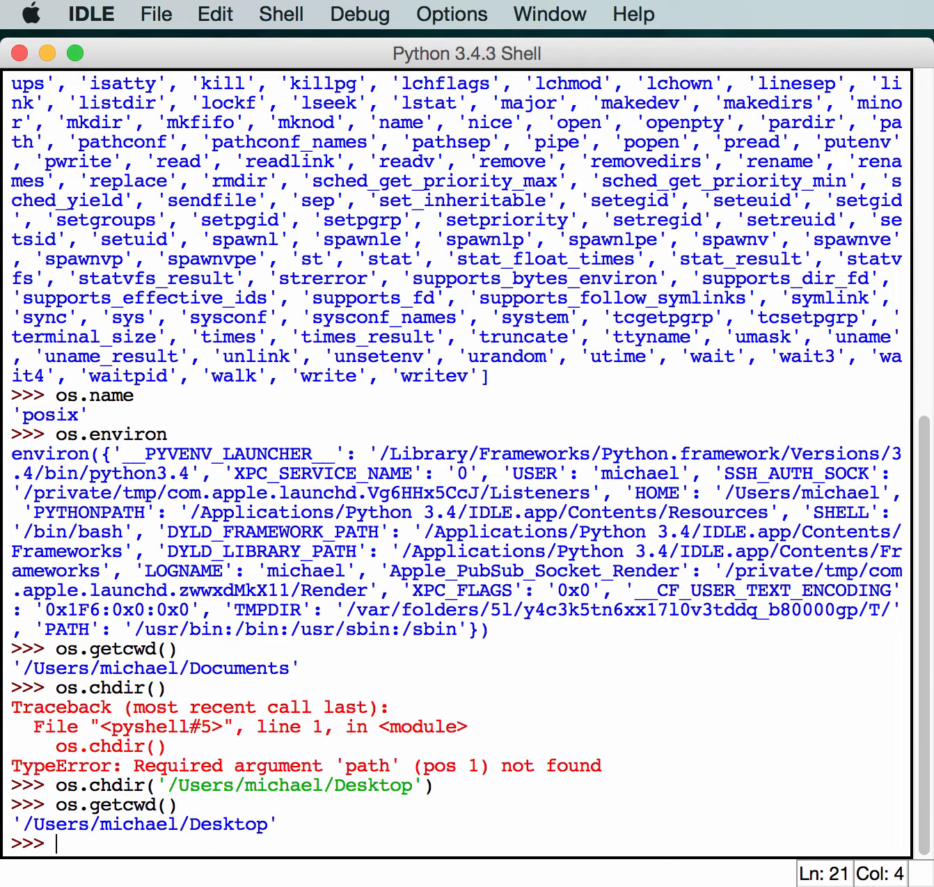
- Call os.getenv() with no argument, raising a TypeError about the missing 'key' argument
type("os.")
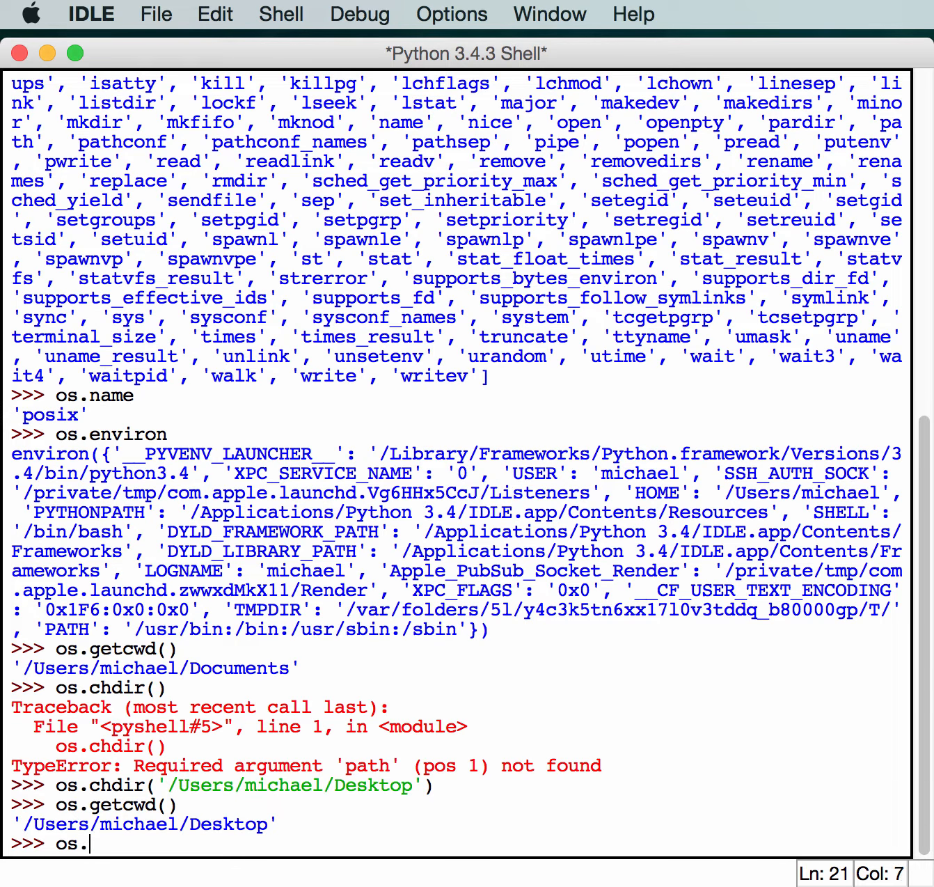
type("ge")
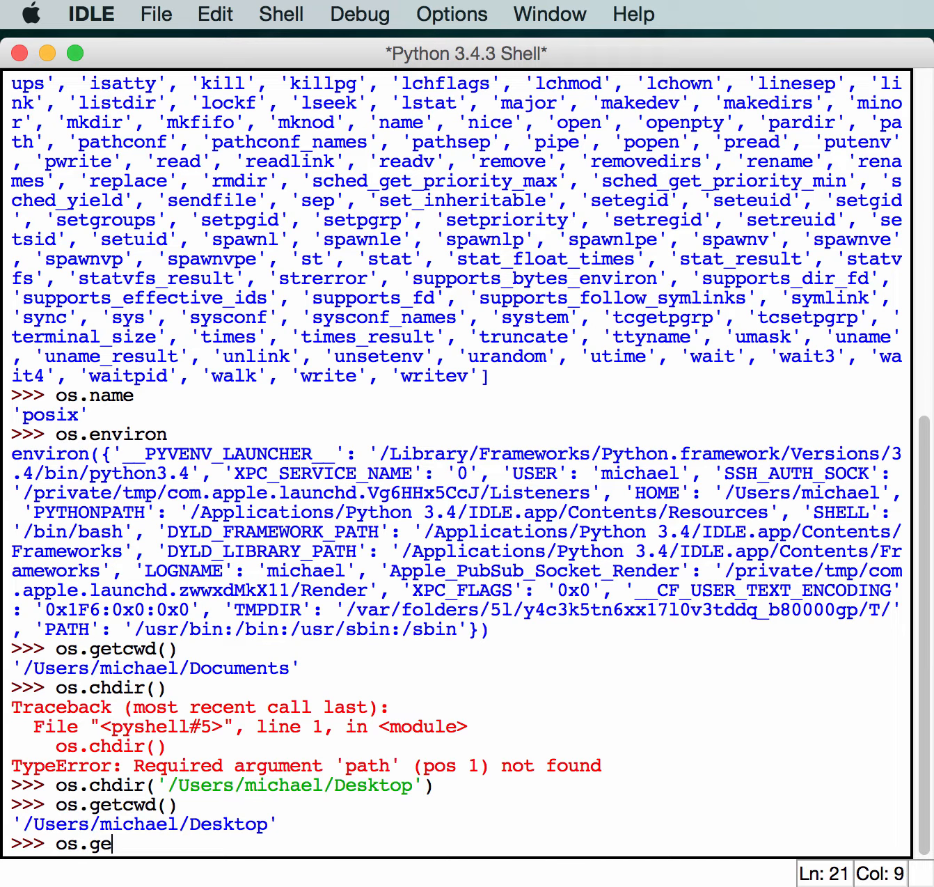
type("tenv")
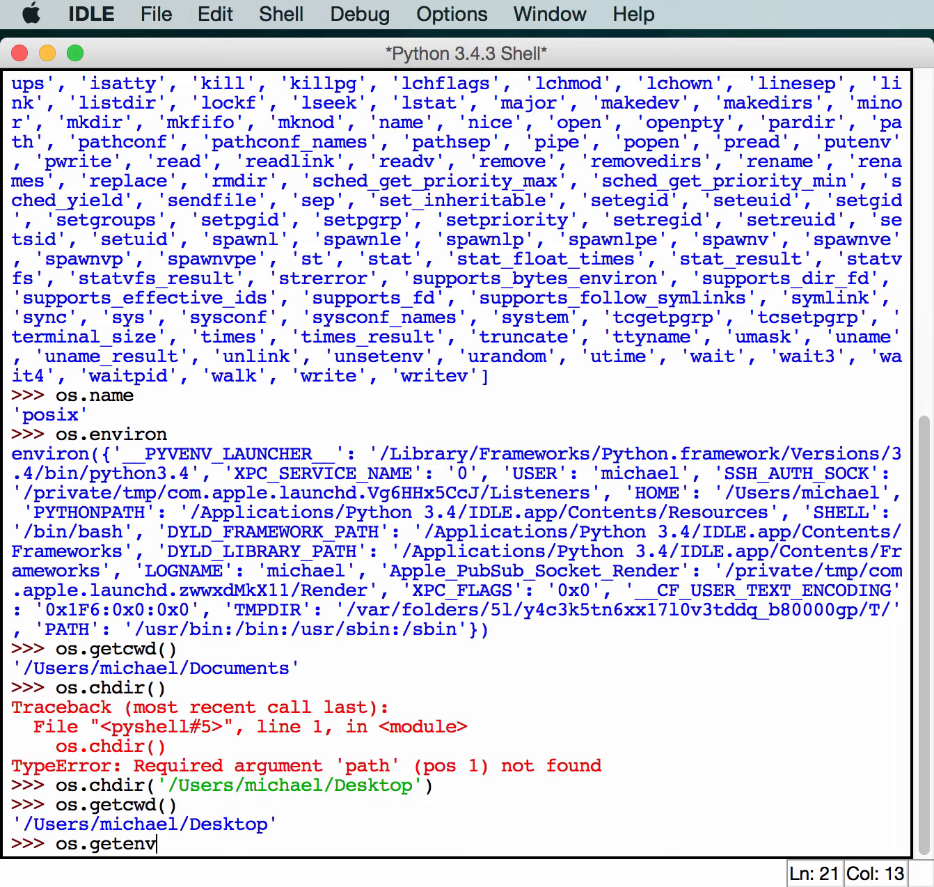
mouse_move(624, 842)
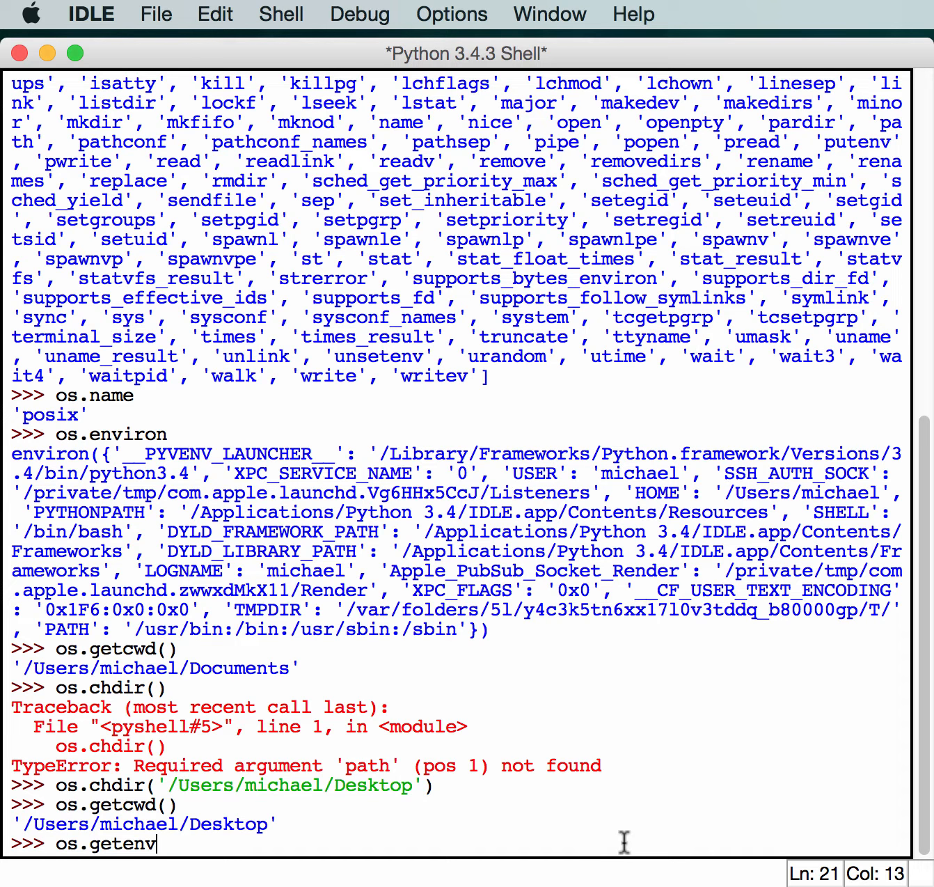
key("Return")
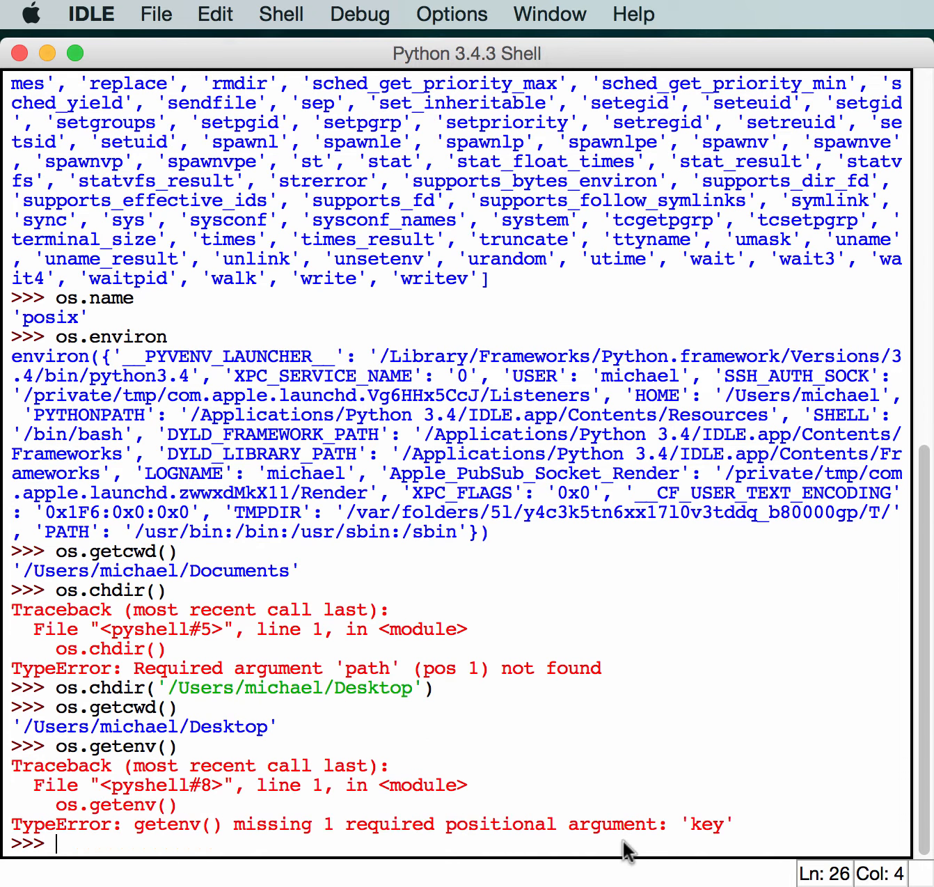
mouse_move(623, 750)
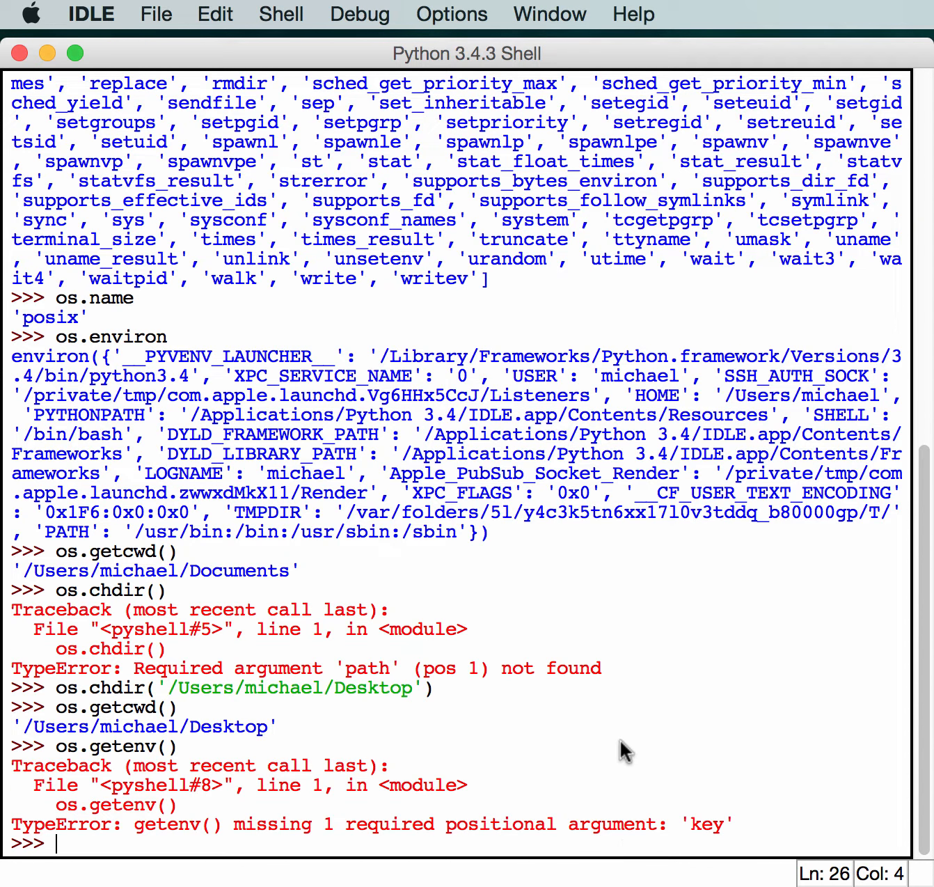
mouse_move(484, 844)
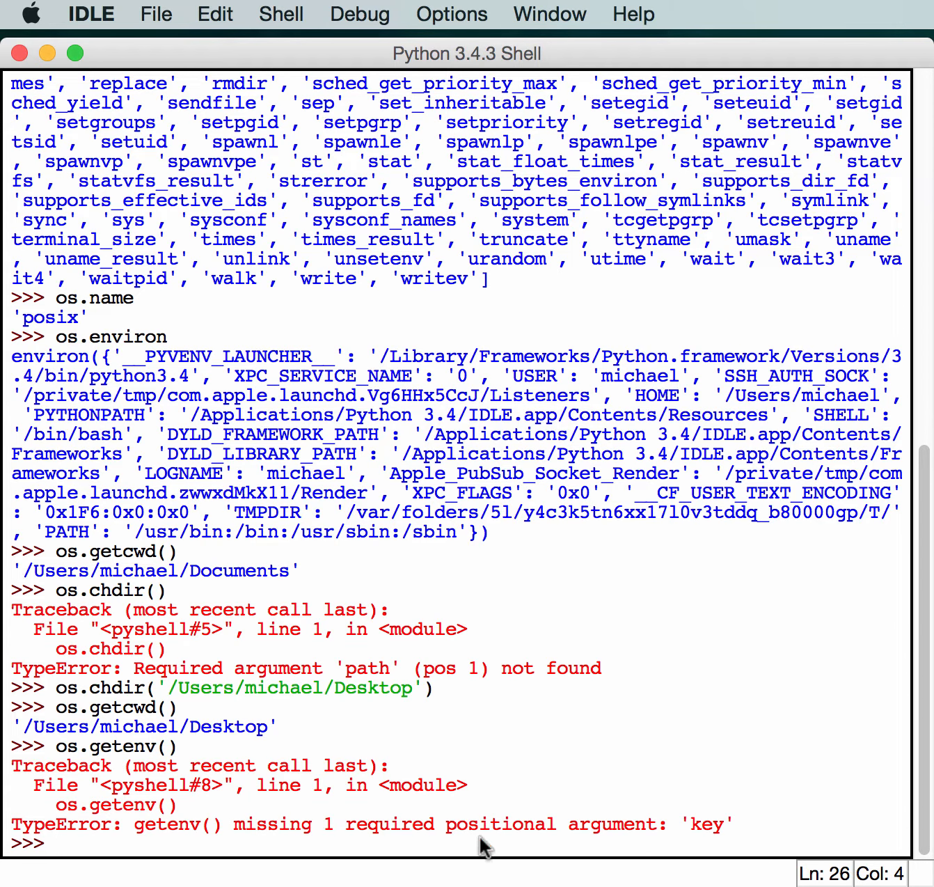
mouse_move(237, 852)
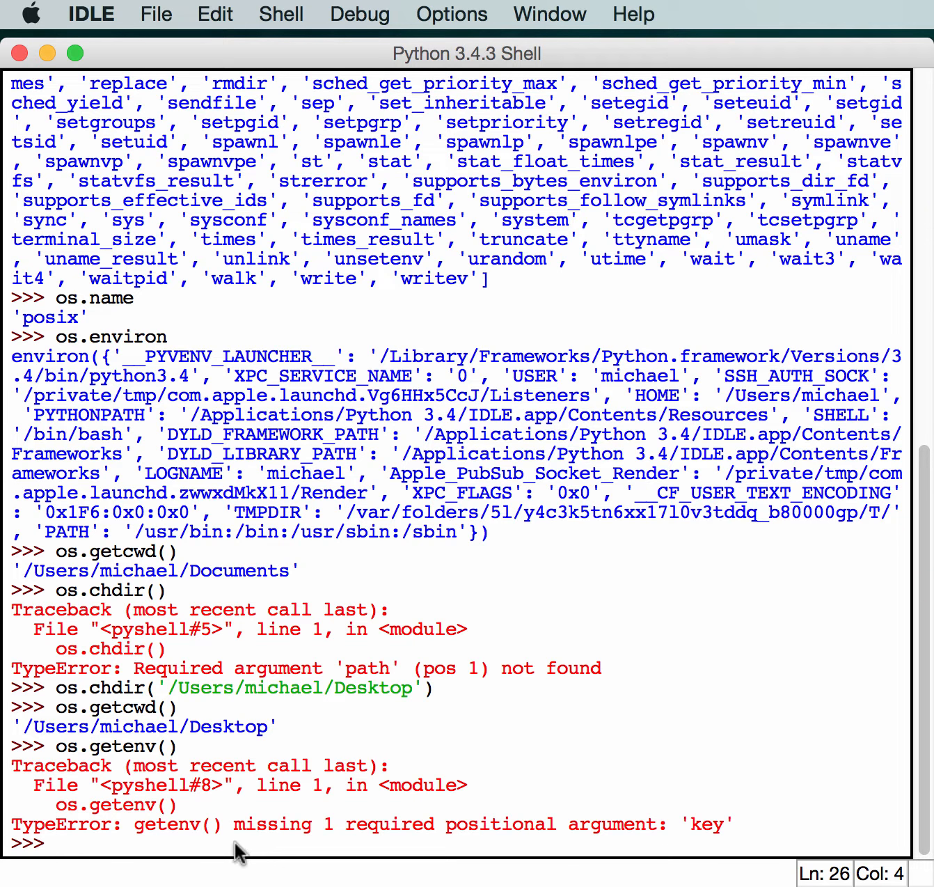
- Run os.getenv('USER') returning 'michael', briefly selecting SSH_AUTH_SOCK in the environ output
type("os.get")
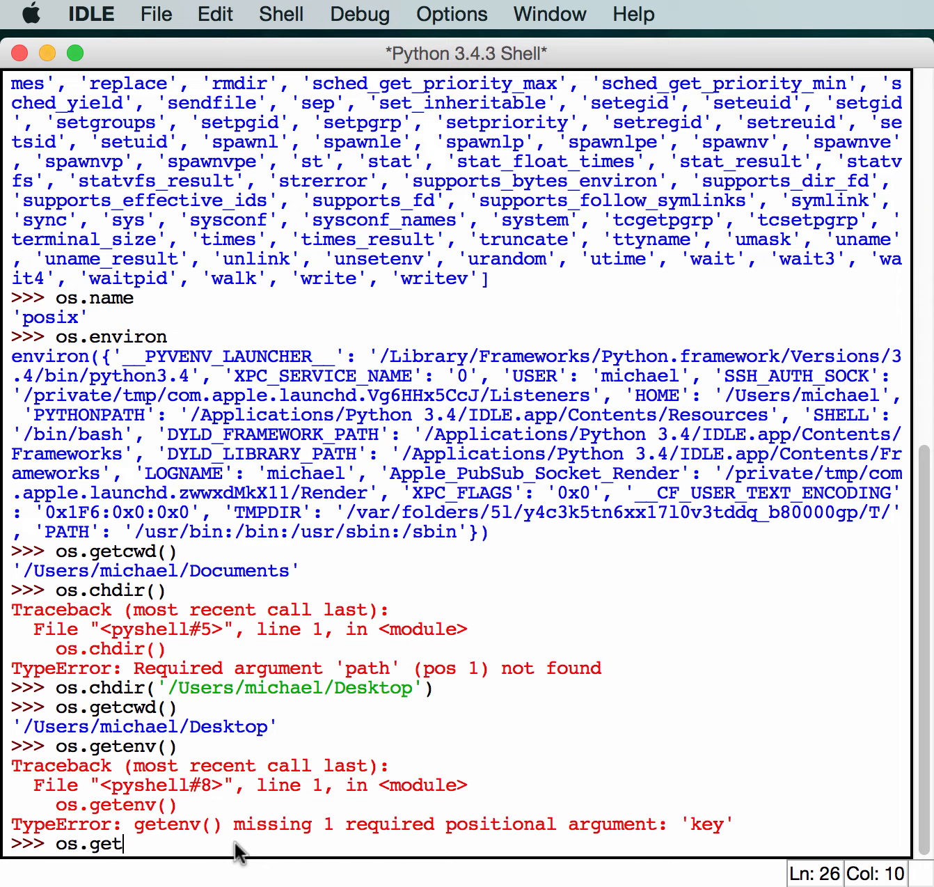
type("env")
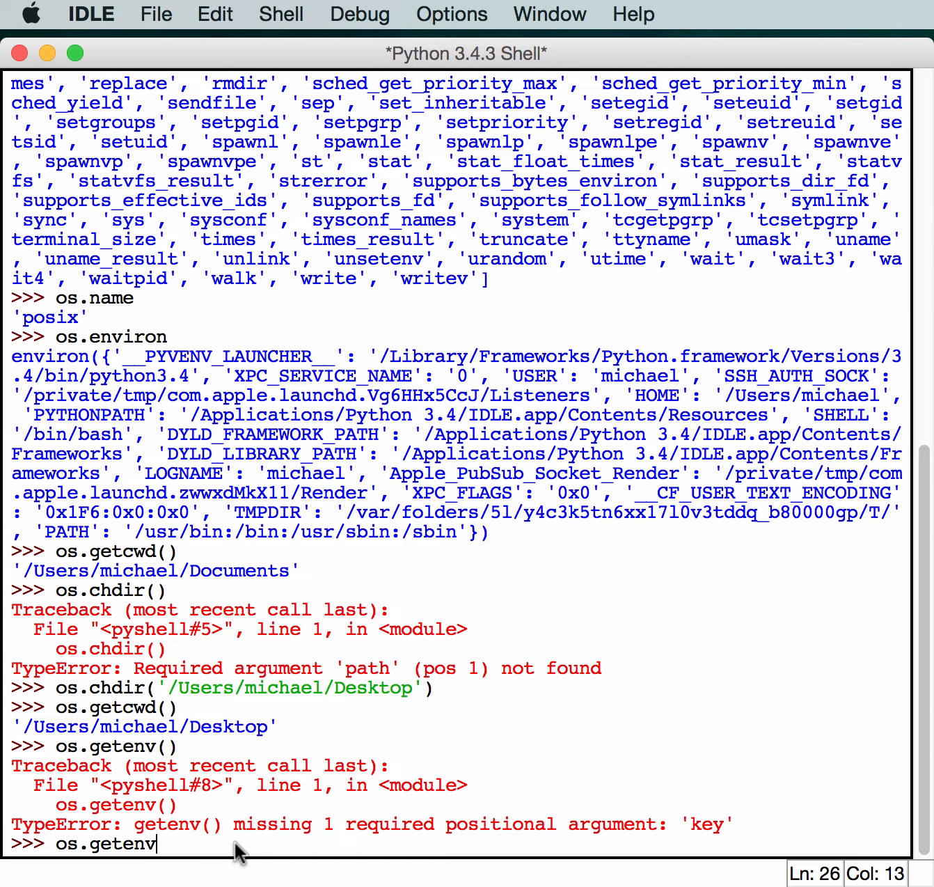
type("('USER")
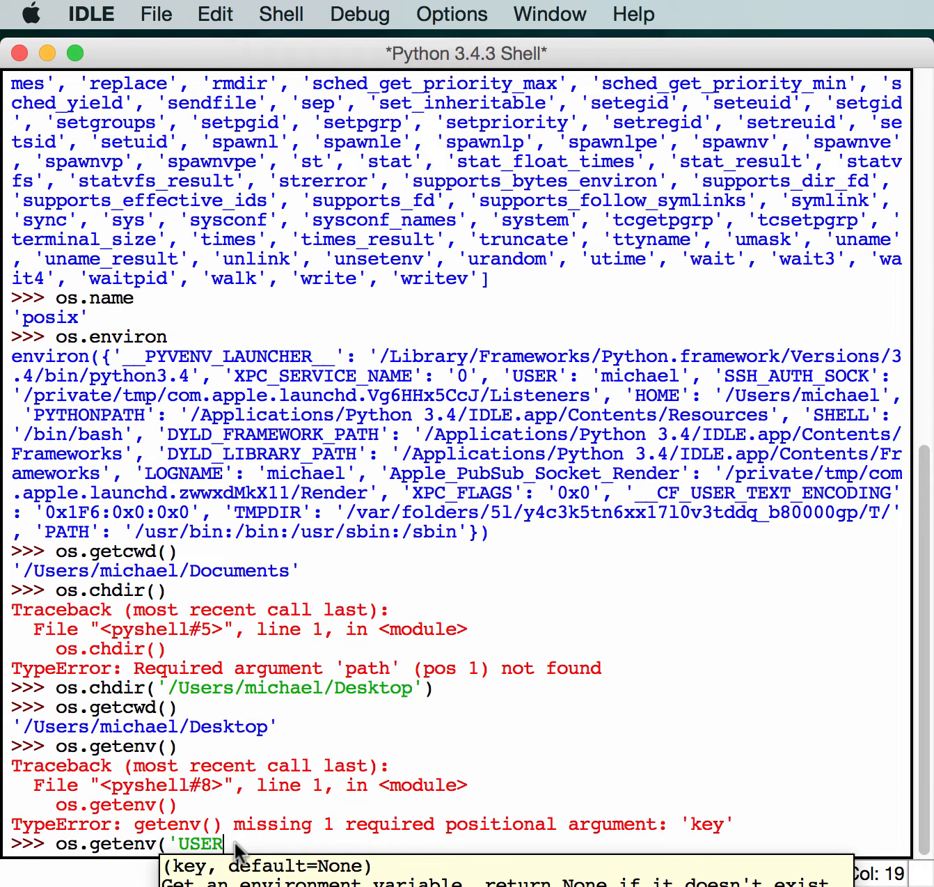
key("Return")
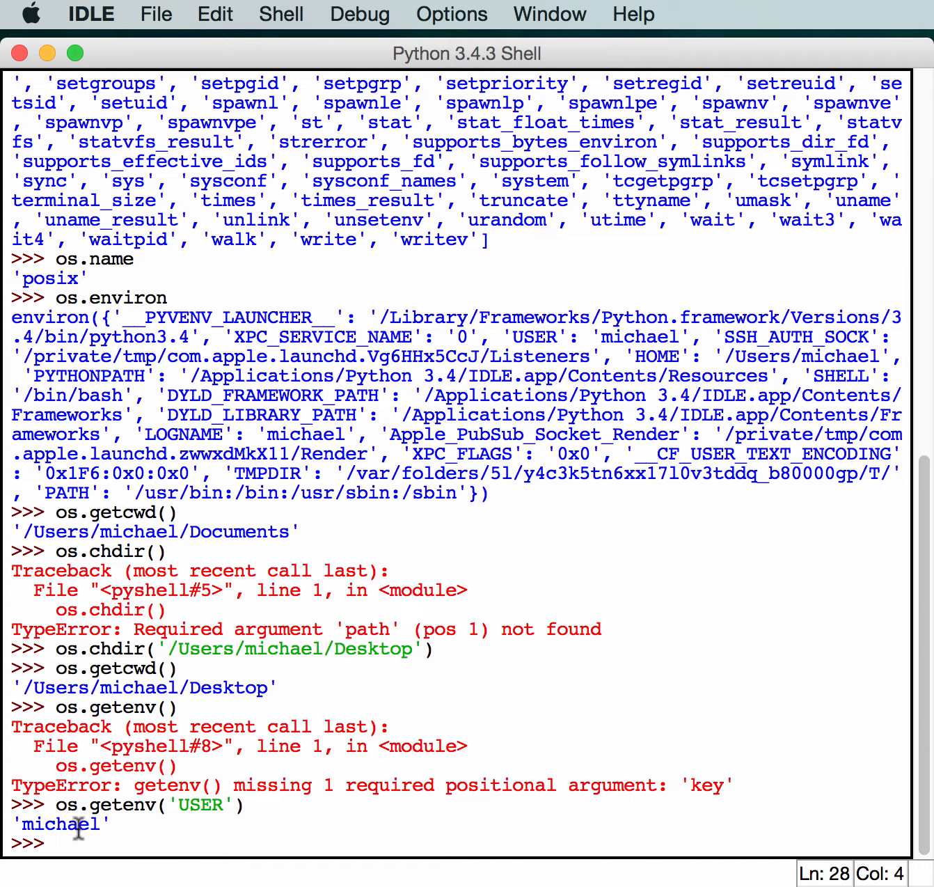
mouse_move(512, 364)
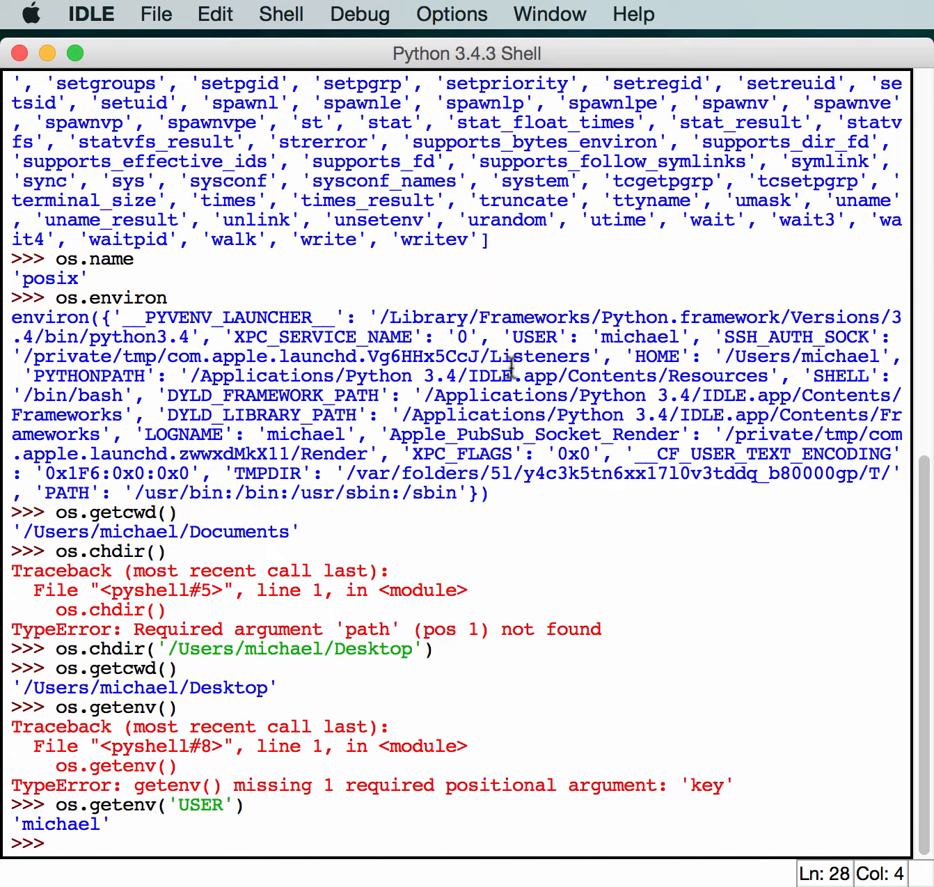
double_click(536, 337)
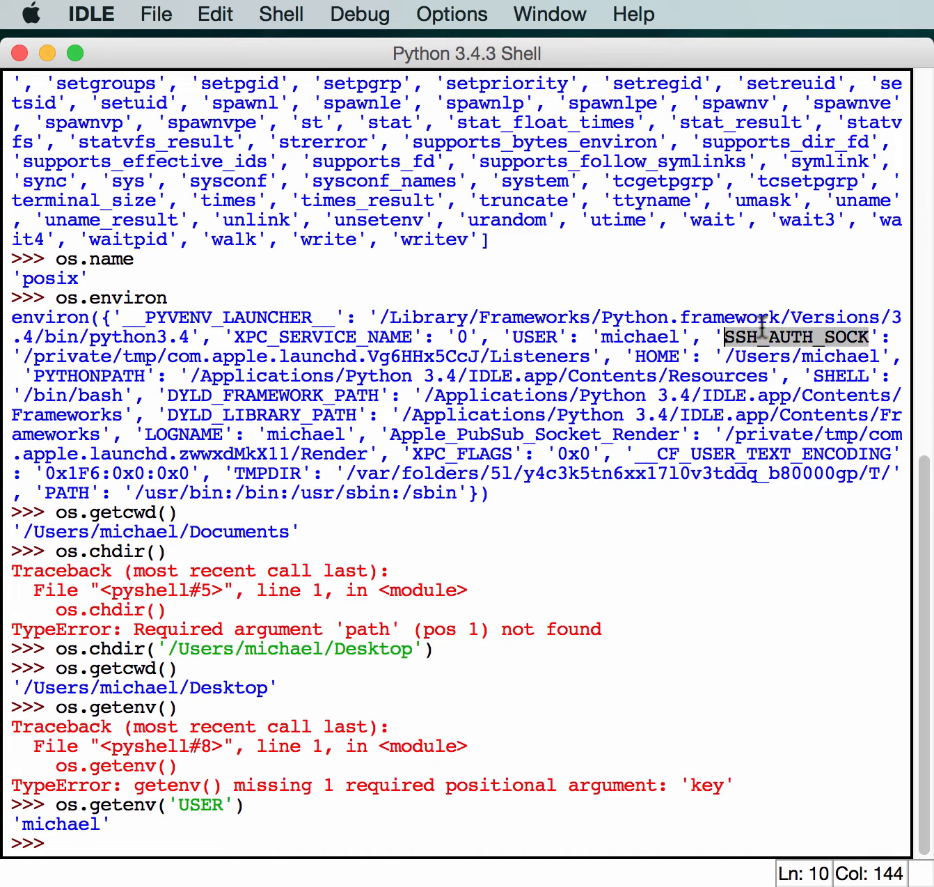
mouse_move(341, 783)
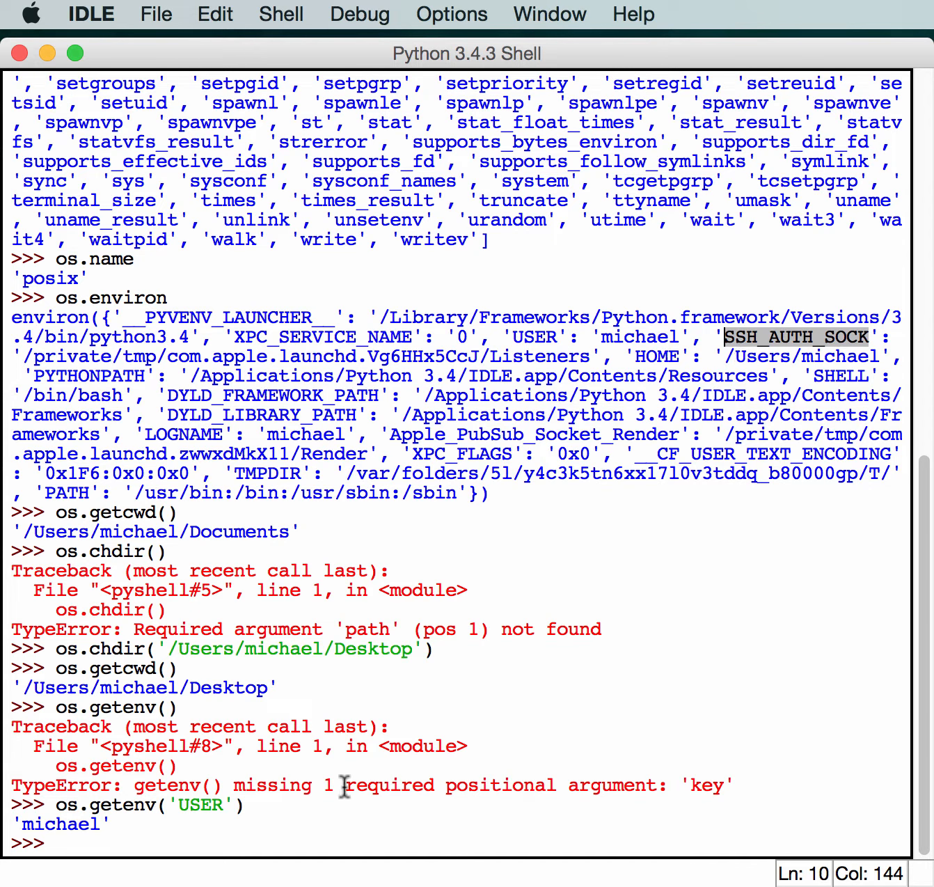
mouse_move(550, 823)
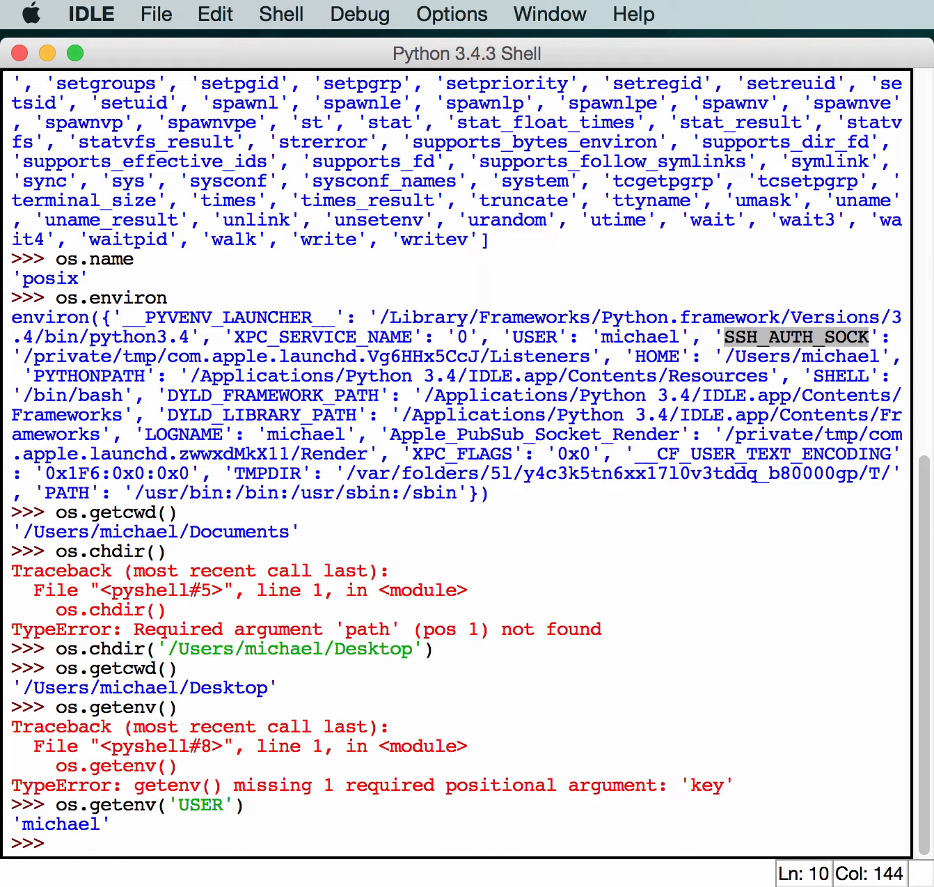
left_click(633, 824)
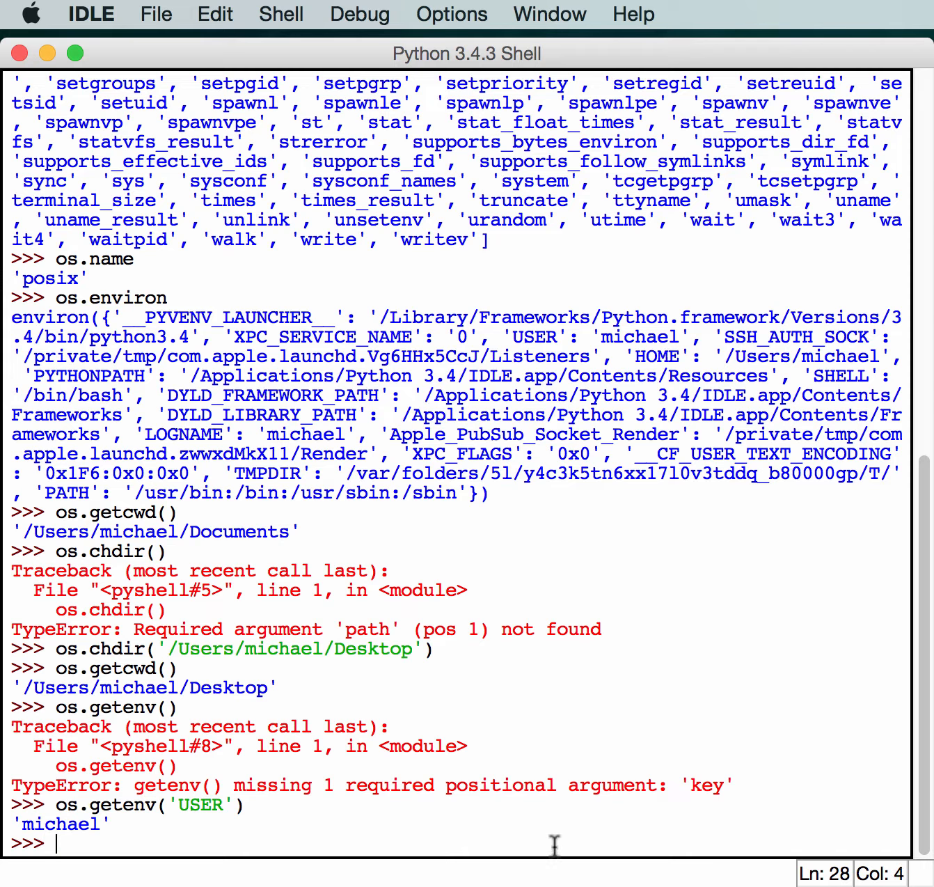
- Run os.mkdir('test') to create a test directory in the working directory
type("os.mk")
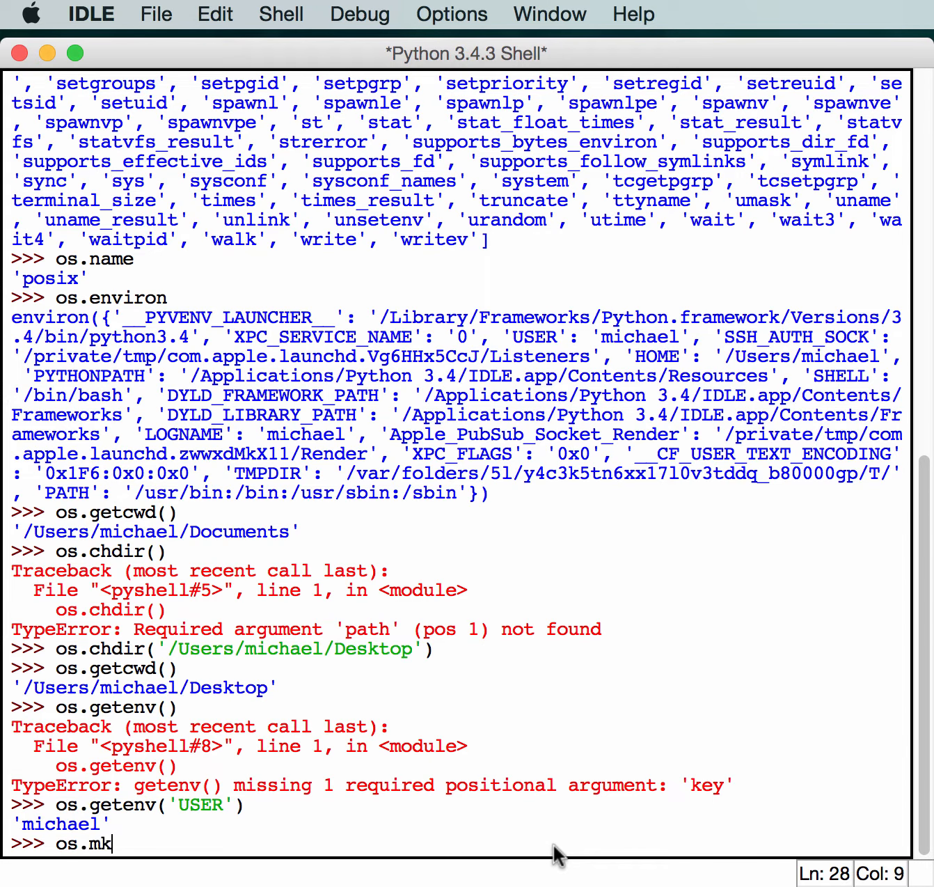
type("dir(")
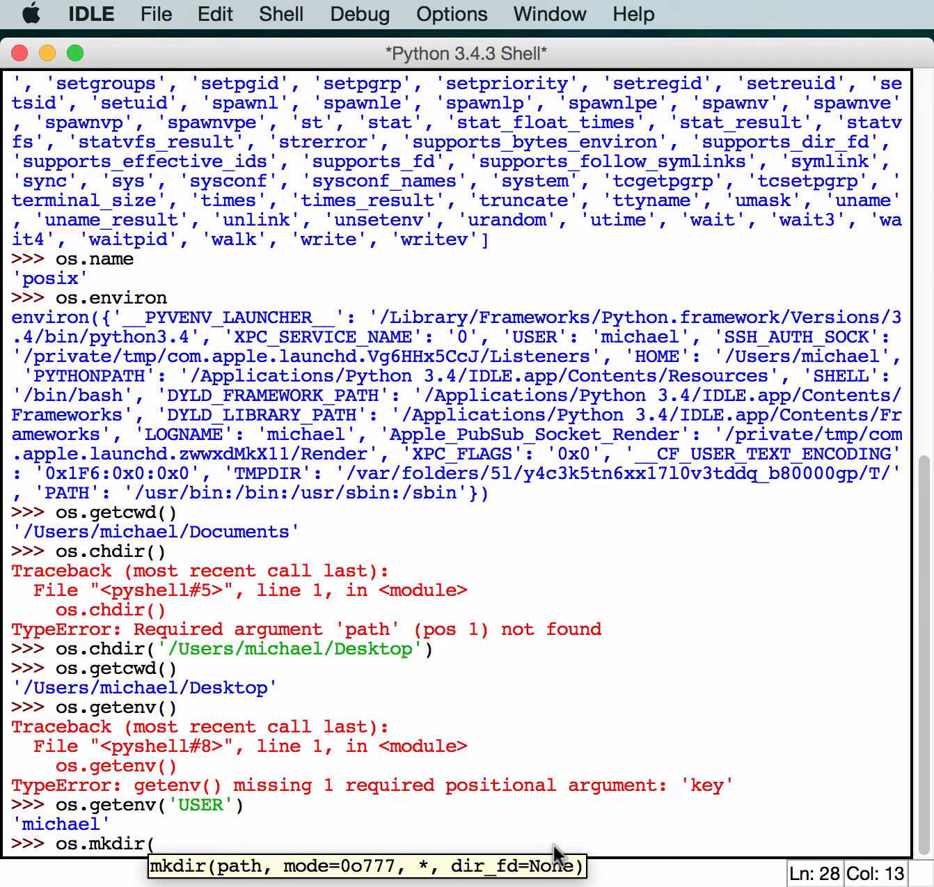
type("'tes")
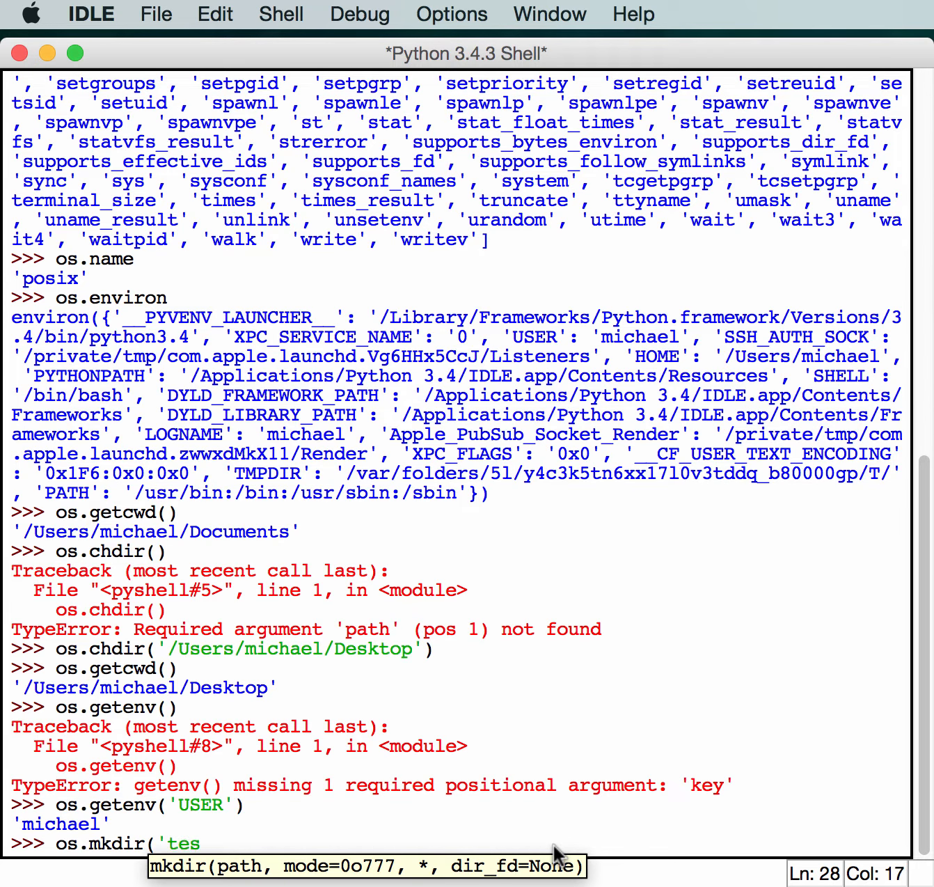
type("t')")
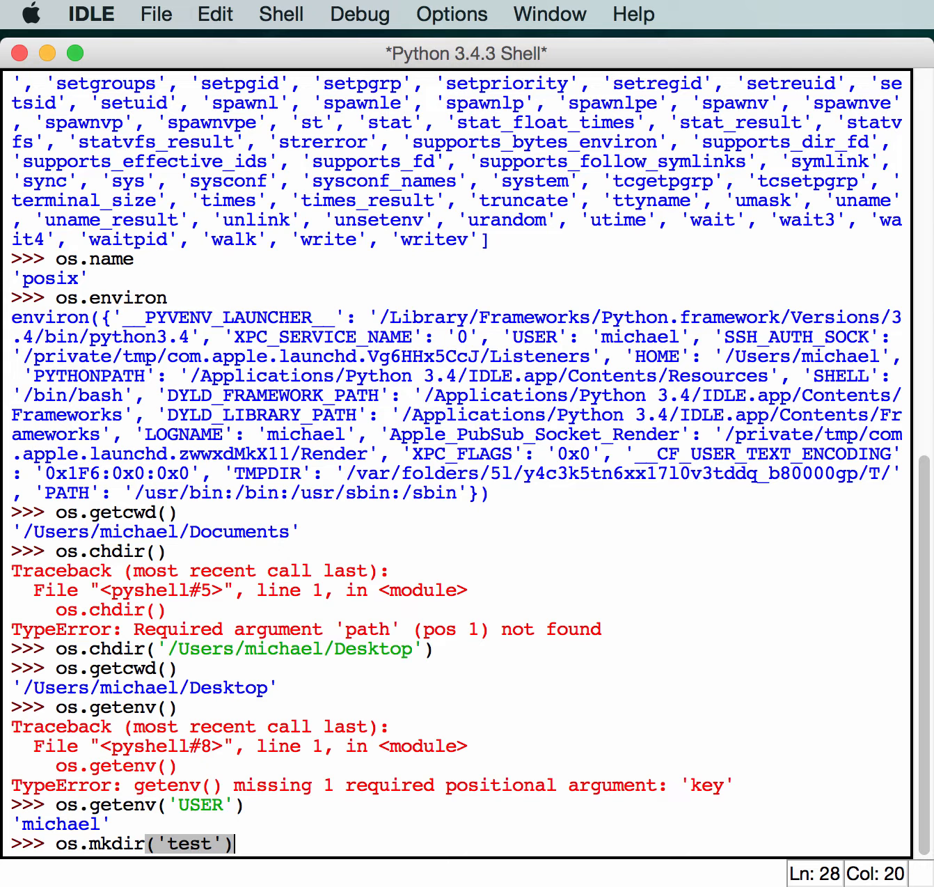
key("Return")
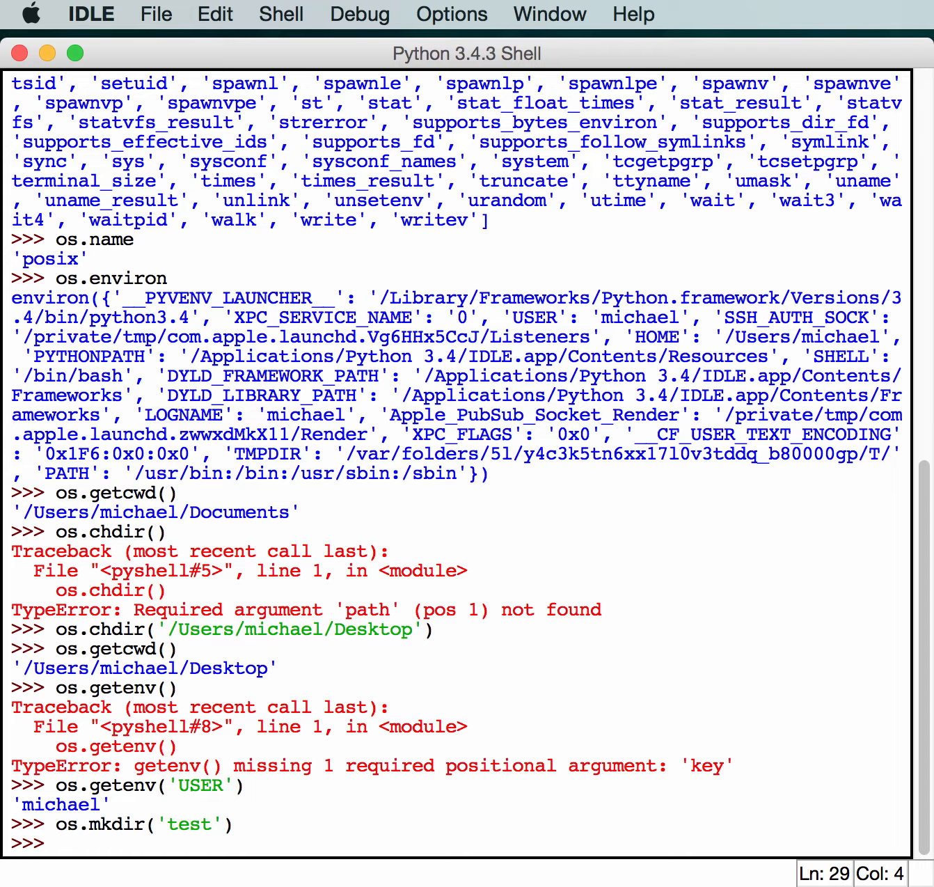
- Run os.path.exists('/Users/michael/Desktop/test') returning True
type("os.")
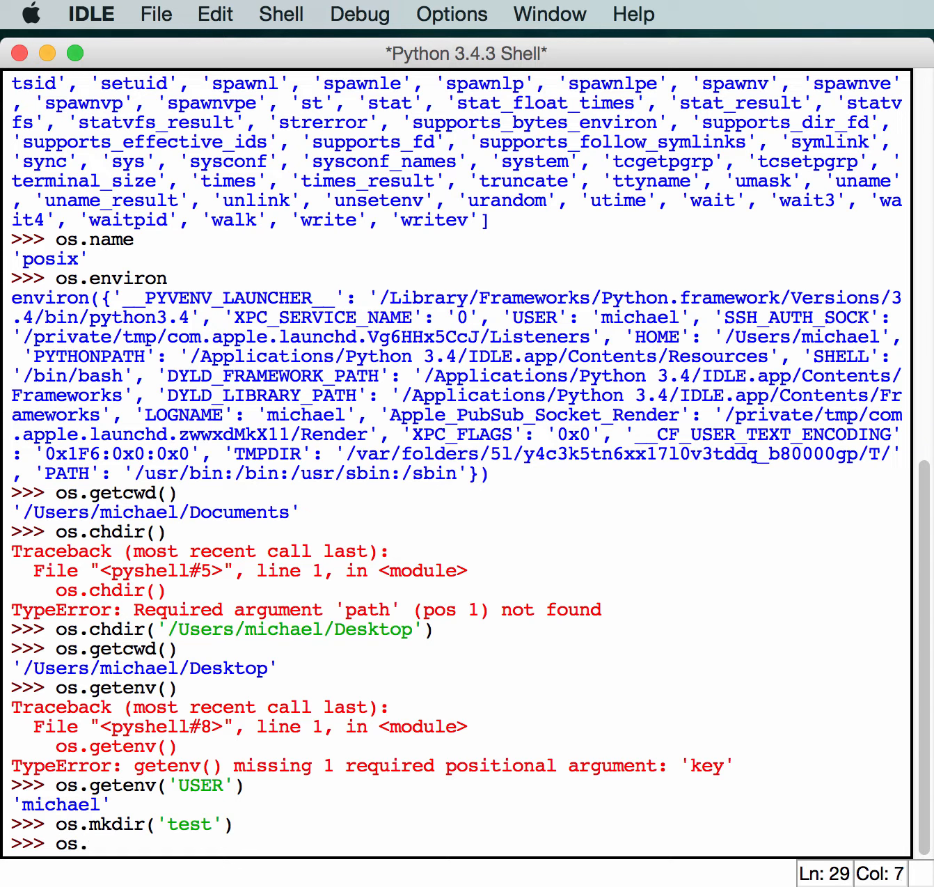
type("path.exis")
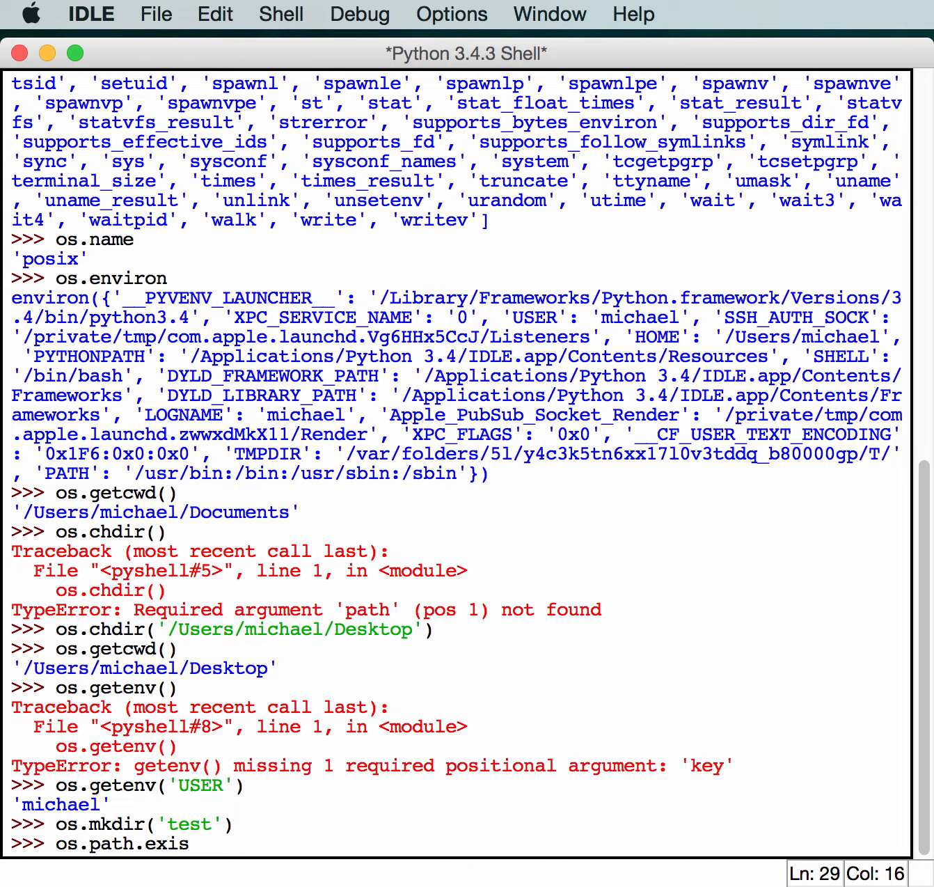
type("ts(")
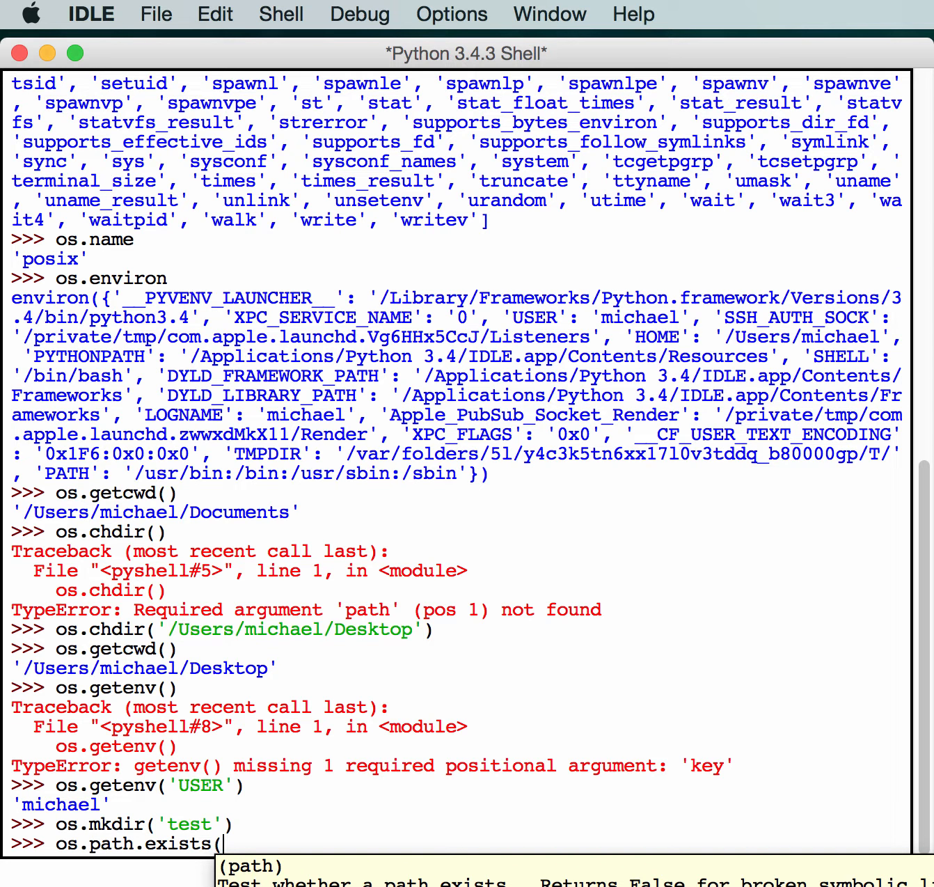
type("'")
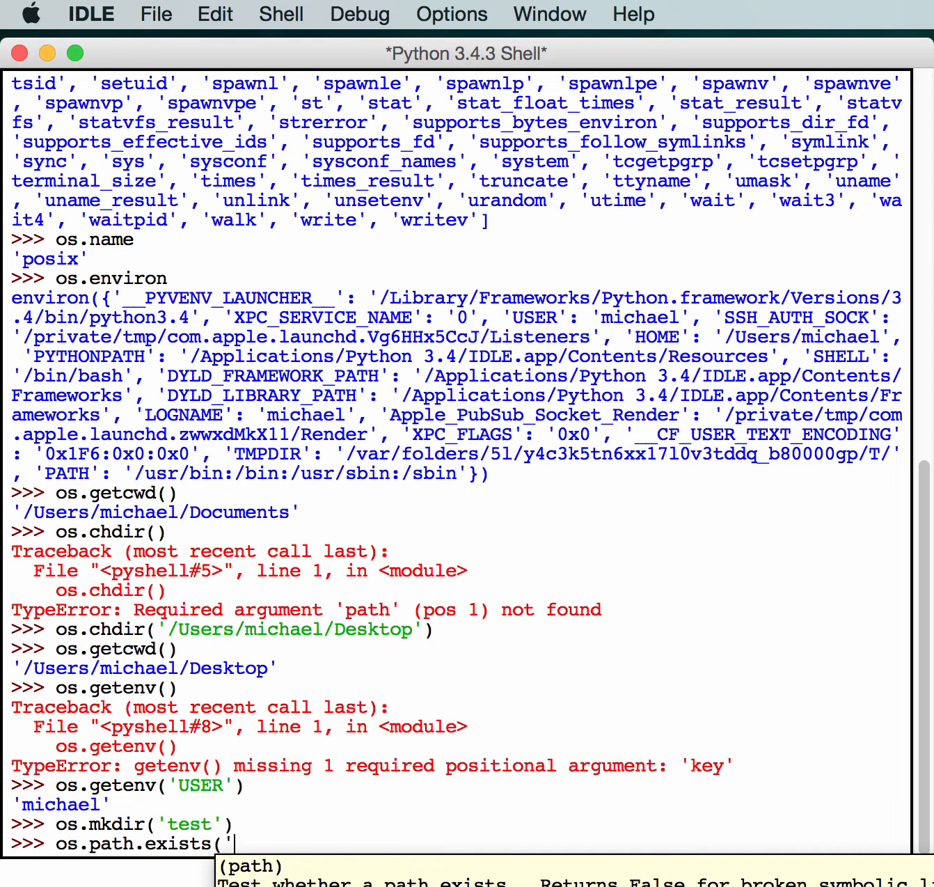
type("/")
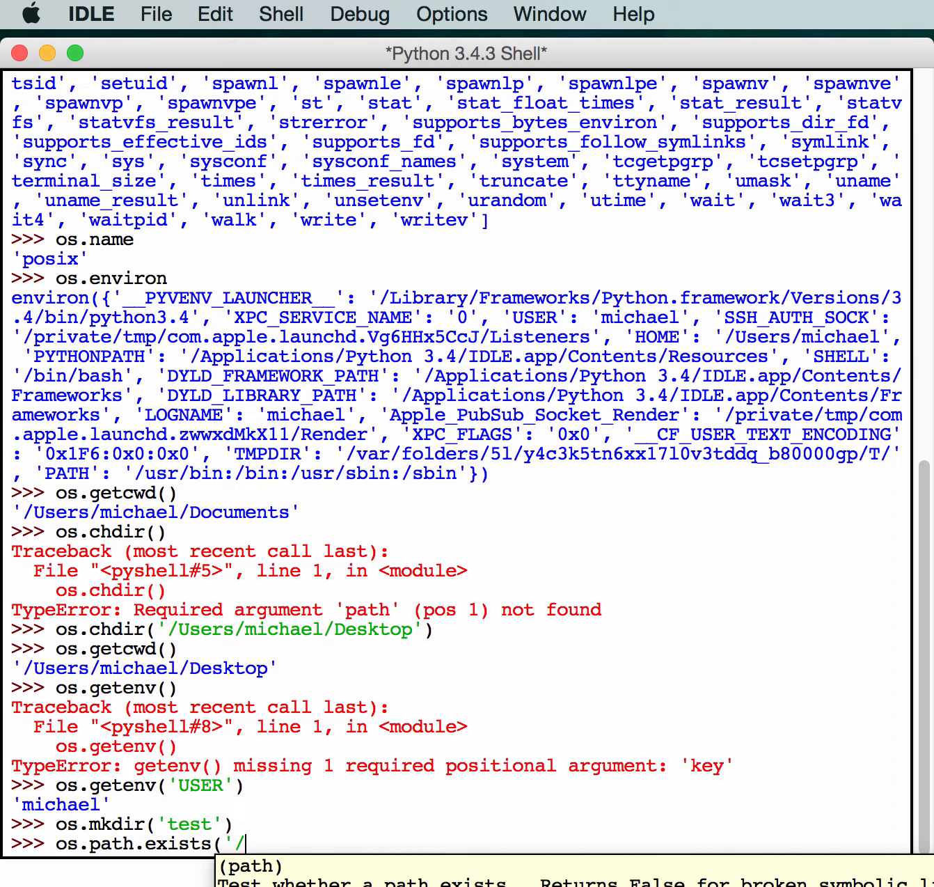
type("Users/m")
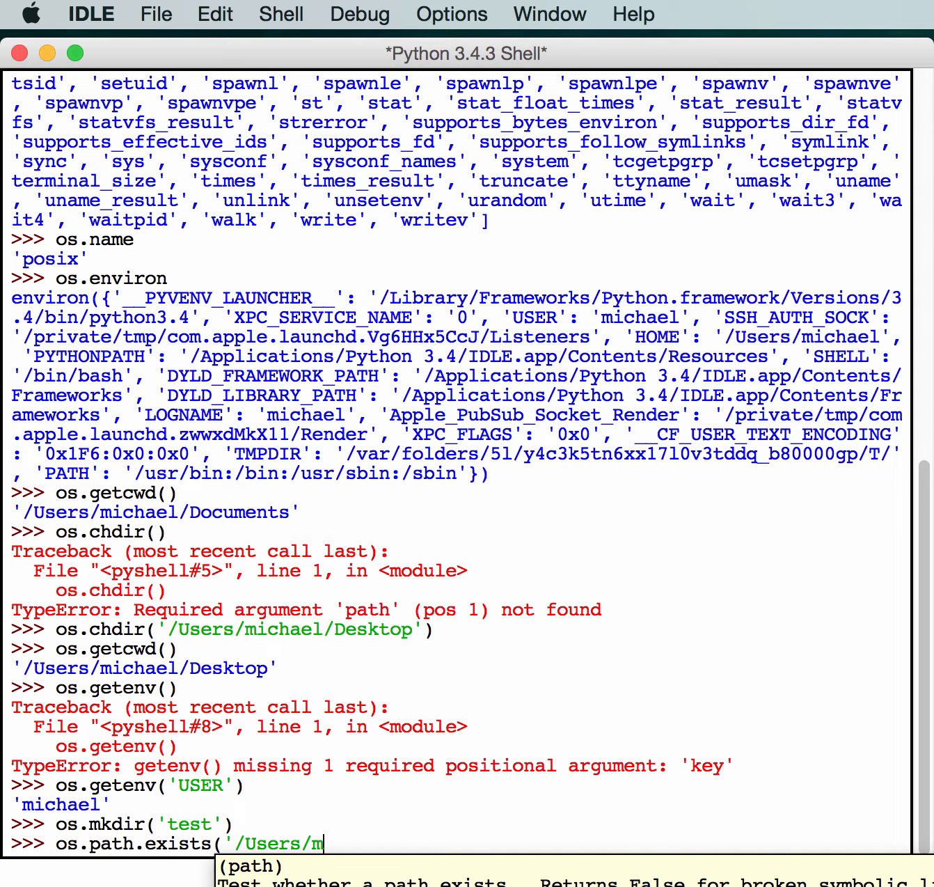
type("ichael/De")
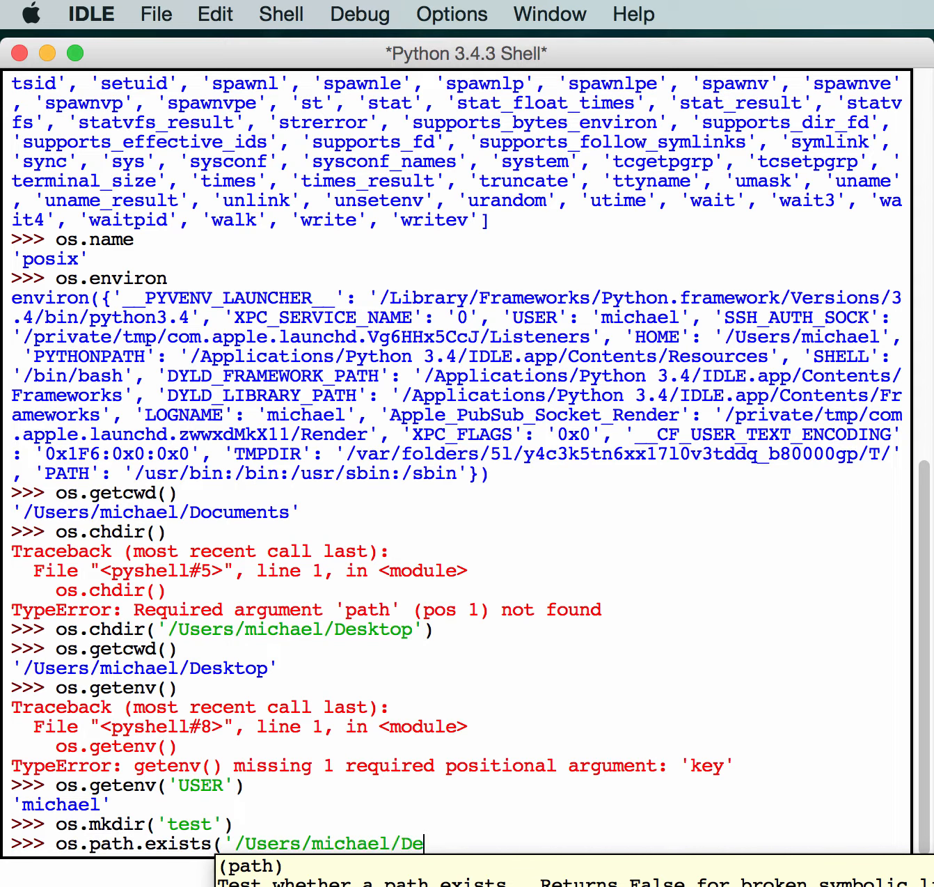
type("sktop/")
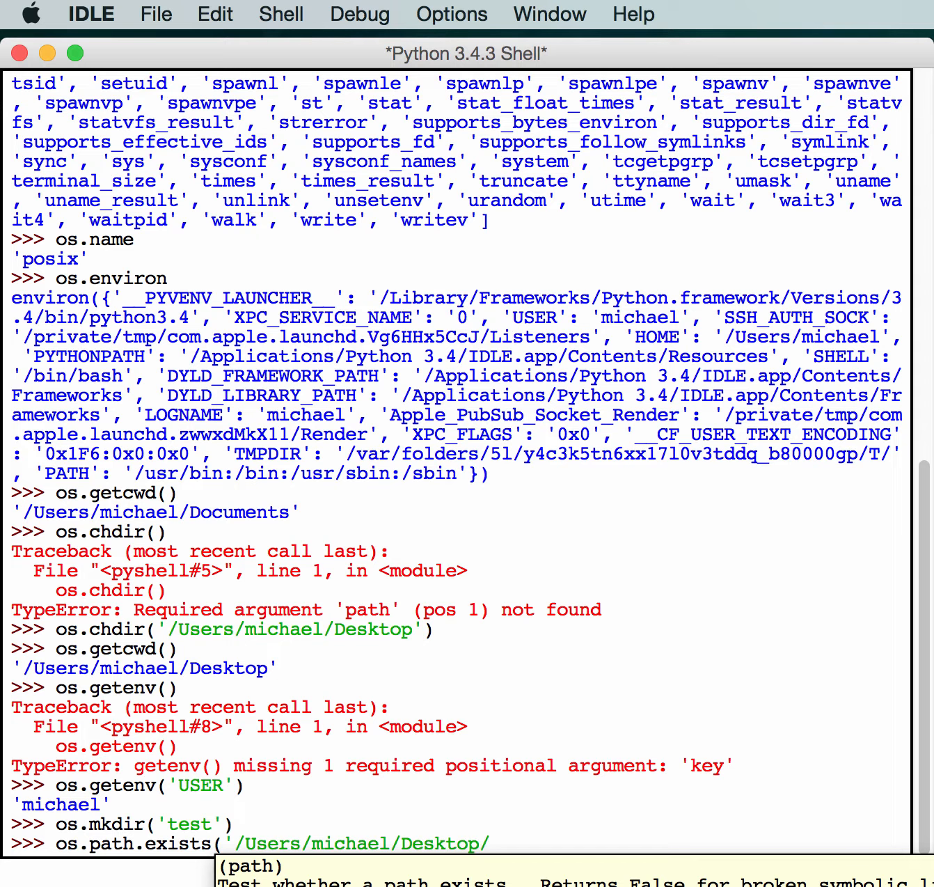
type("test'")
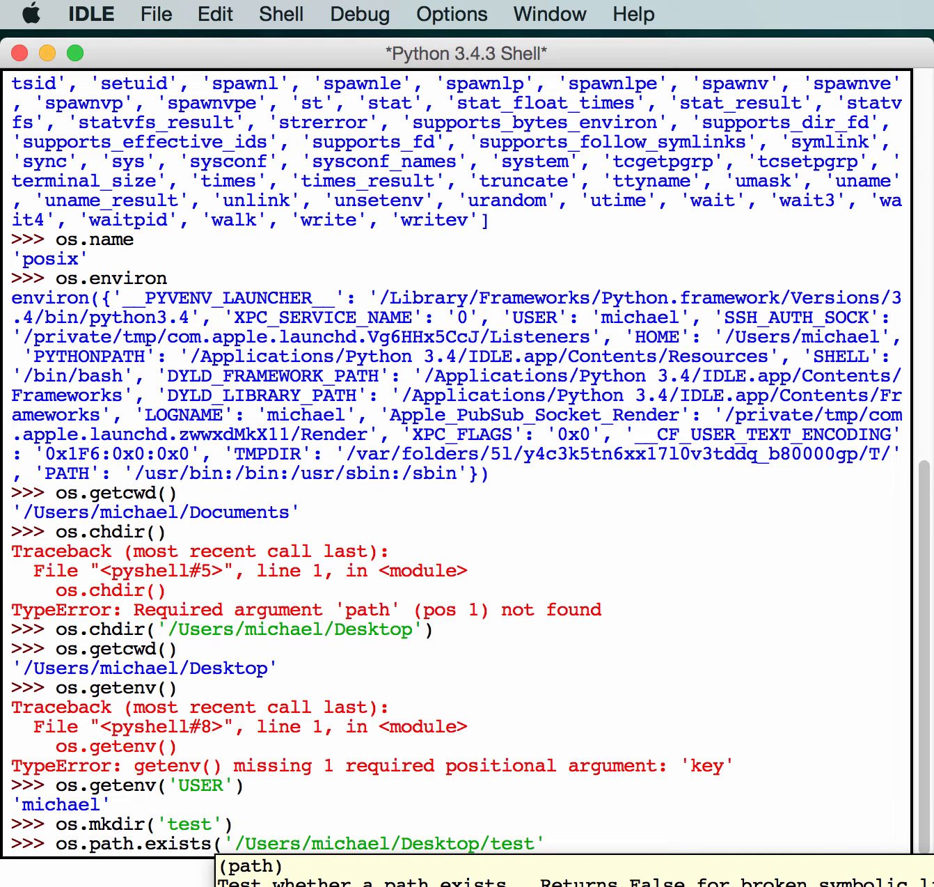
key("Return")
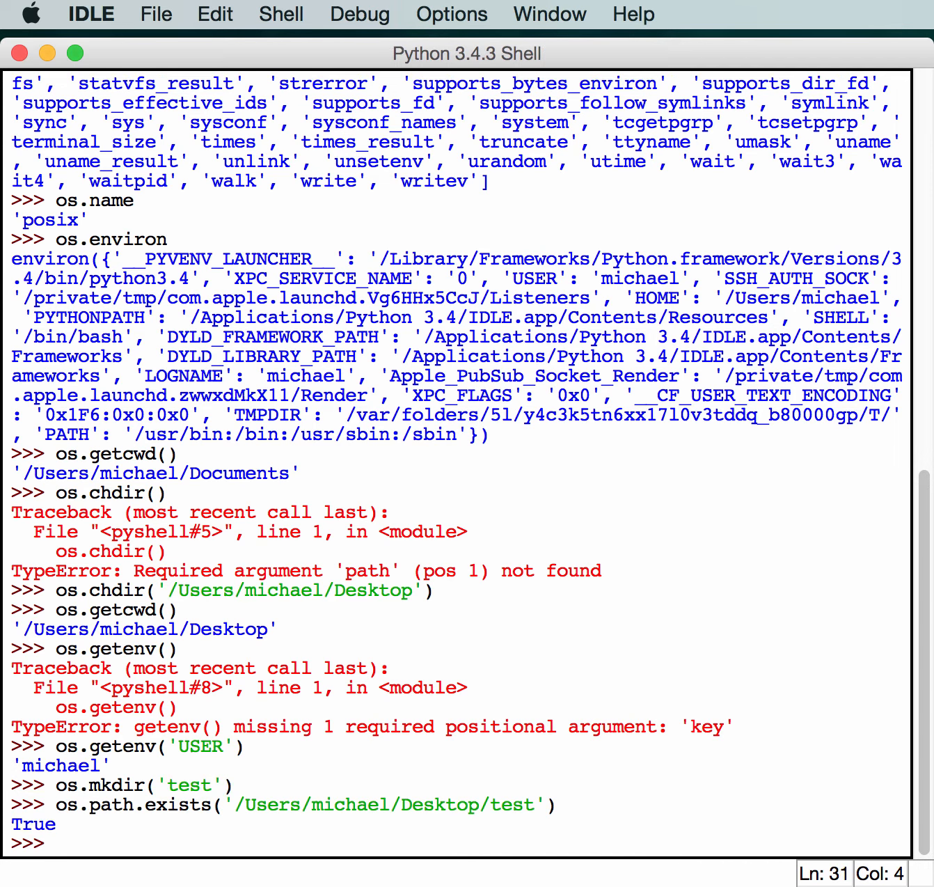
- Recall the line and check '/Users/michael/Desktop/test2', returning False
left_click(56, 825)
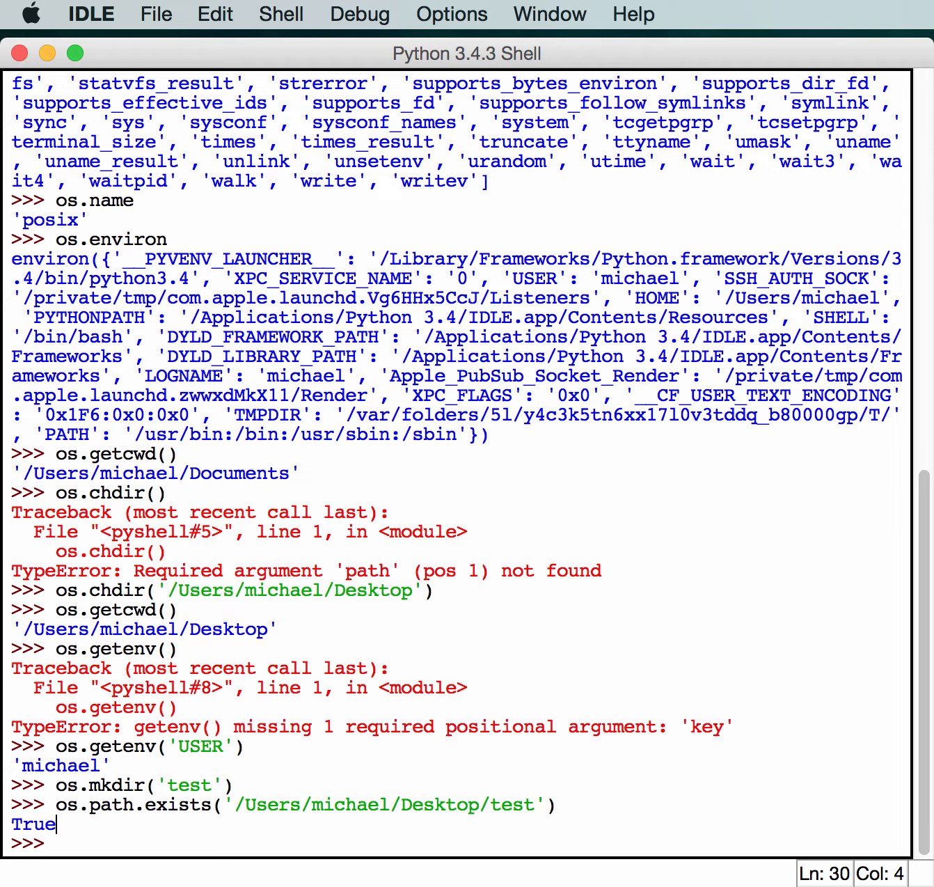
type("os.path.exists('/Users/michael/Desktop/test')")
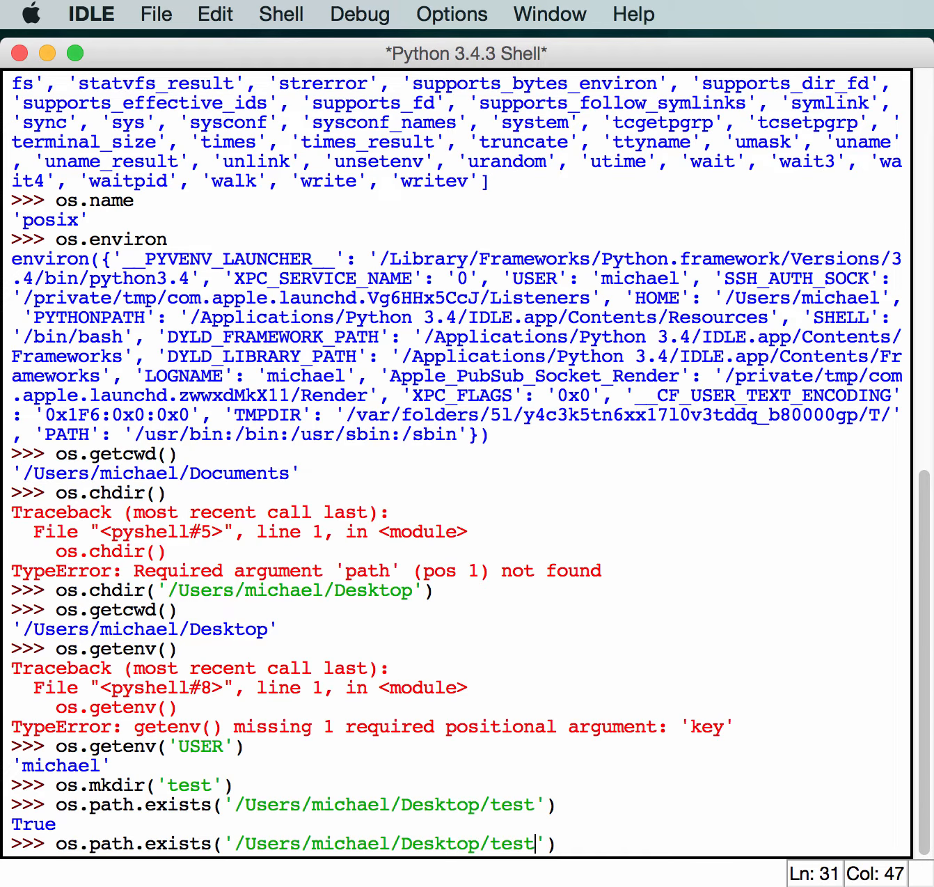
type("2")
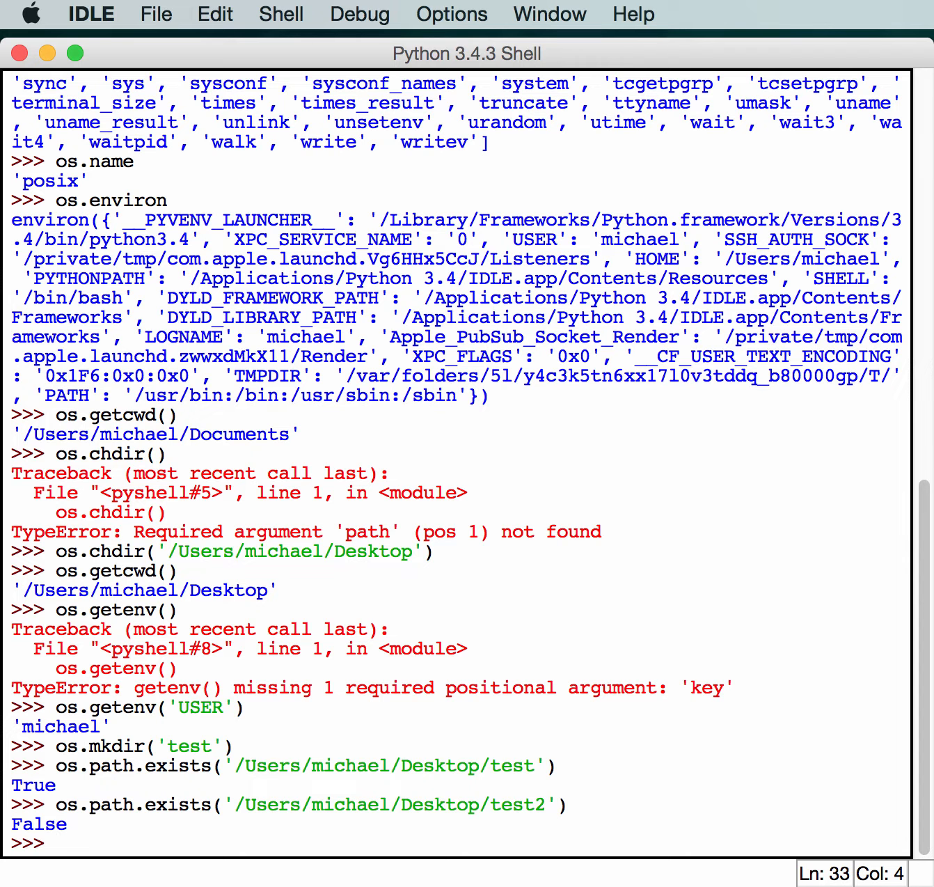
- Run os.makedirs('/Users/michael/Desktop/test2/foo/bar') creating the nested folders in one call
type("os.ma")
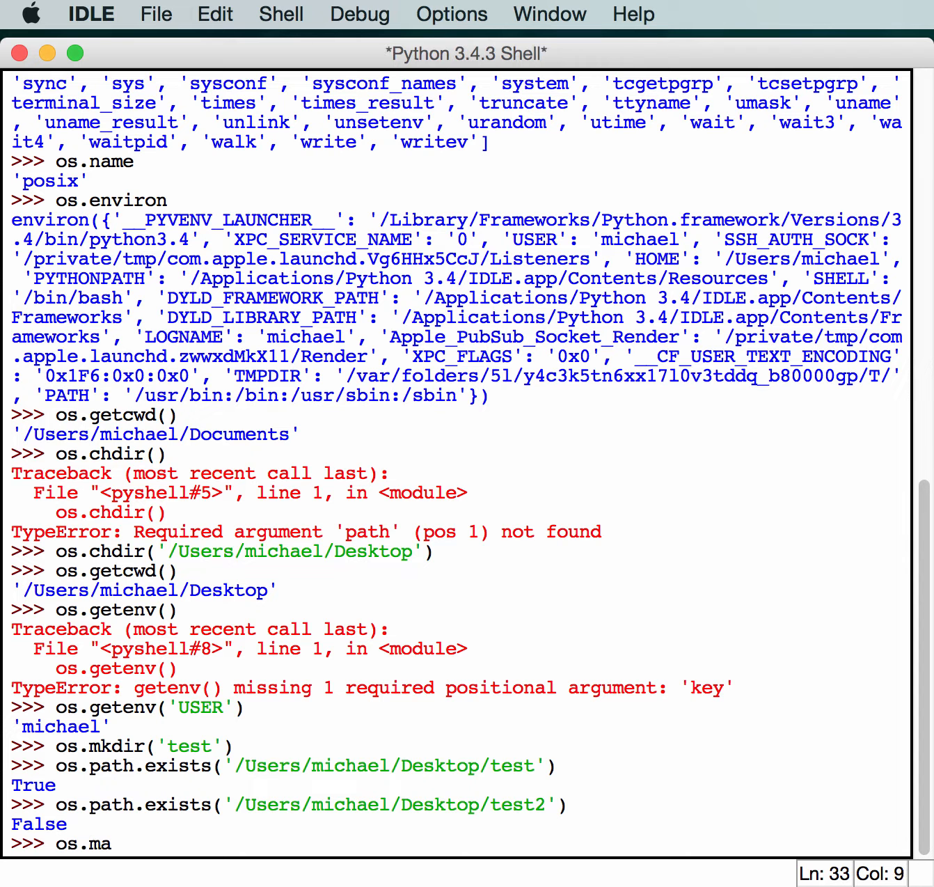
type("kedirs")
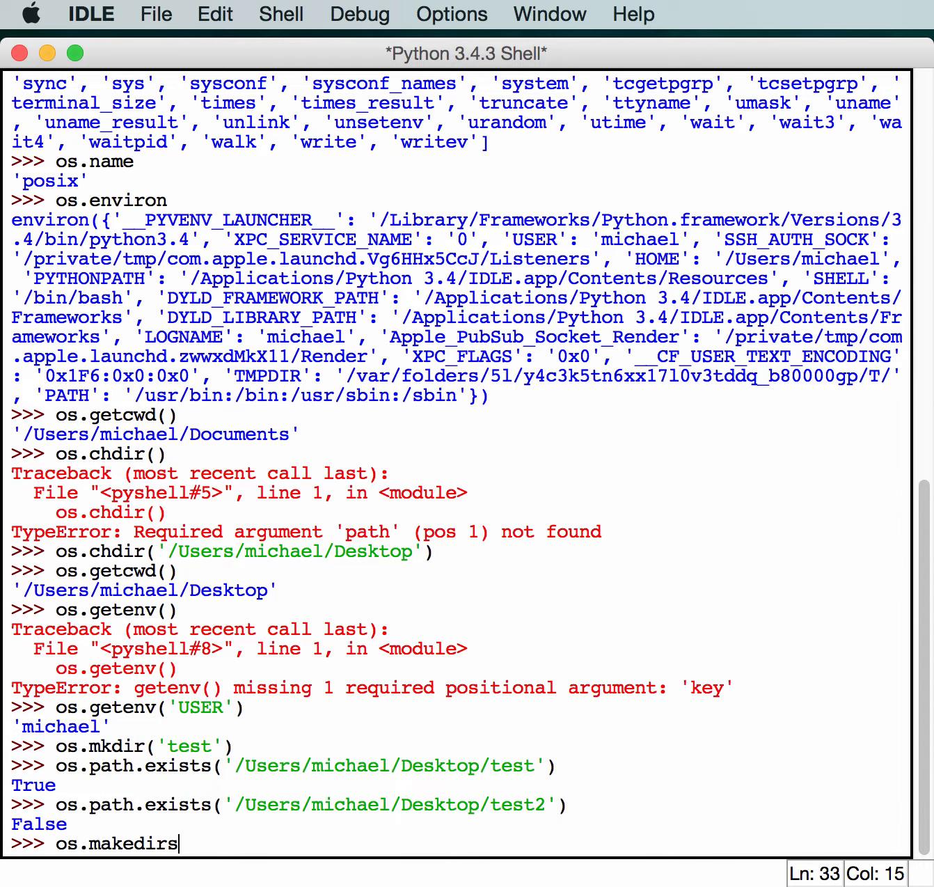
type("(")
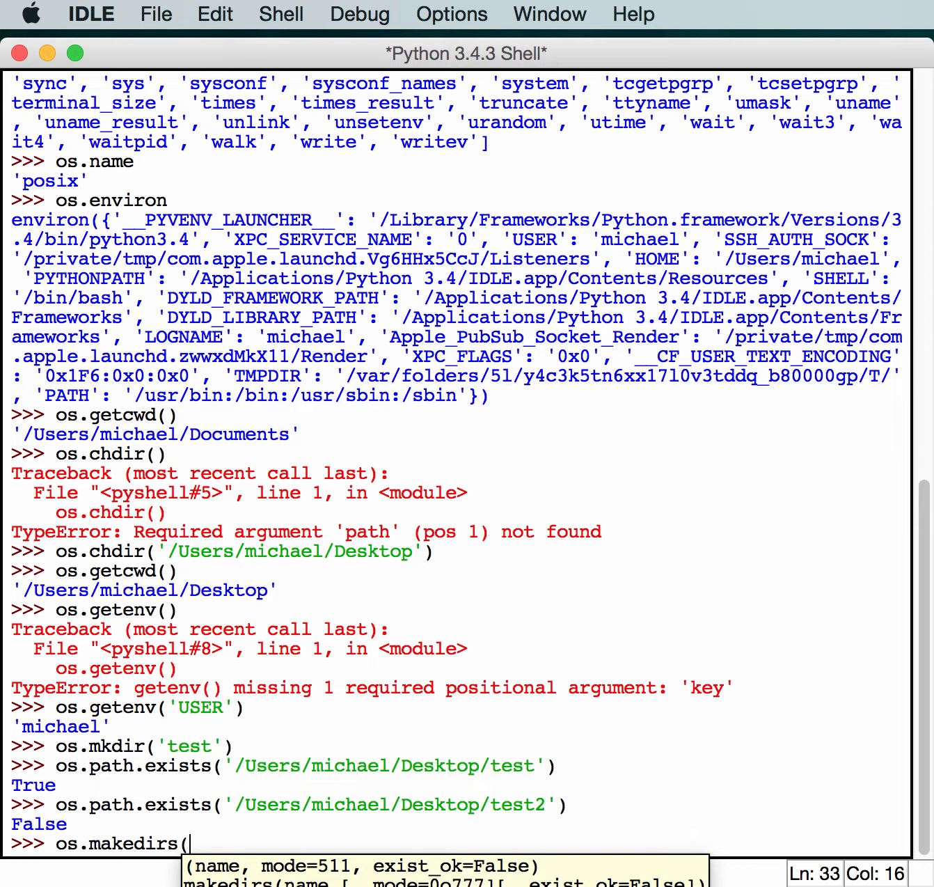
type("'/Use")
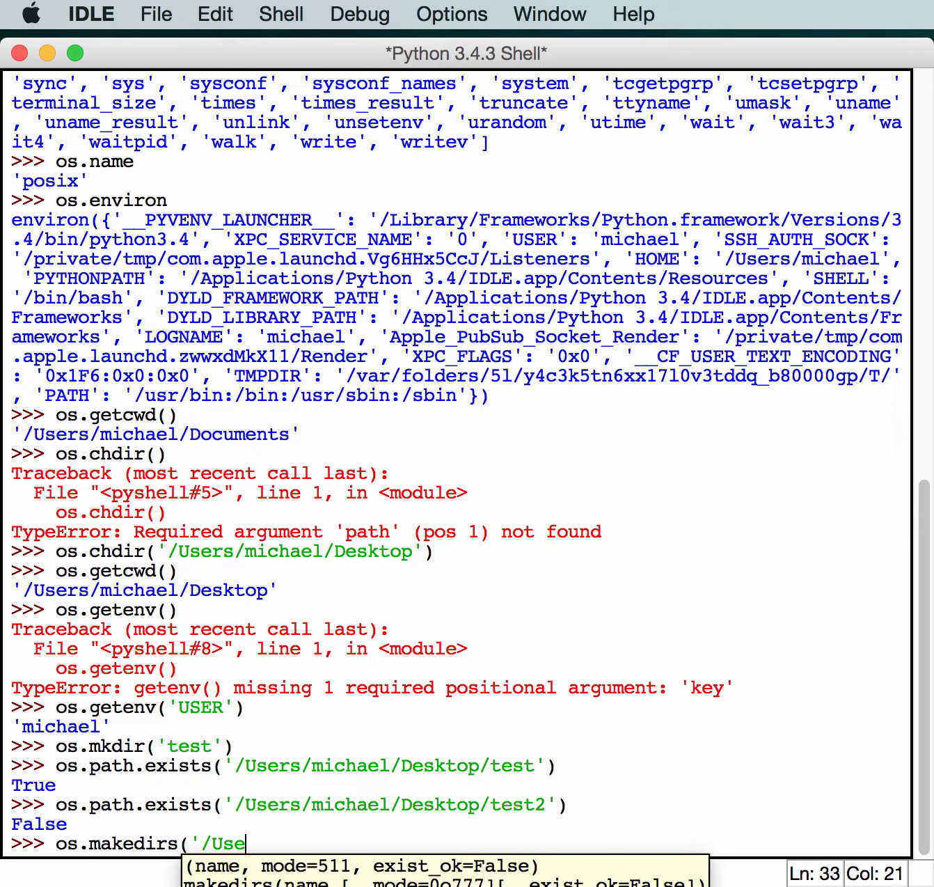
type("rs.")
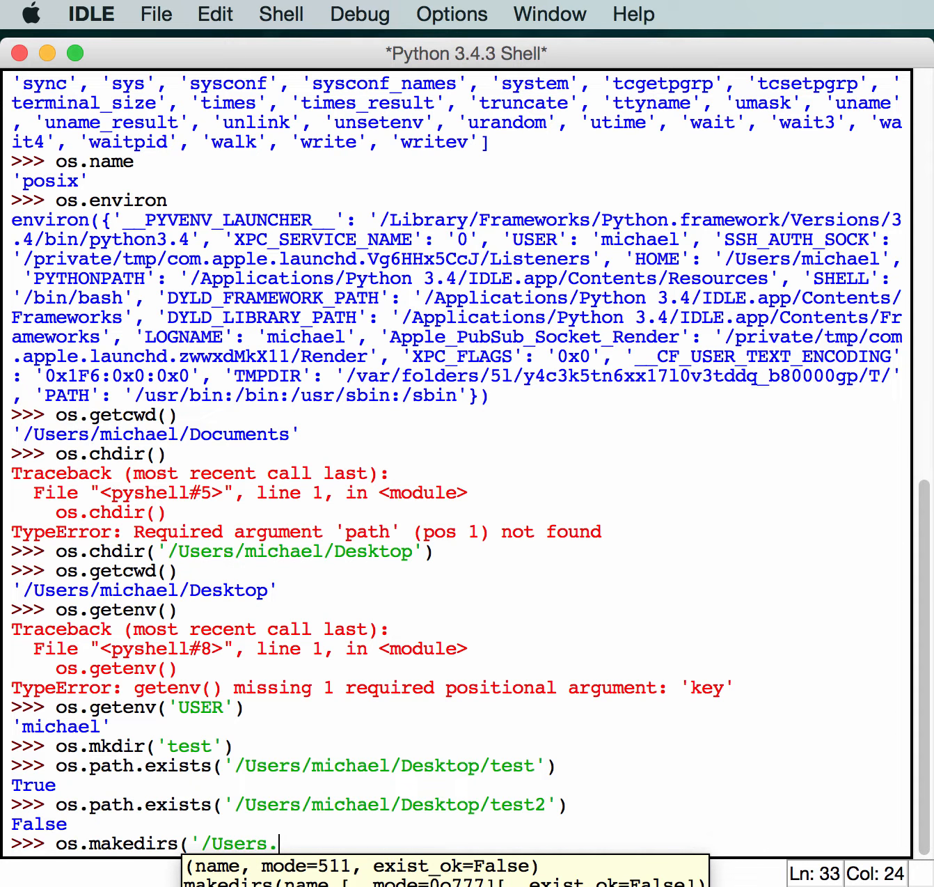
type("michael")
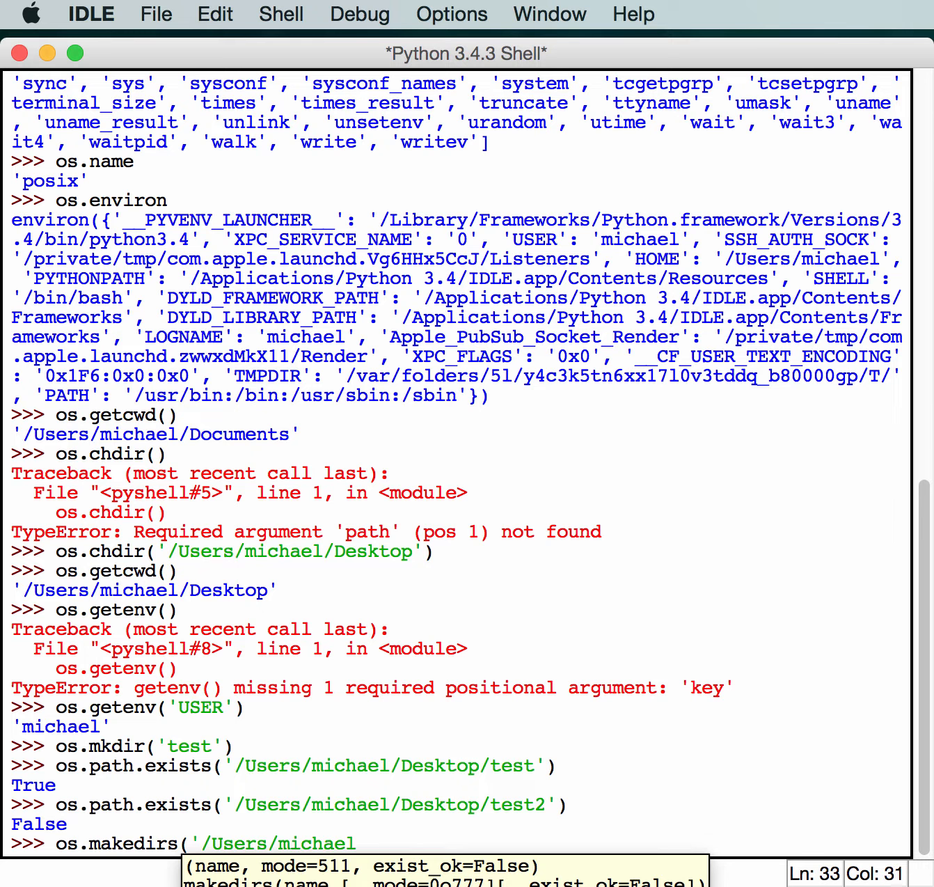
type("/Desktop")
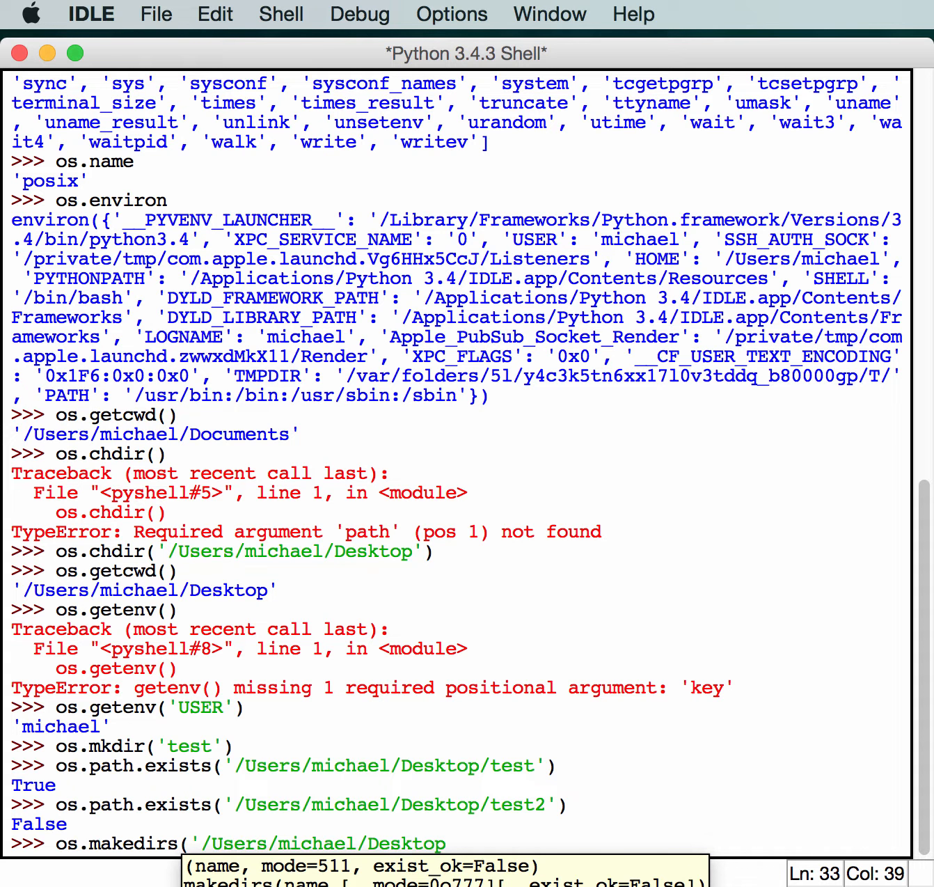
type("/tes")
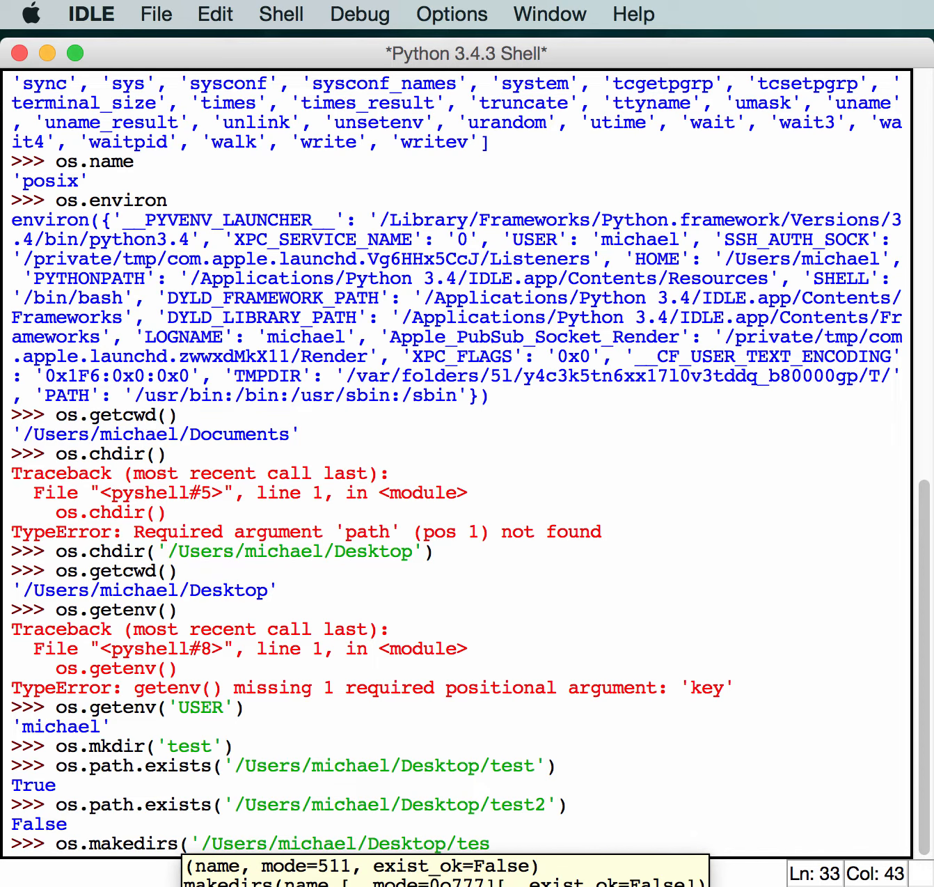
type("t2/")
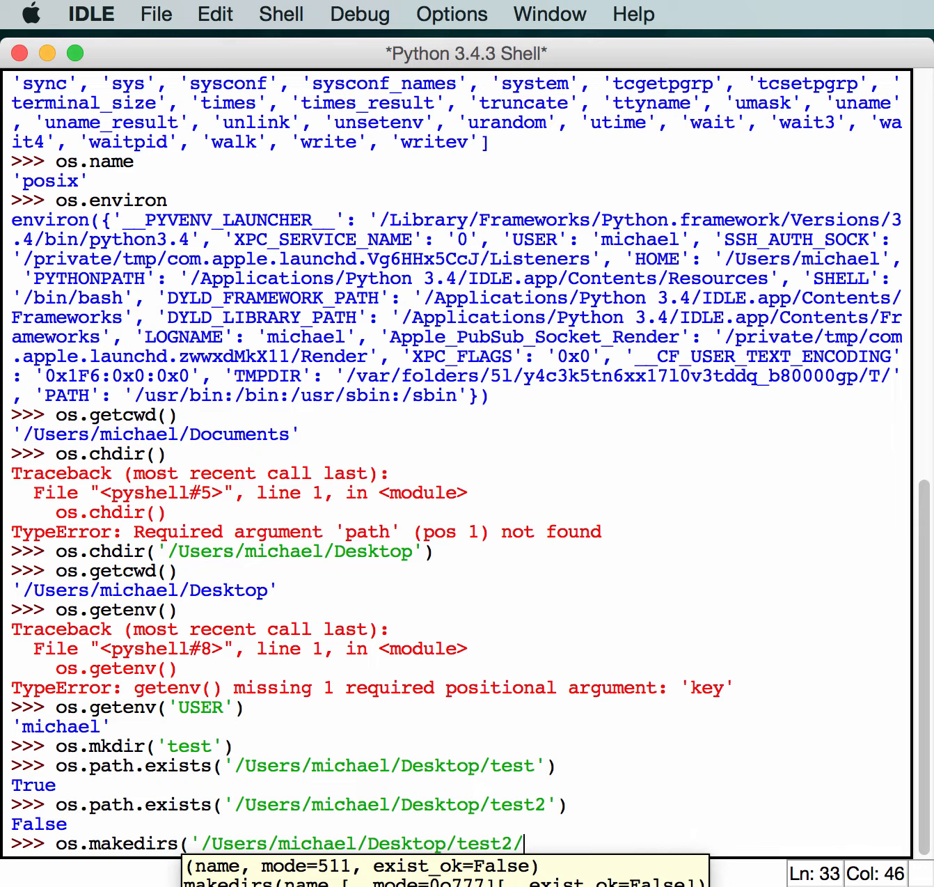
type("foo")
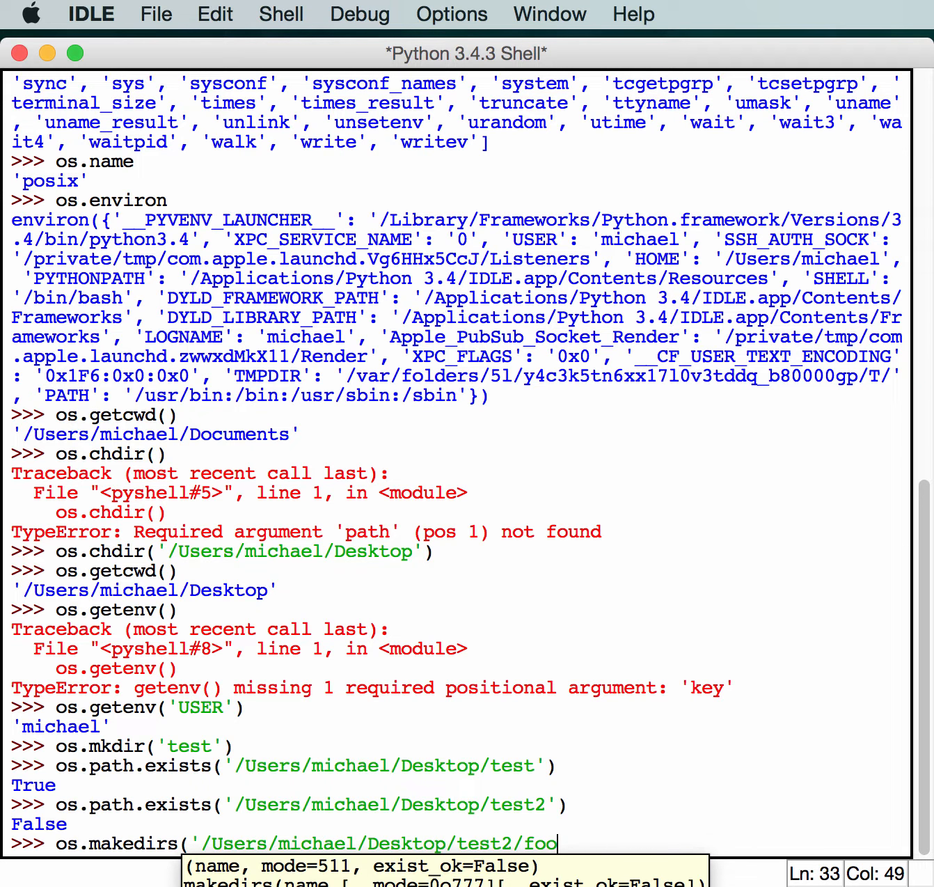
type("/bar")
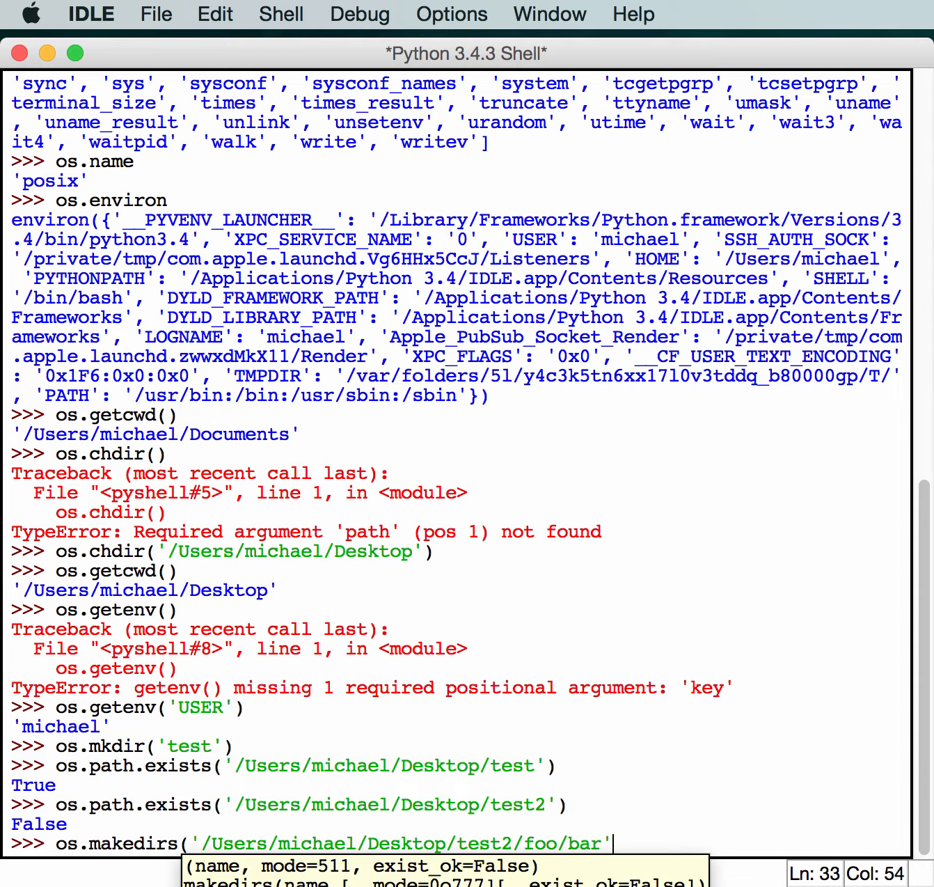
type(")")
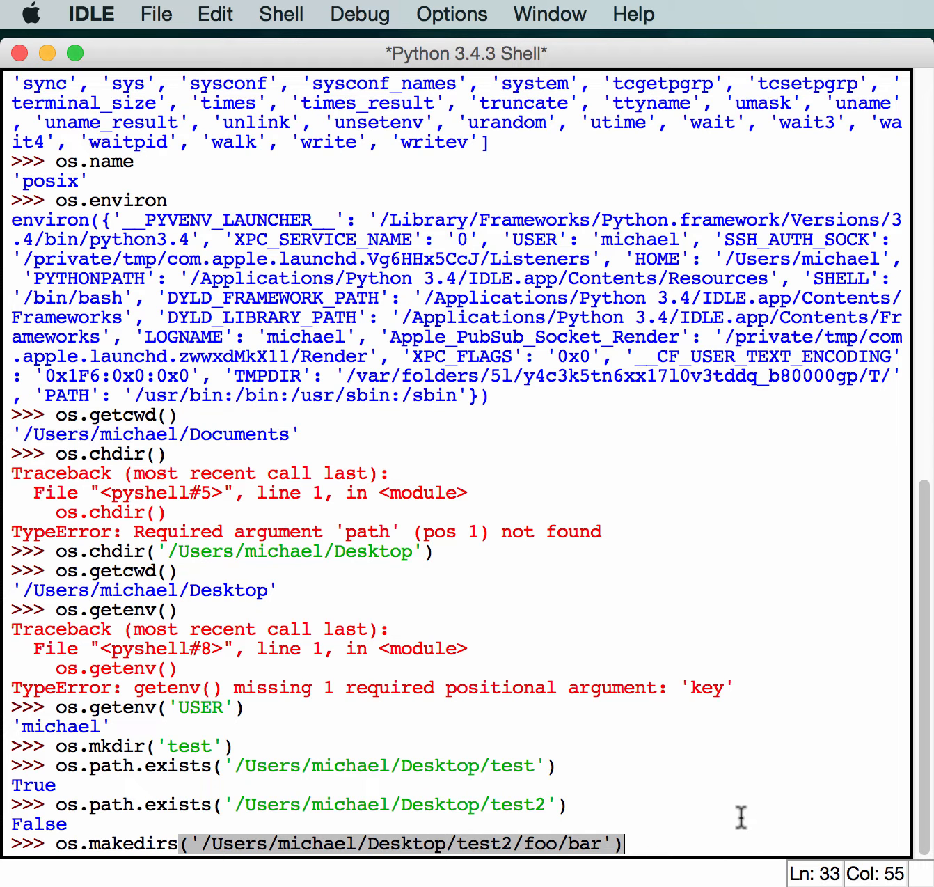
key("Return")
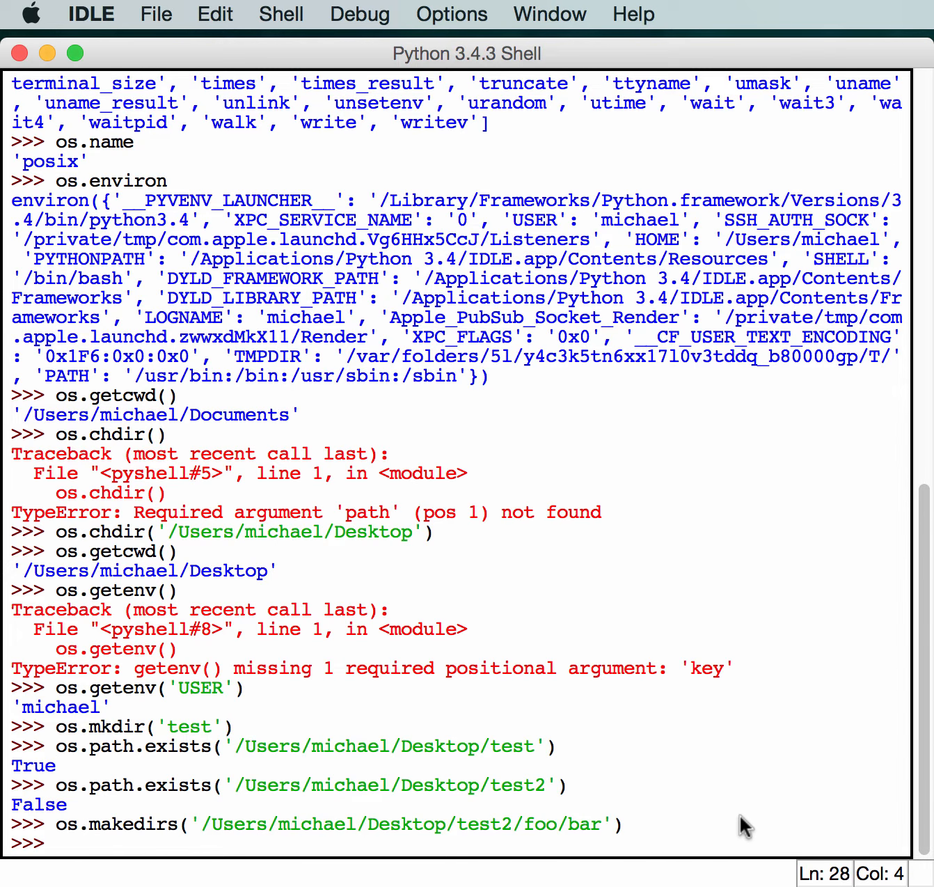
- Run os.mkdir('test3/foo/bar'), raising FileNotFoundError for the missing parent folders
type("os.mkdir('test3')")
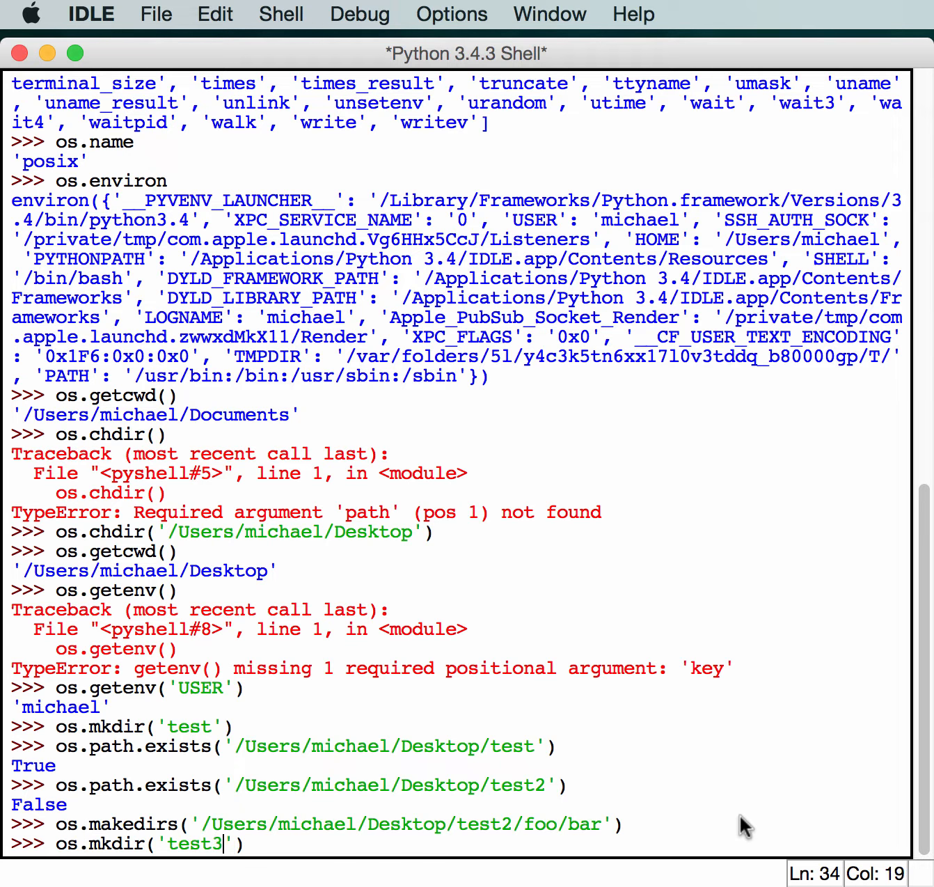
type("/foo/bar")
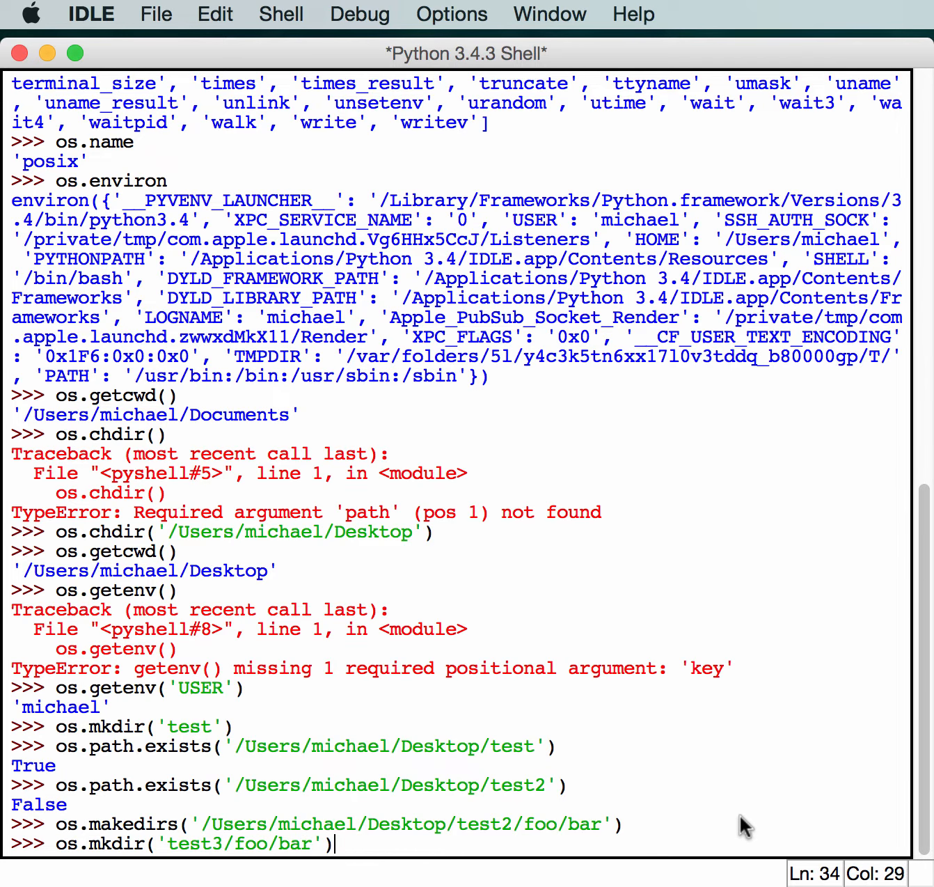
key("Return")
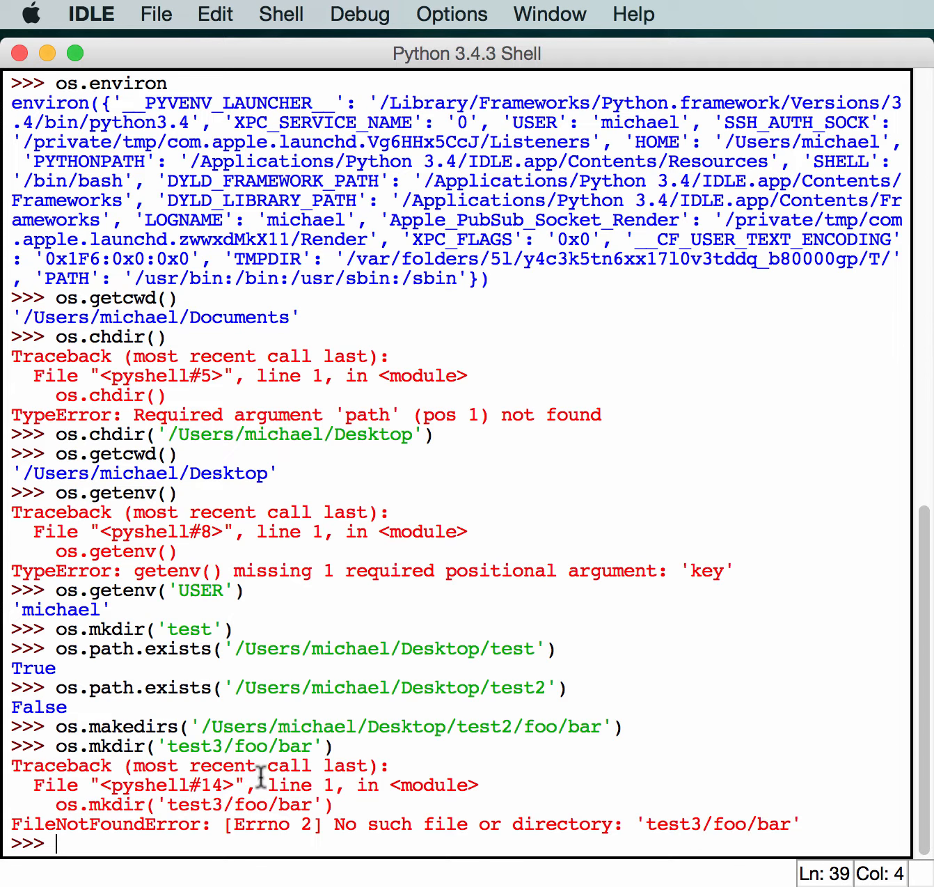
mouse_move(651, 790)
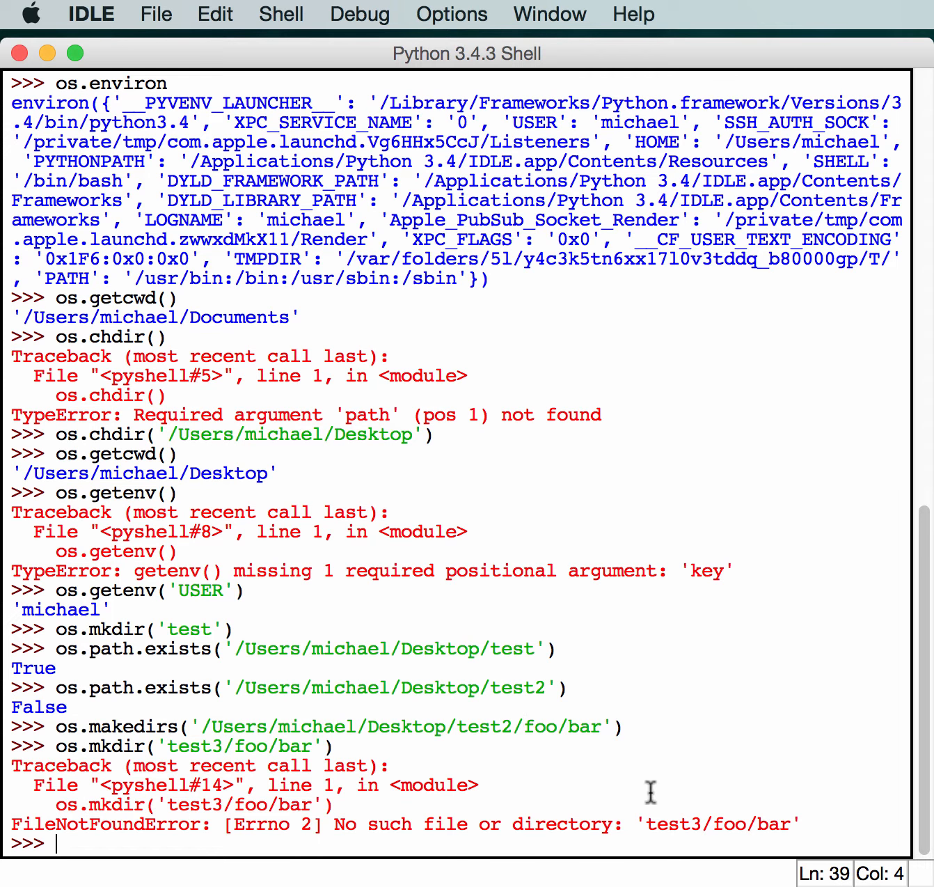
mouse_move(639, 741)
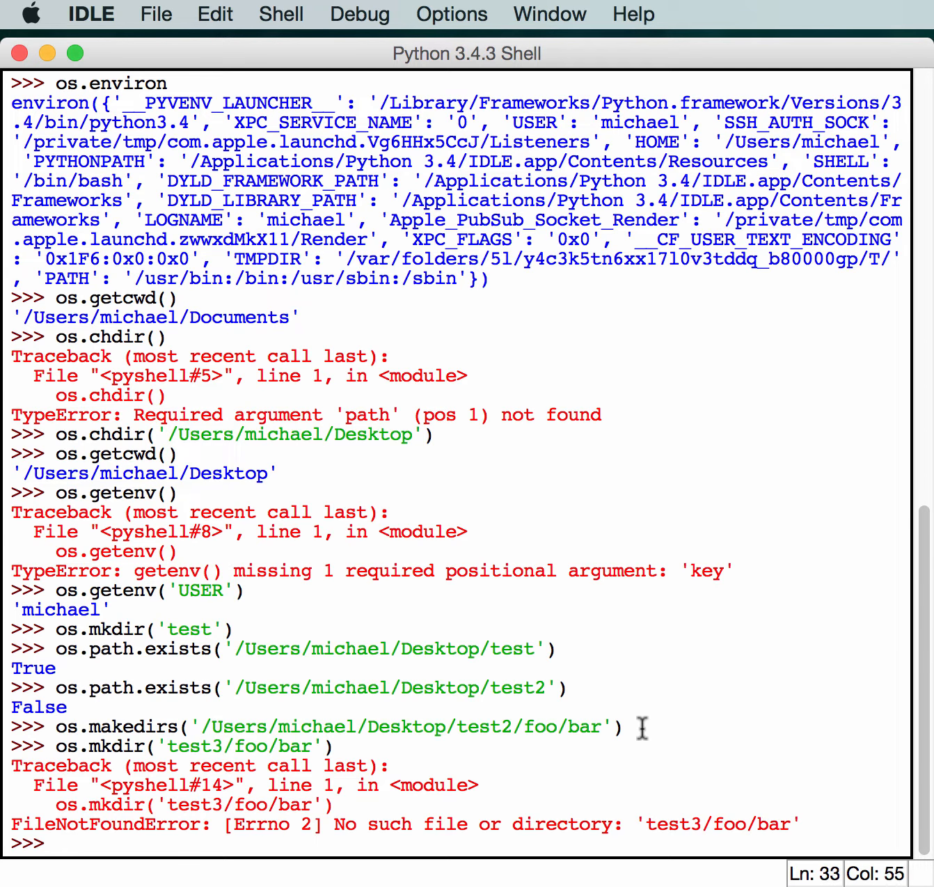
mouse_move(530, 729)
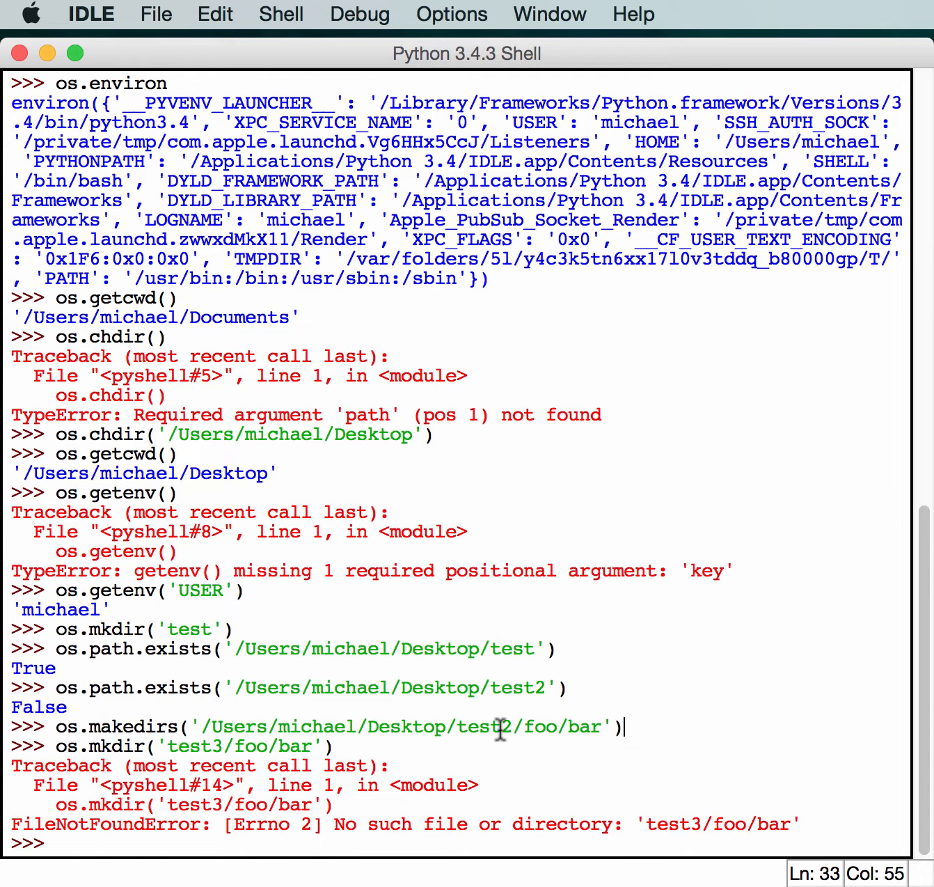
mouse_move(597, 746)
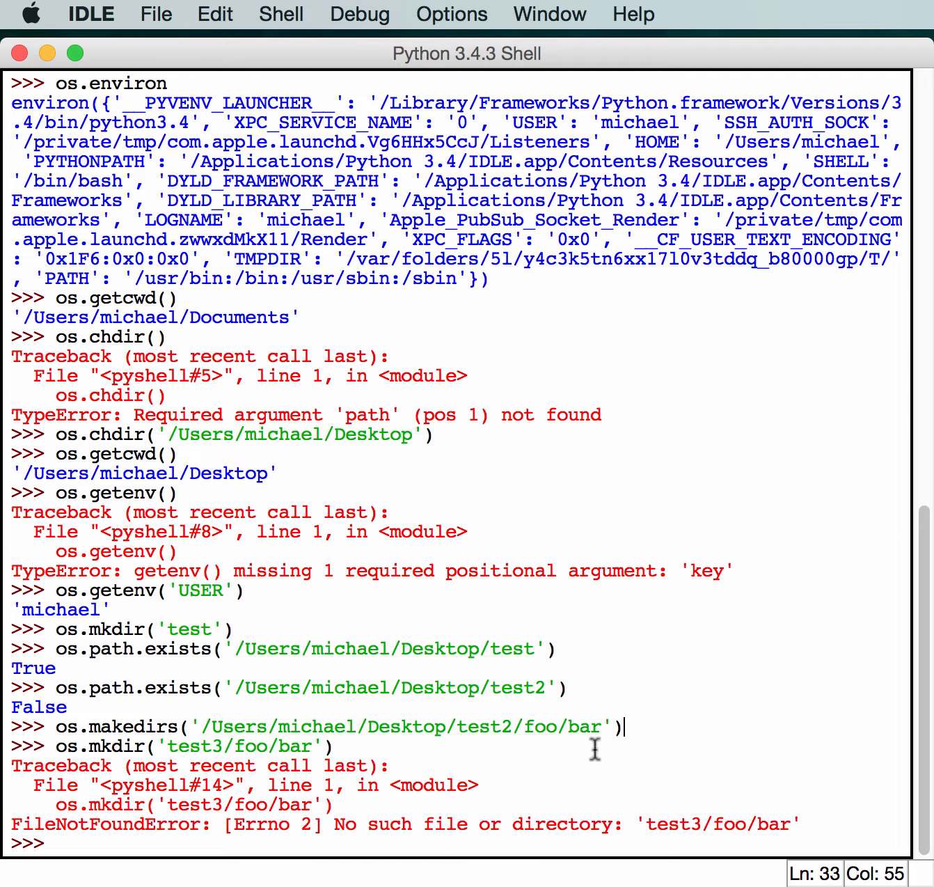
mouse_move(732, 807)
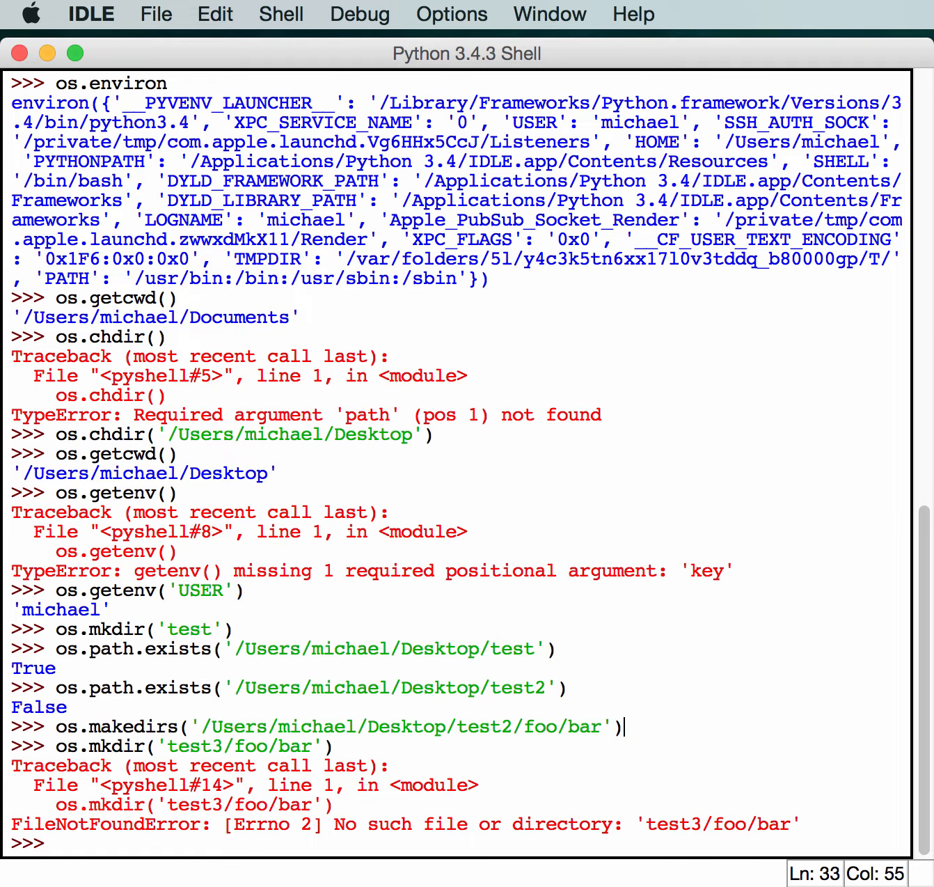
mouse_move(721, 778)
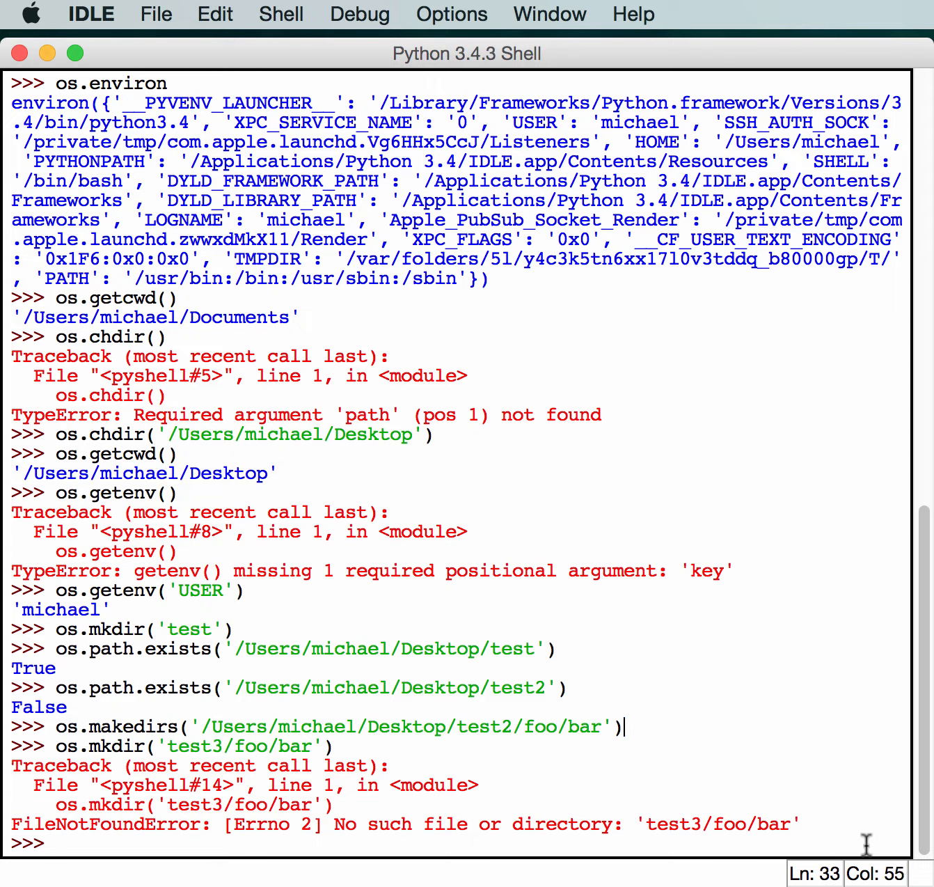
- Run os.remove('test.txt'), which raises FileNotFoundError, and start a new os.remove call
type("os.rem")
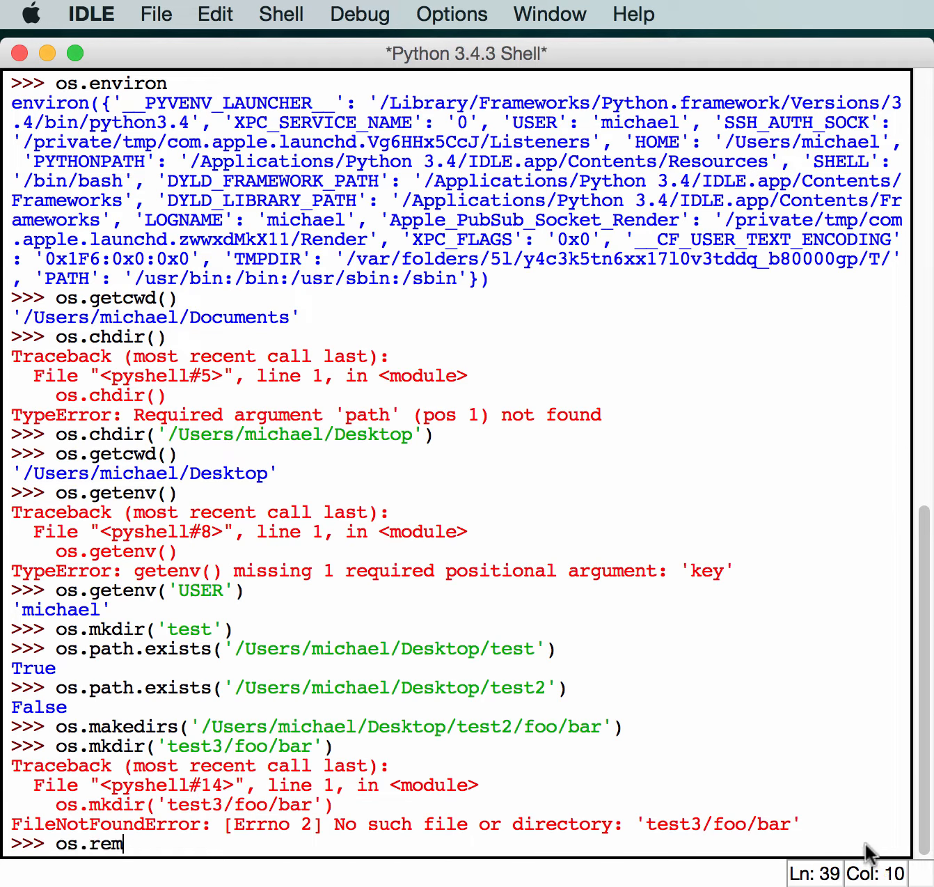
type("ove")
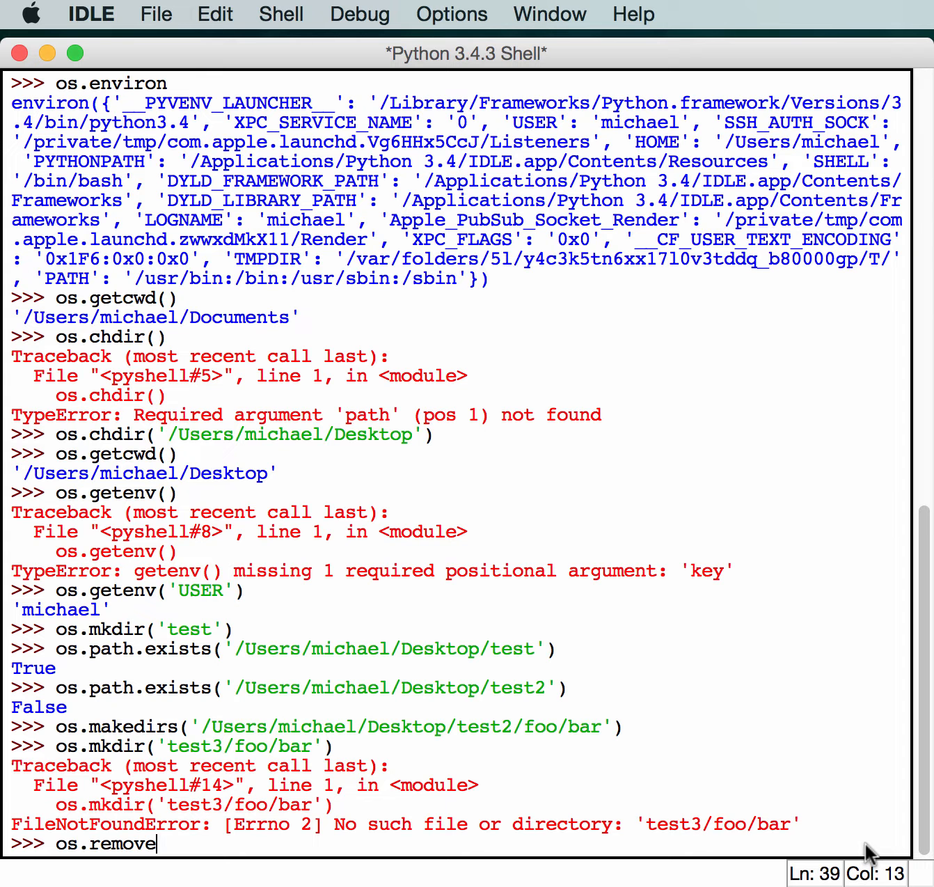
type("()")
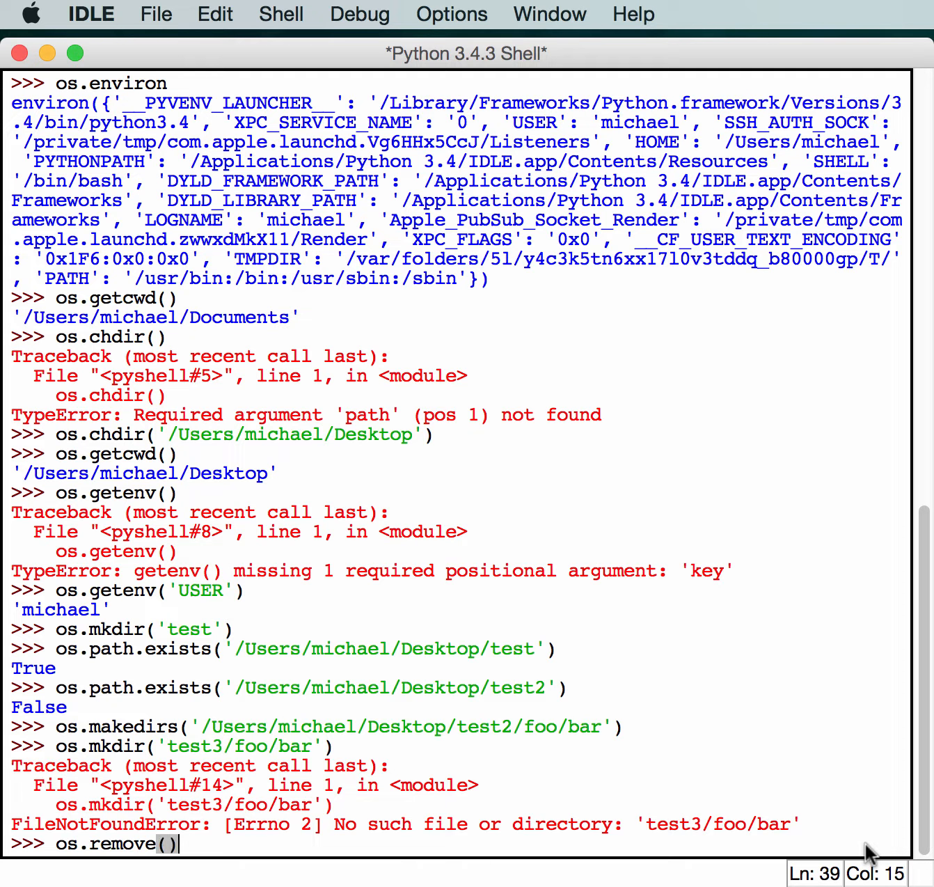
type("'tes")
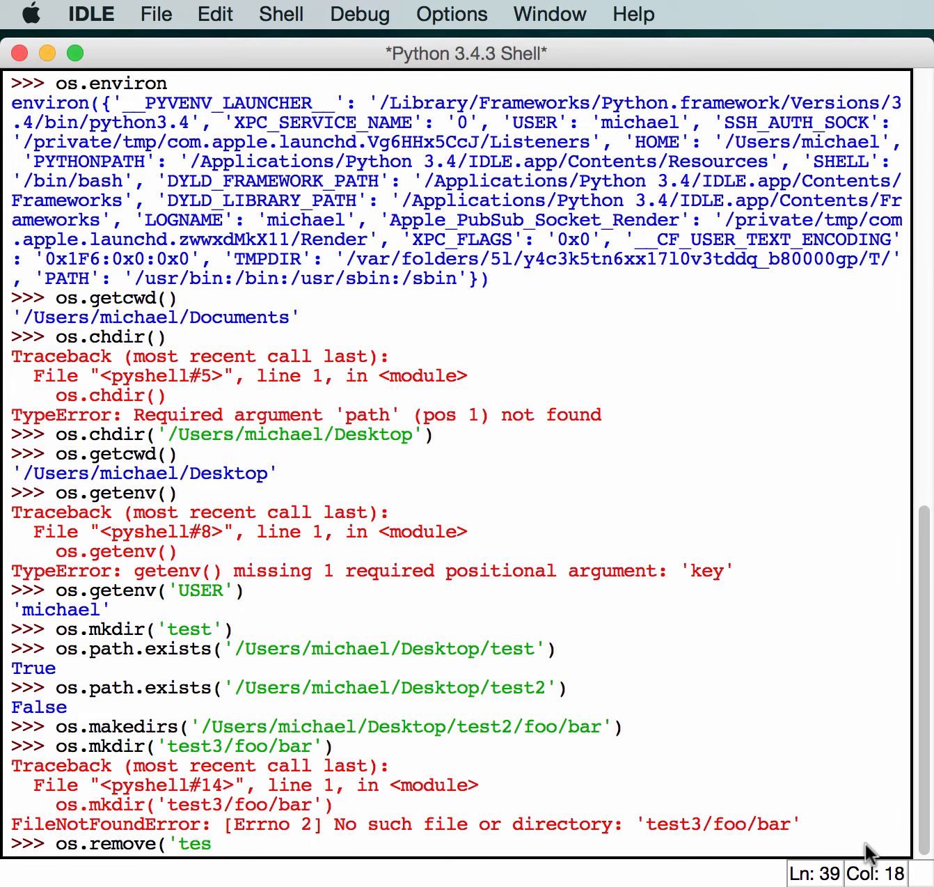
type("t.txt'")
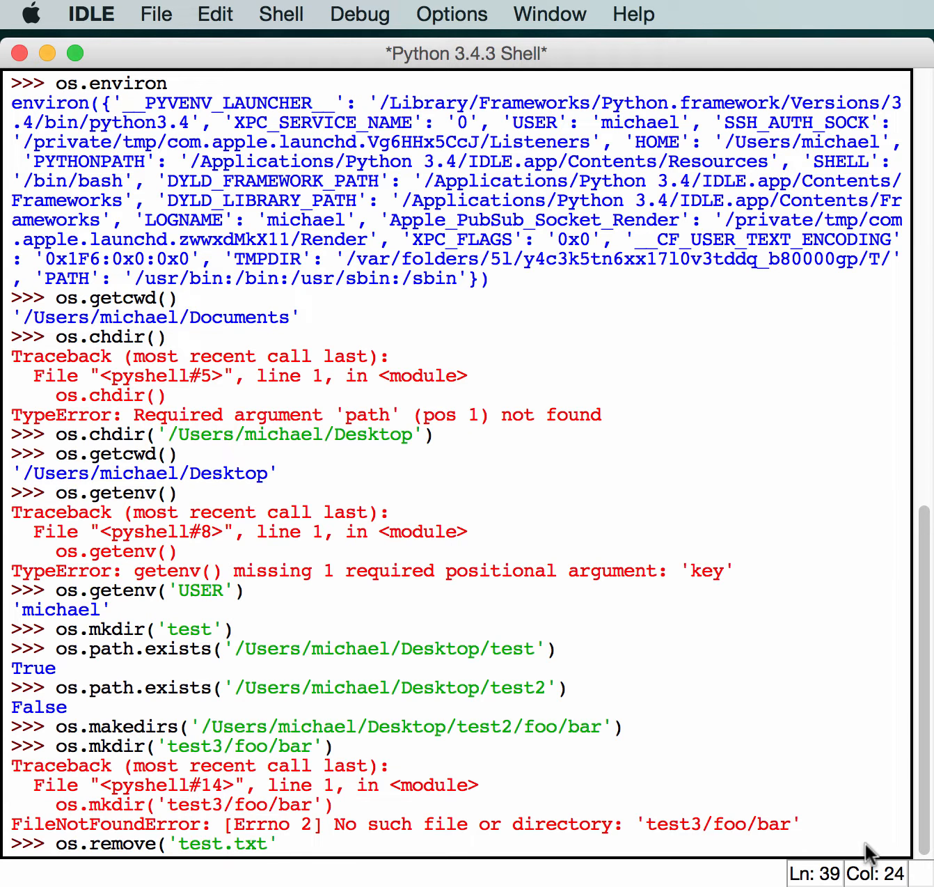
type(")")
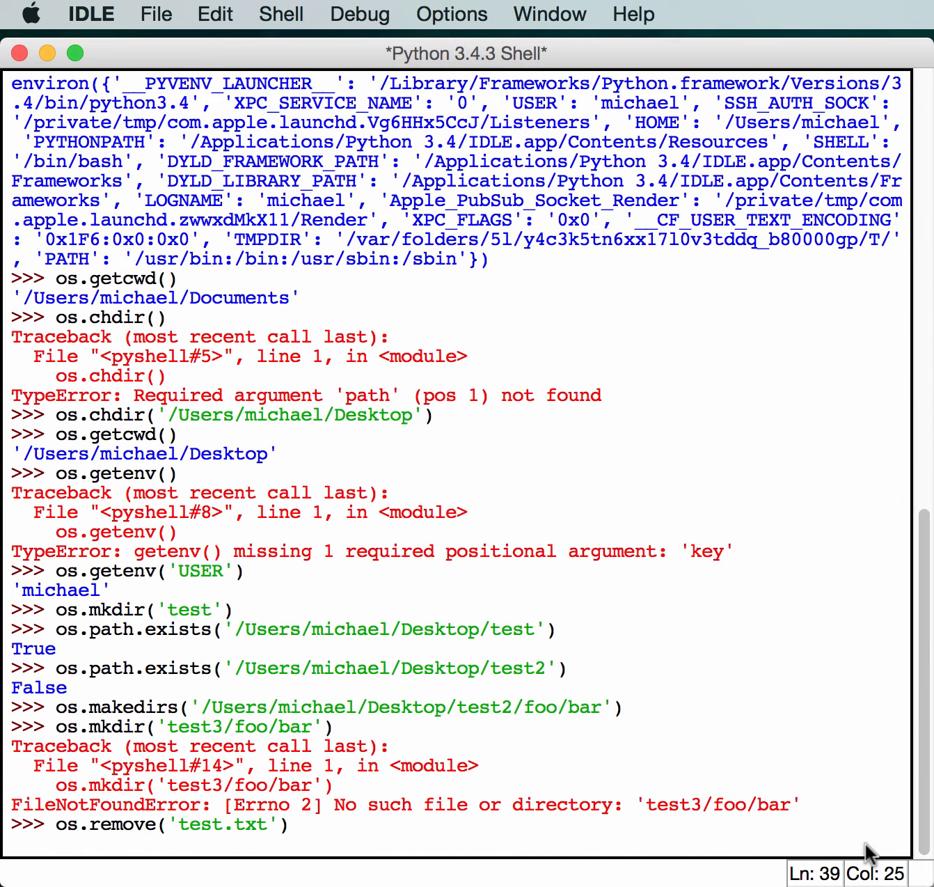
key("Return")
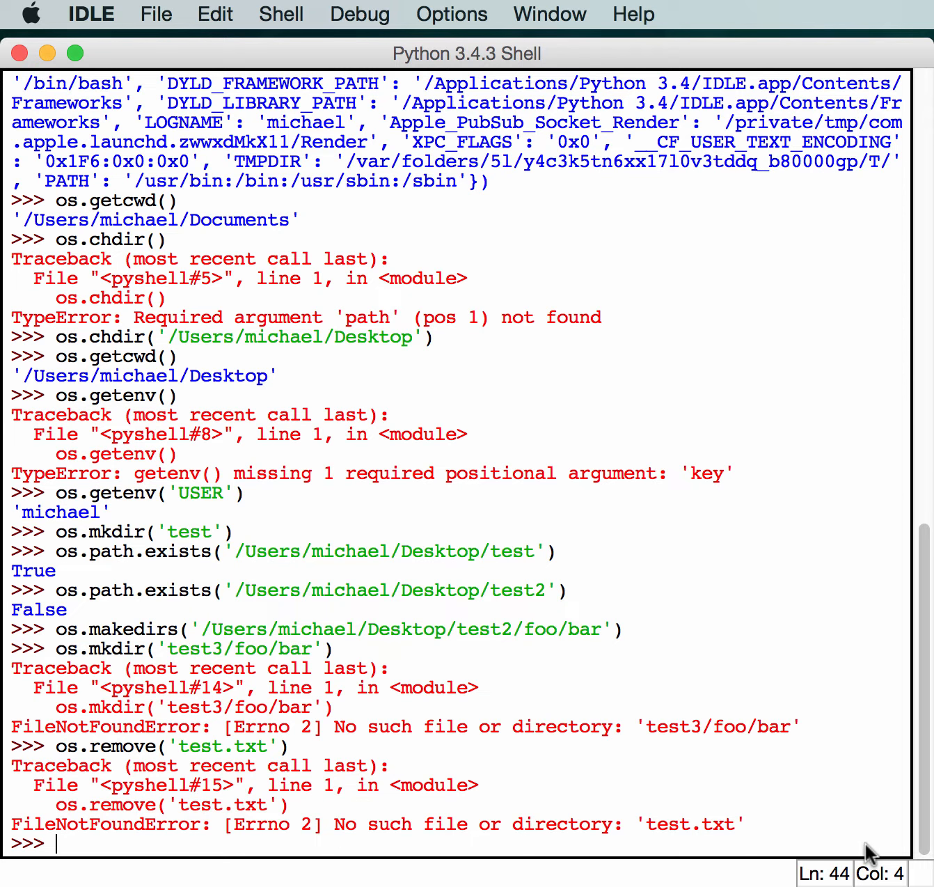
type("os.remove(")
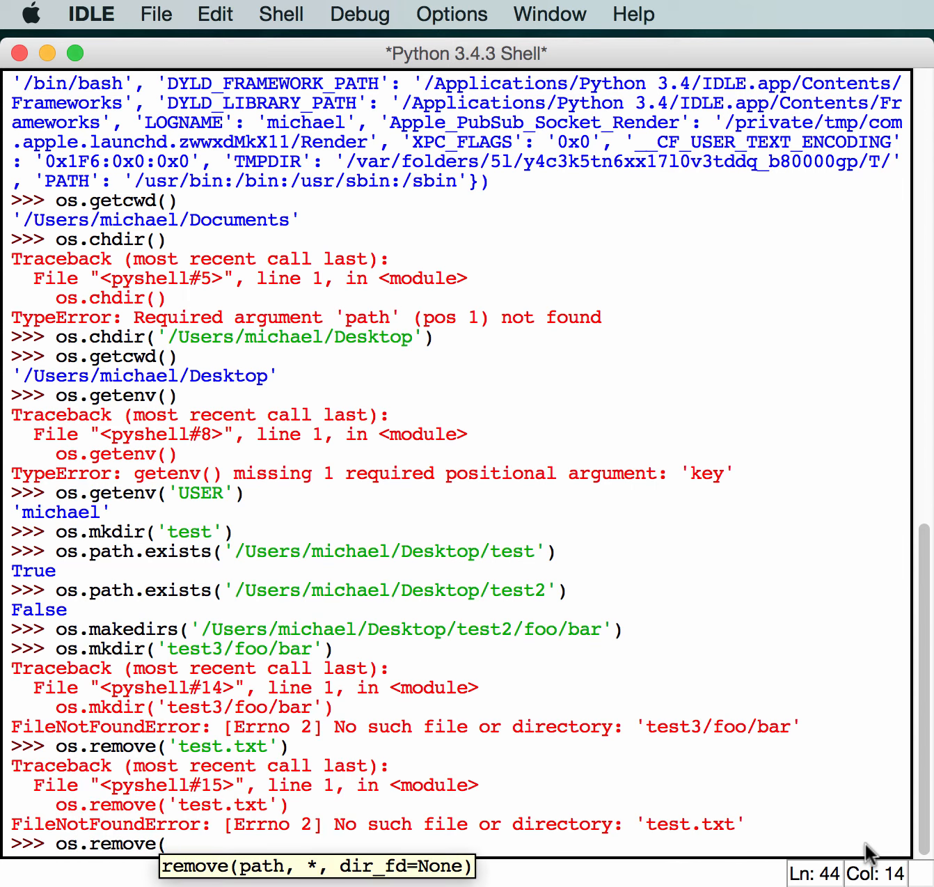
mouse_move(657, 576)
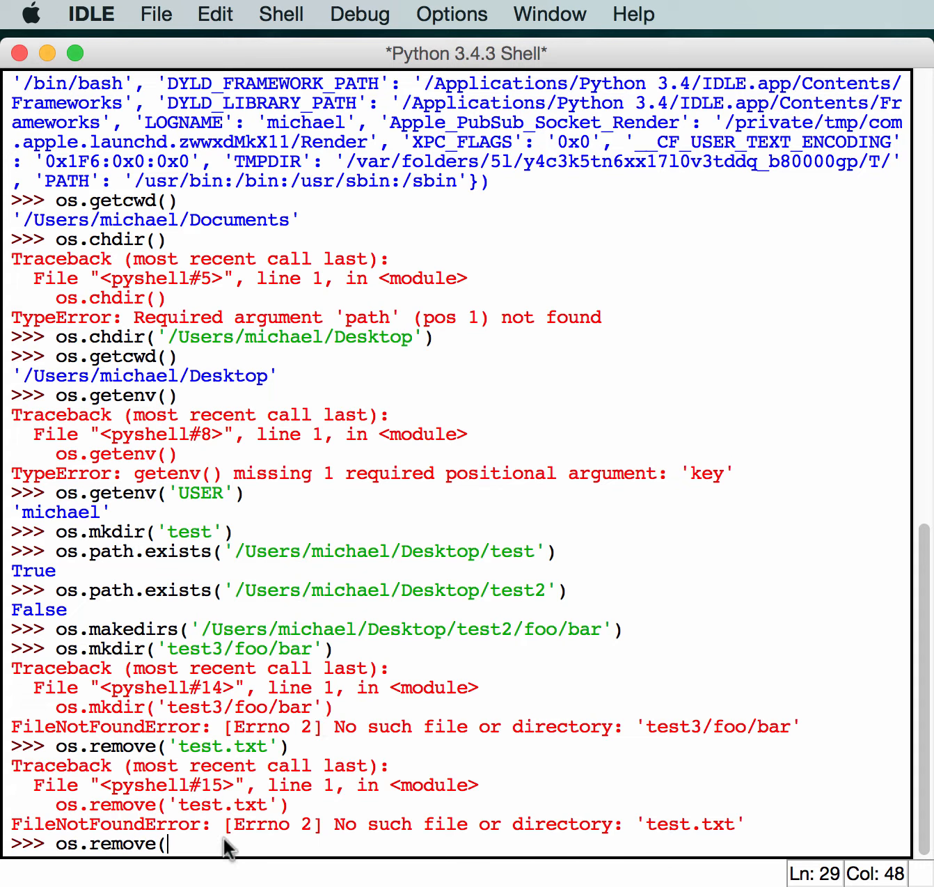
- Run os.remove on '/Users/michael/Desktop/test', get PermissionError, then swap remove for rmdir to delete it
type("'/Users/michael/Desktop/test')")
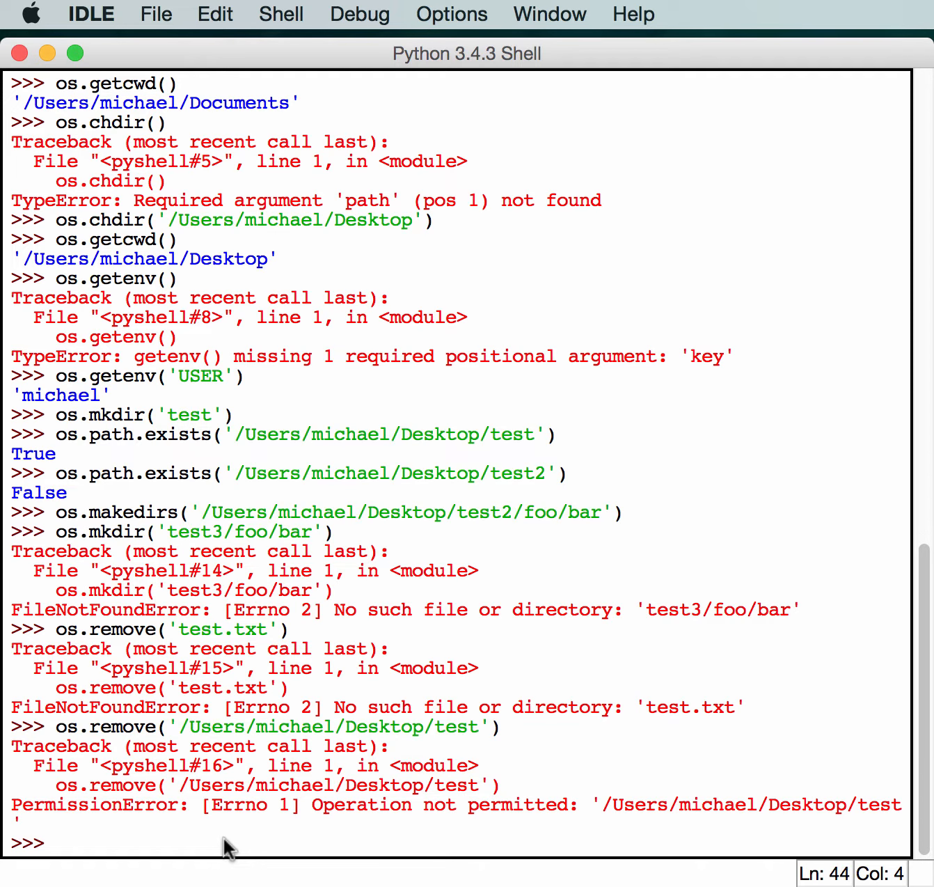
type("os.remove('/Users/michael/Desktop/test')")
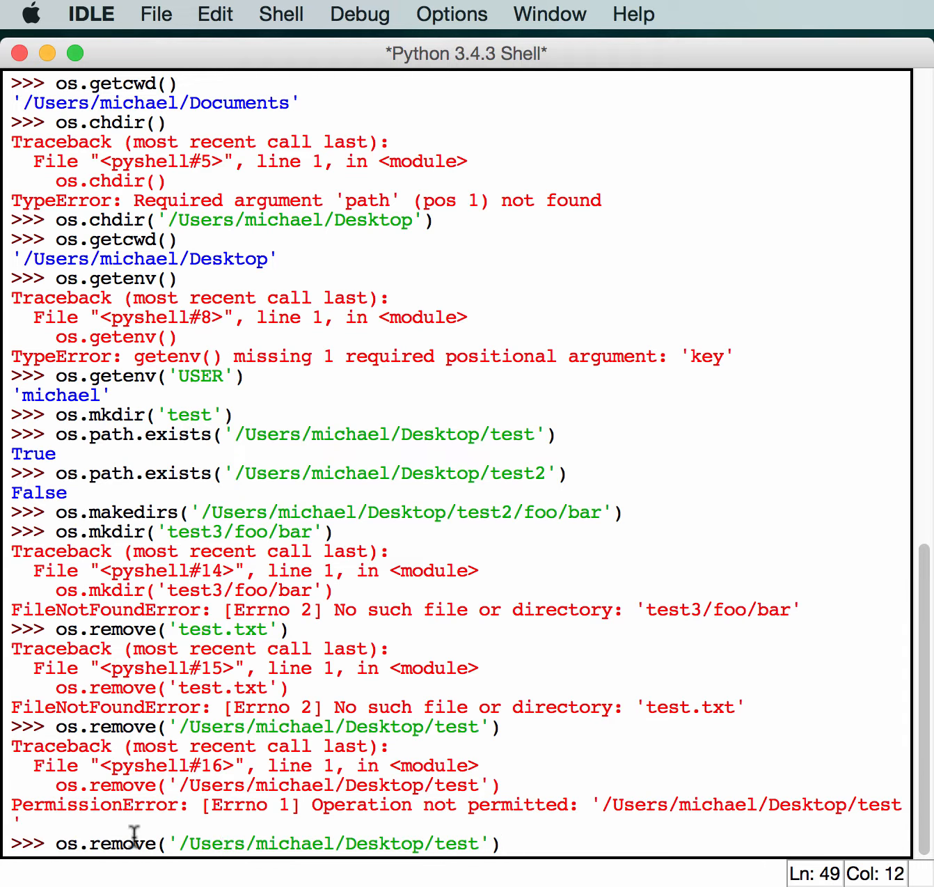
double_click(117, 843)
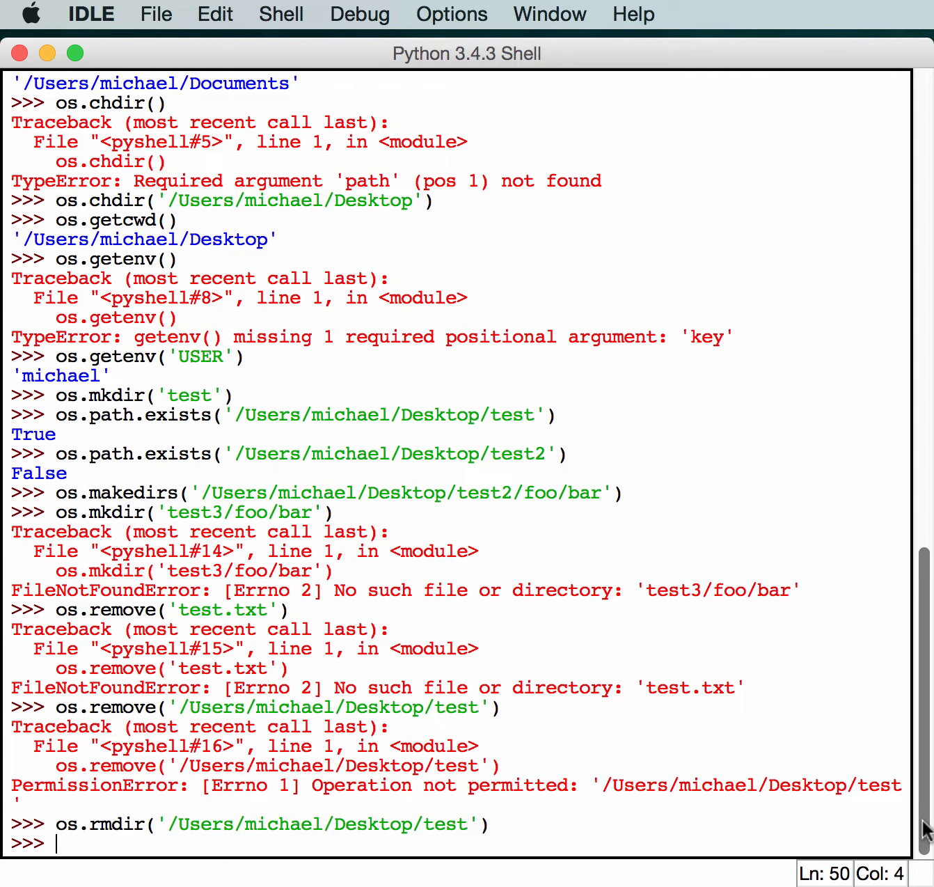
mouse_move(613, 461)
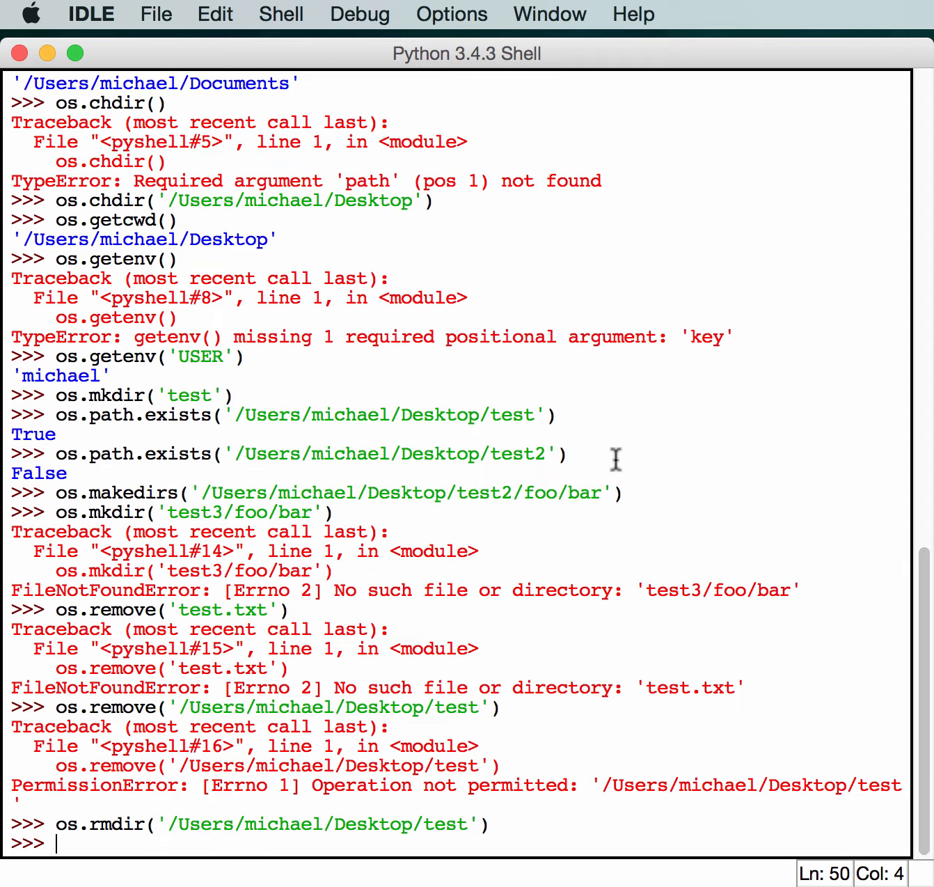
- Rerun os.path.exists('/Users/michael/Desktop/test'), which now returns False
left_click(538, 415)
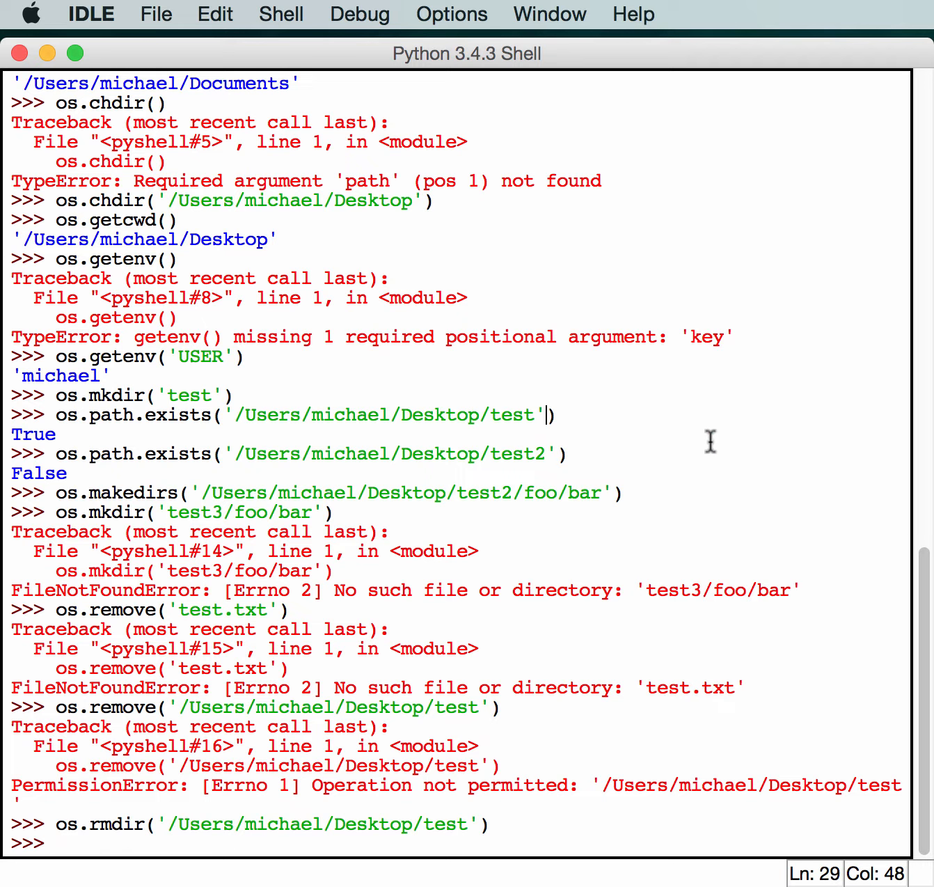
type("os.path.exists('/Users/michael/Desktop/test')")
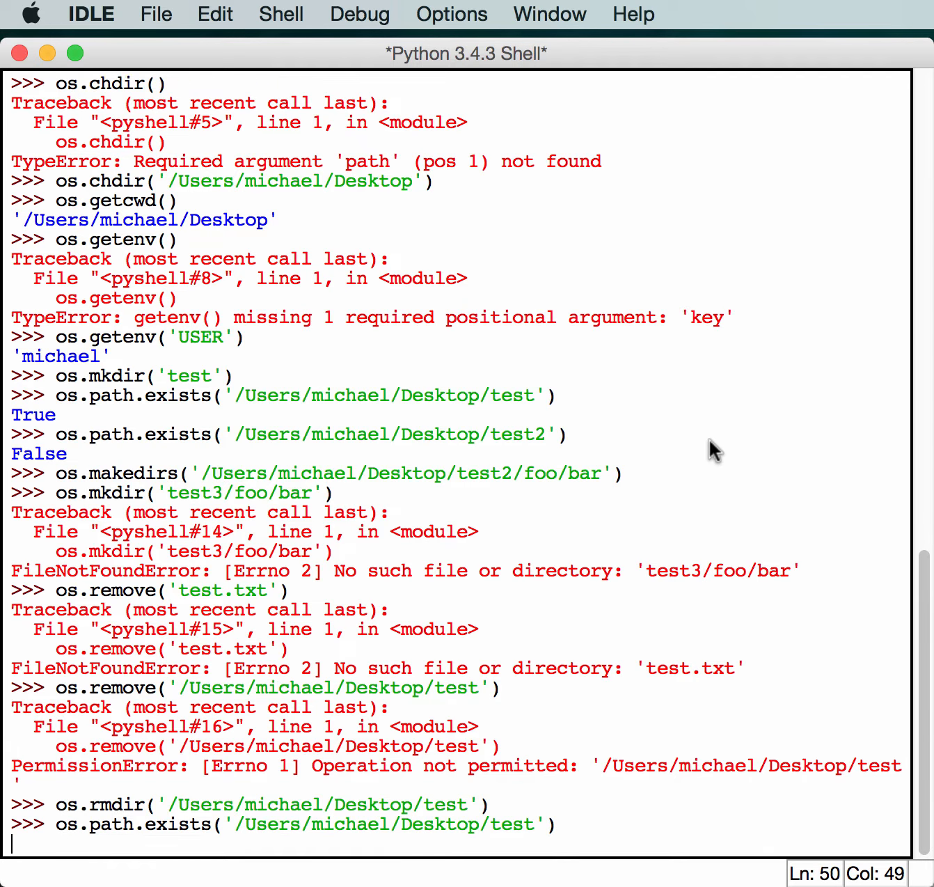
key("Return")
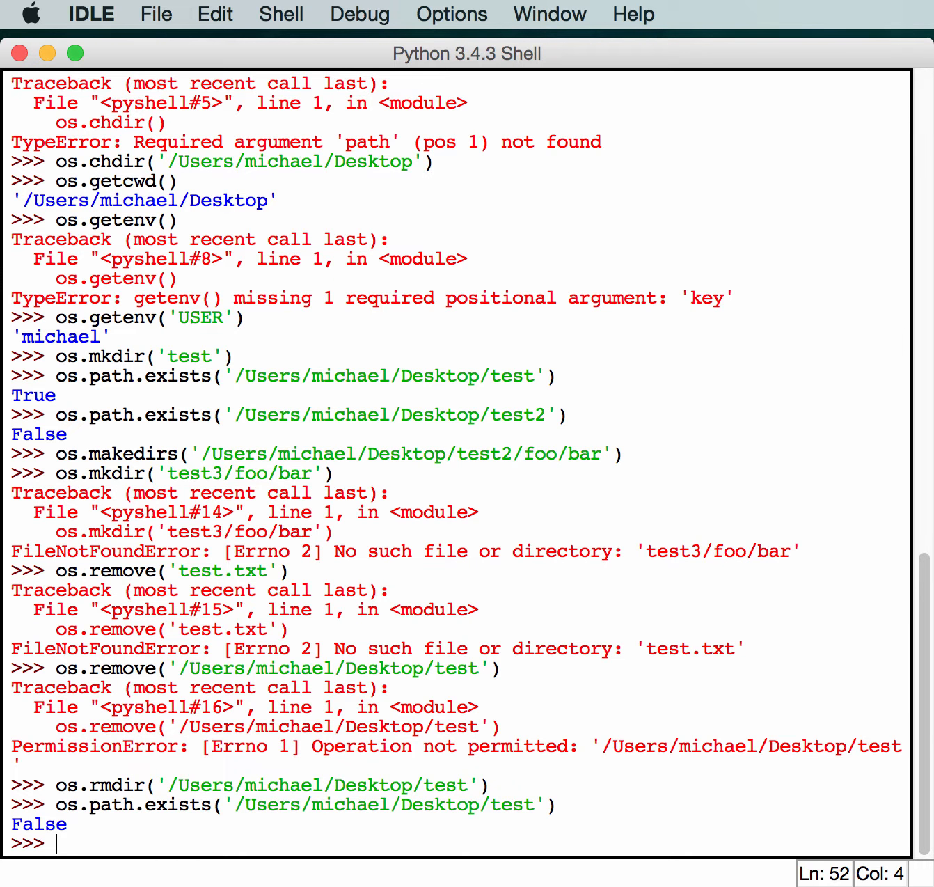
mouse_move(495, 873)
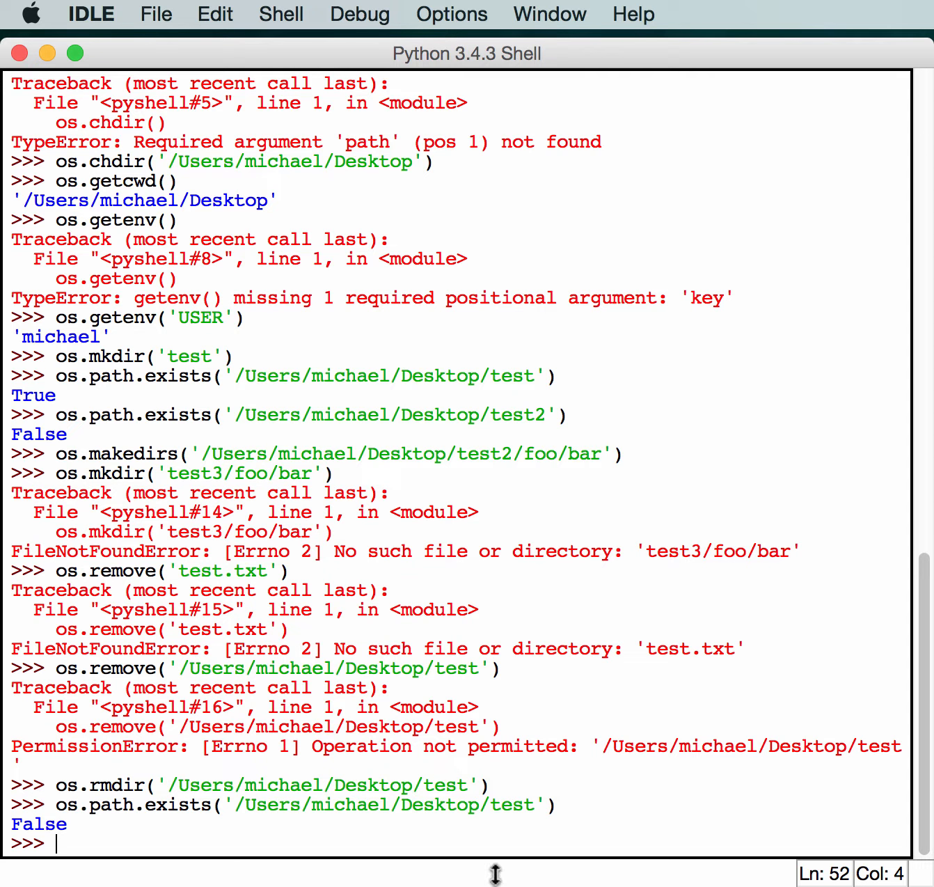
mouse_move(432, 846)
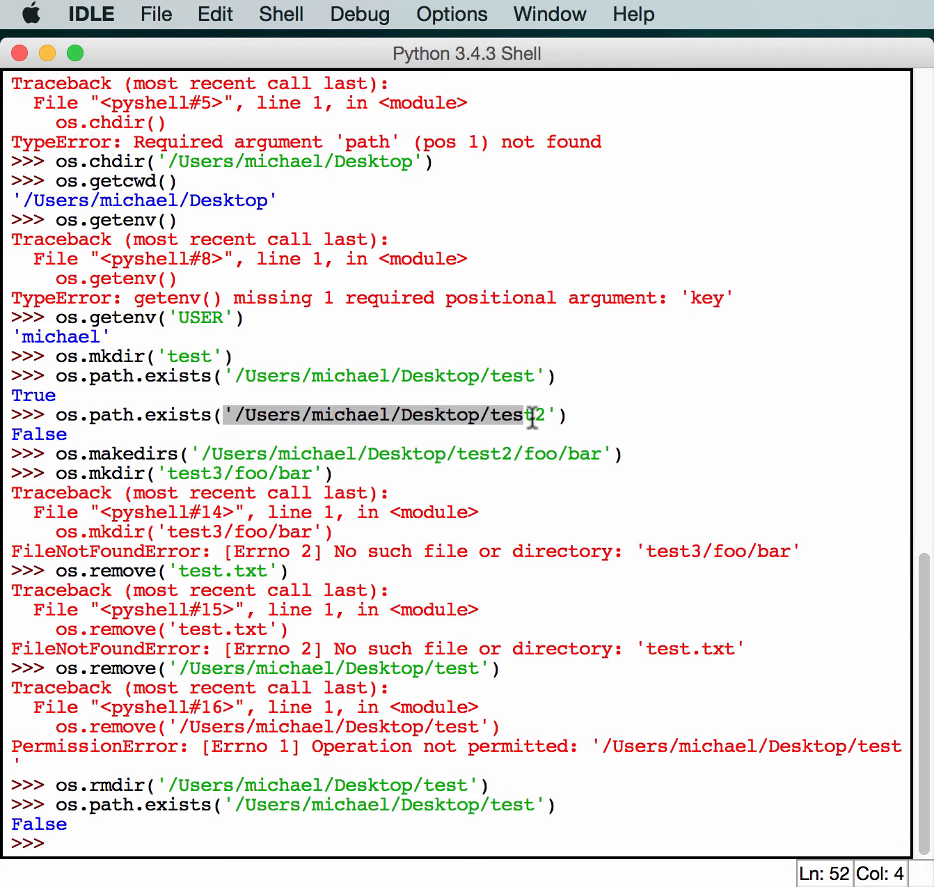
- Assign path = '/Users/michael/Desktop/test2', reusing the path from the earlier exists call
left_click(550, 415)
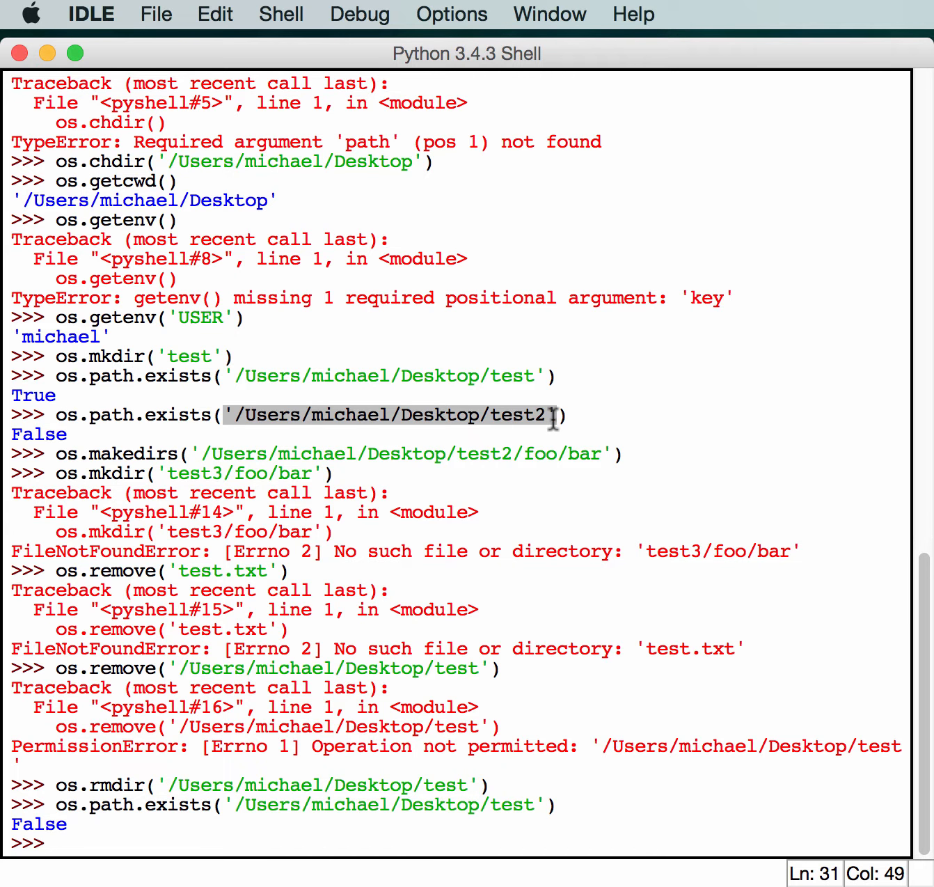
mouse_move(351, 813)
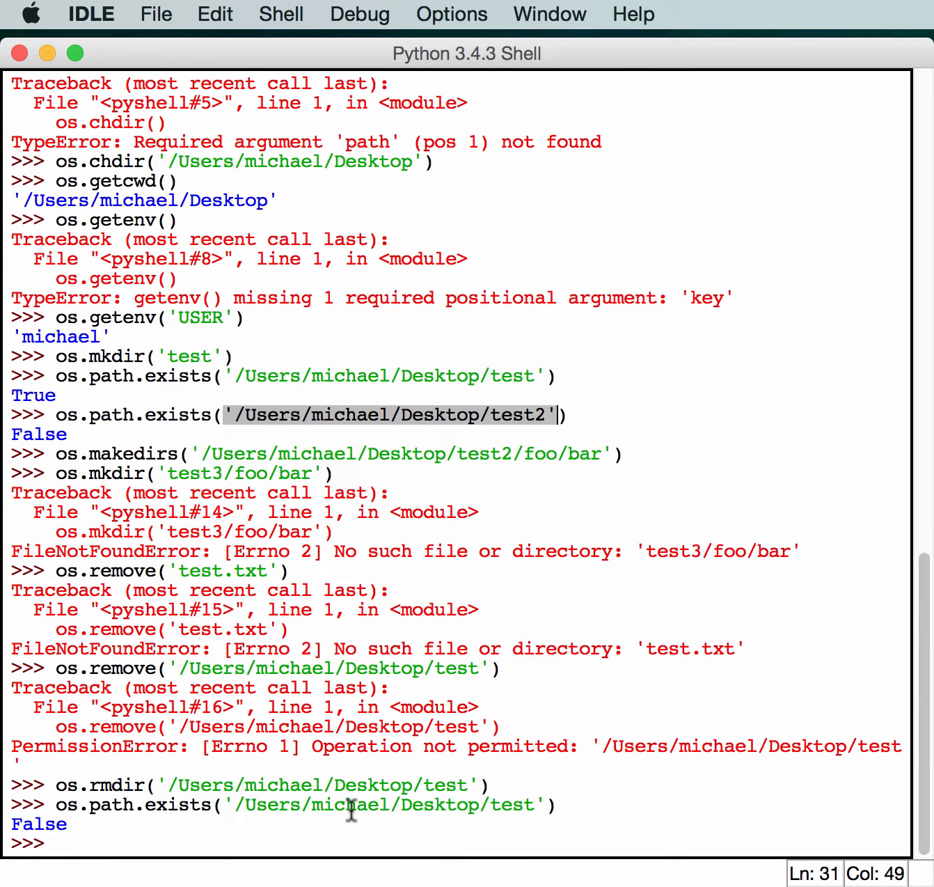
type("p")
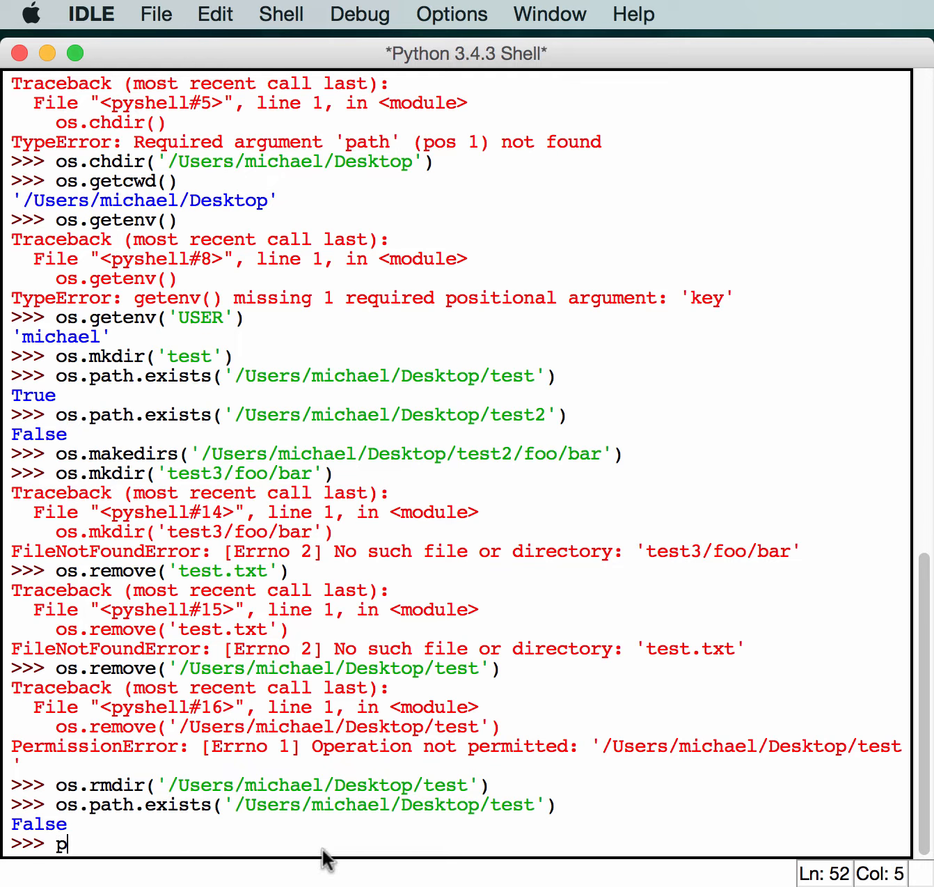
type("ath =")
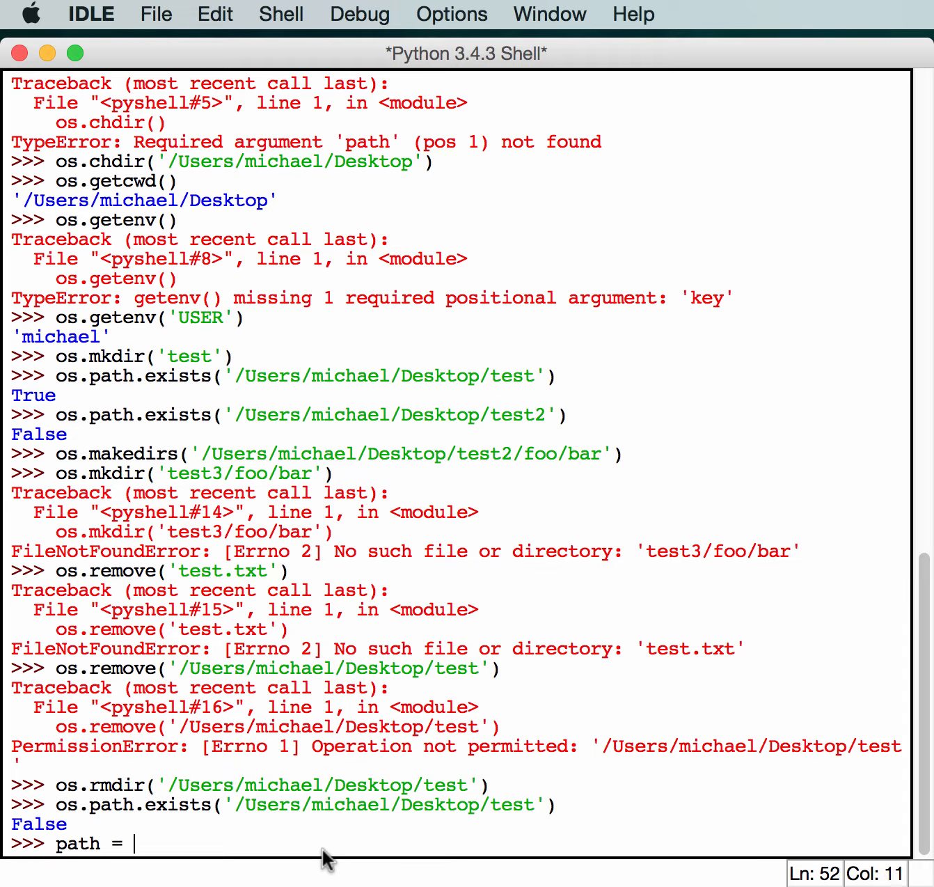
type("''/Users/michael/Desktop/test2'")
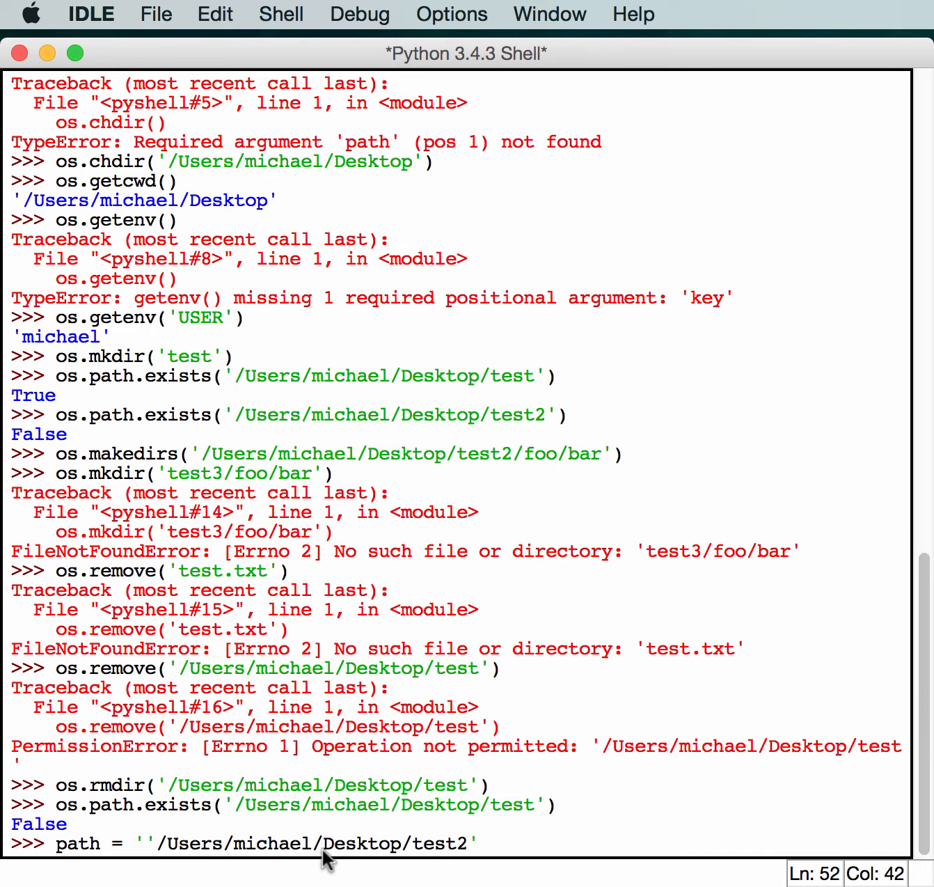
mouse_move(159, 851)
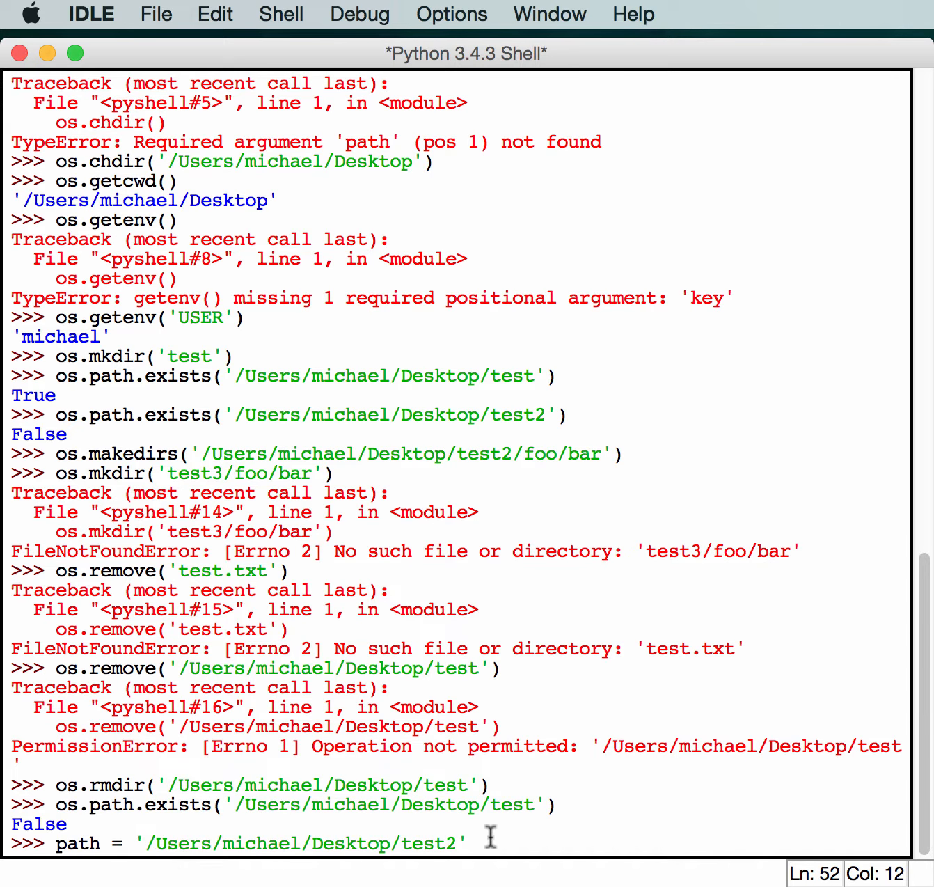
key("Return")
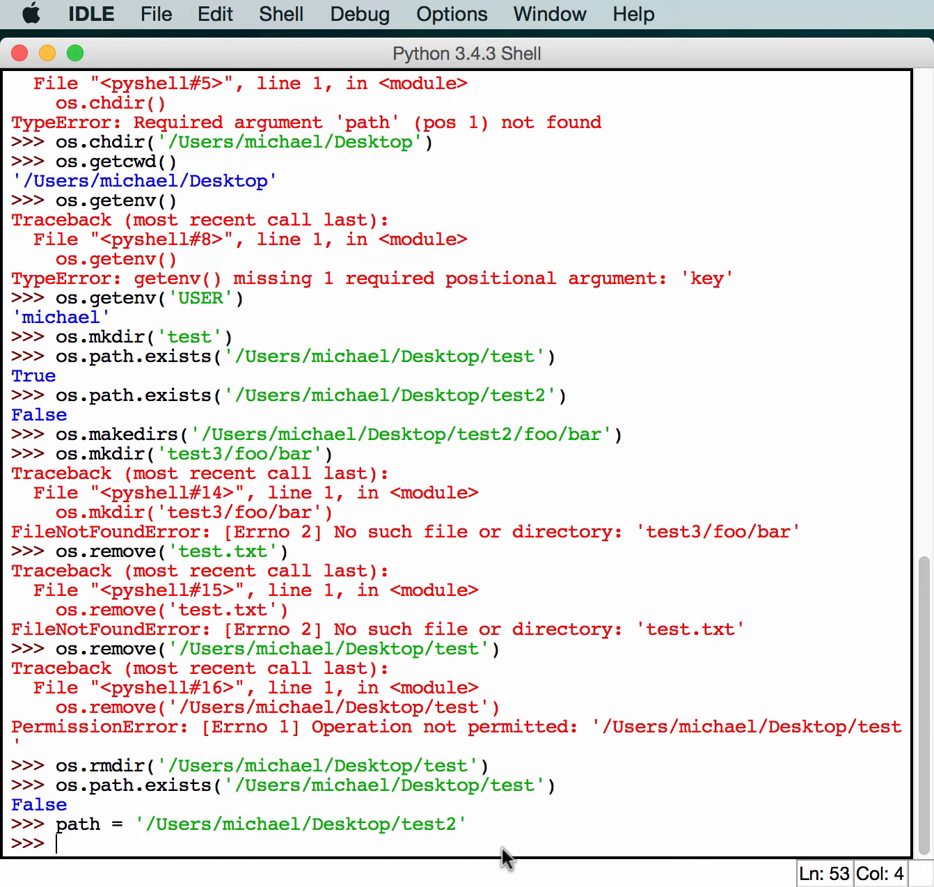
- Run os.rename(path, '/Users/michael/Desktop/pytest') to rename the test2 folder to pytest
type("os.rena")
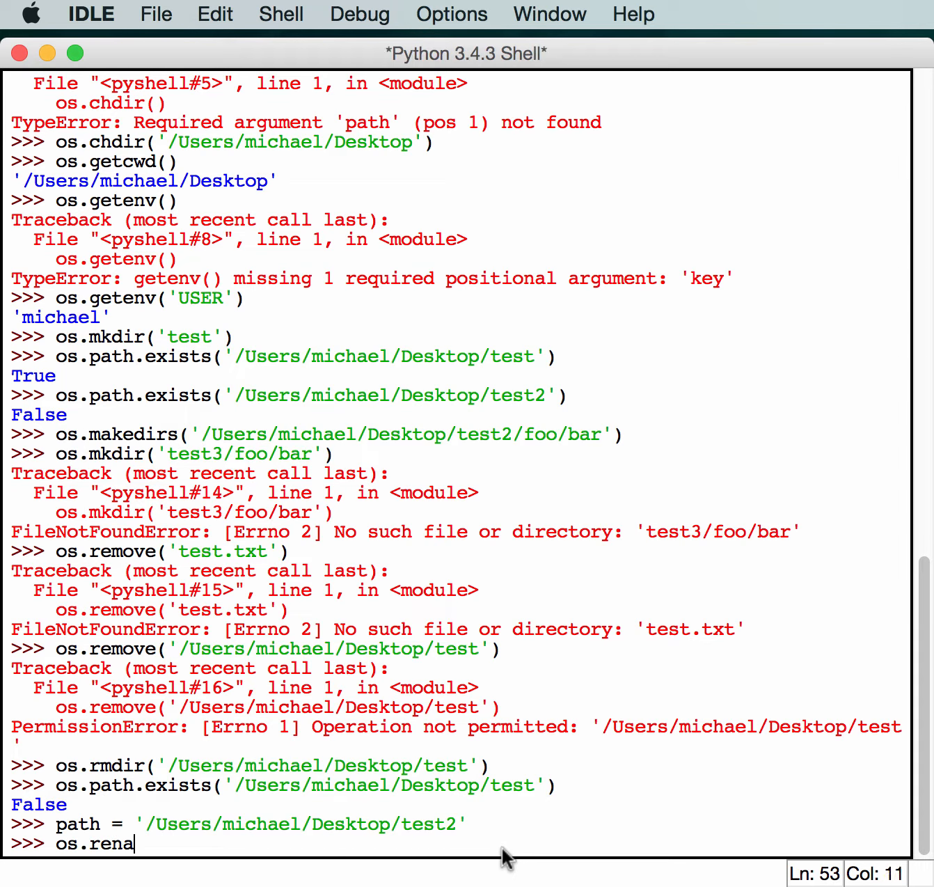
type("me(path")
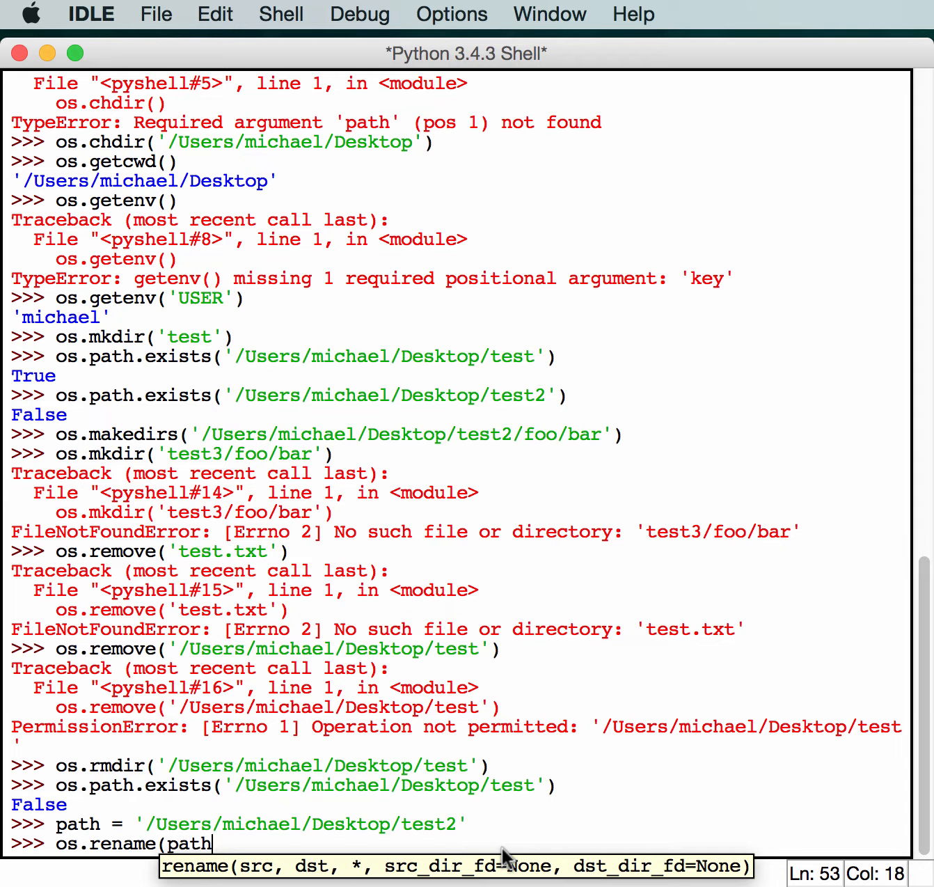
type(", /")
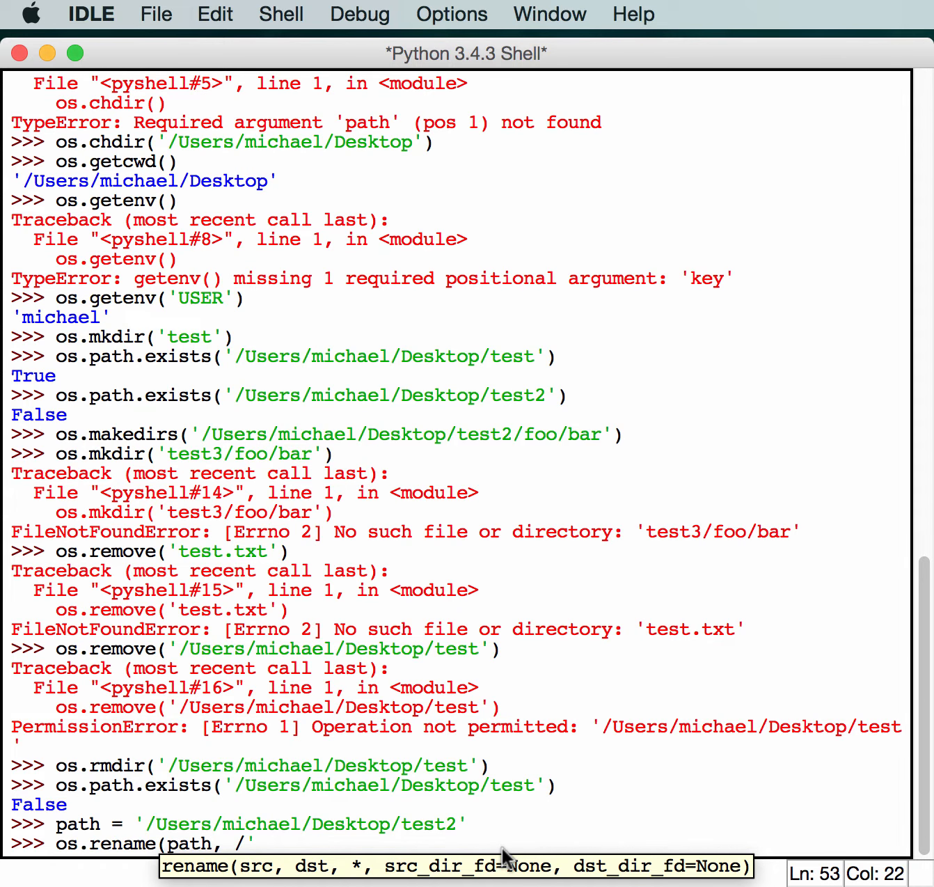
type("'")
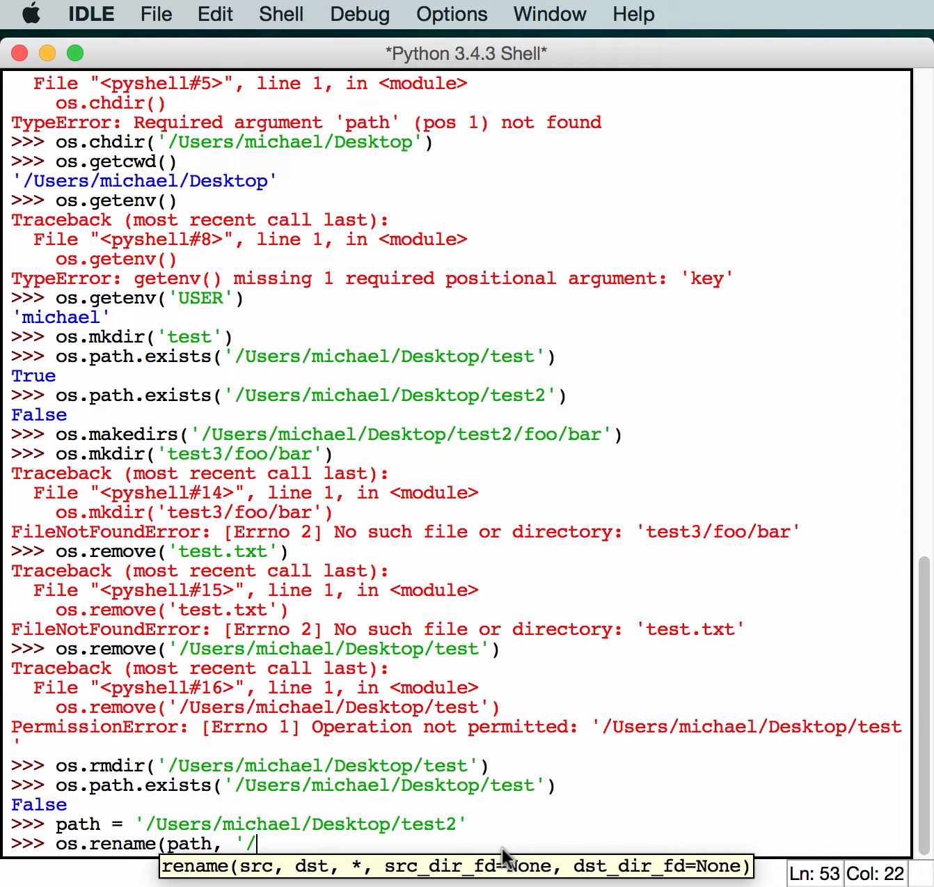
type("Users/")
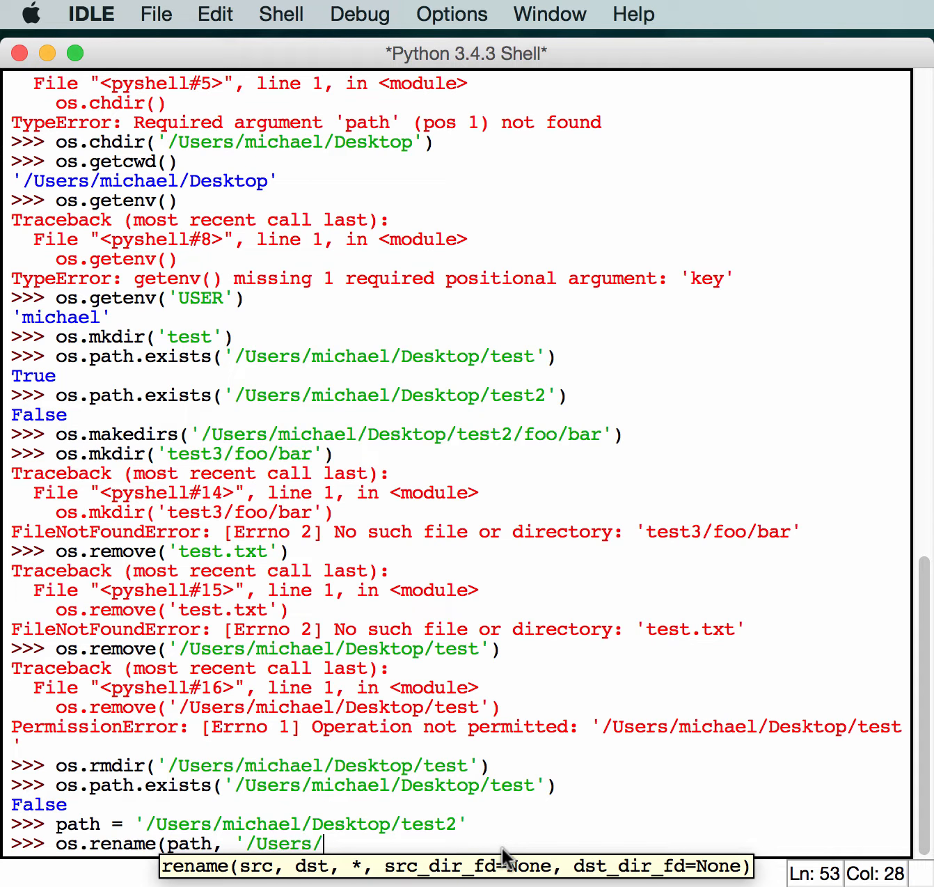
type("michael/D")
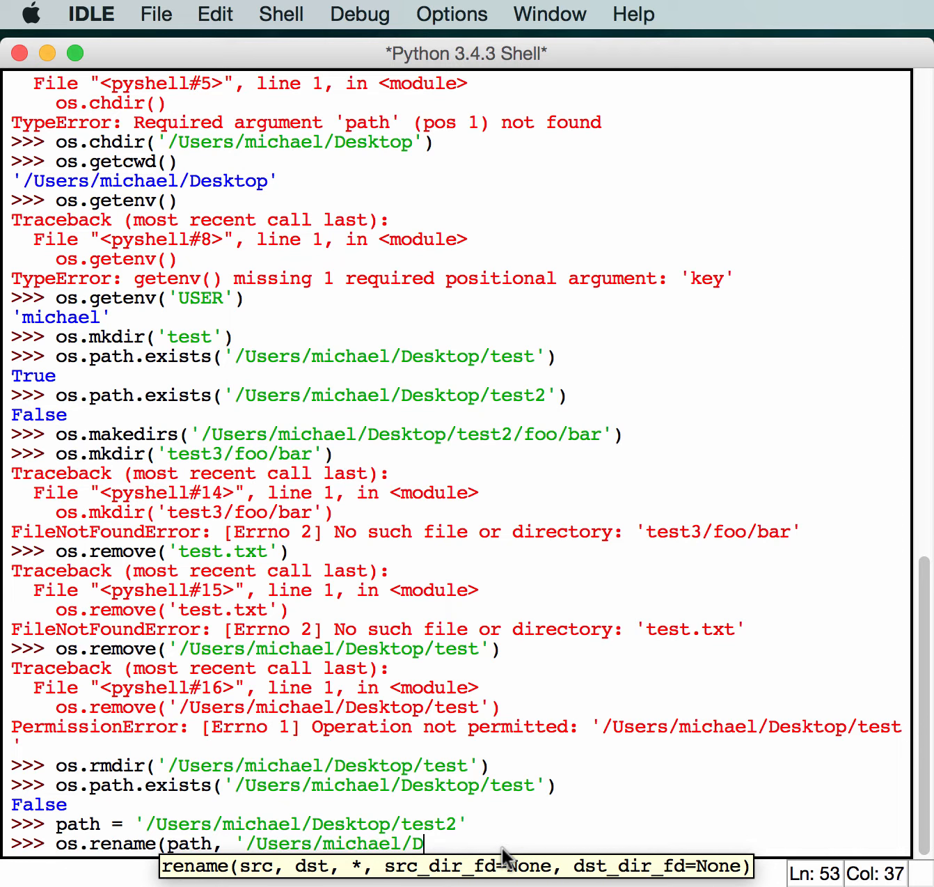
type("esktop/t")
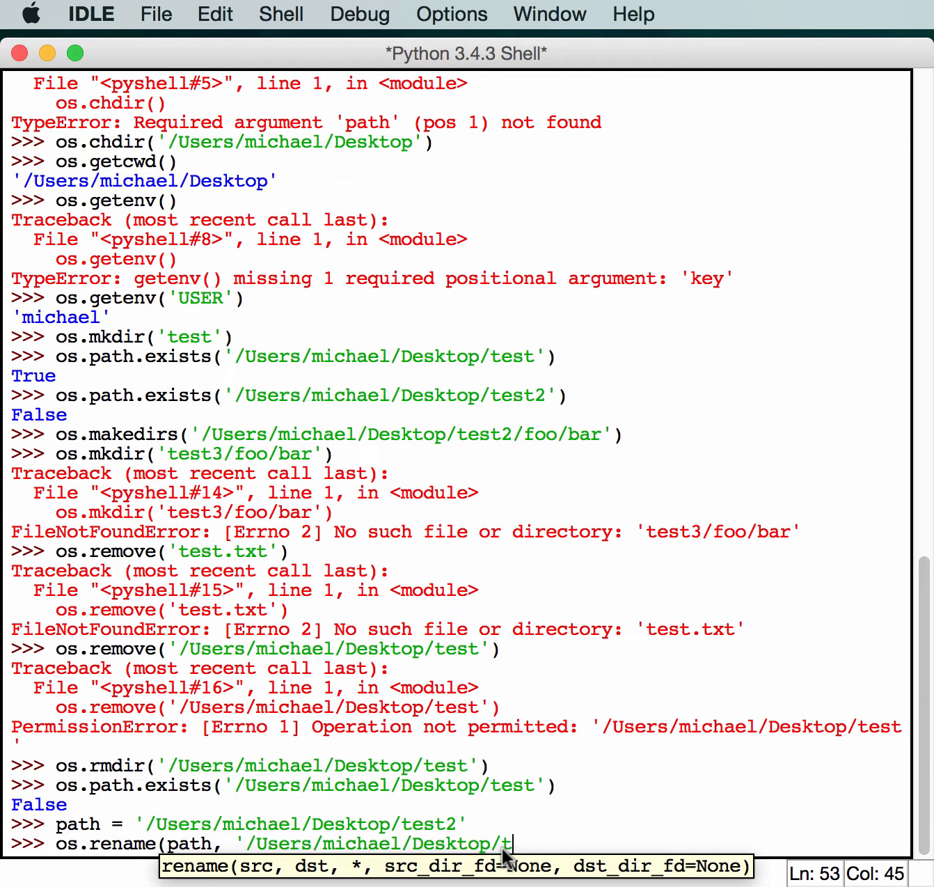
key("Backspace")
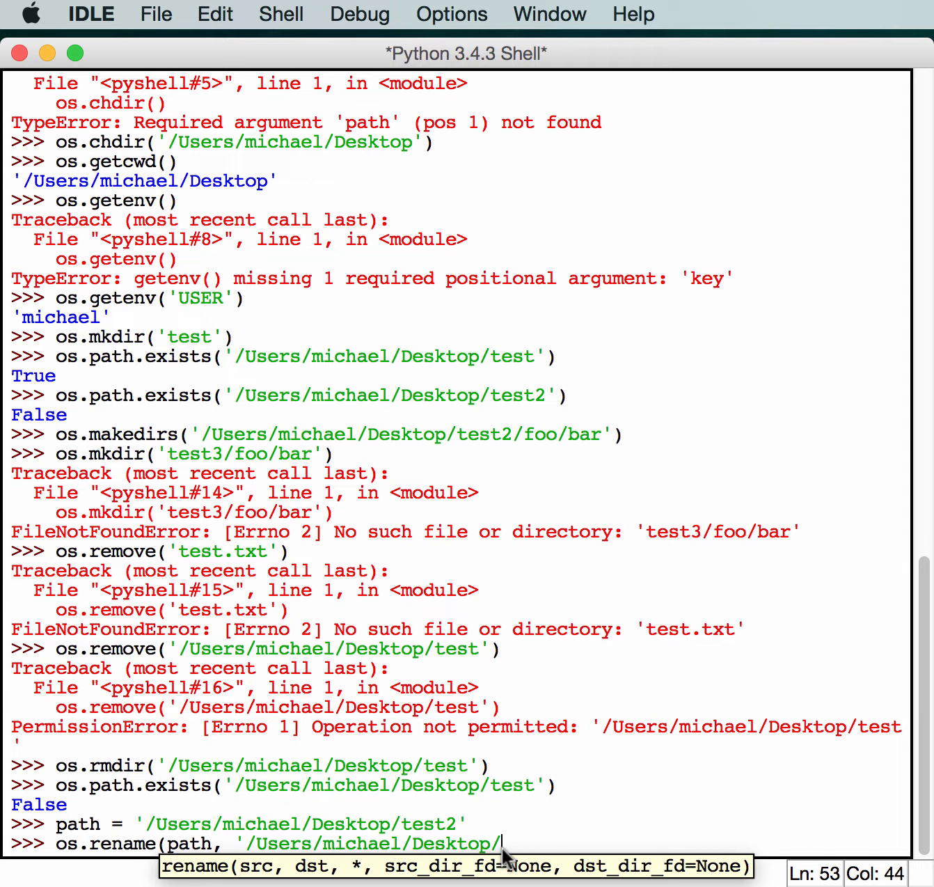
type("py")
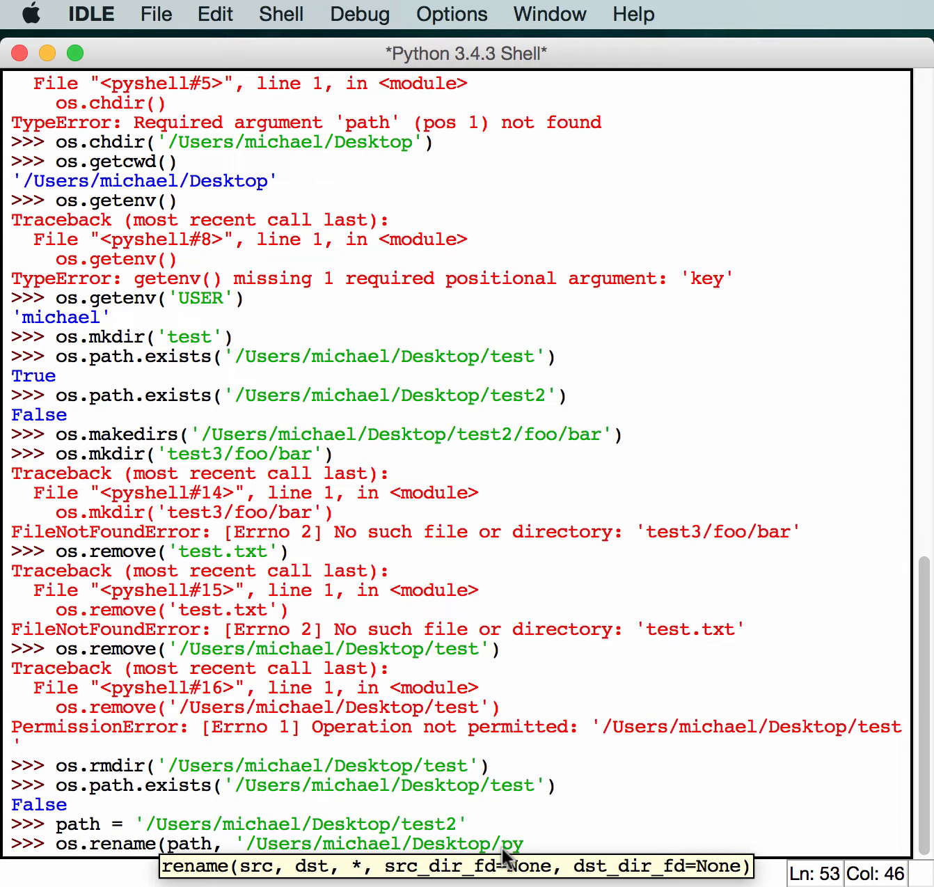
type("test')")
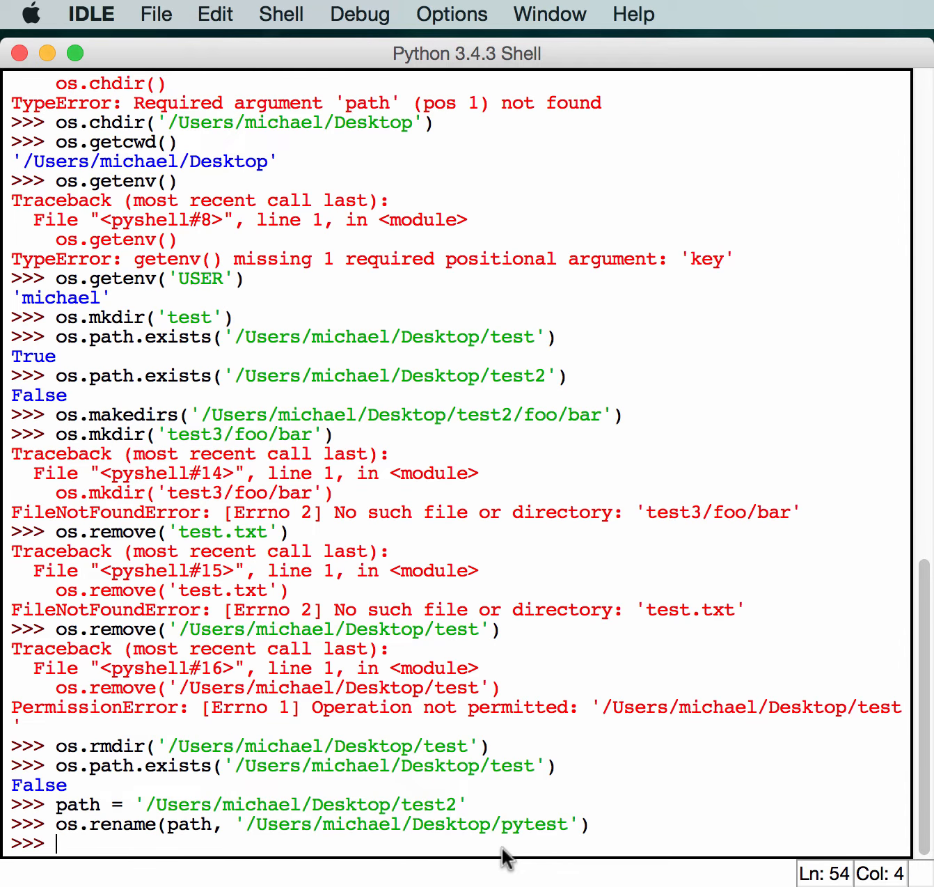
mouse_move(220, 411)
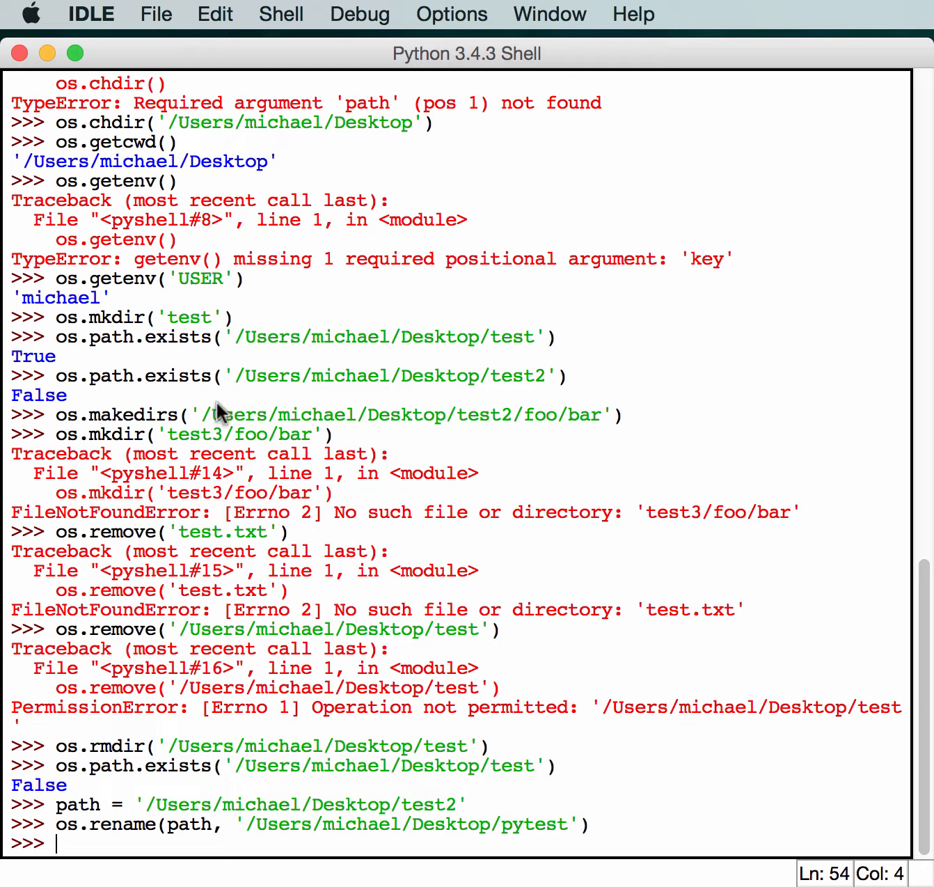
- Check os.path.exists for test2 (False) and for '/Users/michael/Desktop/pytest' (True)
type("os.path.exists('/Users/michael/Desktop/test2')")
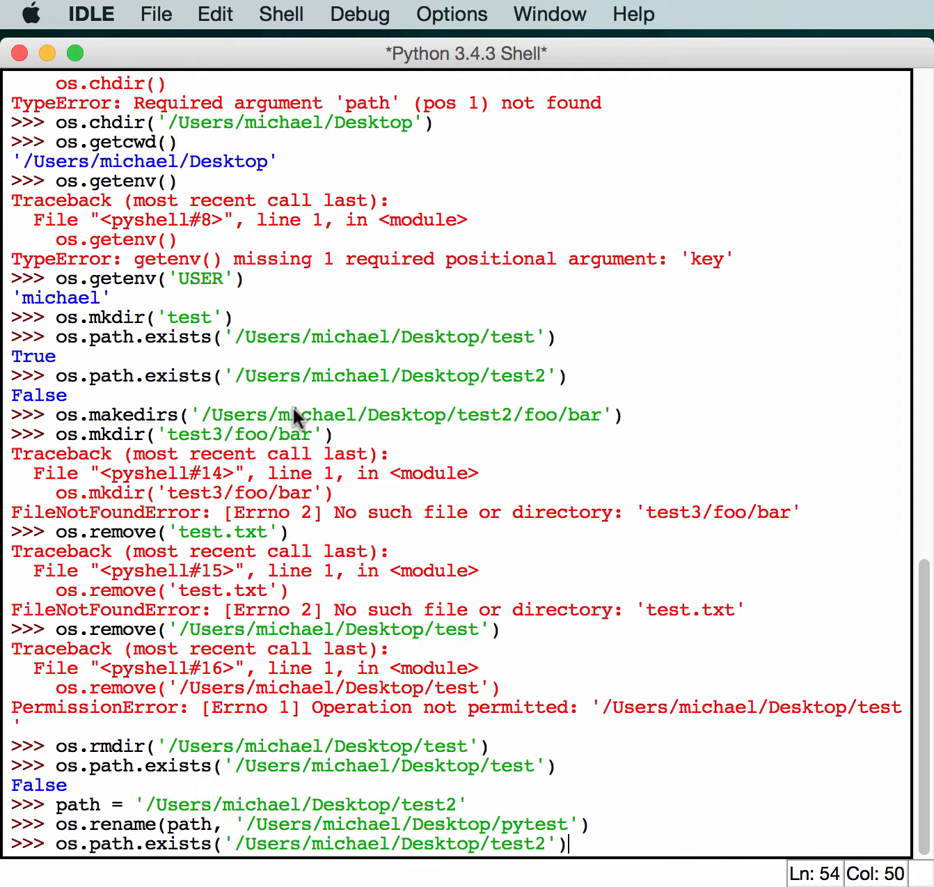
key("Return")
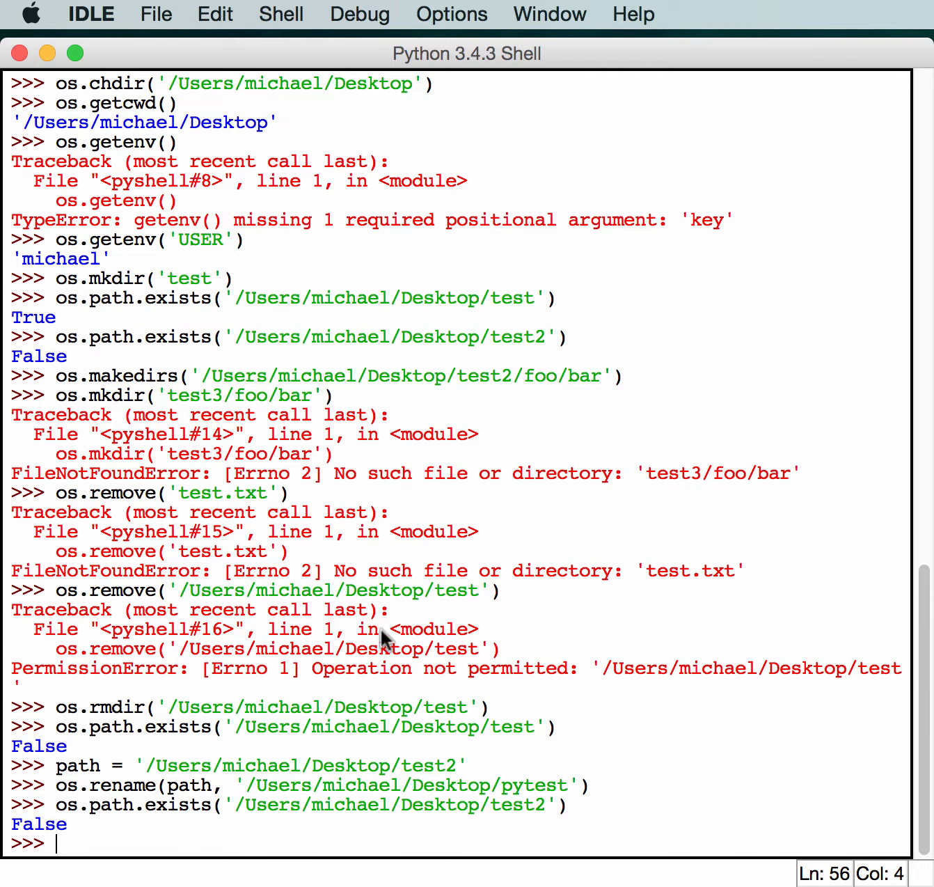
type("os.path.exists('/Users/michael/Desktop/test2')")
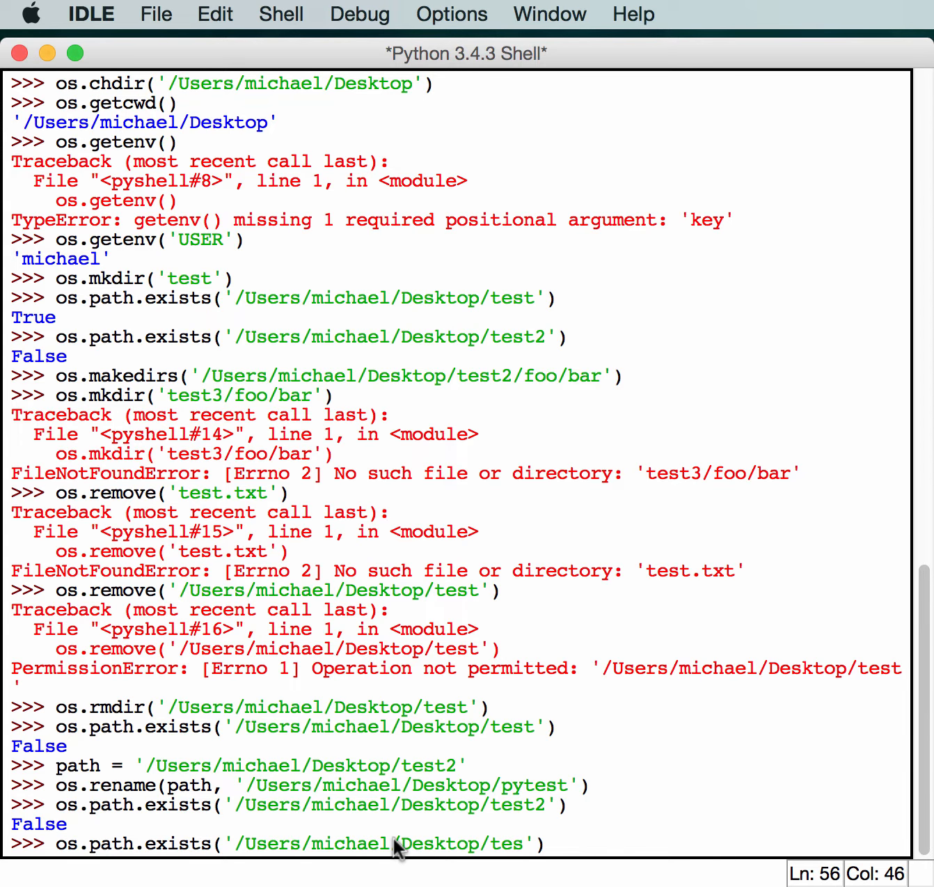
type("py")
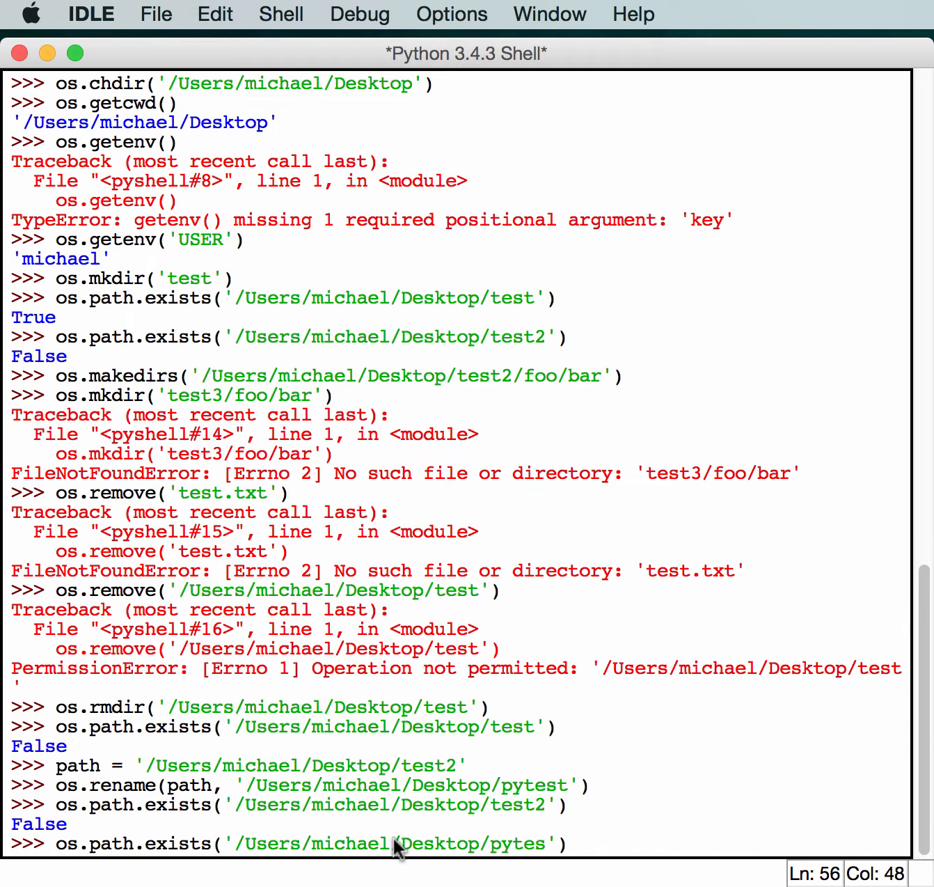
type("t")
key("Return")
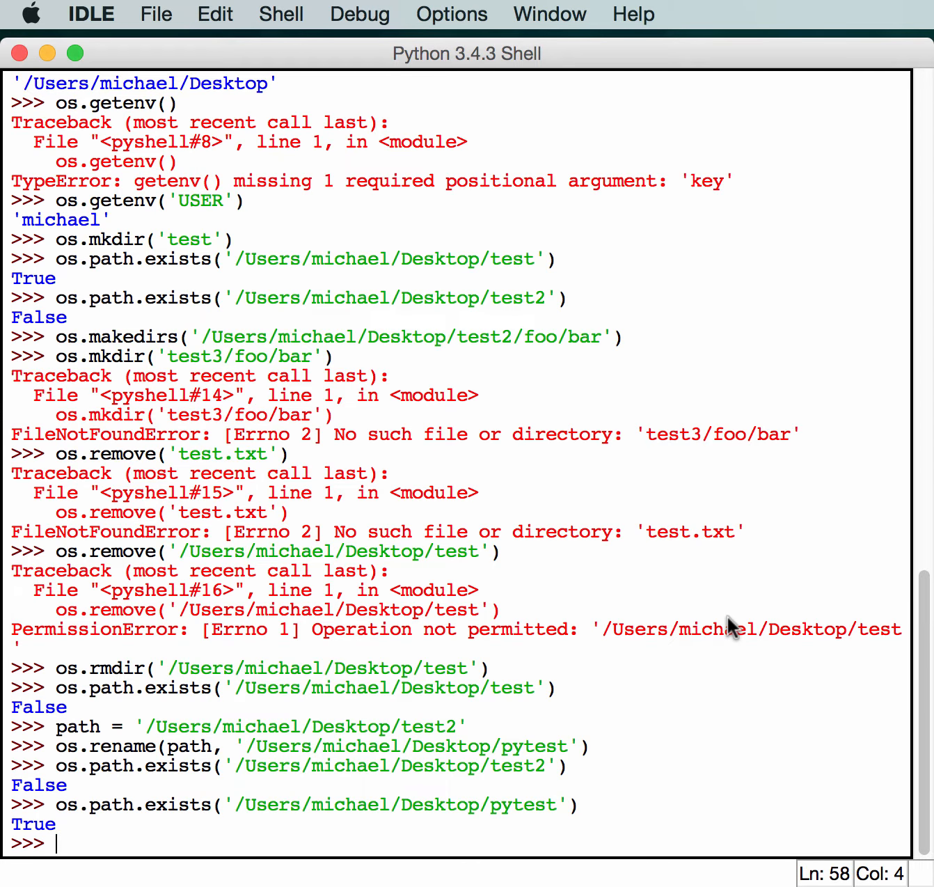
mouse_move(371, 705)
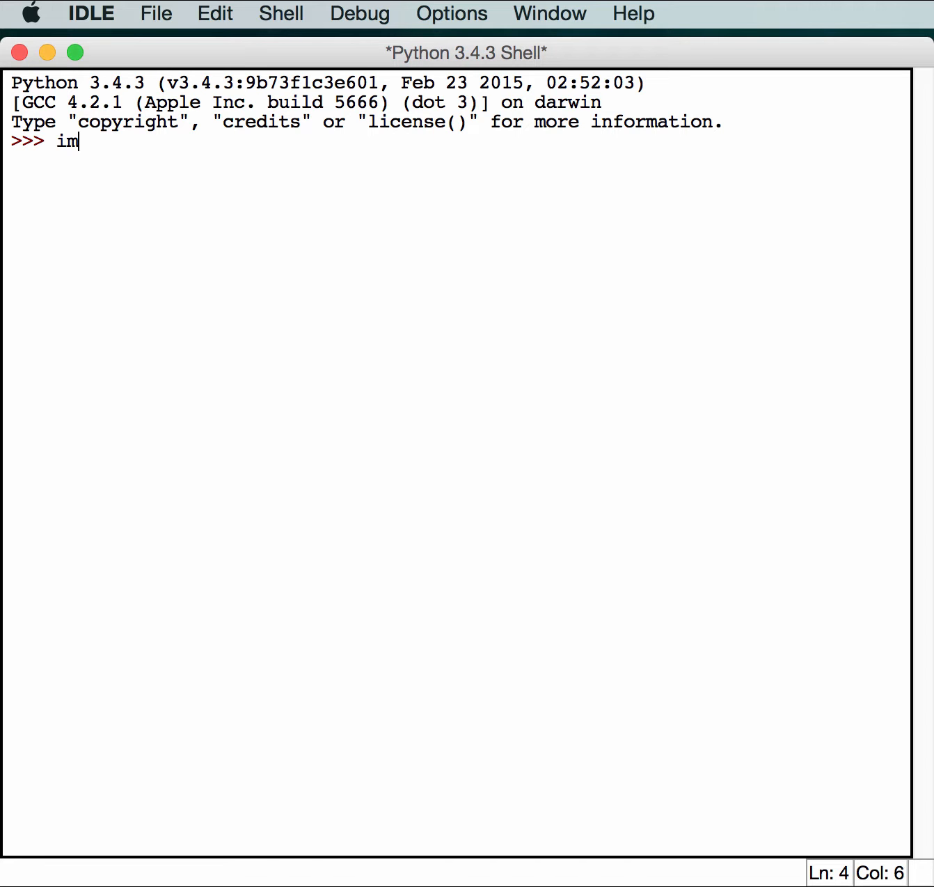
- Import os and set path = '/Users/michael/Desktop' in the fresh shell
type("port os")
key("Return")
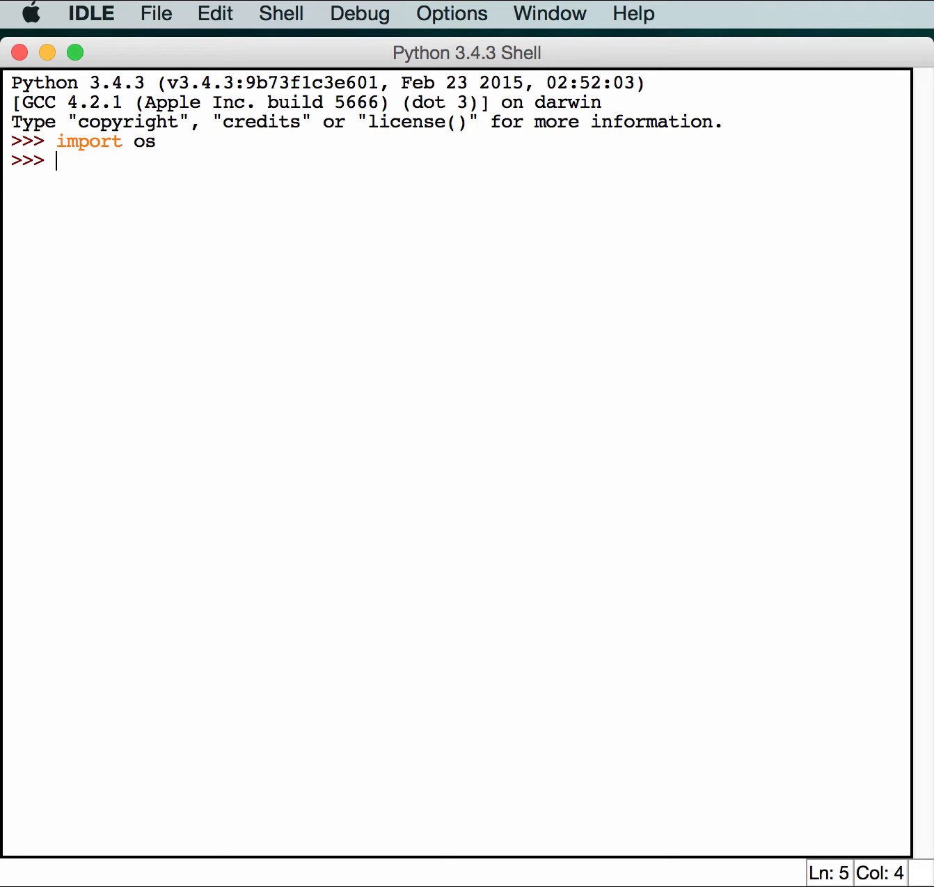
type("path =")
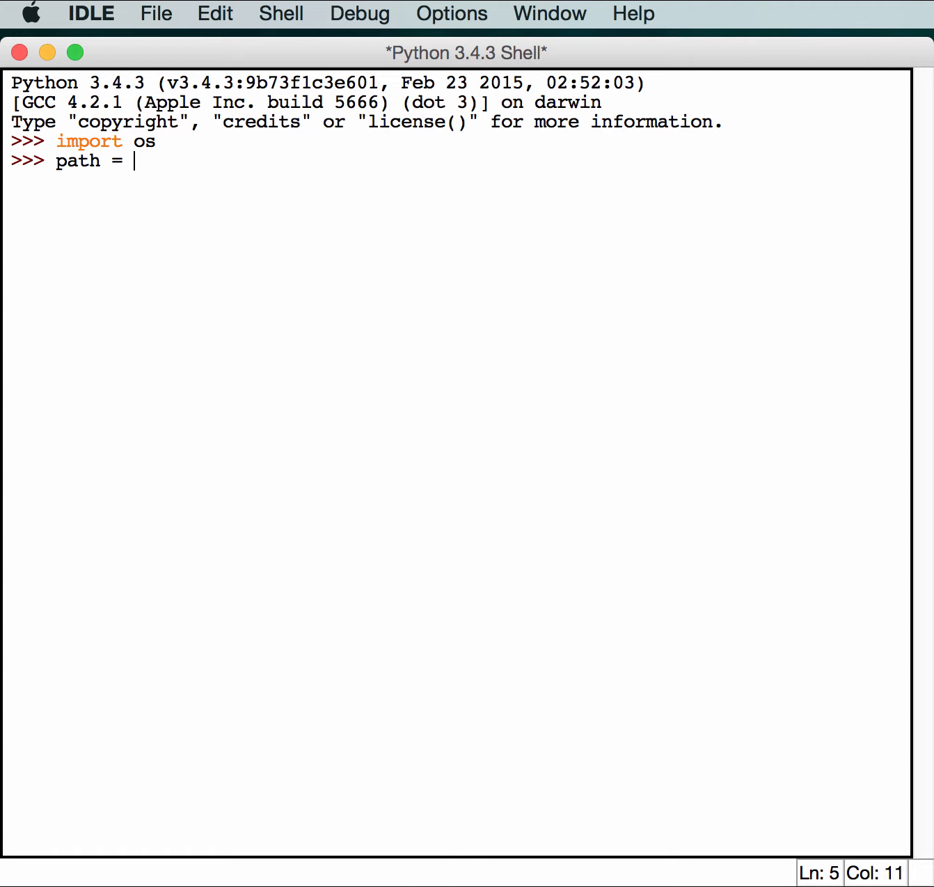
type("'")
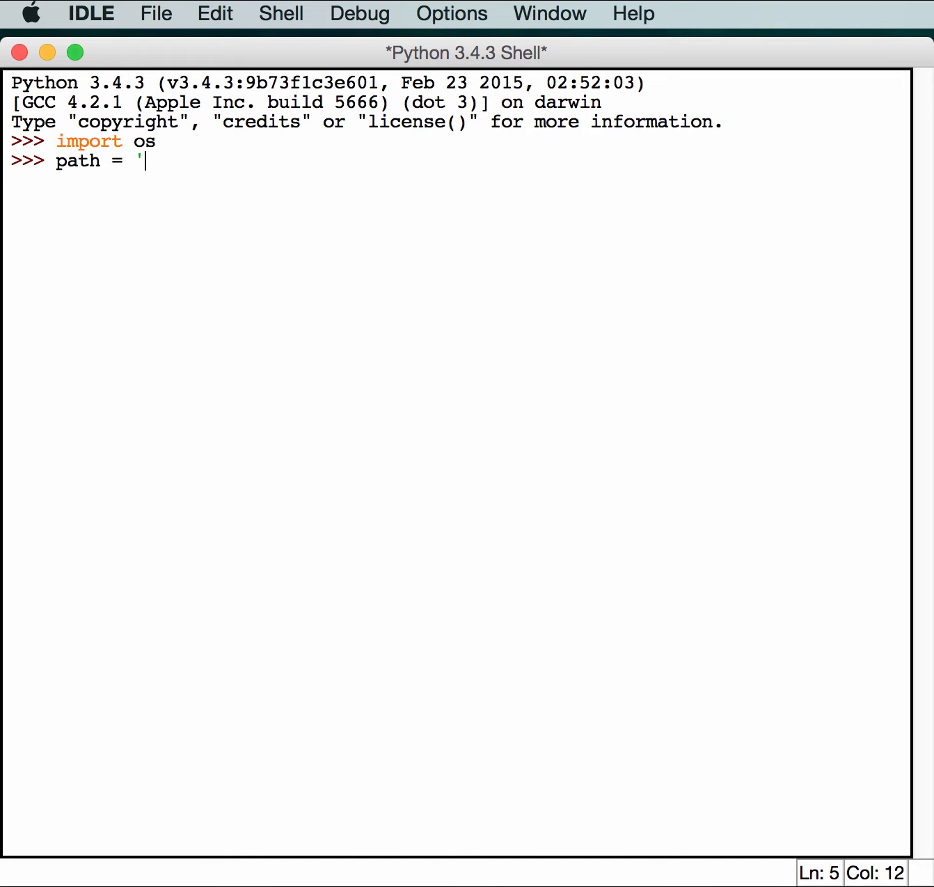
type("/Users")
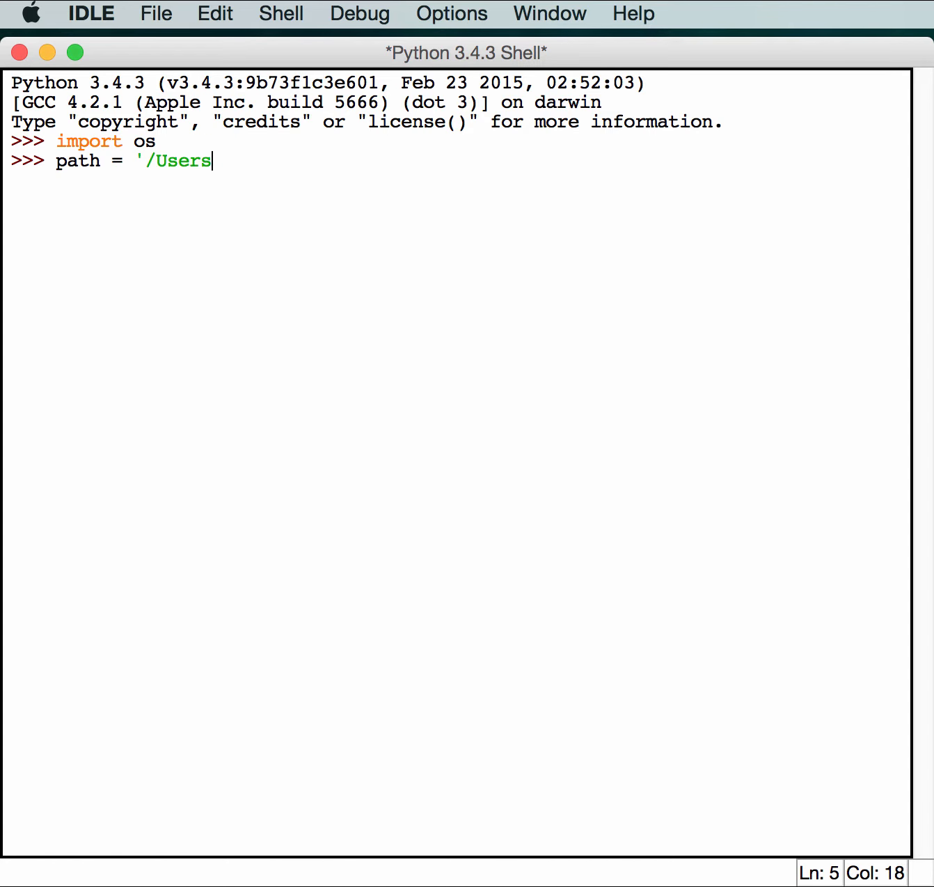
type("/micha")
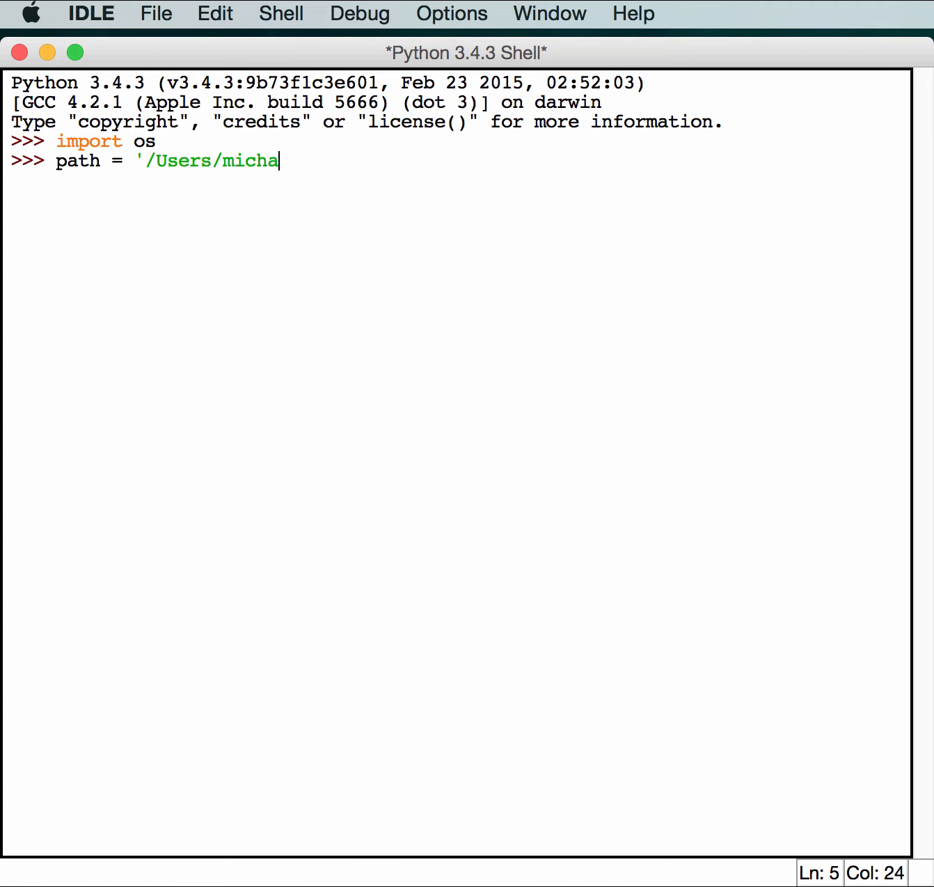
type("el/Deskto")
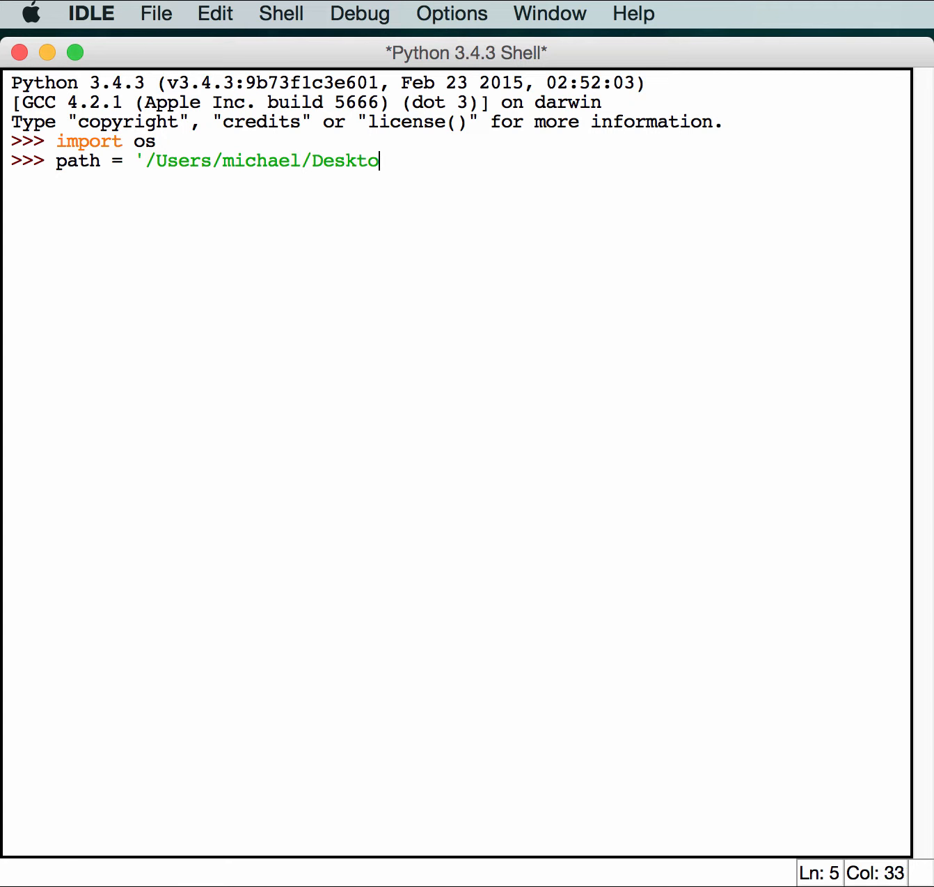
key("Return")
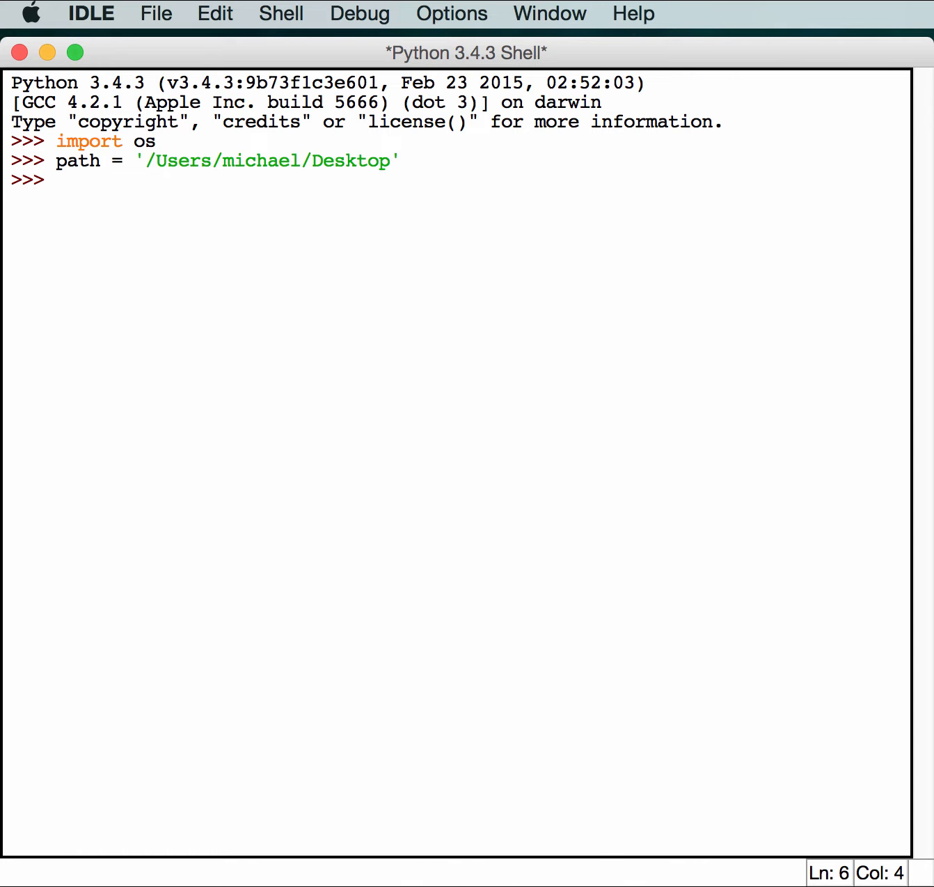
- Run for root, dirs, files in os.walk(path): print(root), with print's parentheses corrected
type("for root, dirs,")
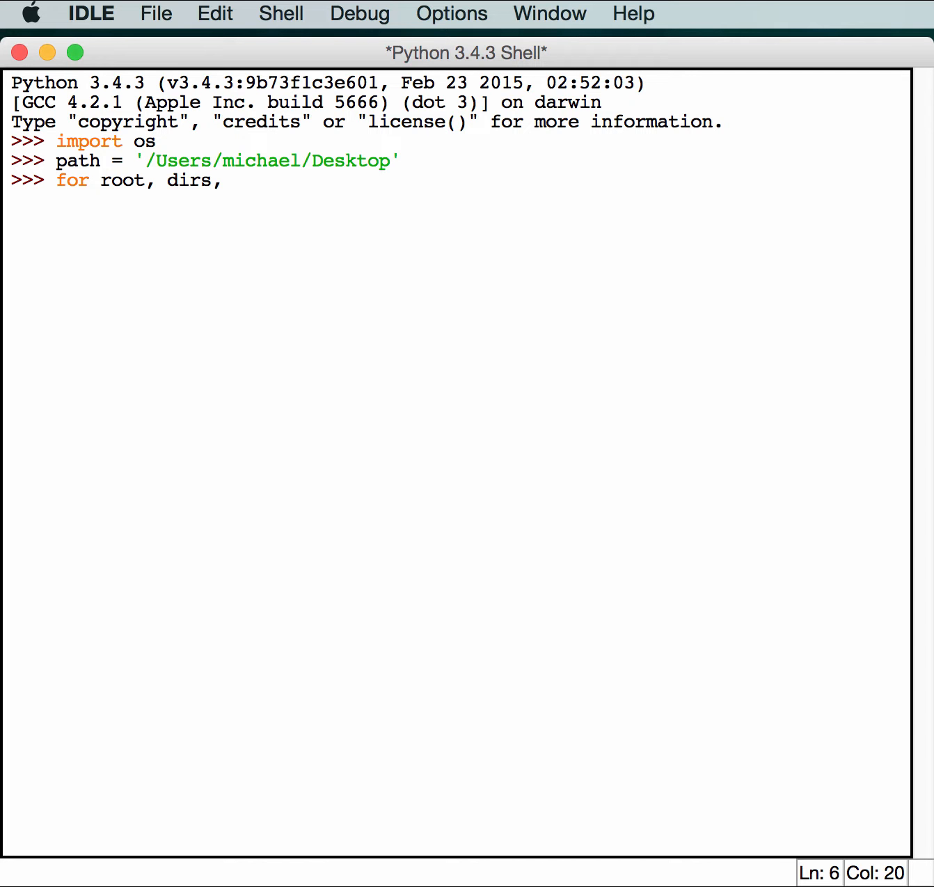
type("files")
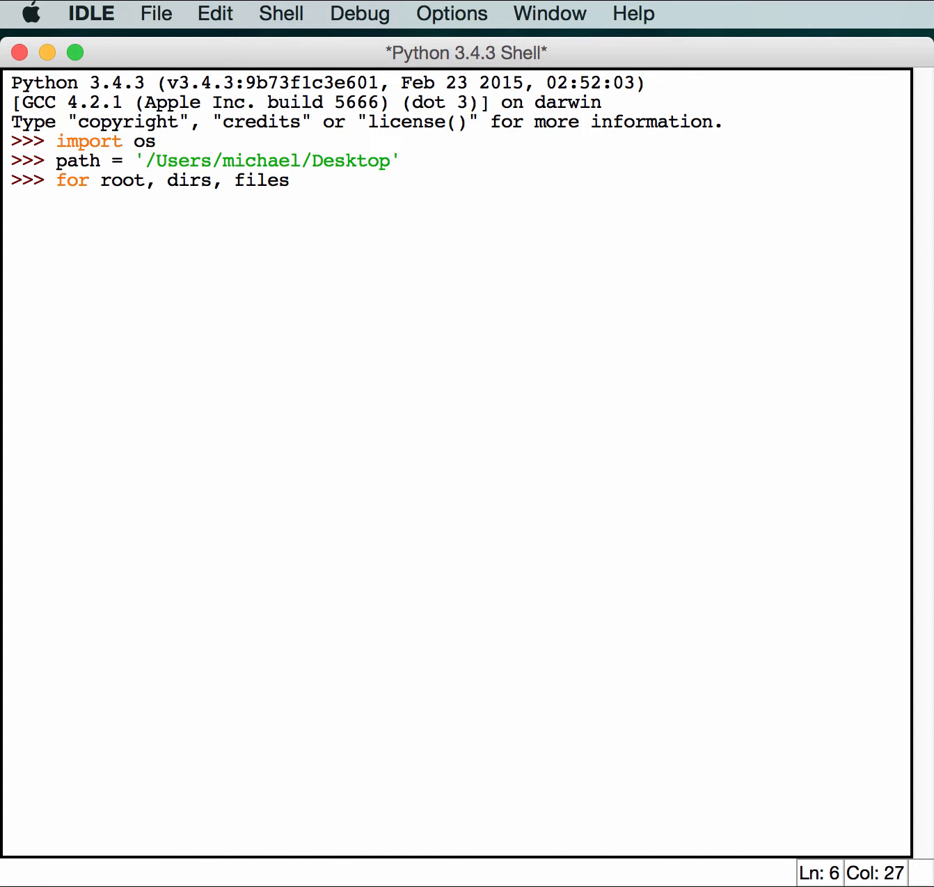
type("in o")
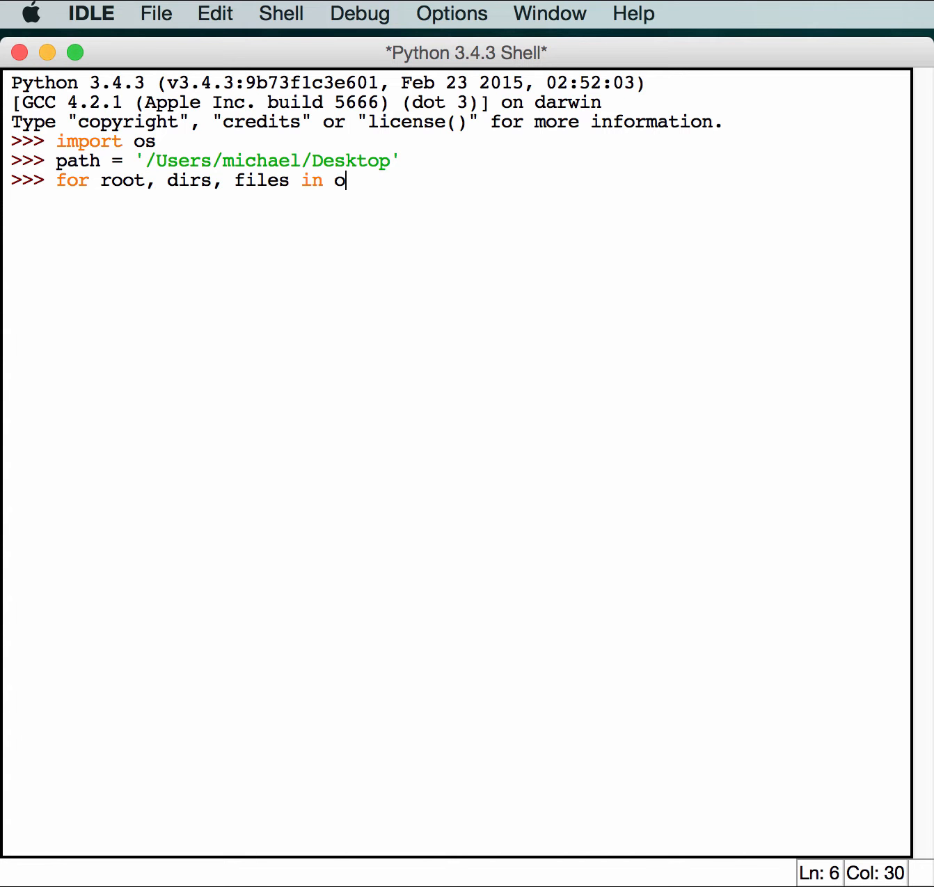
type("s.walk")
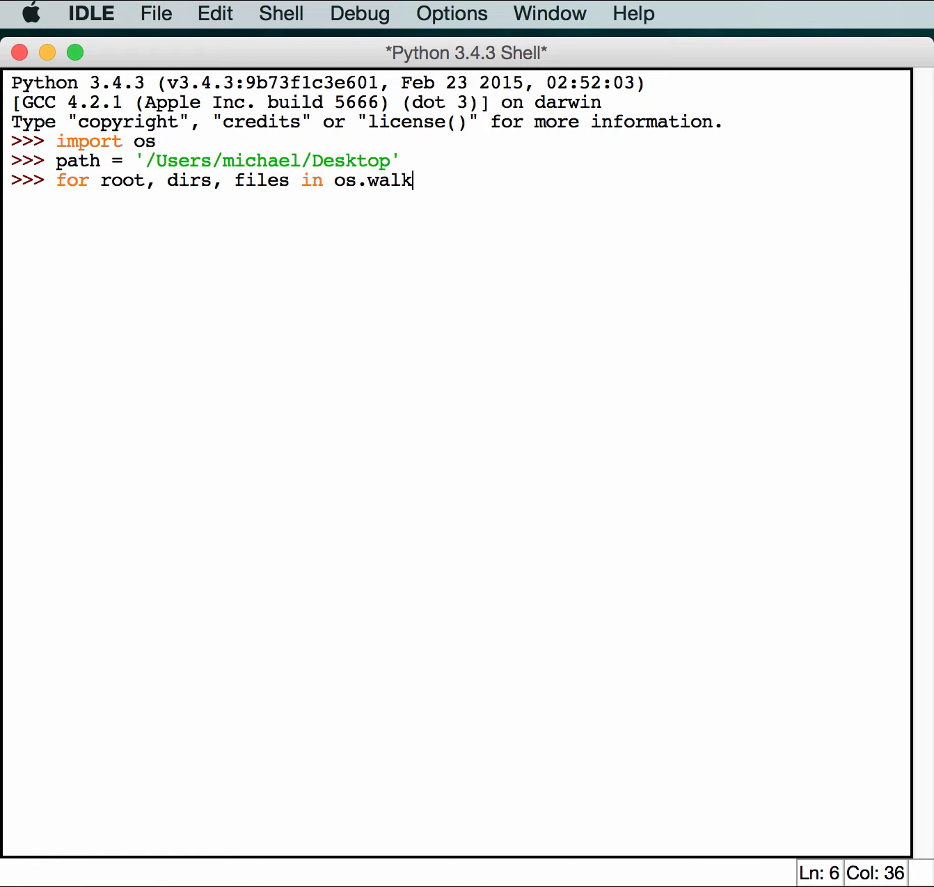
type("(pat")
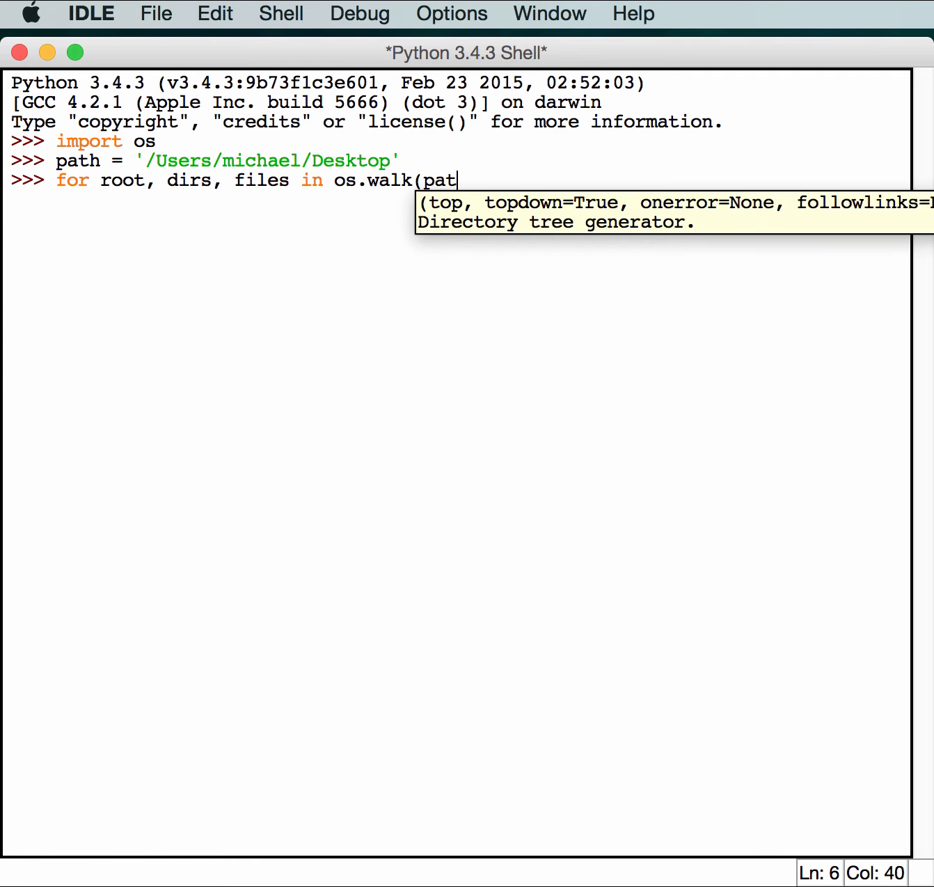
type("h):")
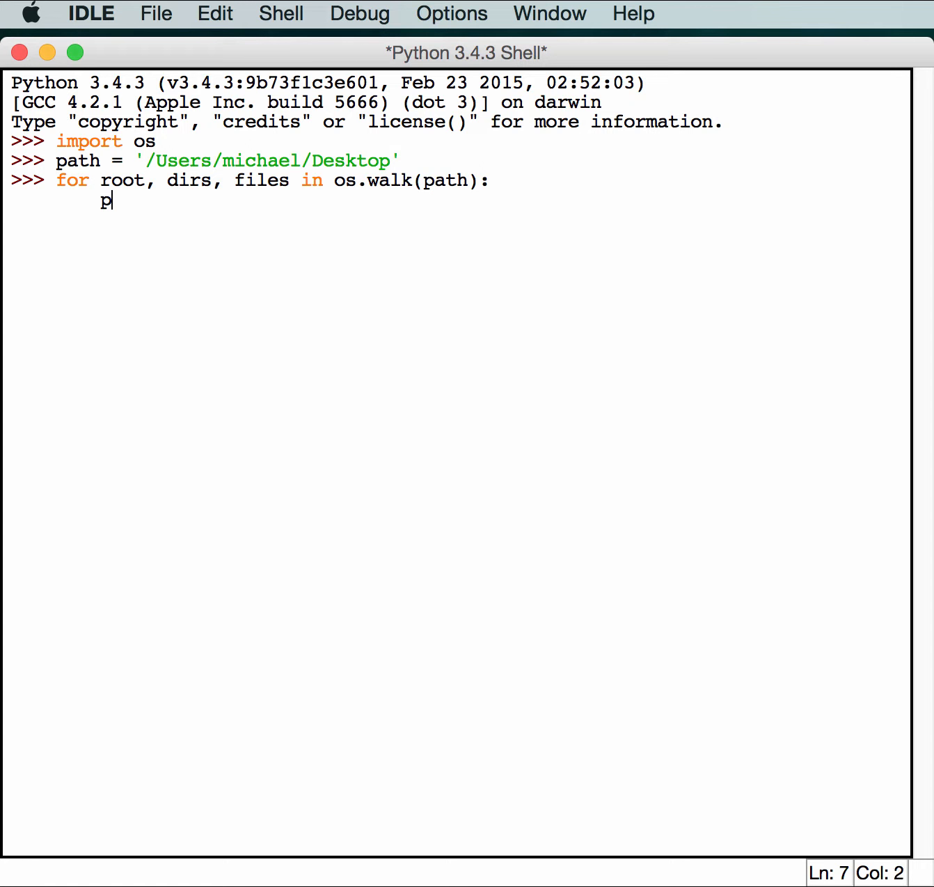
type("rint root")
key("Return")
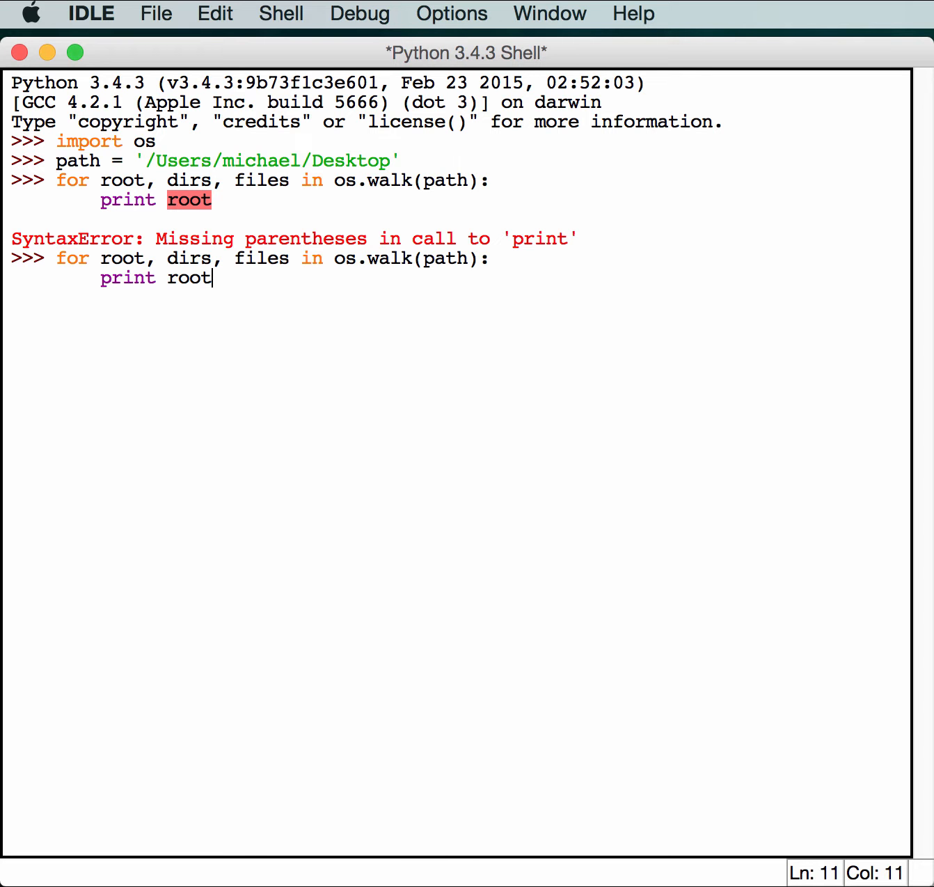
type("(")
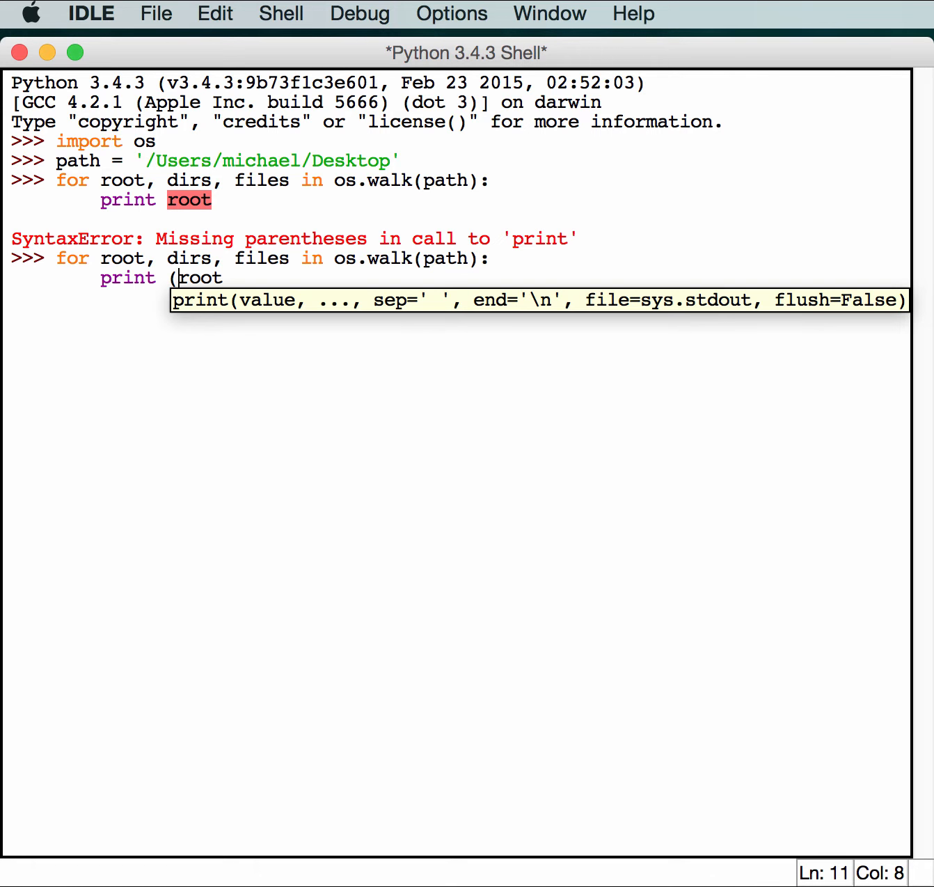
type(")")
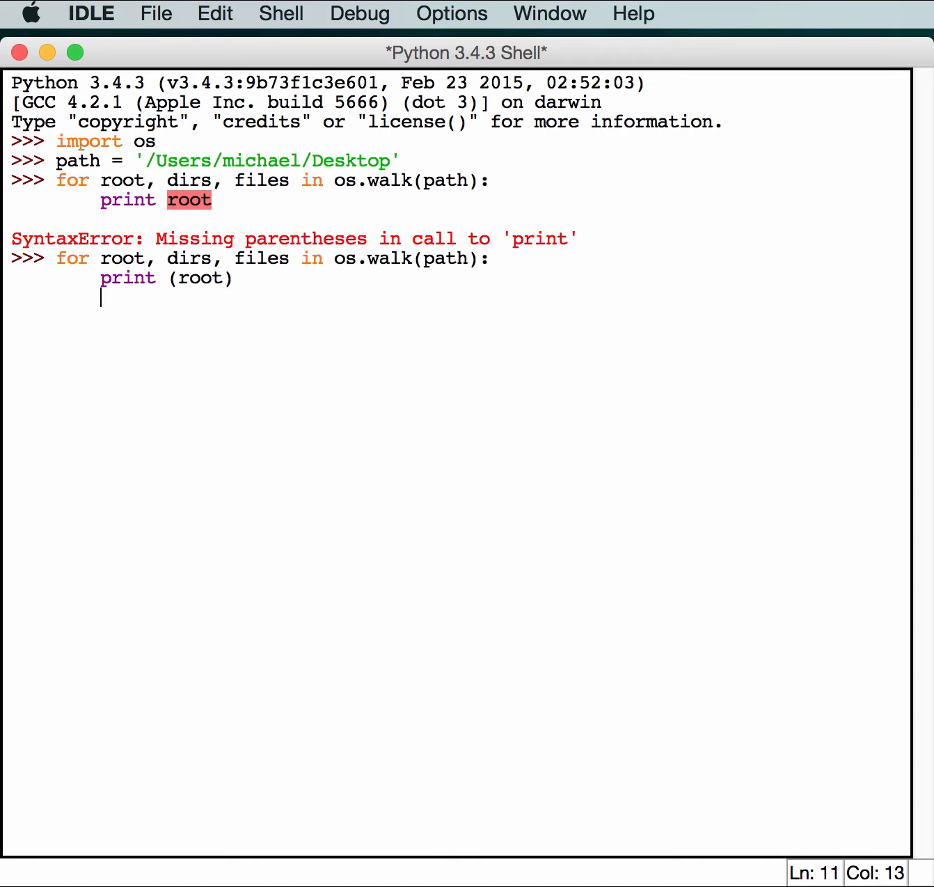
key("Return")
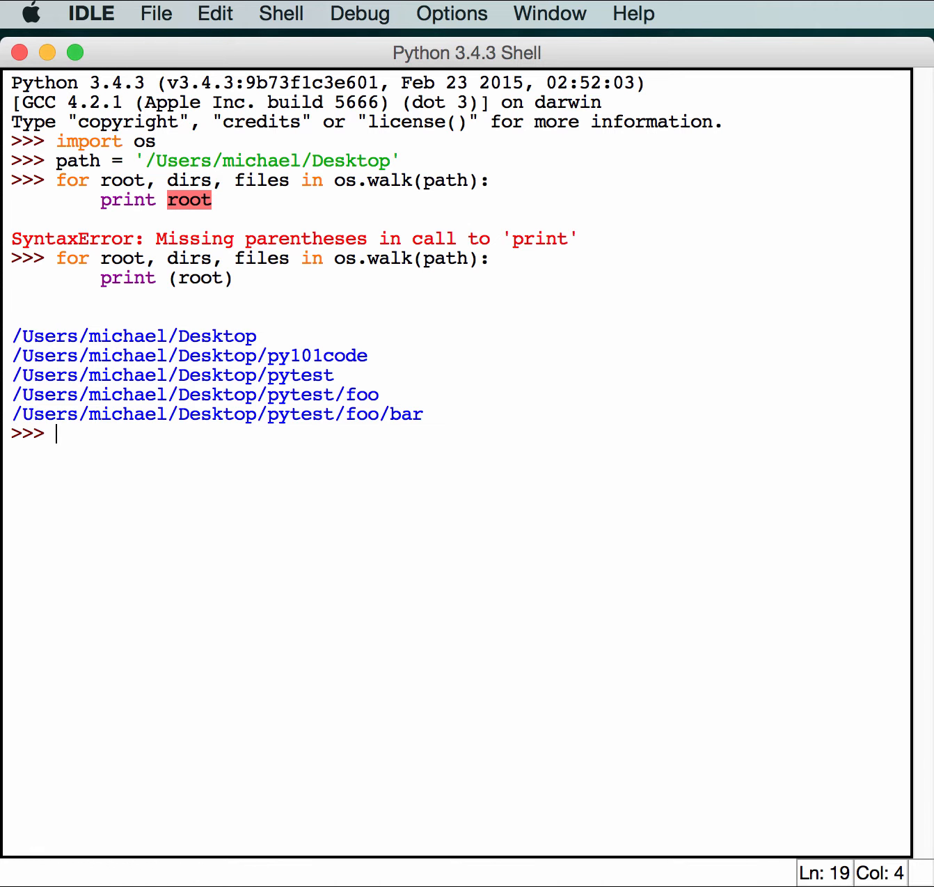
mouse_move(112, 341)
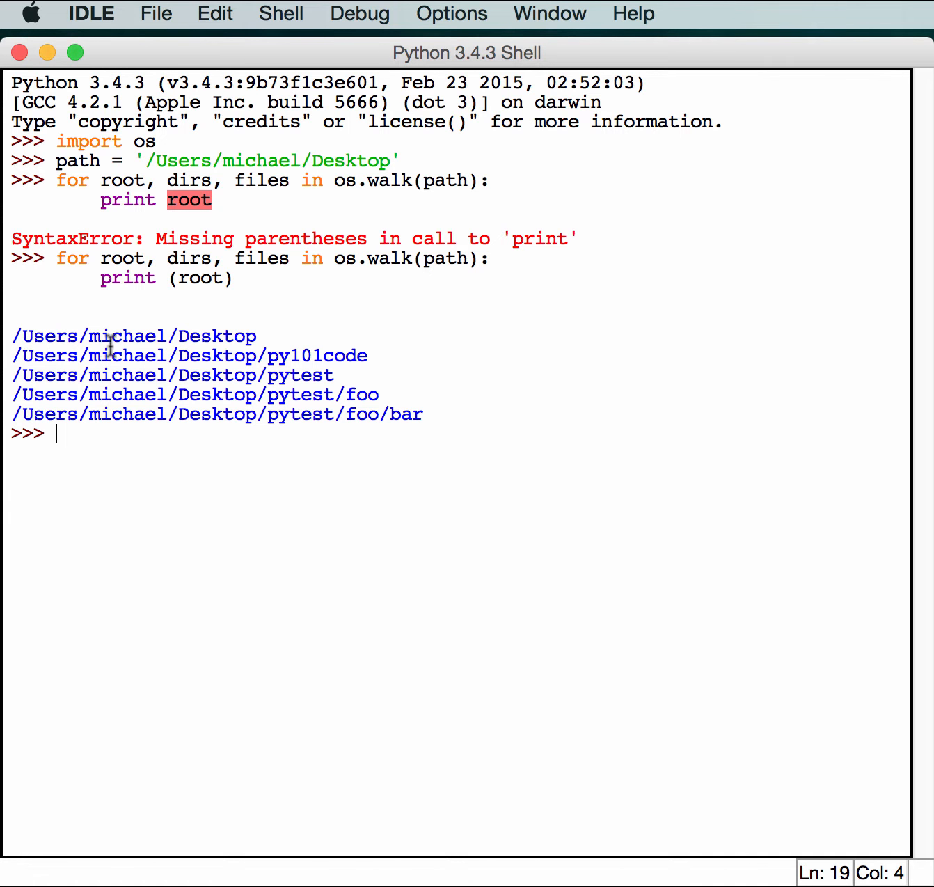
mouse_move(286, 425)
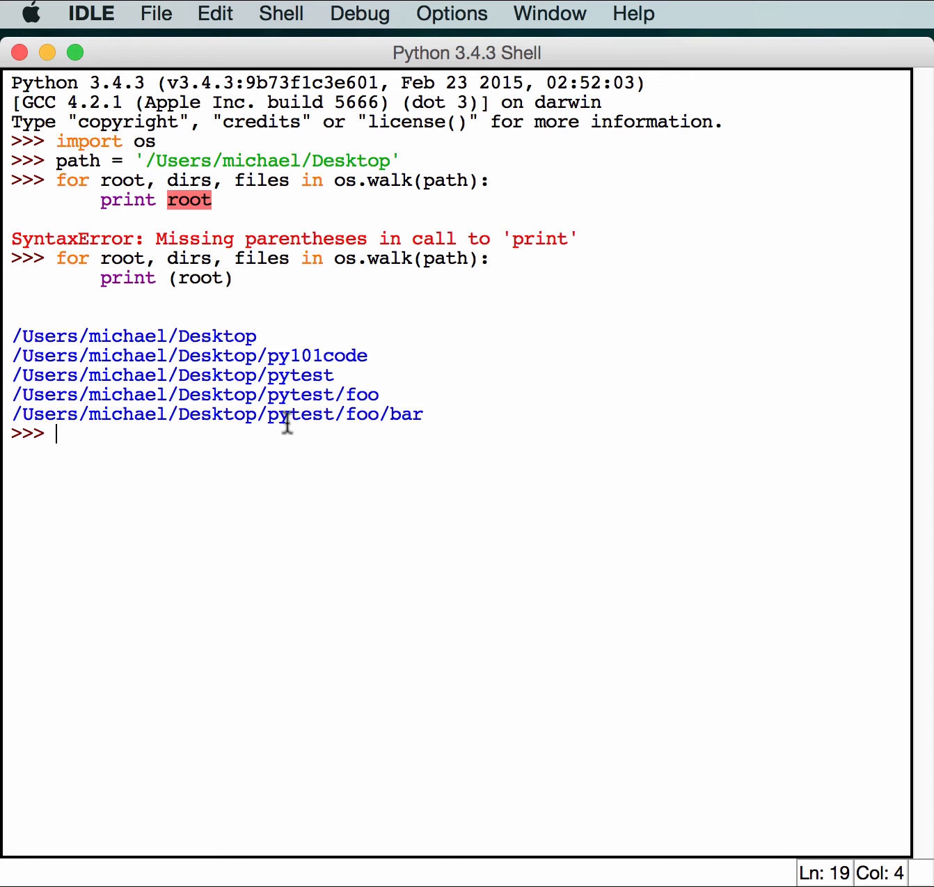
mouse_move(321, 510)
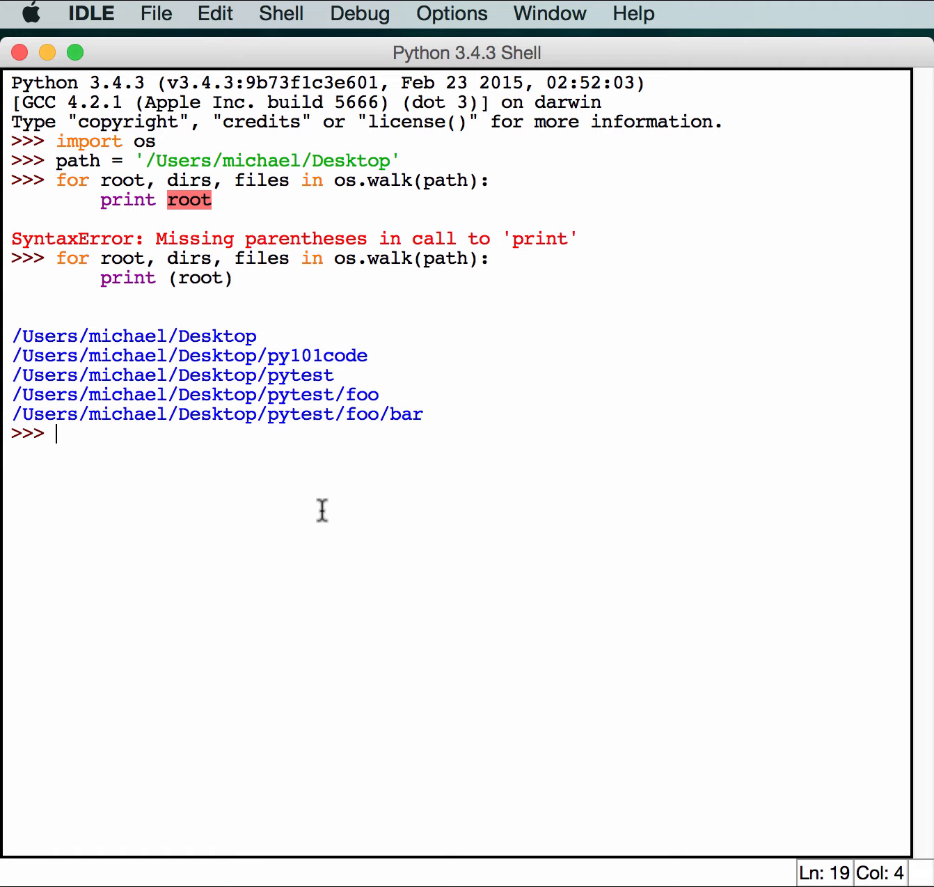
- Recall the earlier os.walk loop printing root to the current prompt
left_click(300, 259)
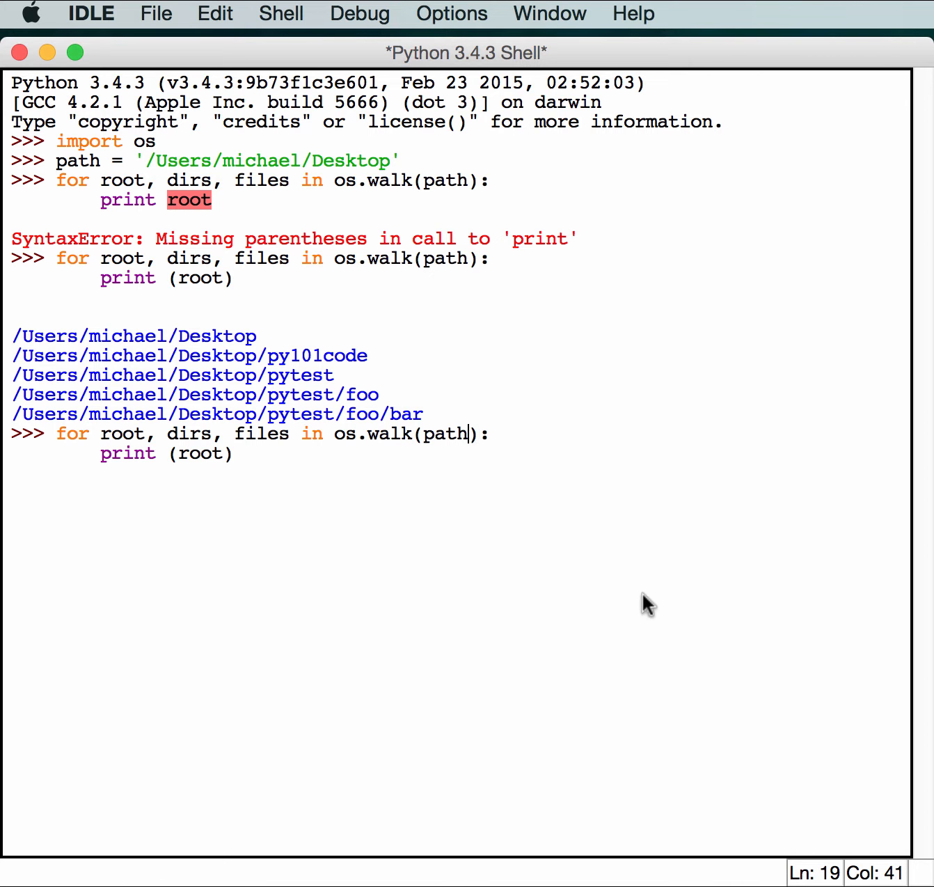
type(", t")
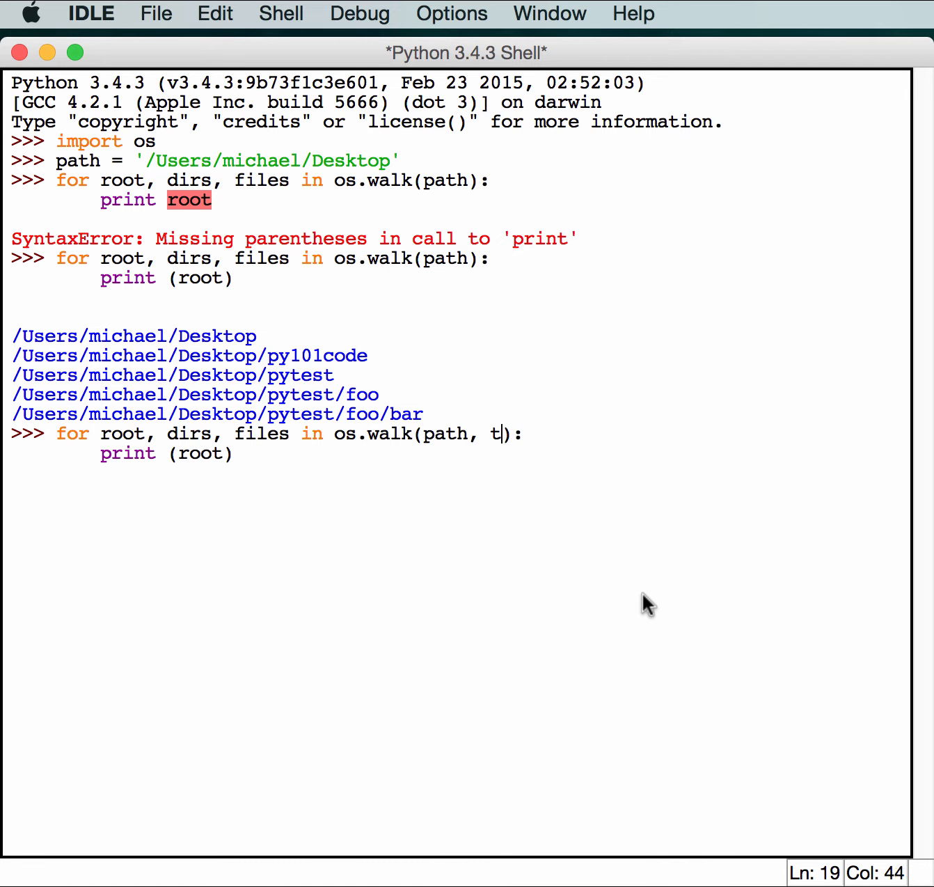
type("opdown=")
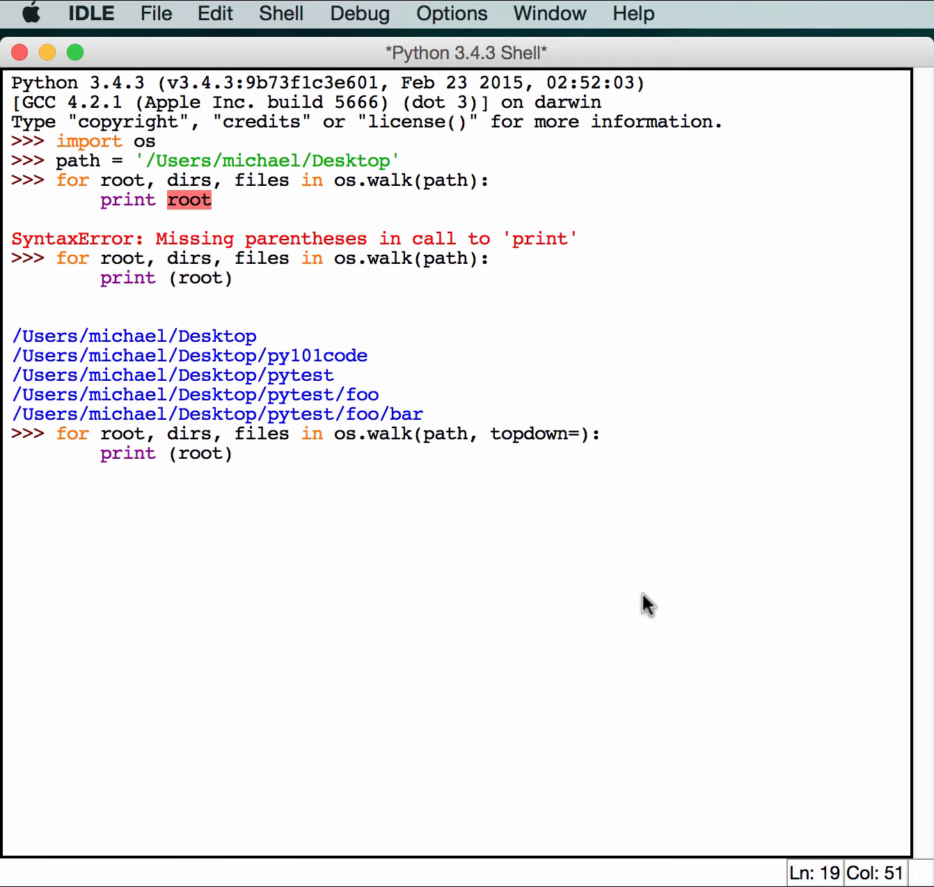
type("False")
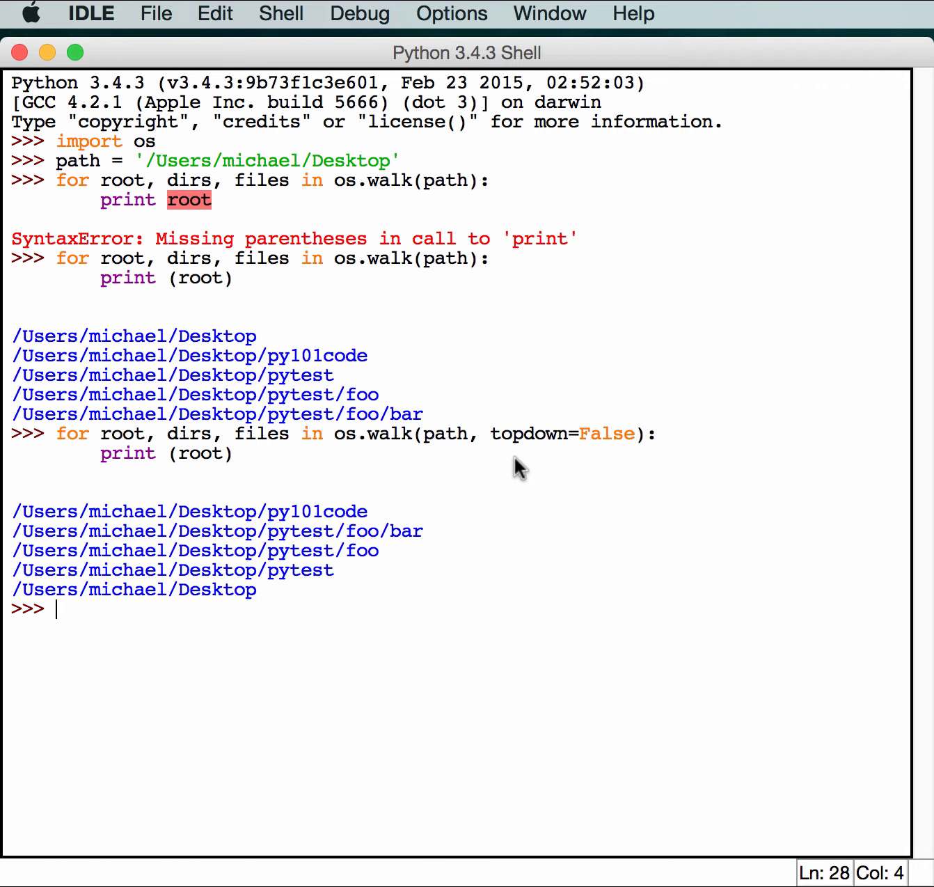
mouse_move(332, 530)
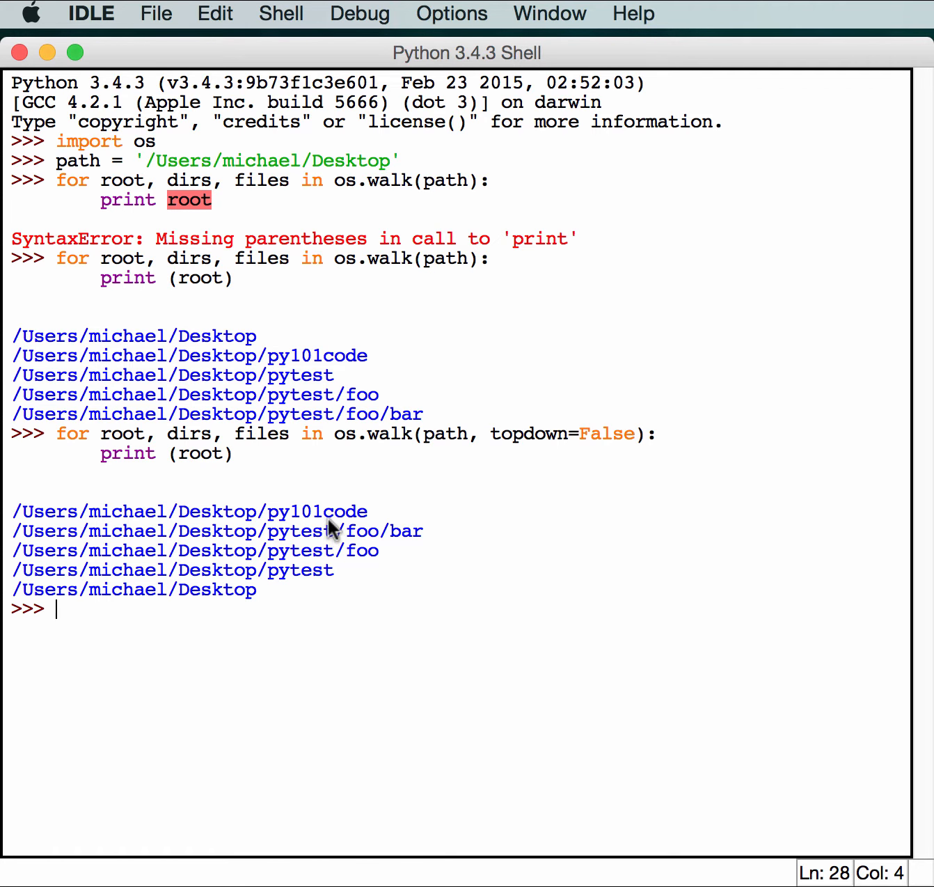
mouse_move(335, 515)
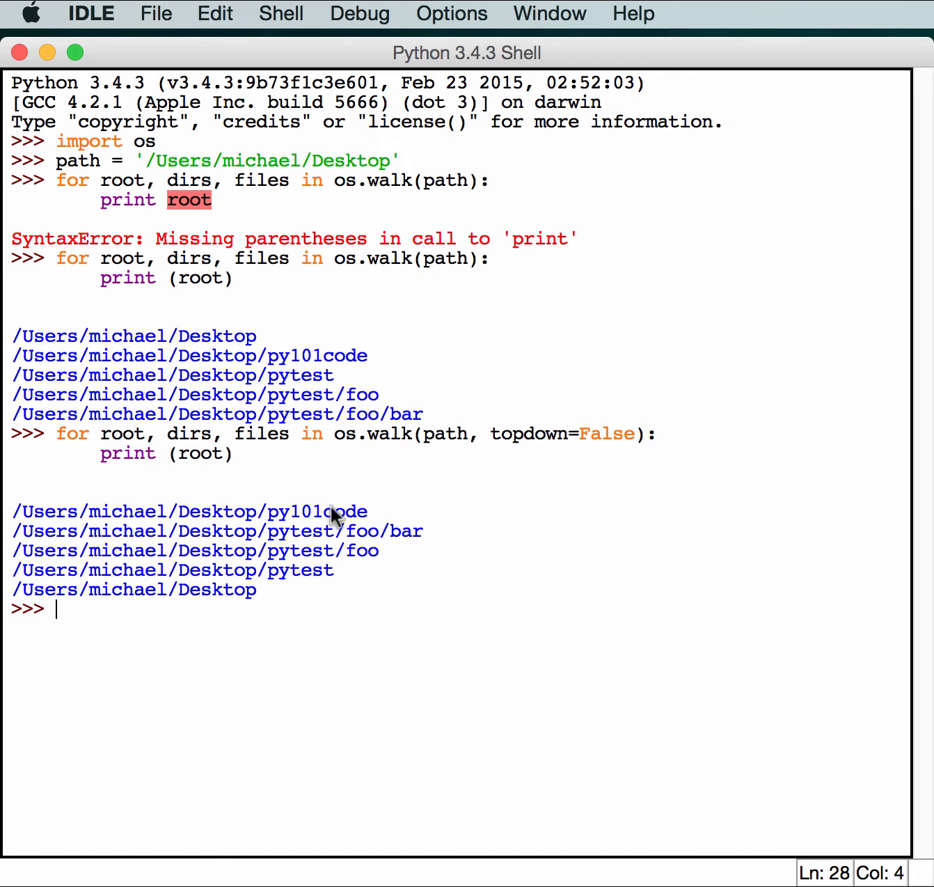
mouse_move(415, 549)
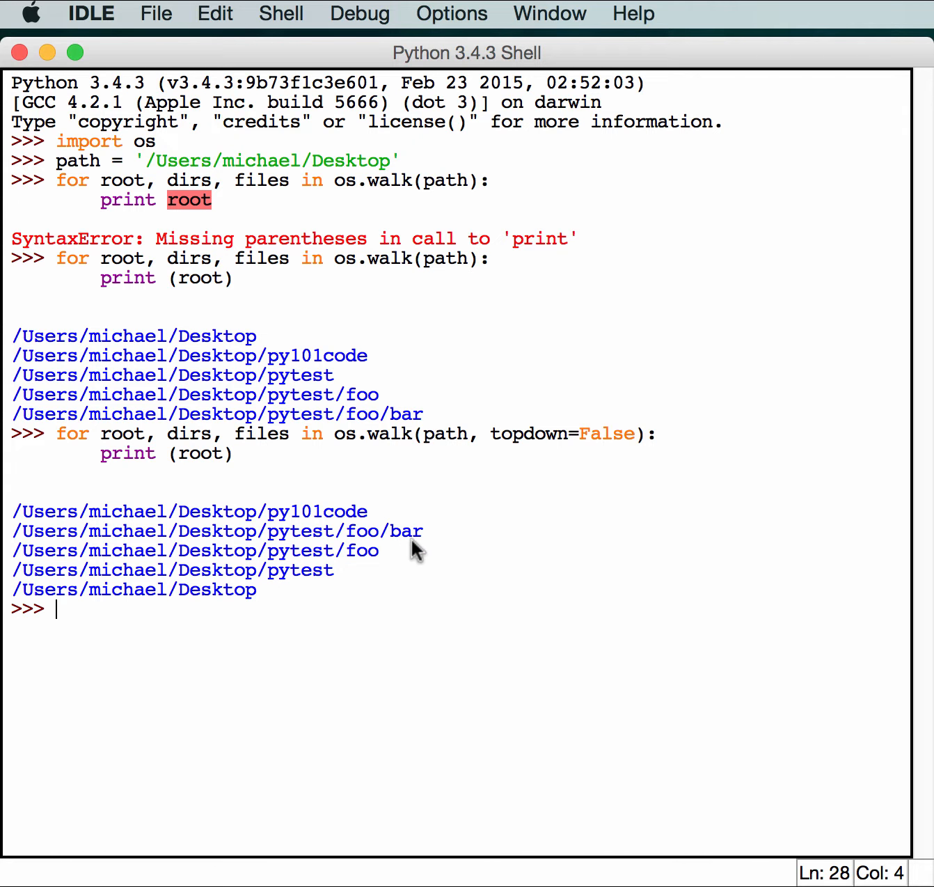
mouse_move(220, 596)
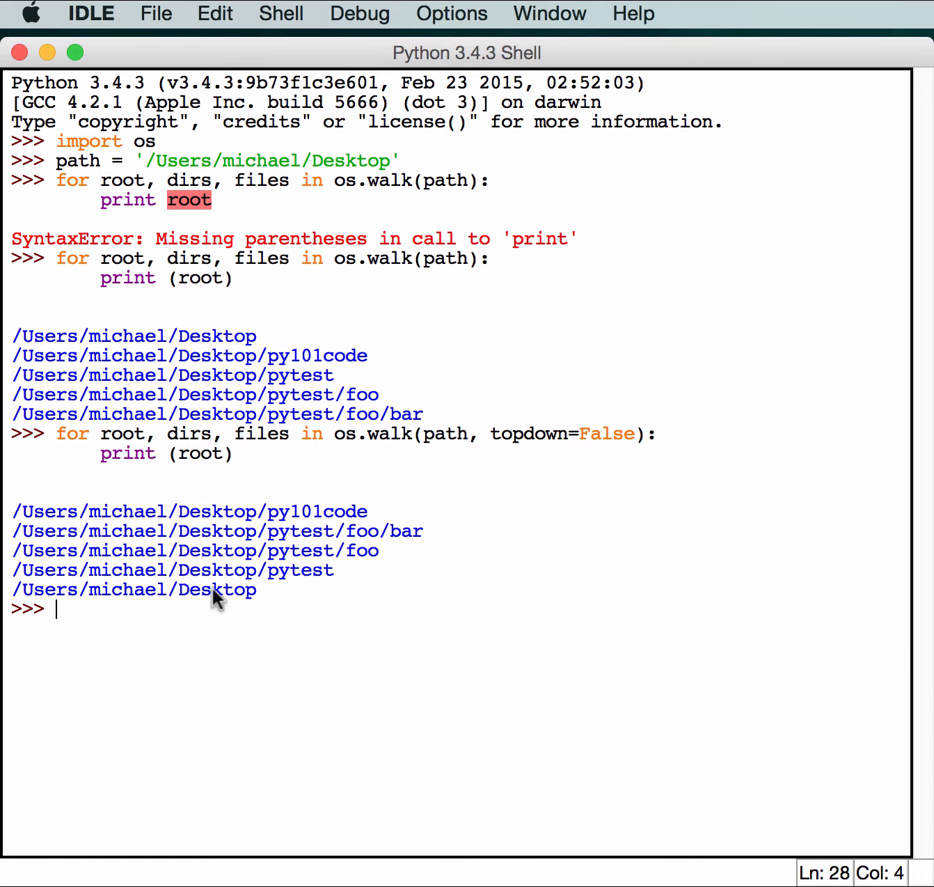
mouse_move(270, 686)
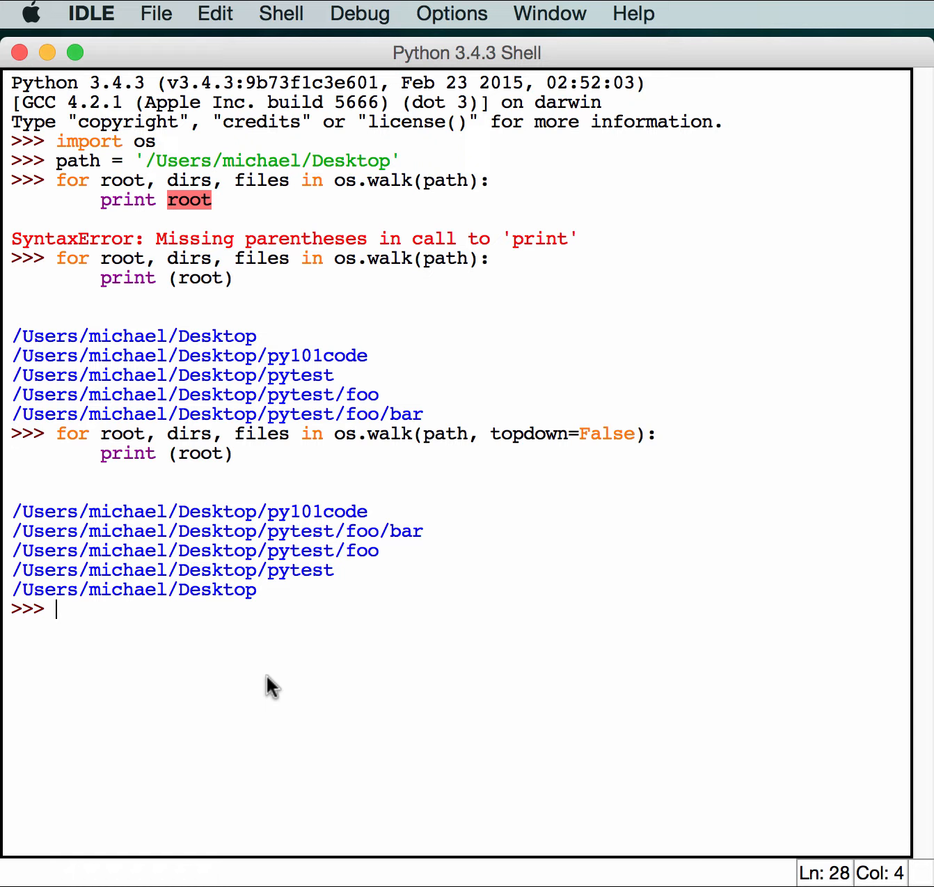
mouse_move(574, 585)
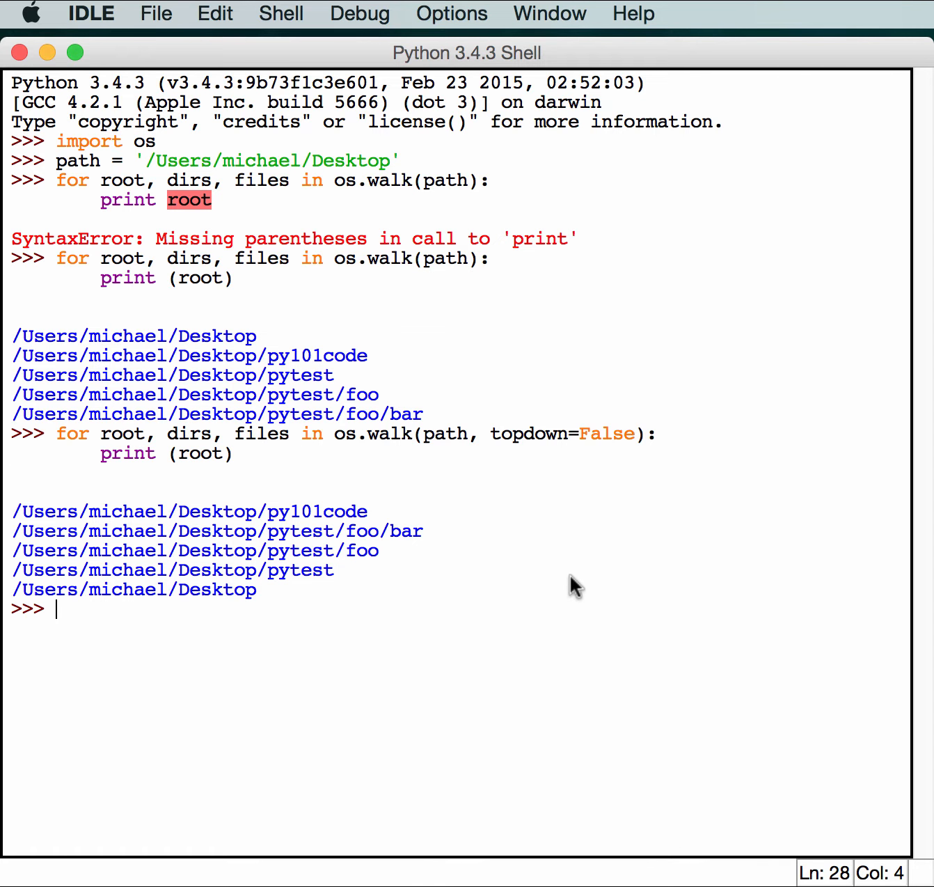
mouse_move(397, 564)
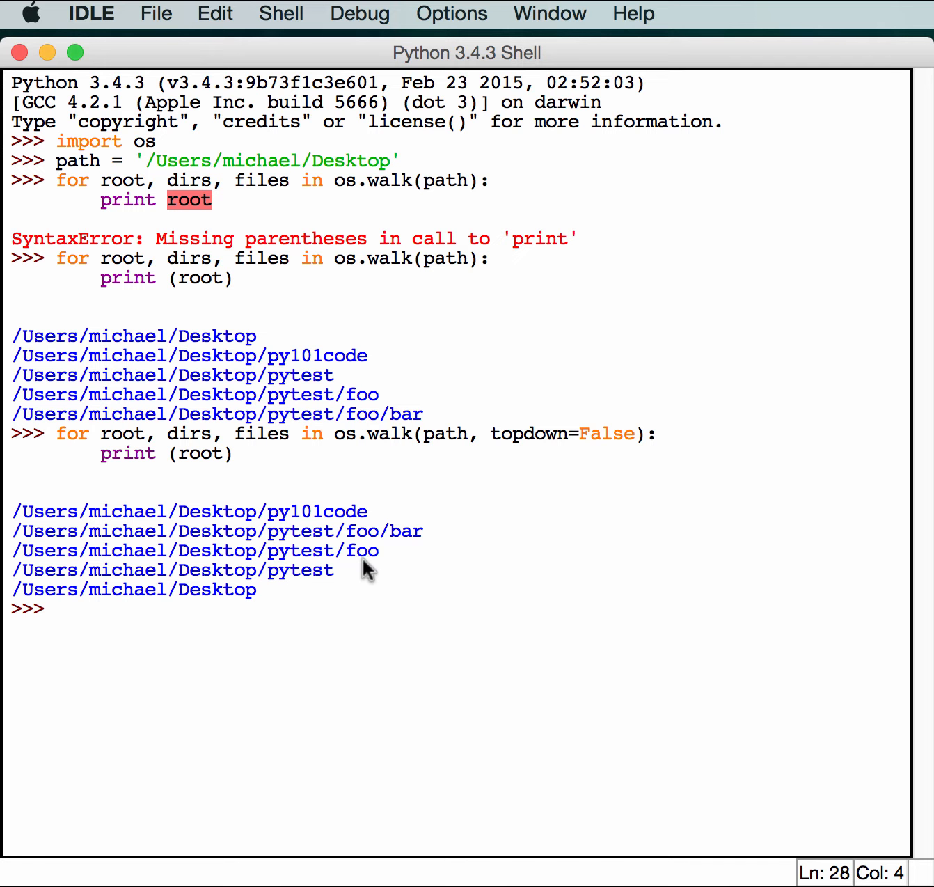
mouse_move(476, 617)
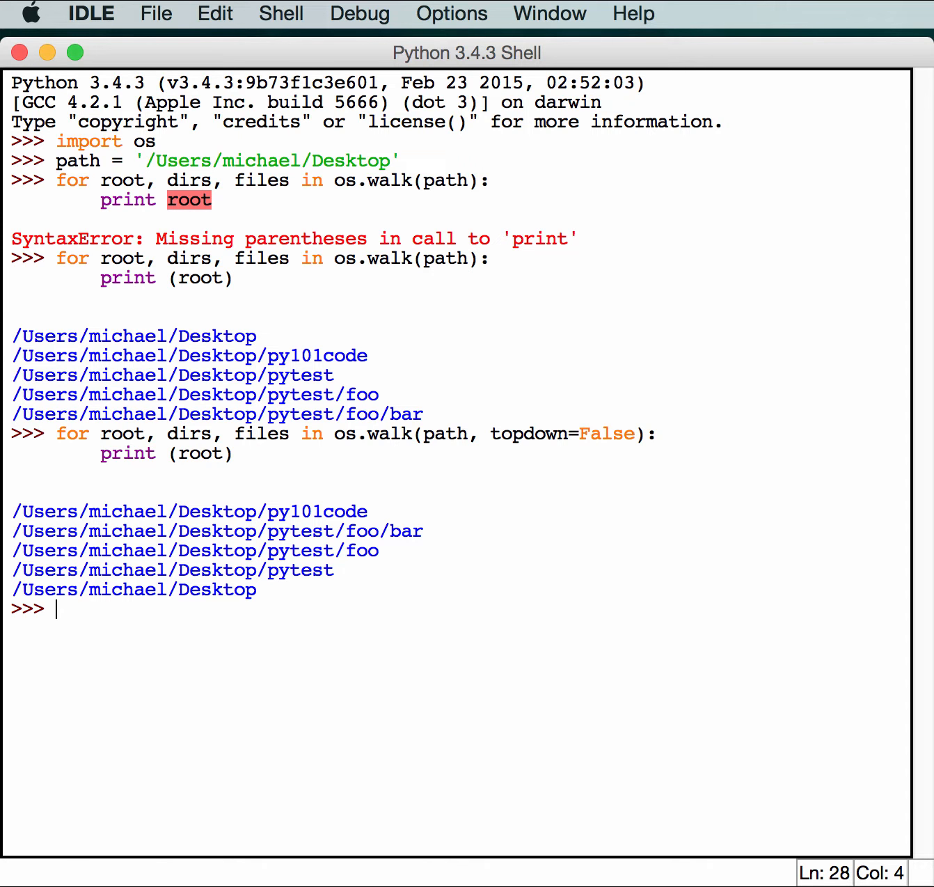
mouse_move(294, 647)
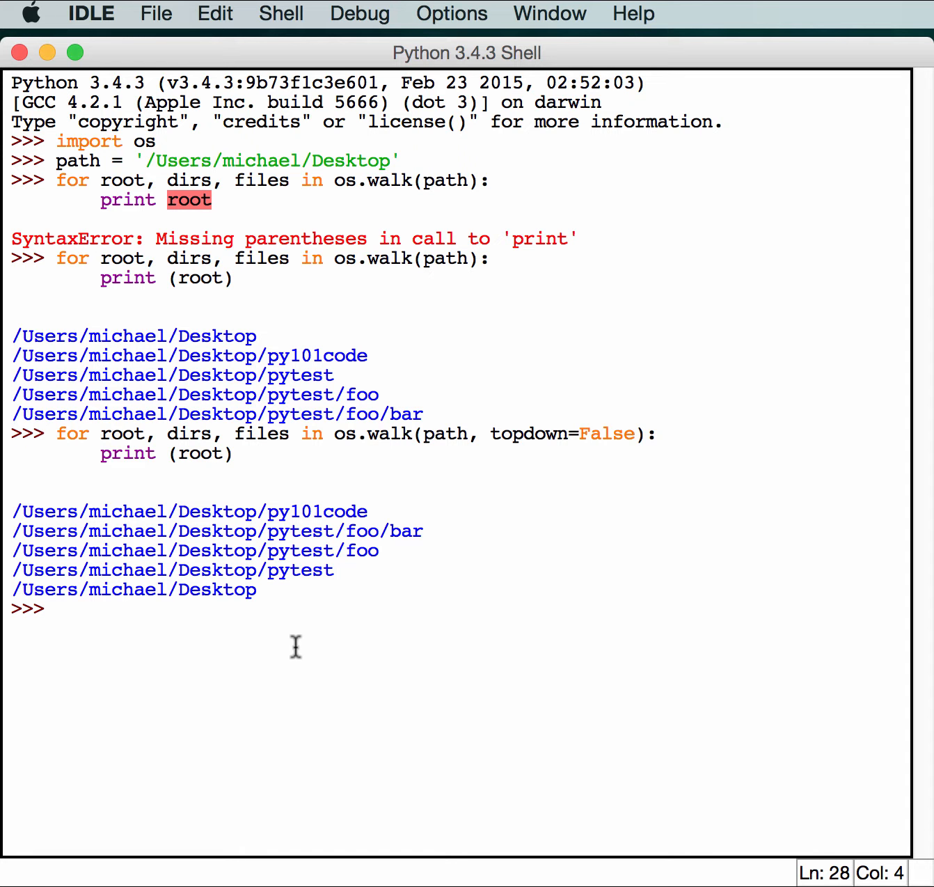
- Run dir(os.path) to list its names, including exists, join, split and isdir
type("os.pa")
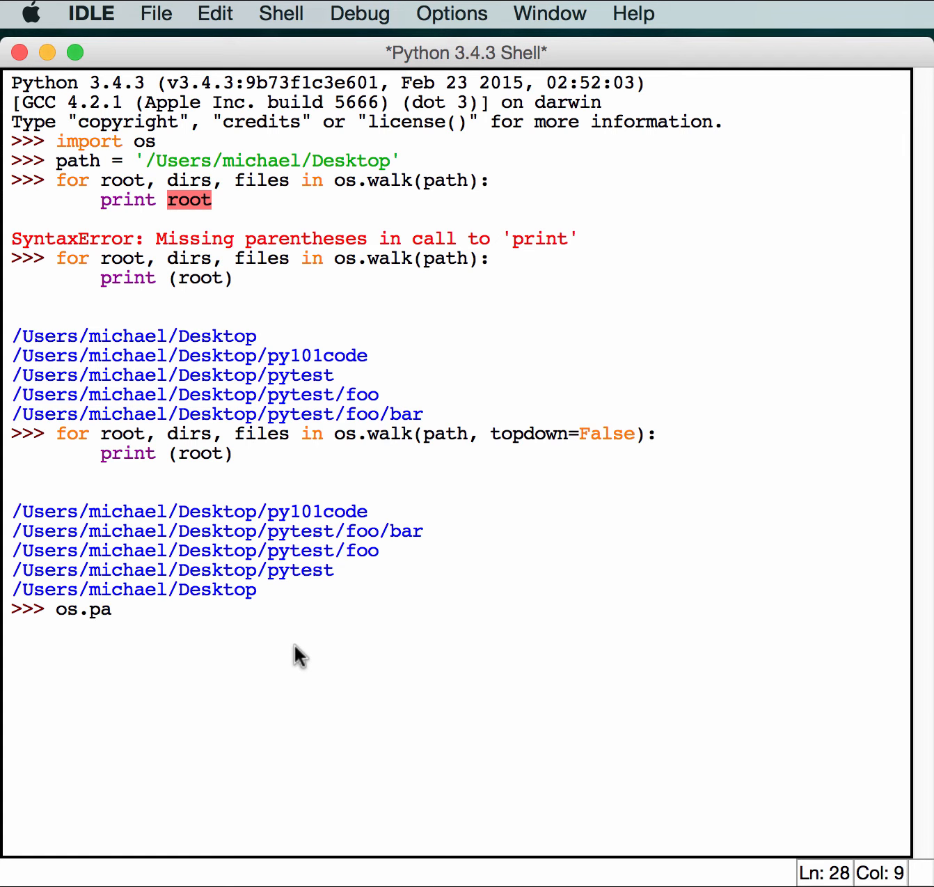
type("th")
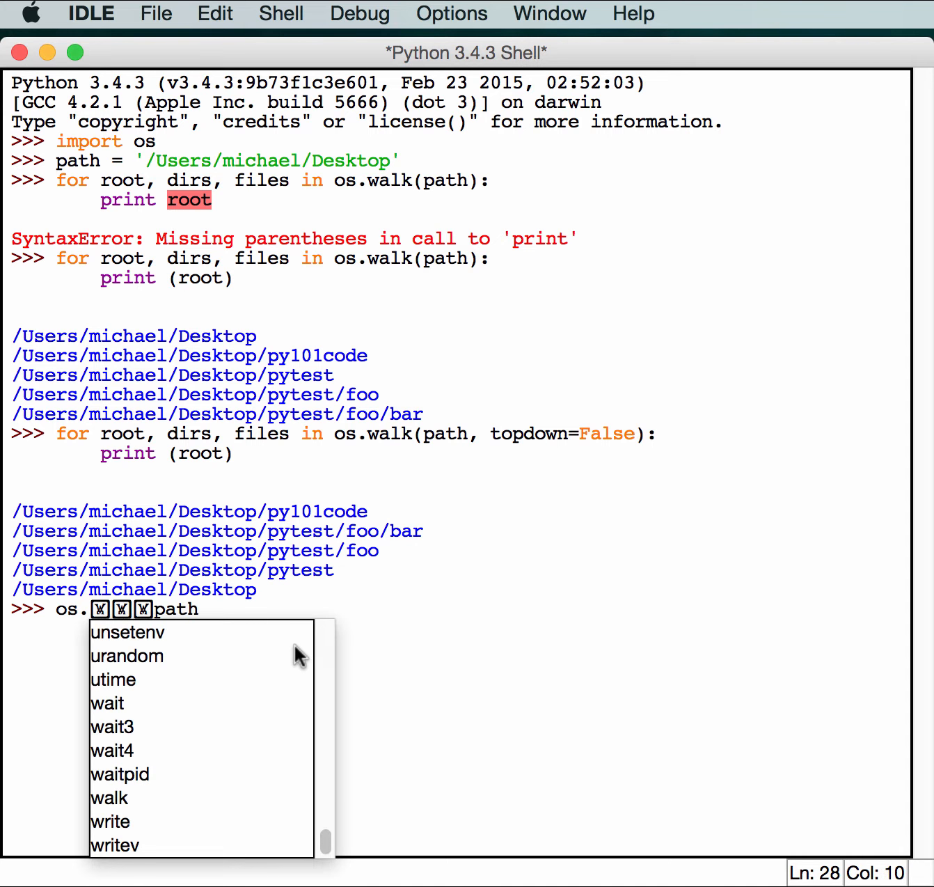
key("backspace")
type("(")
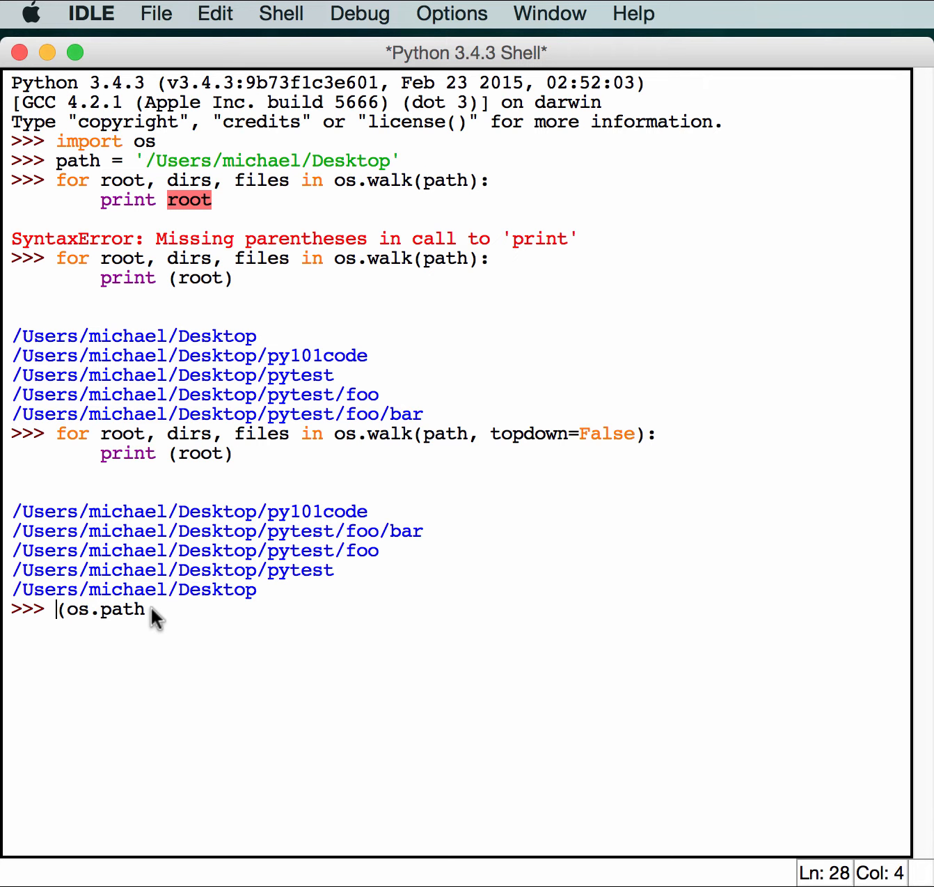
type("dir")
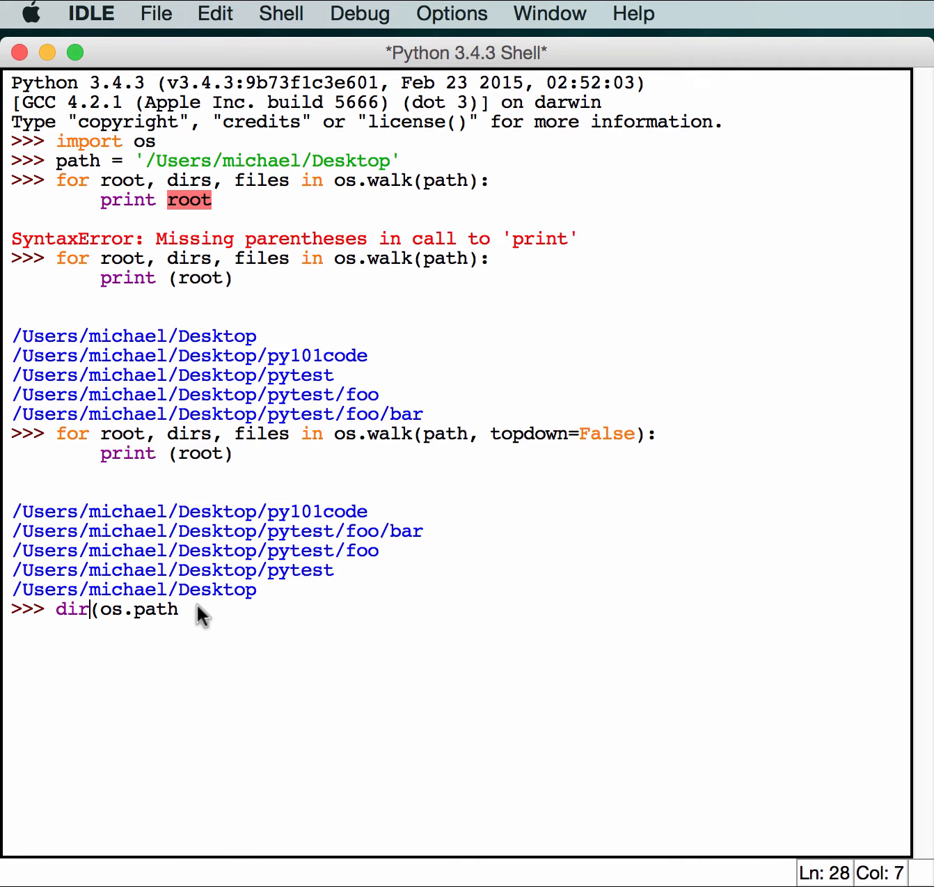
type(")")
key("Return")
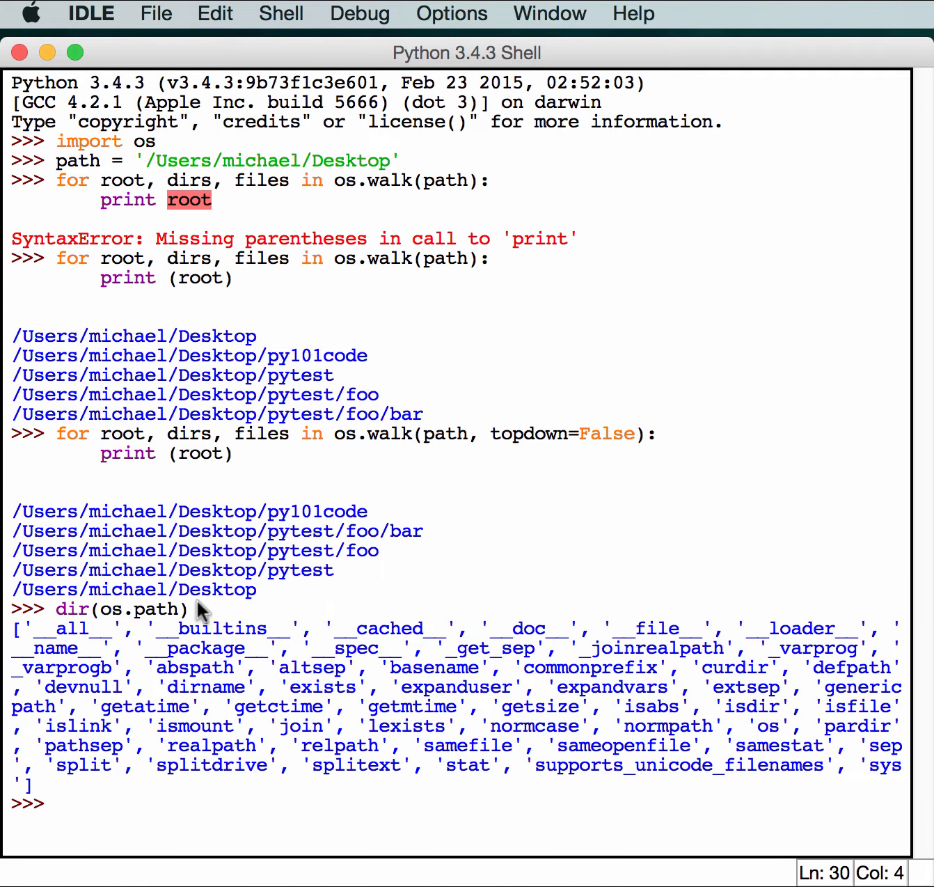
mouse_move(451, 643)
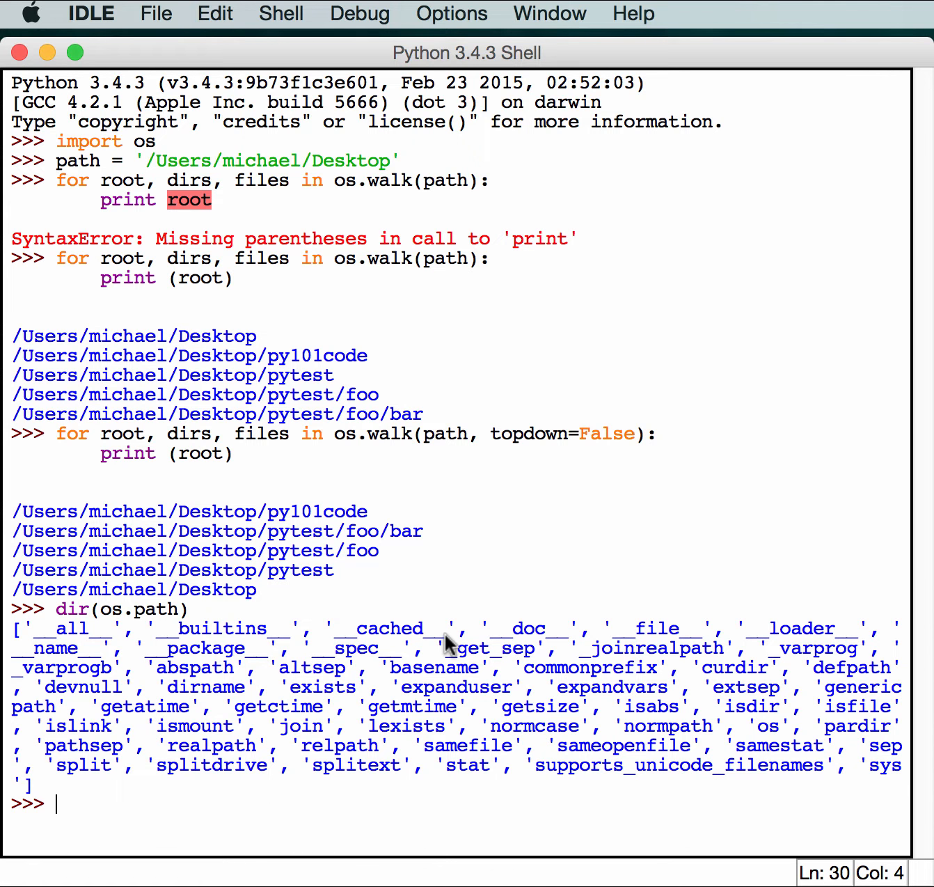
- Run os.path.basename(path), which returns 'Desktop'
type("os")
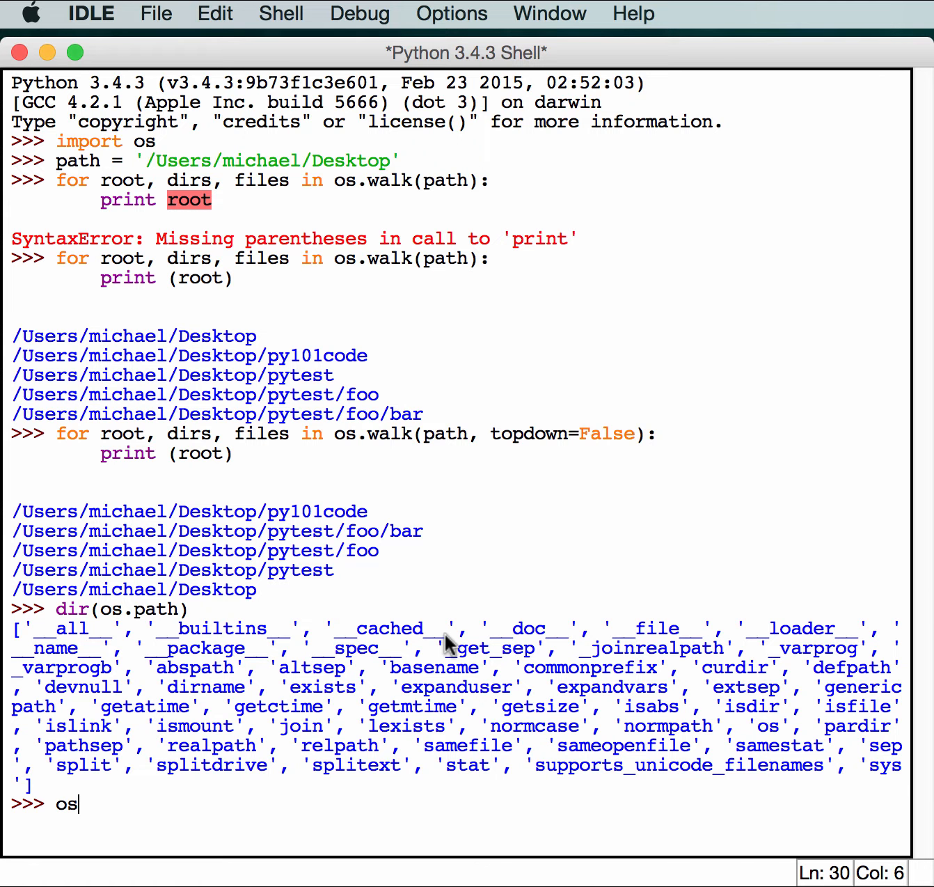
type(".path.")
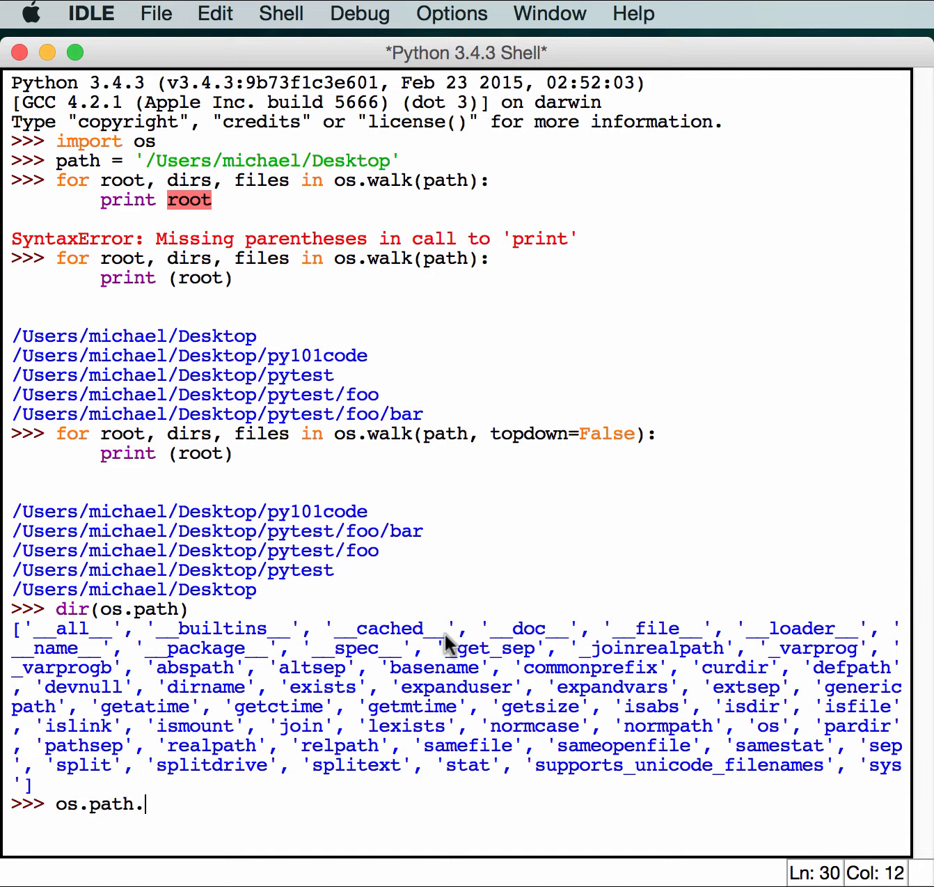
type("basenam")
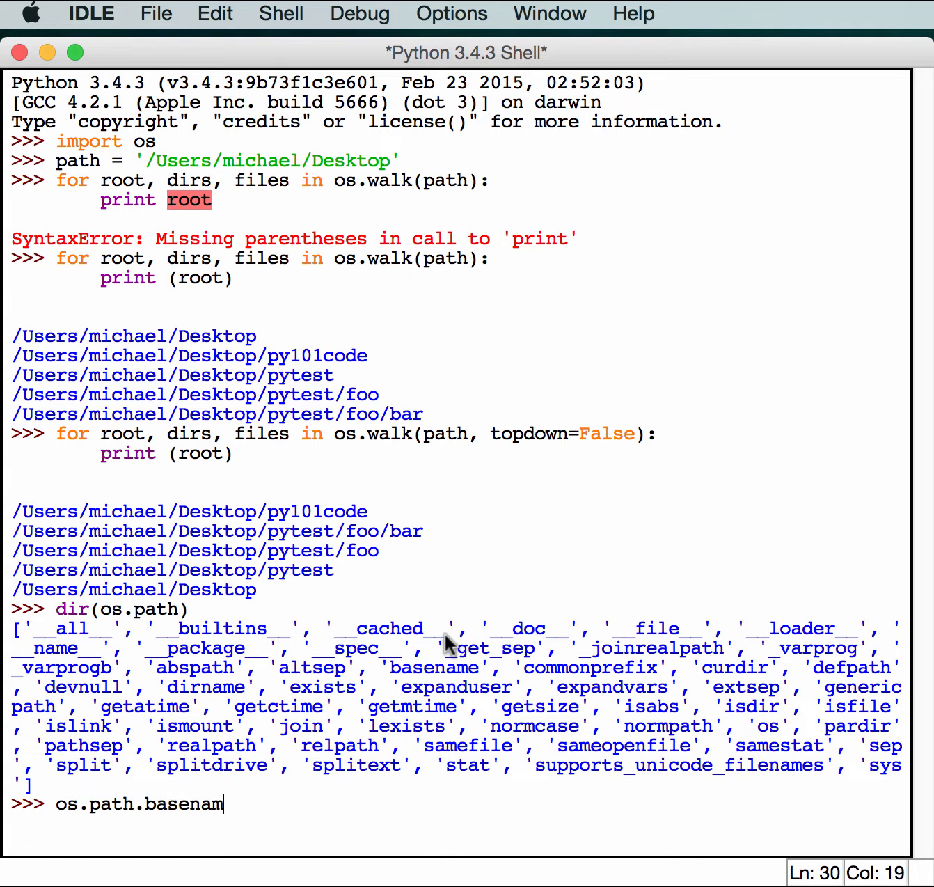
type("e(")
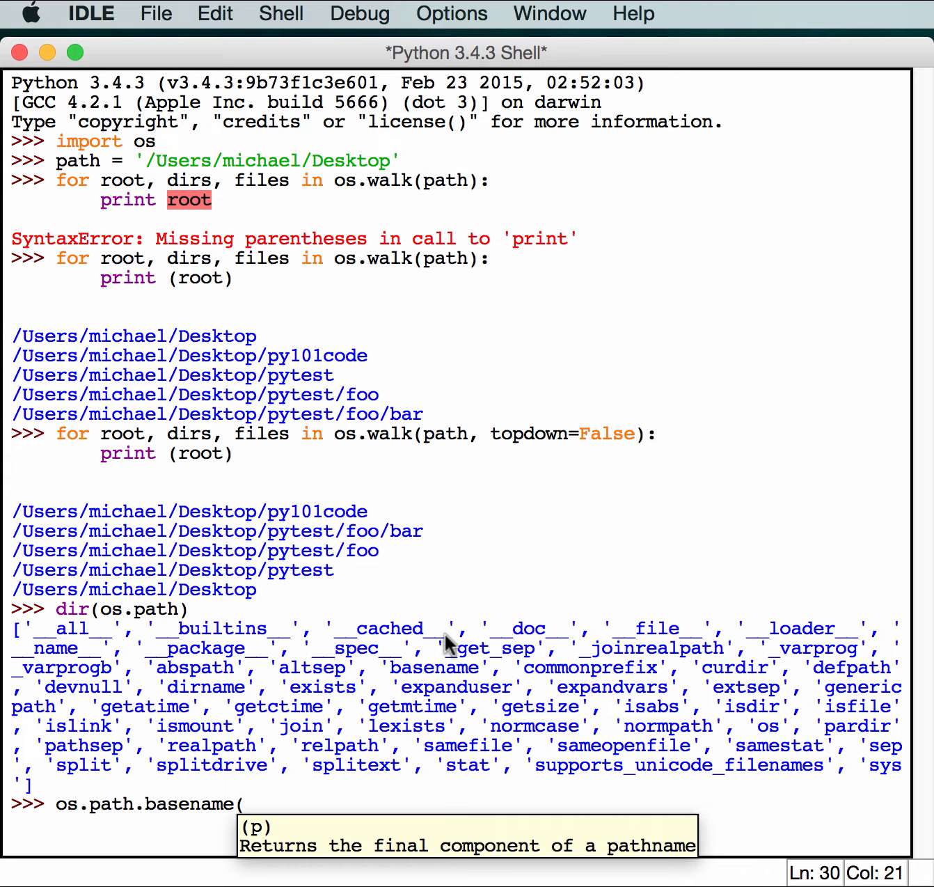
type("path")
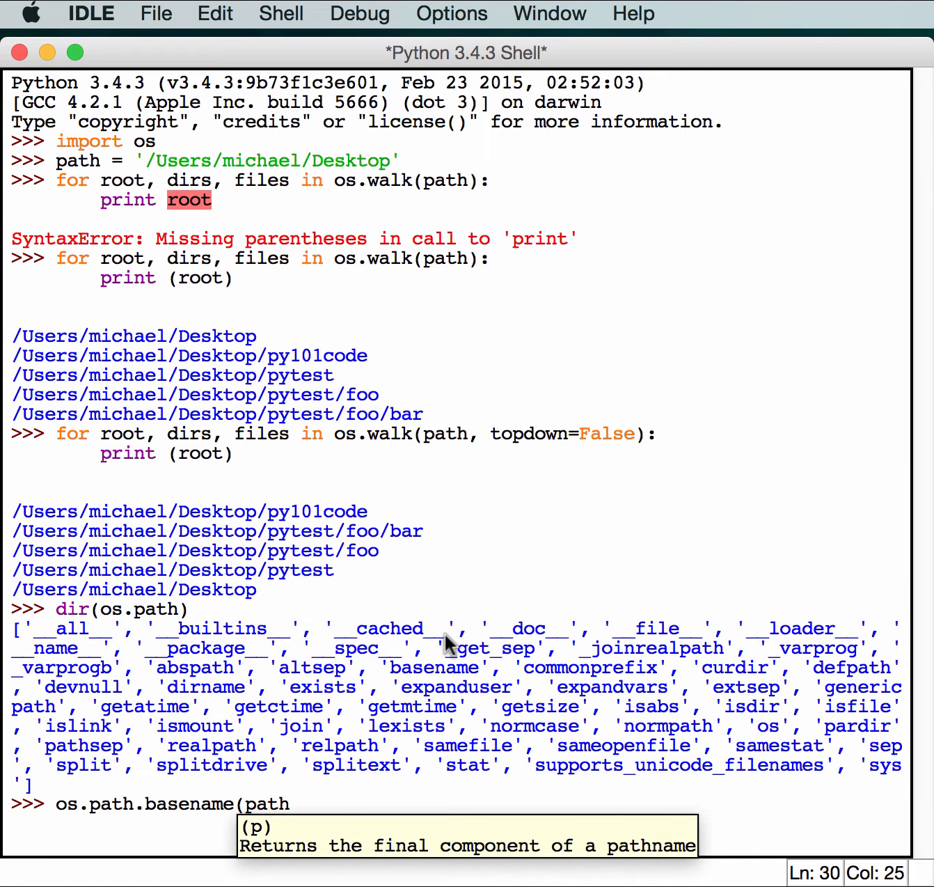
key("Return")
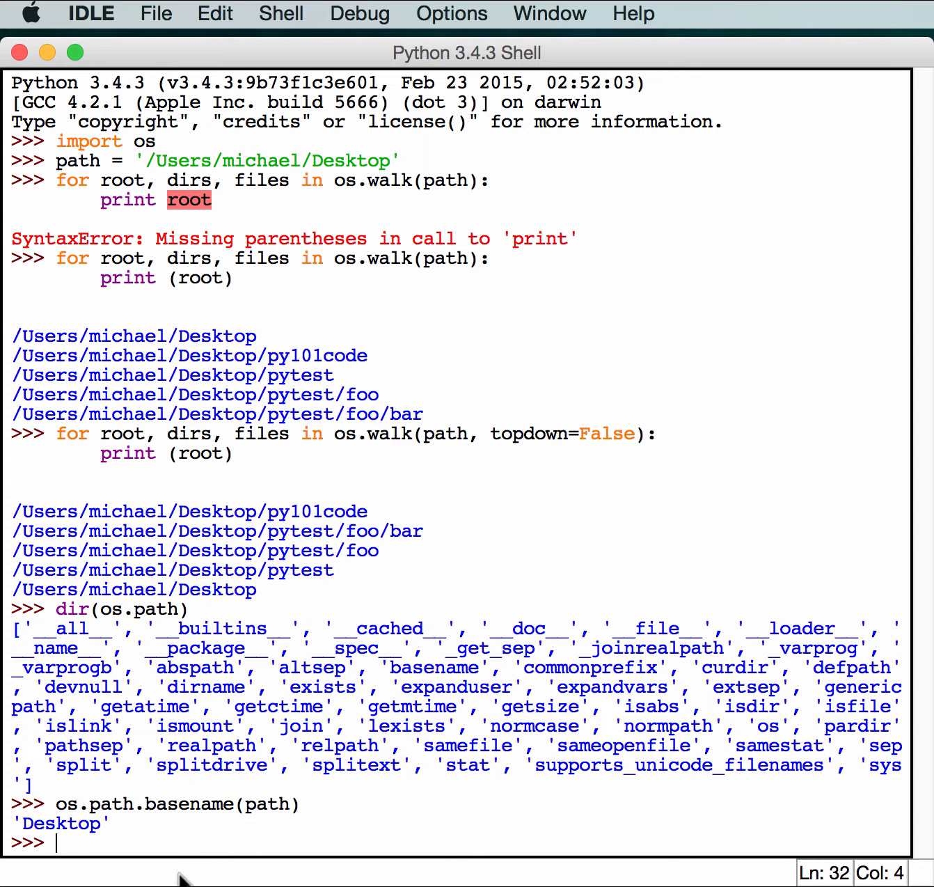
mouse_move(365, 245)
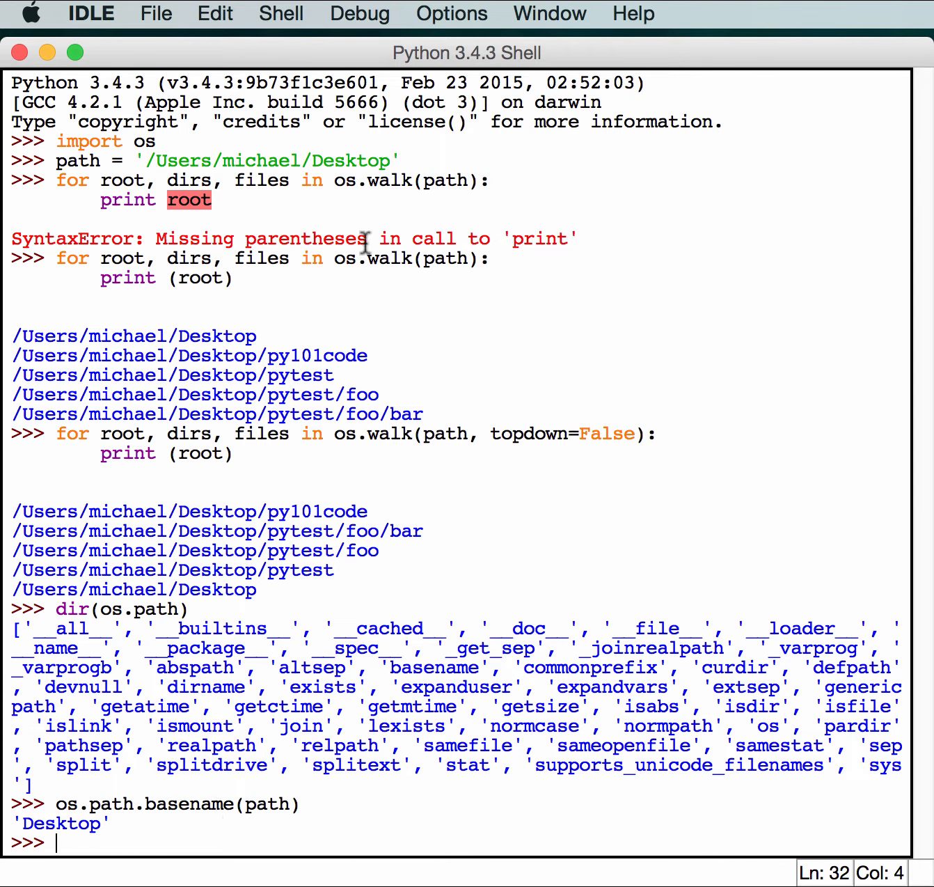
mouse_move(298, 181)
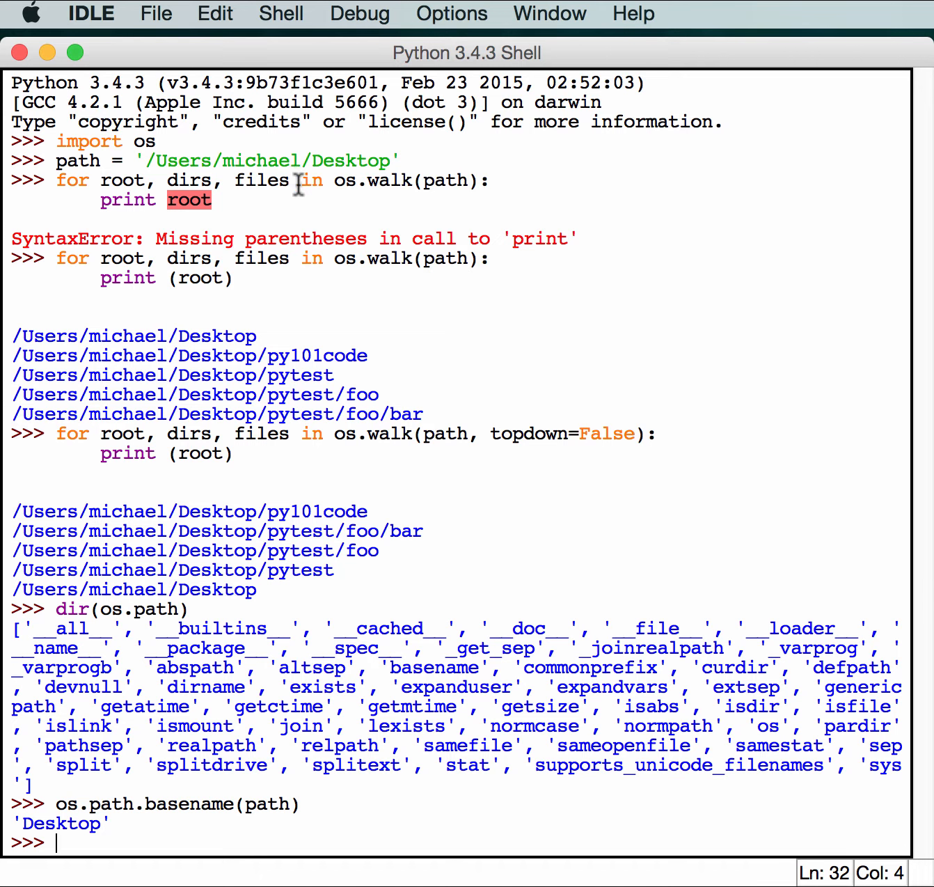
mouse_move(456, 592)
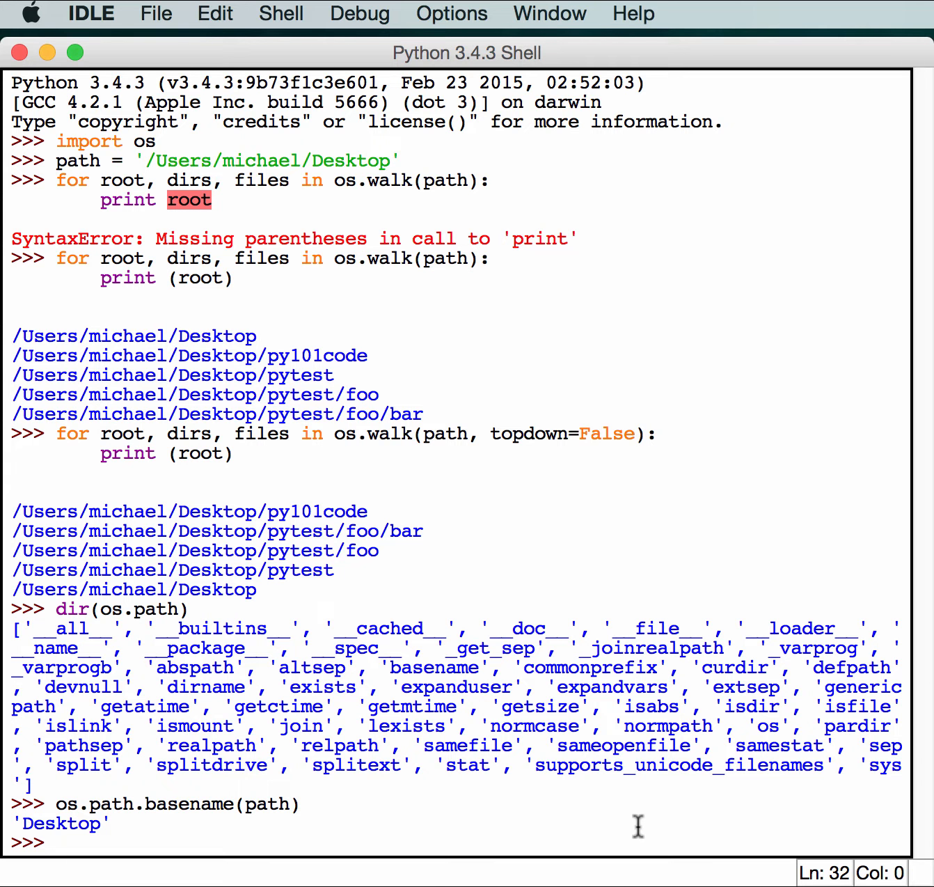
- Run os.path.dirname('/Users/someone/something.txt'), which returns '/Users/someone'
type("os.path.")
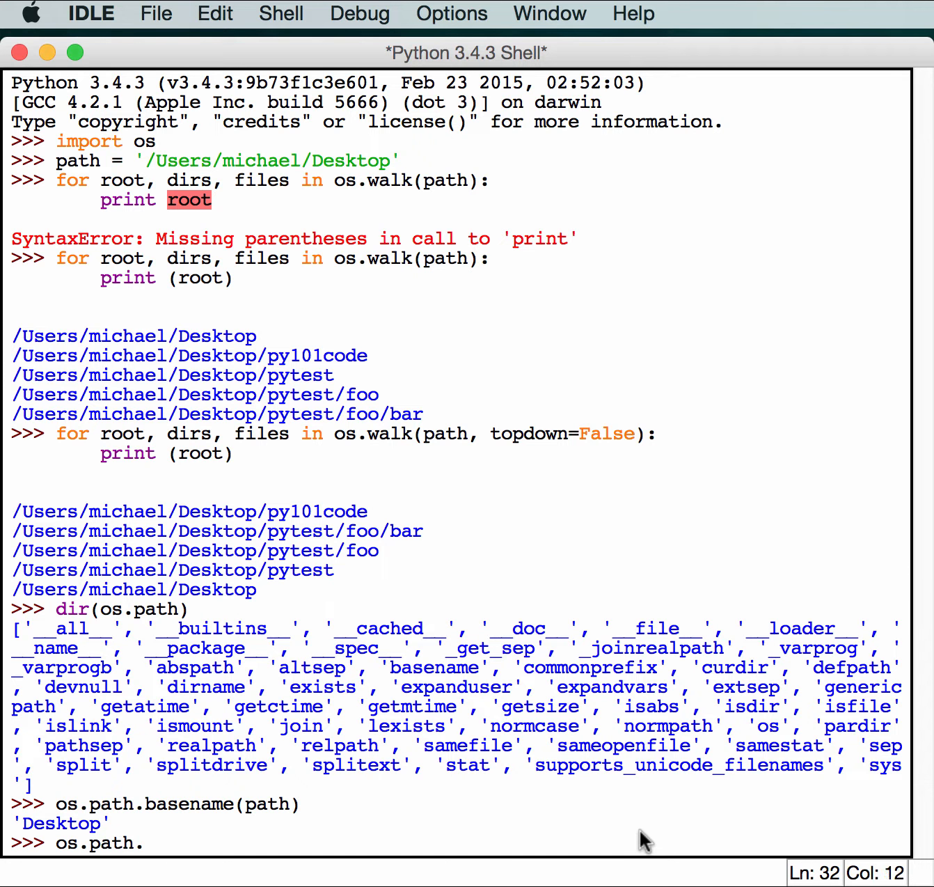
type("dirnam")
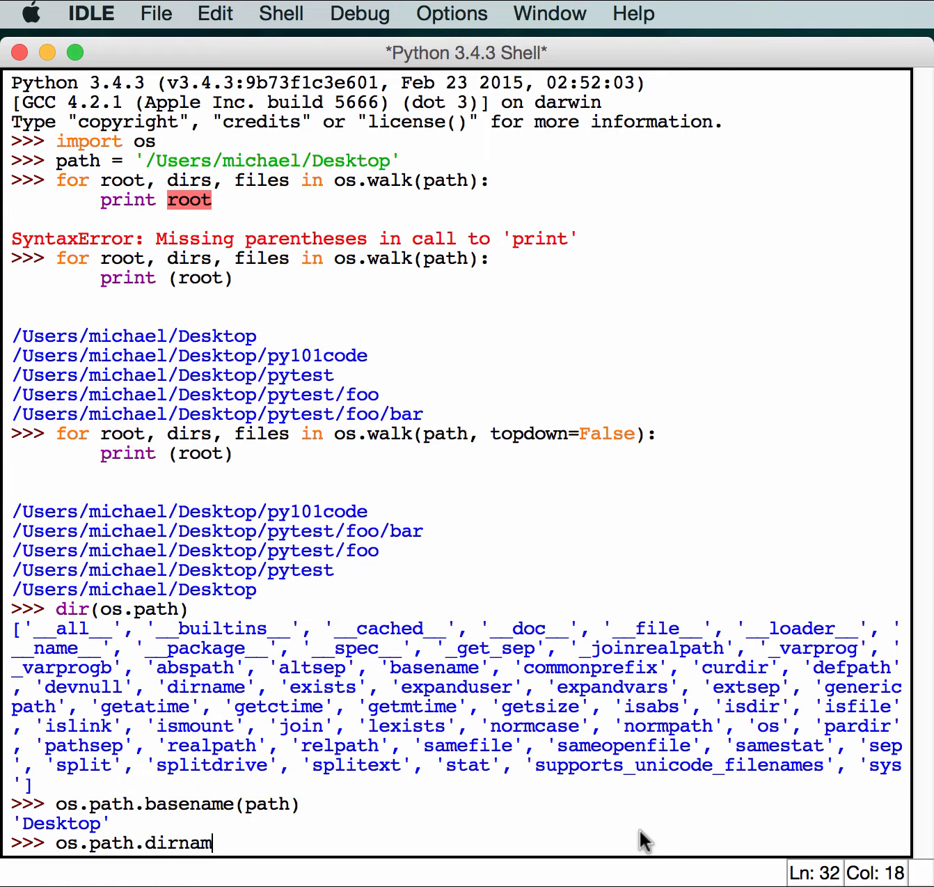
type("e(")
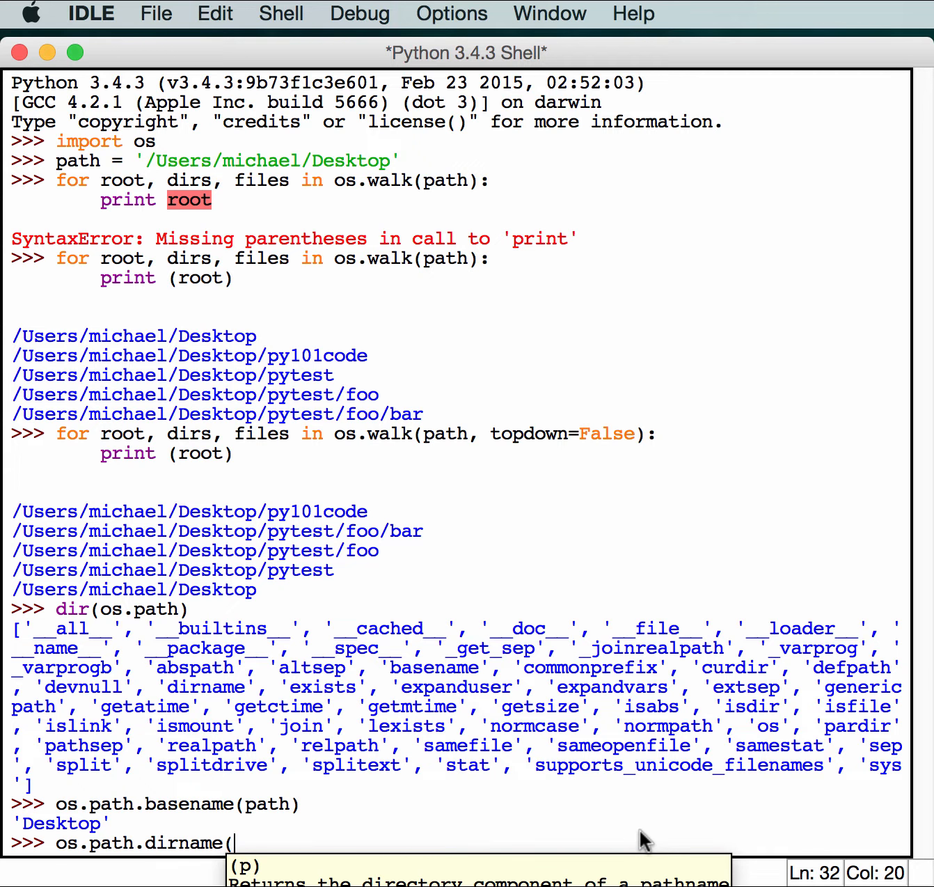
mouse_move(476, 502)
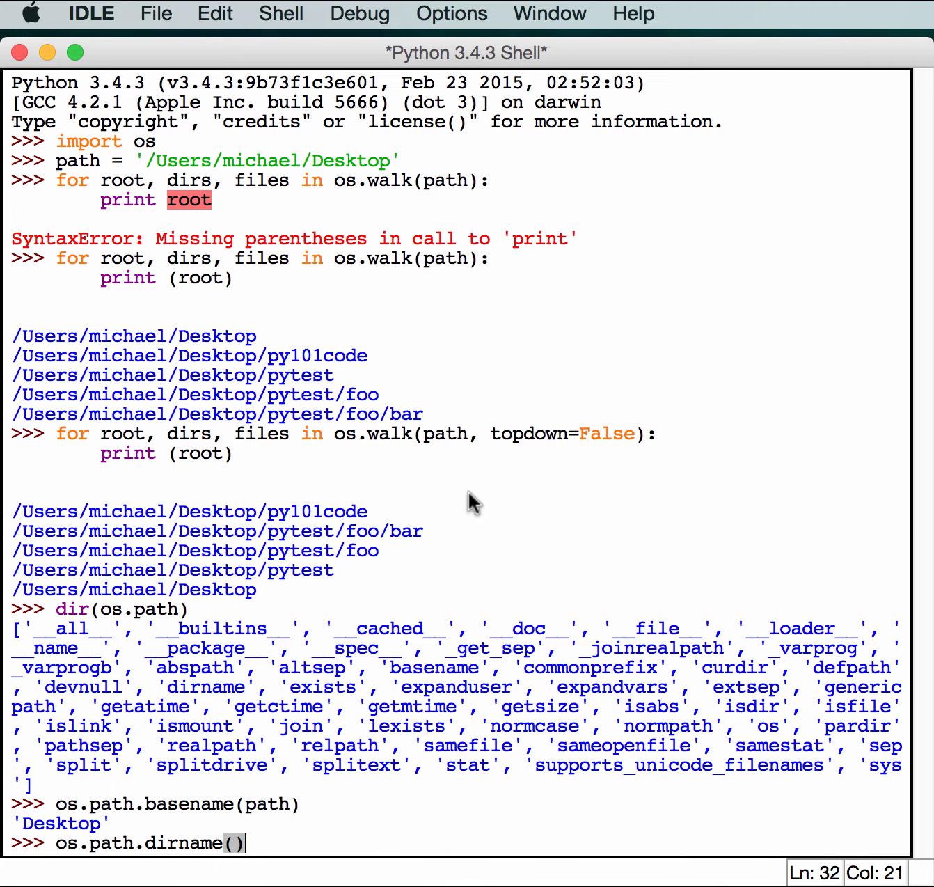
type("'")
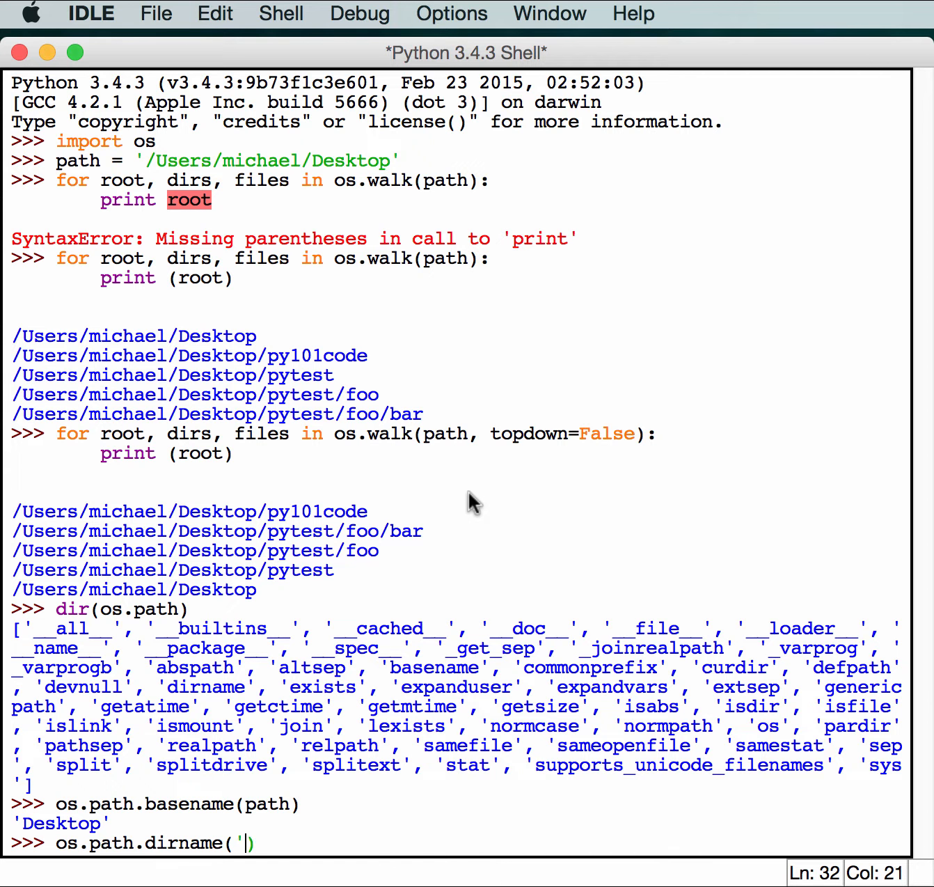
type("/USers/someone/")
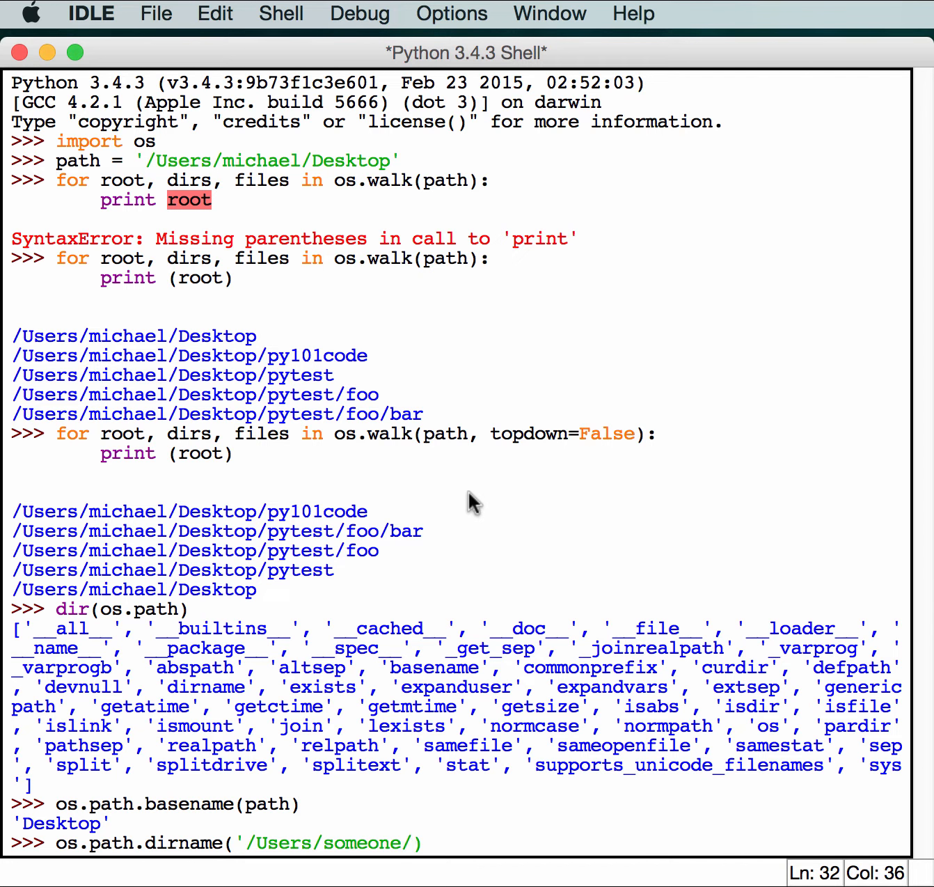
type("some")
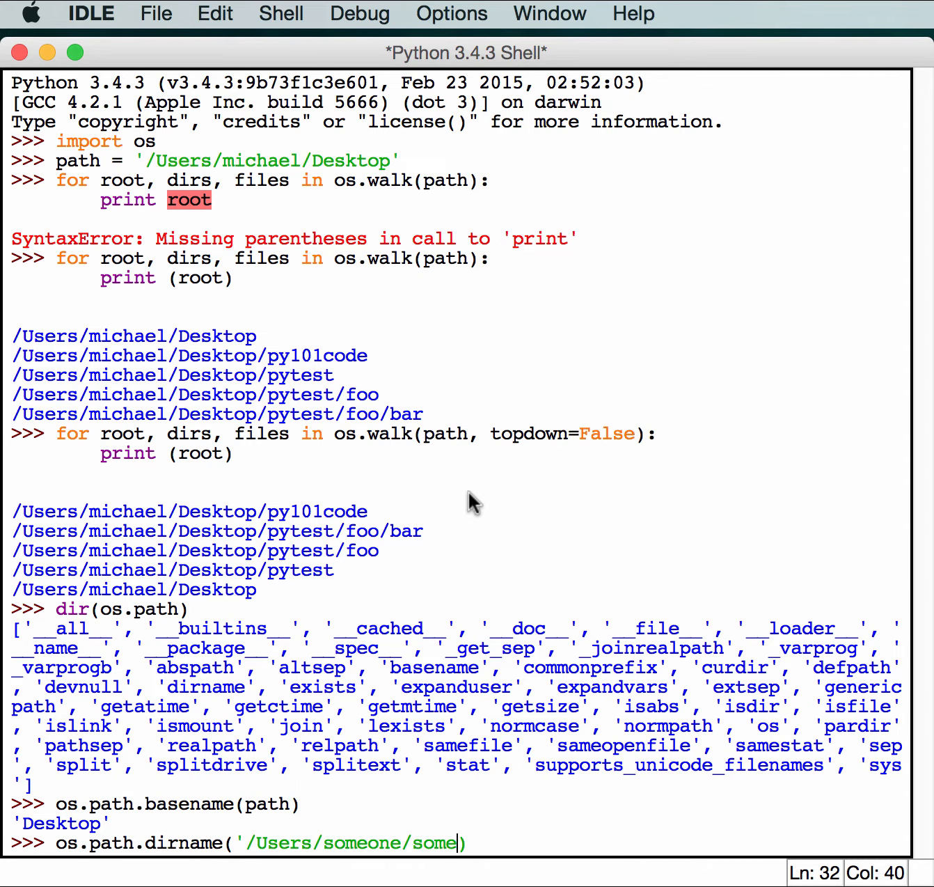
type("thing.tex")
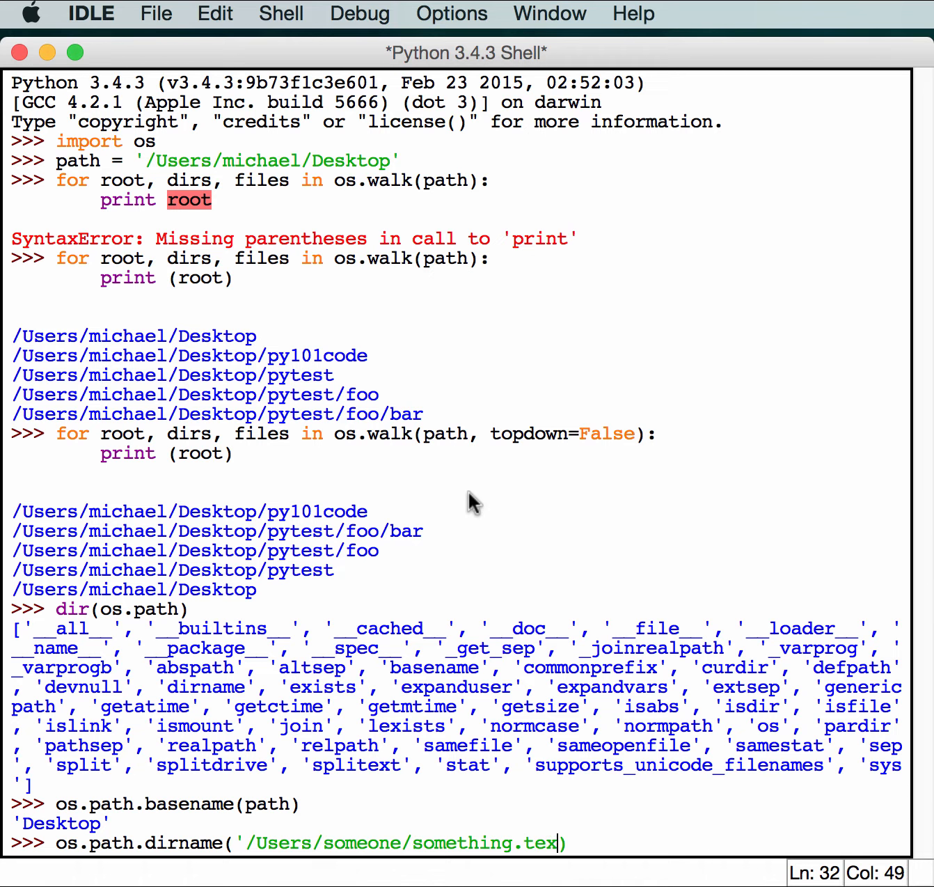
type("t'")
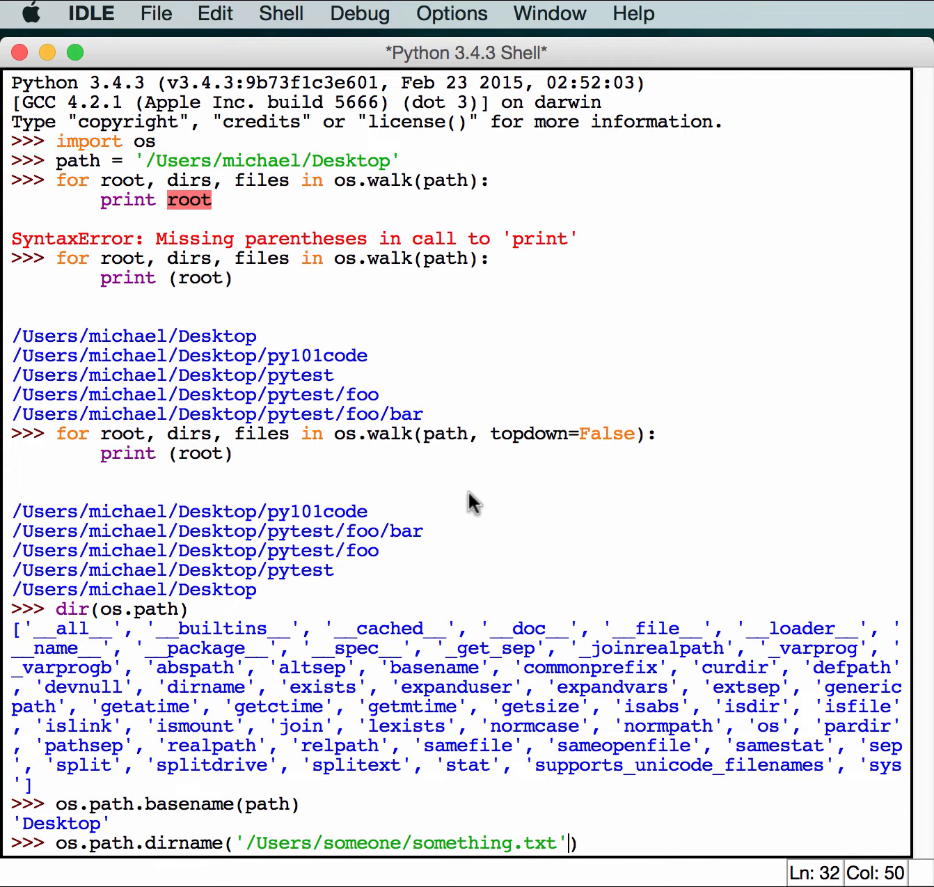
key("Return")
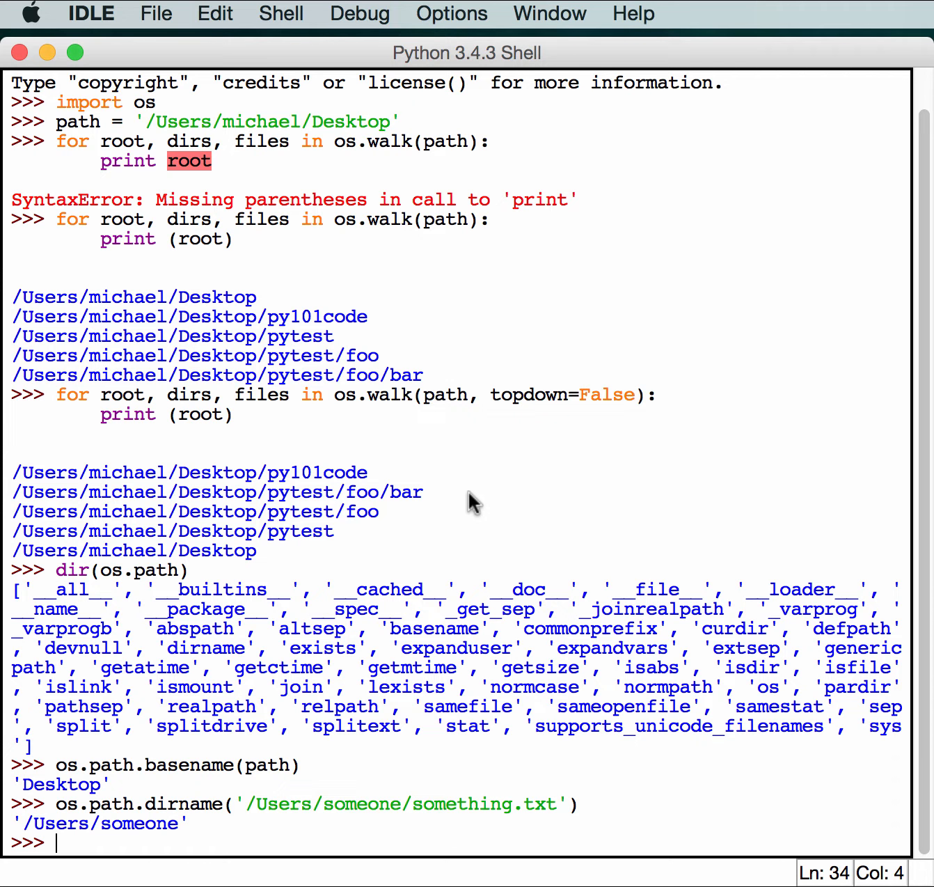
mouse_move(434, 807)
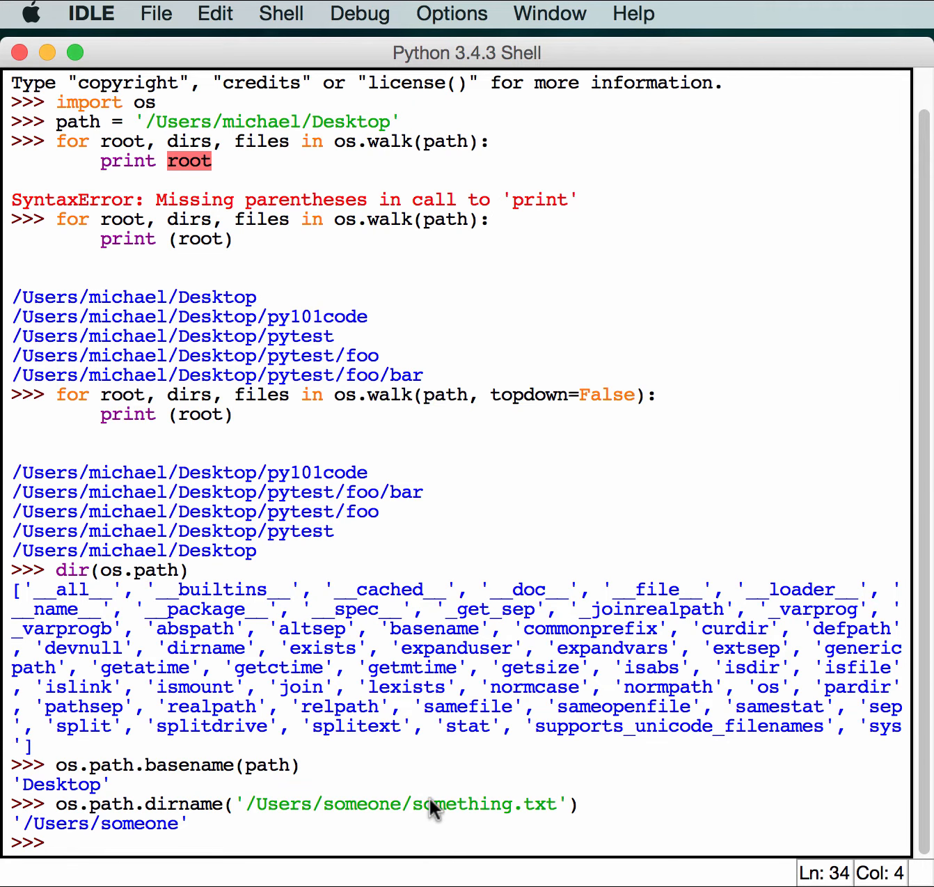
mouse_move(268, 867)
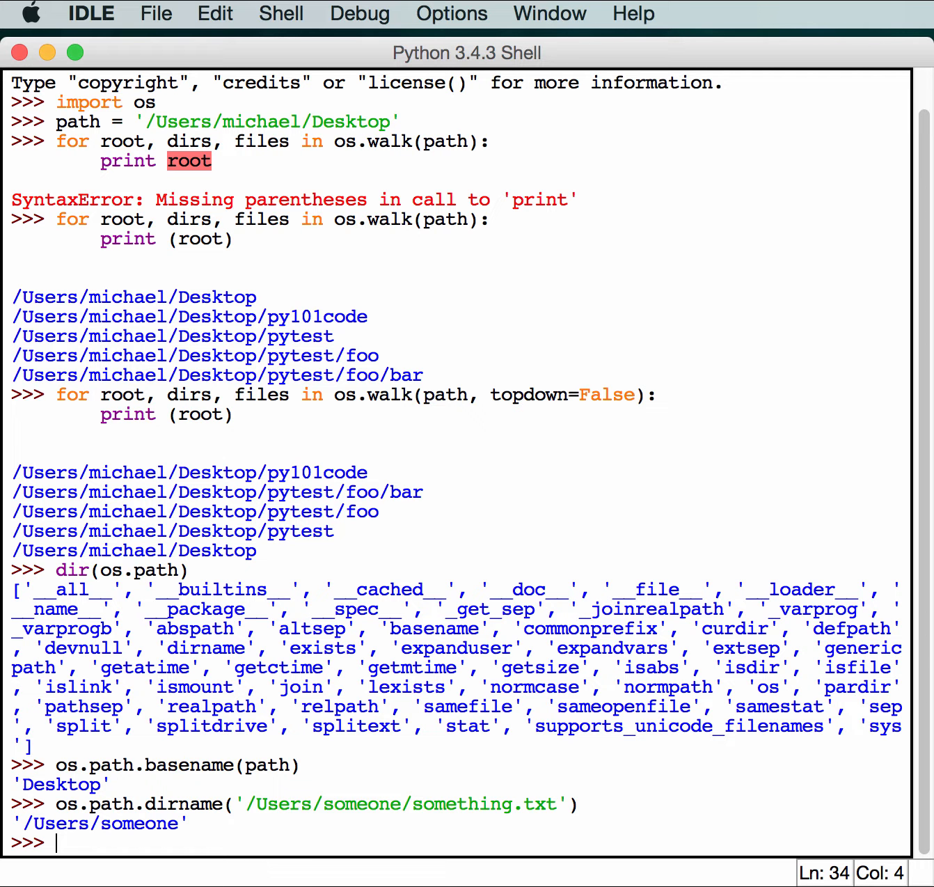
- Run os.path.exists(path), which returns True for the Desktop path
type("os.path.ei")
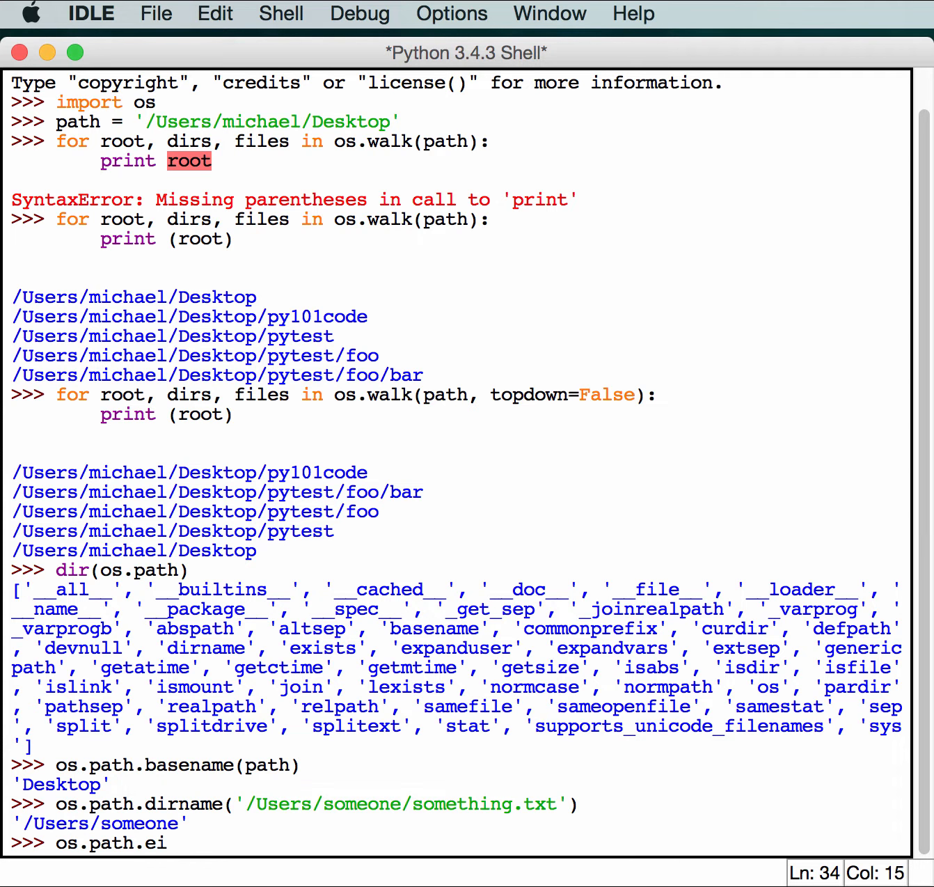
type("xists(")
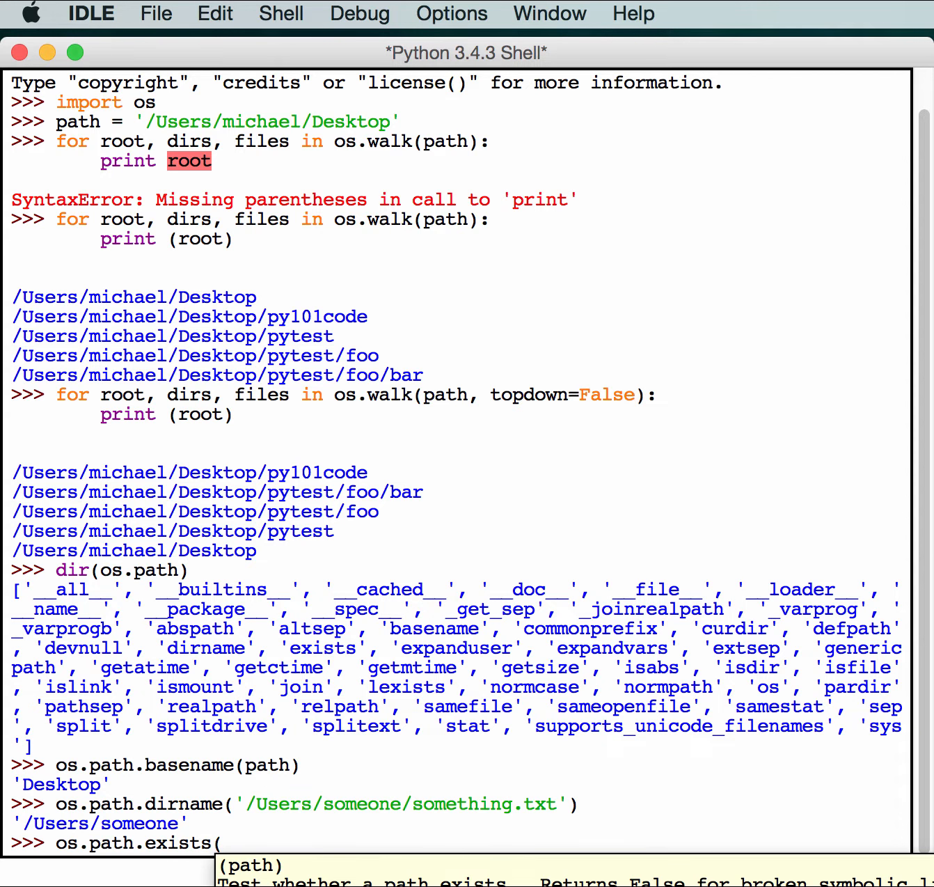
type("path)")
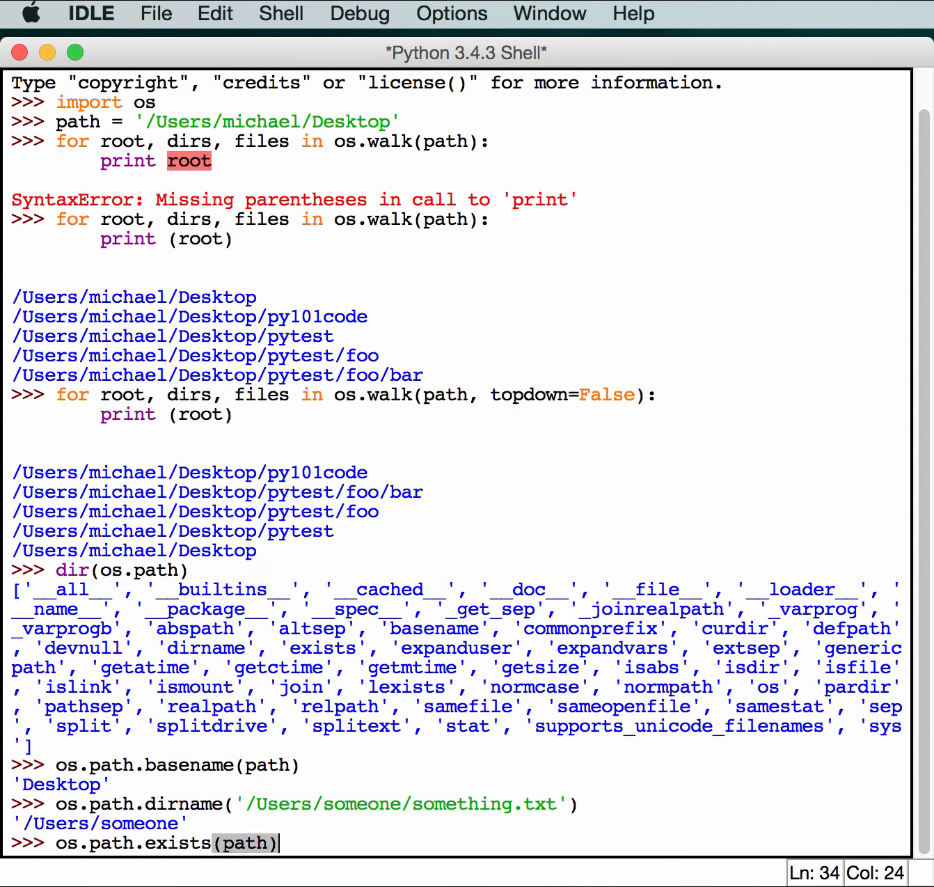
key("Return")
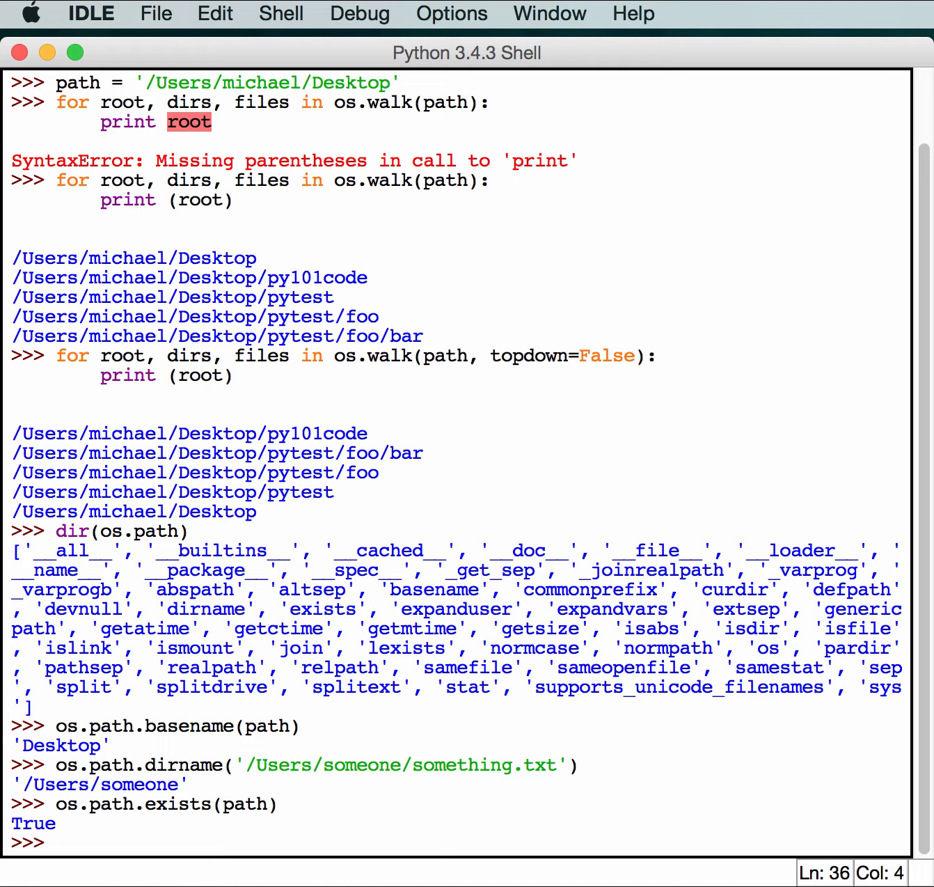
- Evaluate os.path.isdir(path) on the Desktop path, which returns True
type("os")
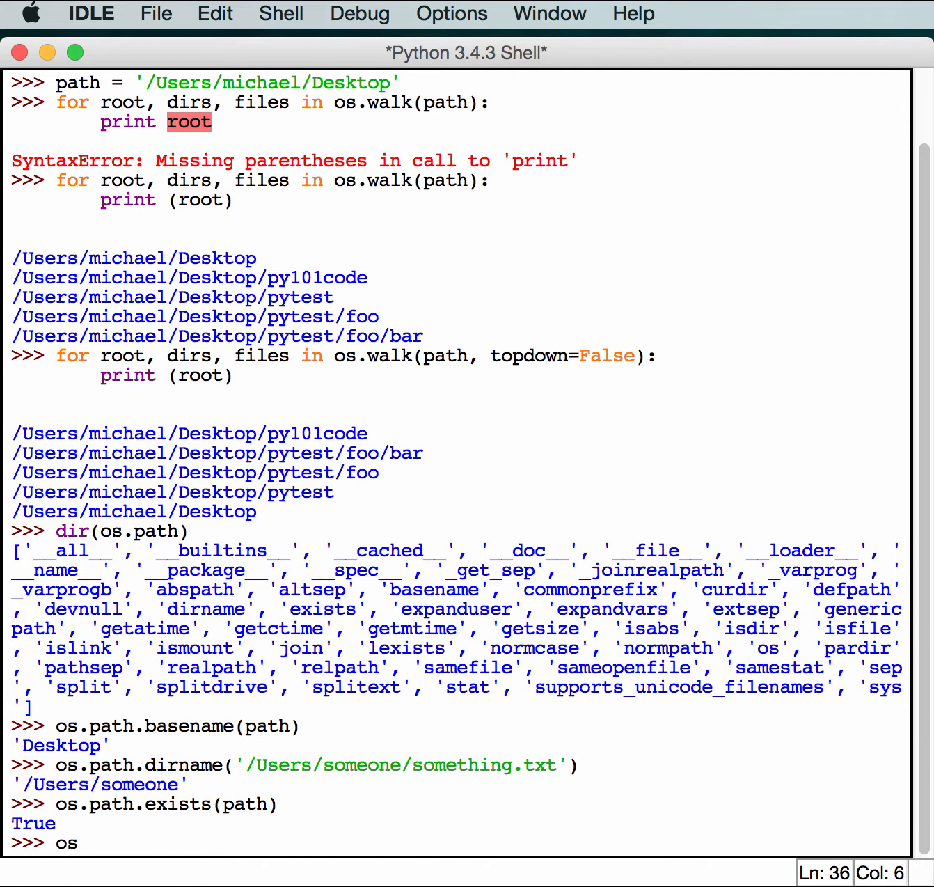
type(".path.i")
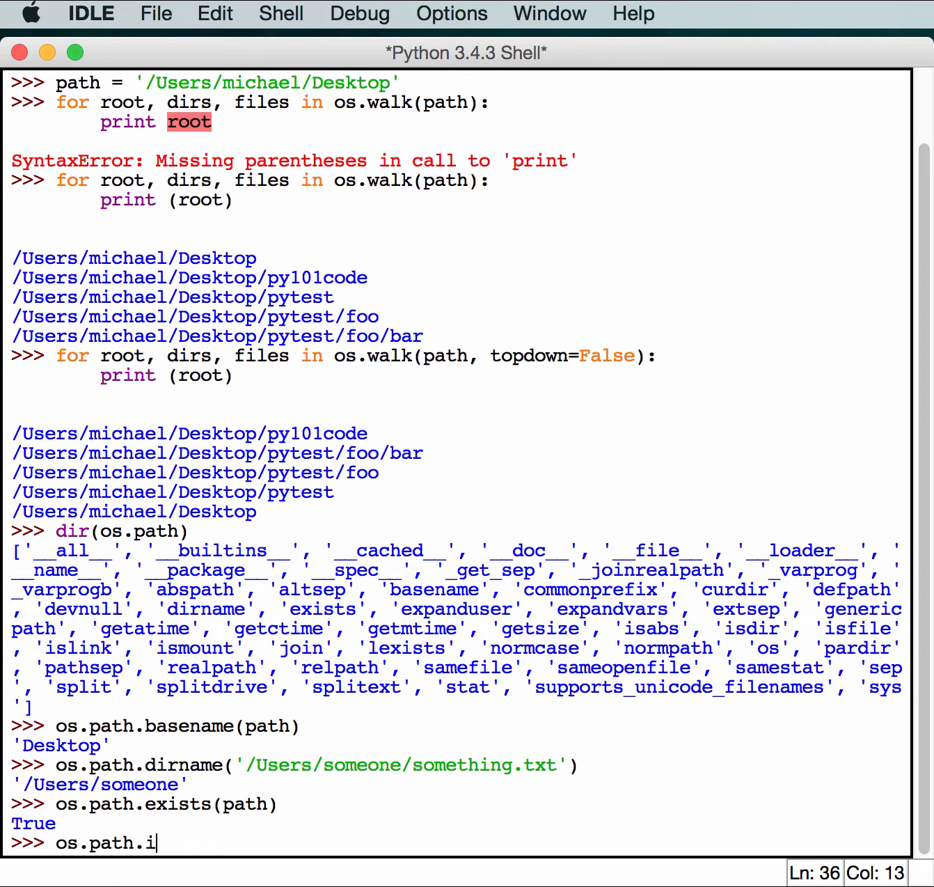
type("sdir")
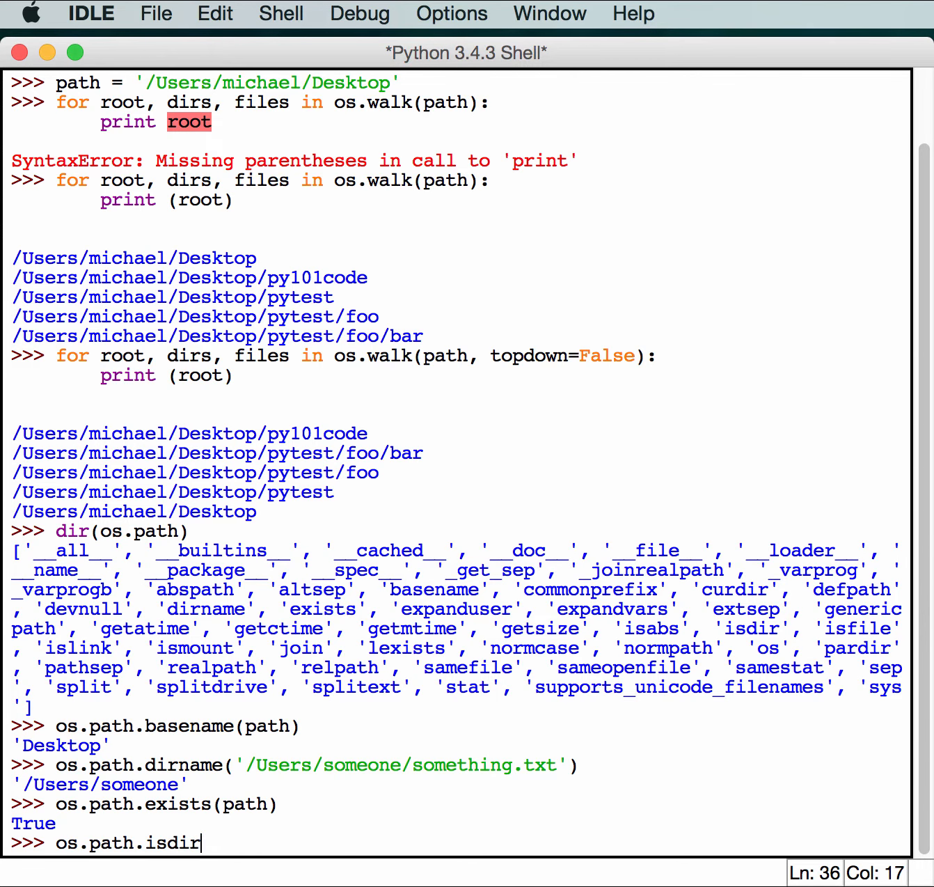
type("(")
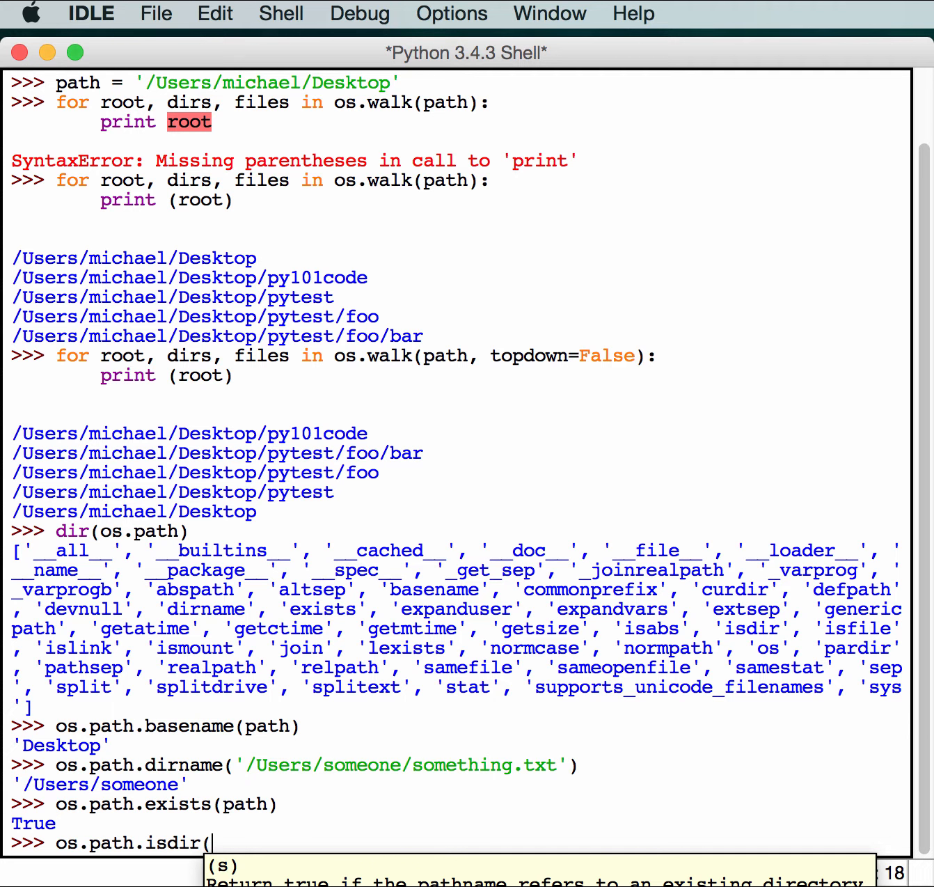
type("path)")
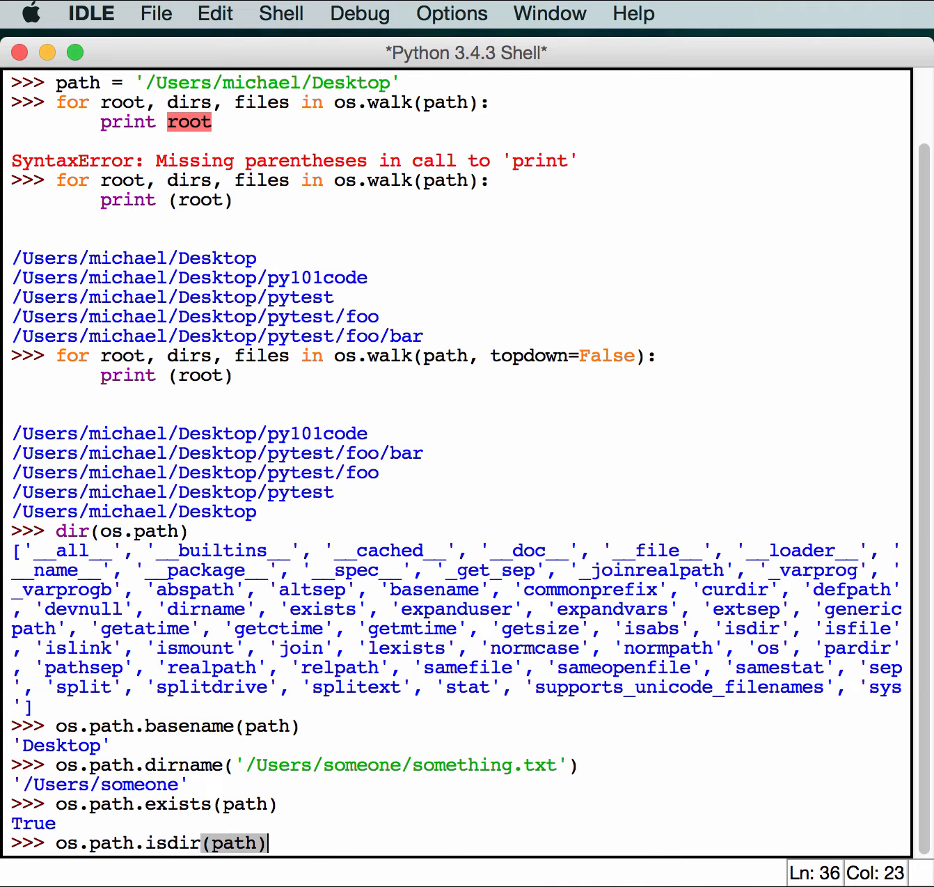
key("Return")
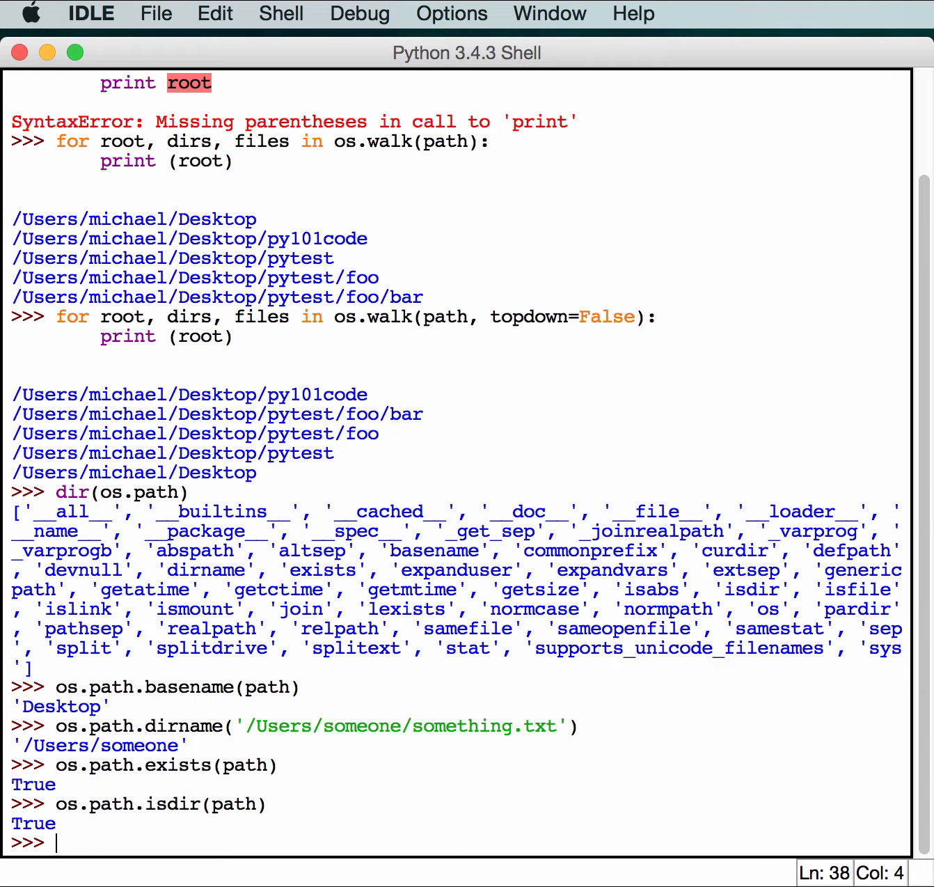
- Evaluate os.path.isfile(path) on the Desktop path, which returns False
type("os.path.is")
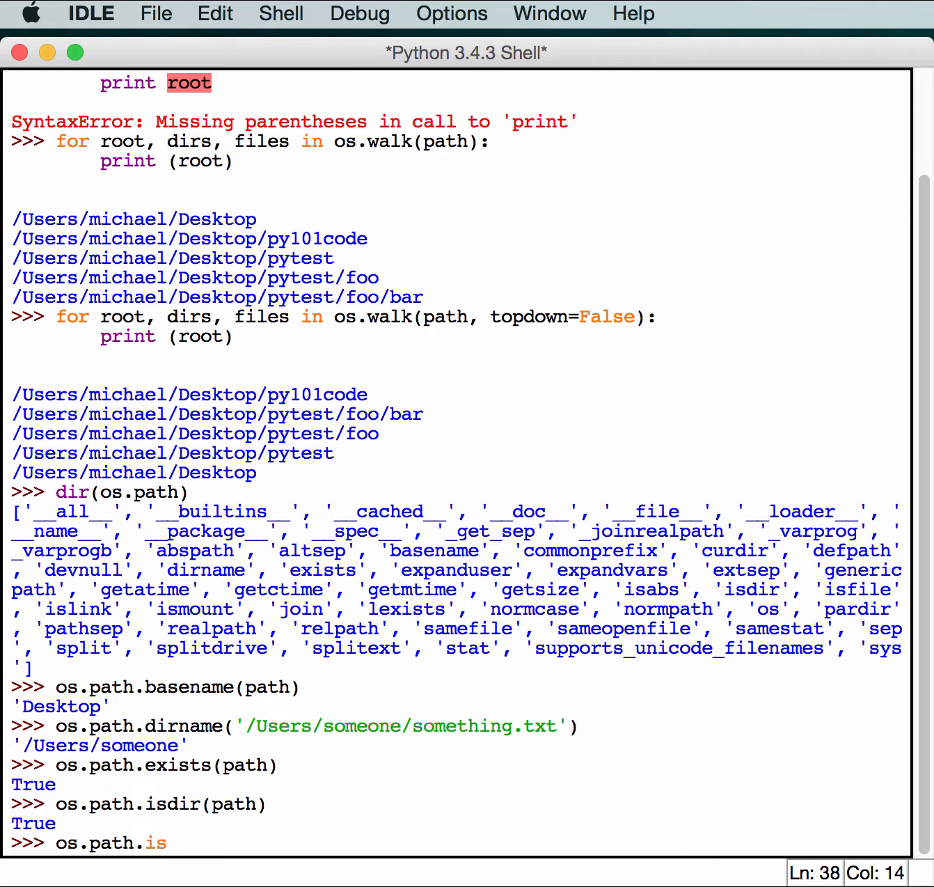
type("file(")
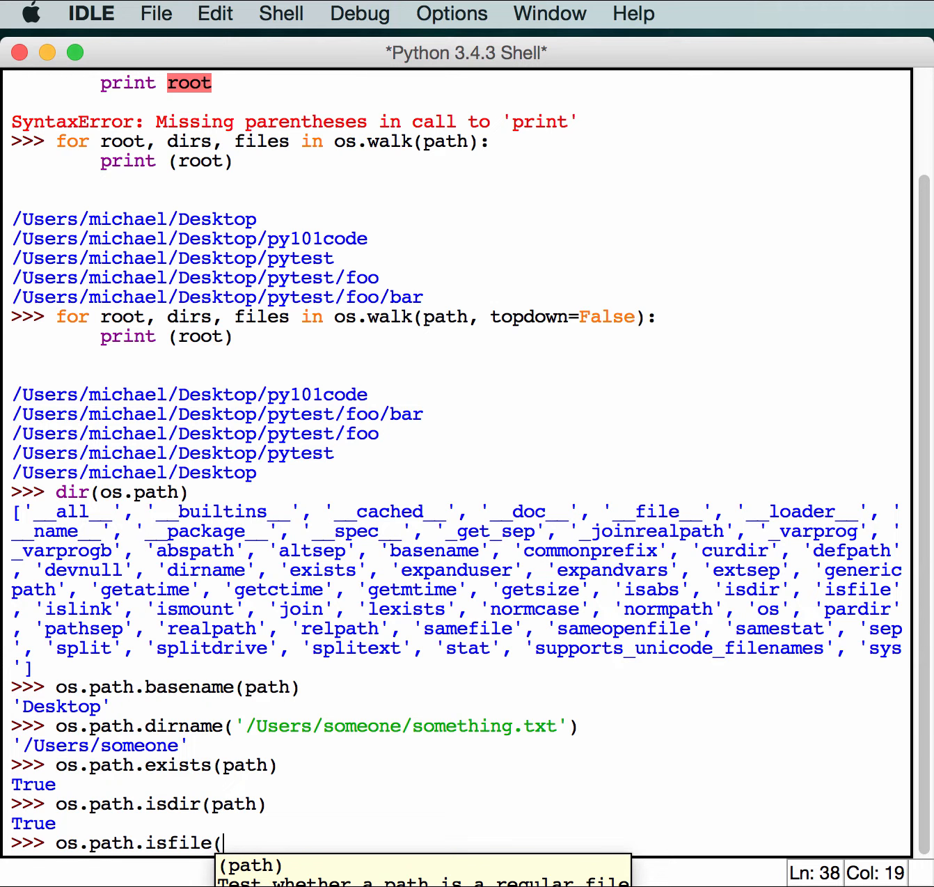
key("Return")
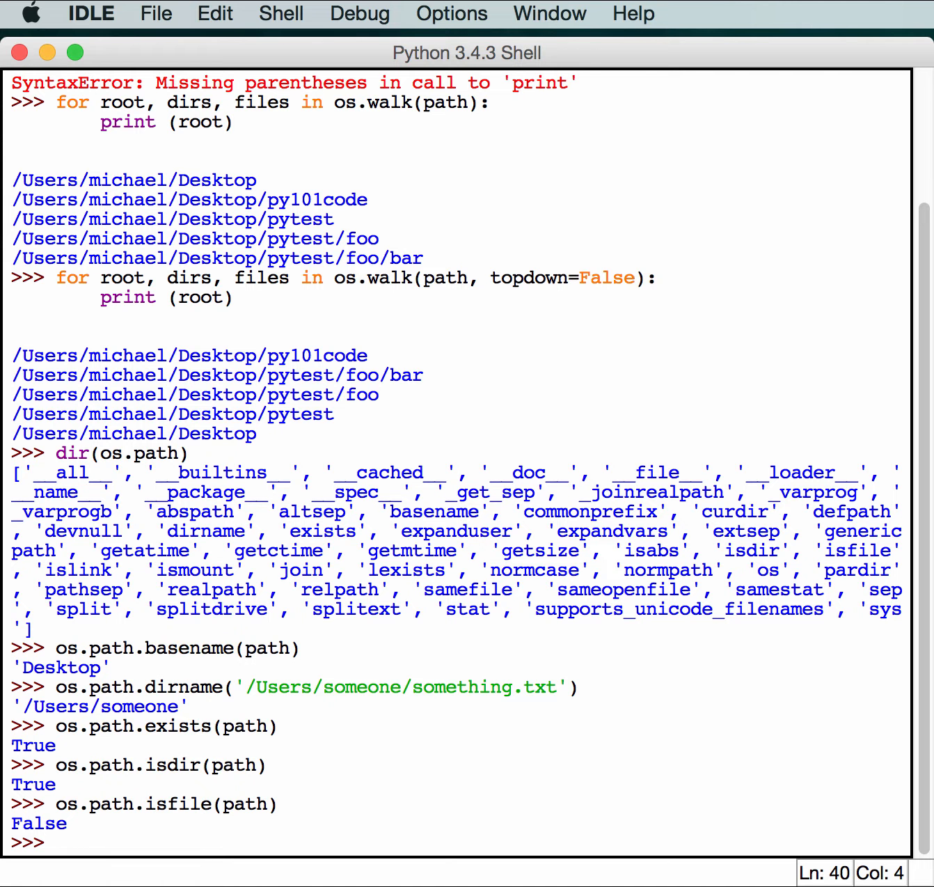
left_click(56, 843)
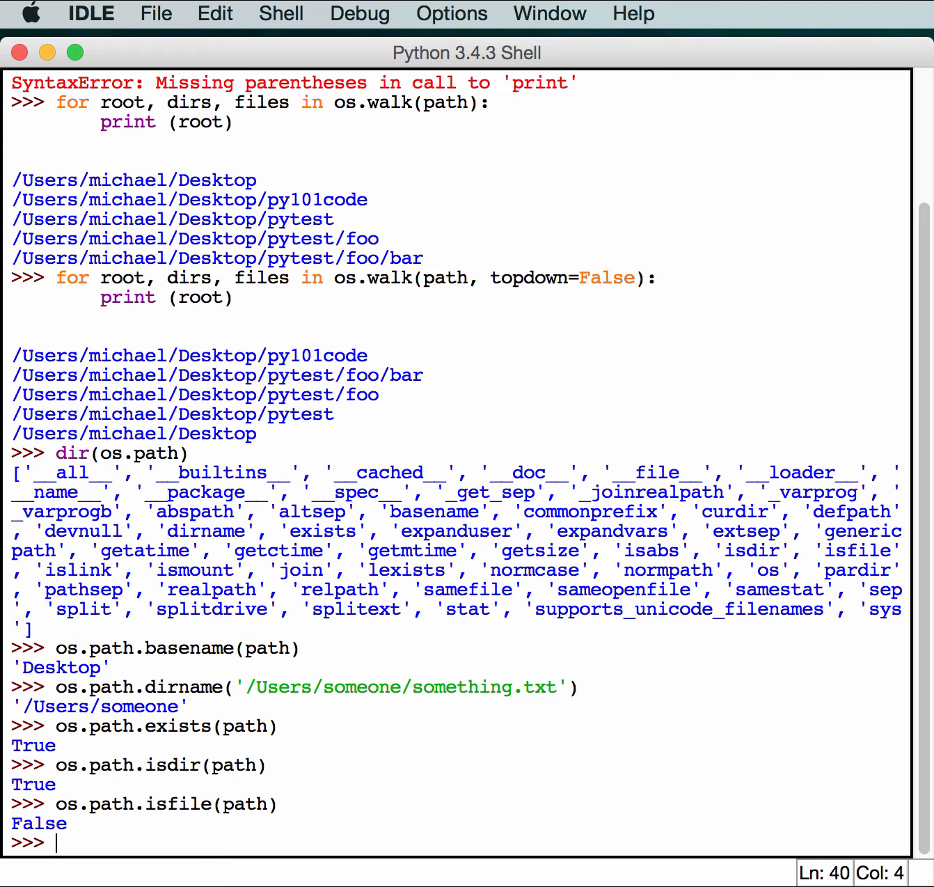
mouse_move(253, 319)
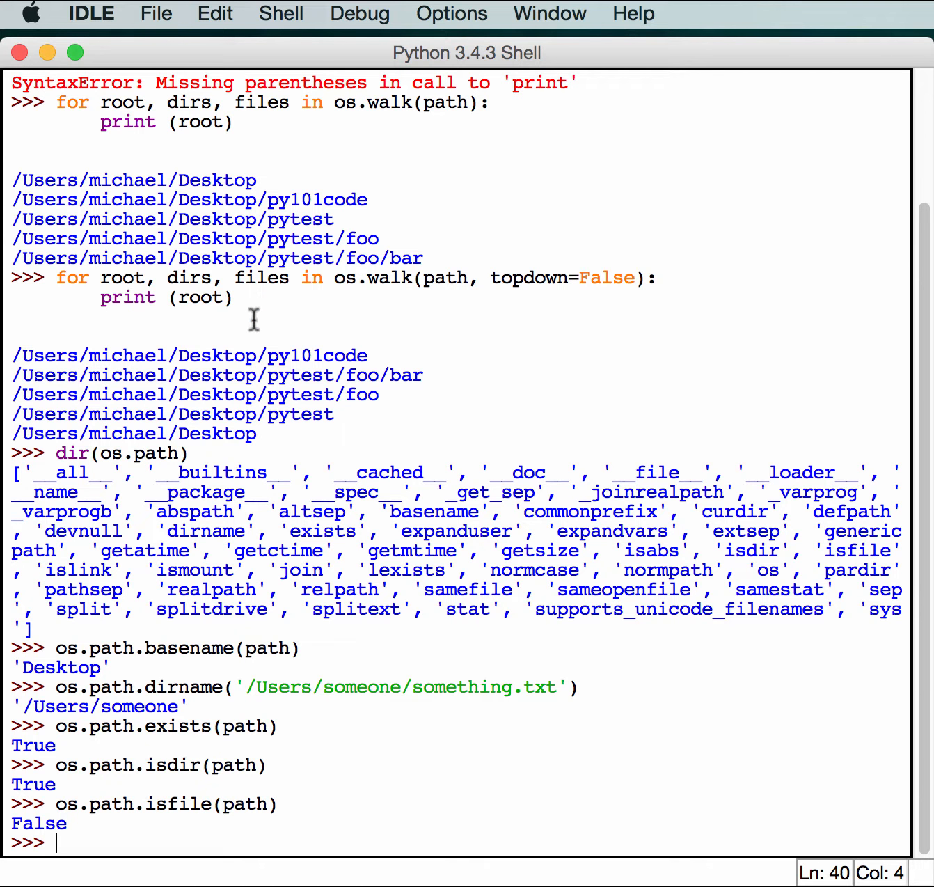
mouse_move(142, 790)
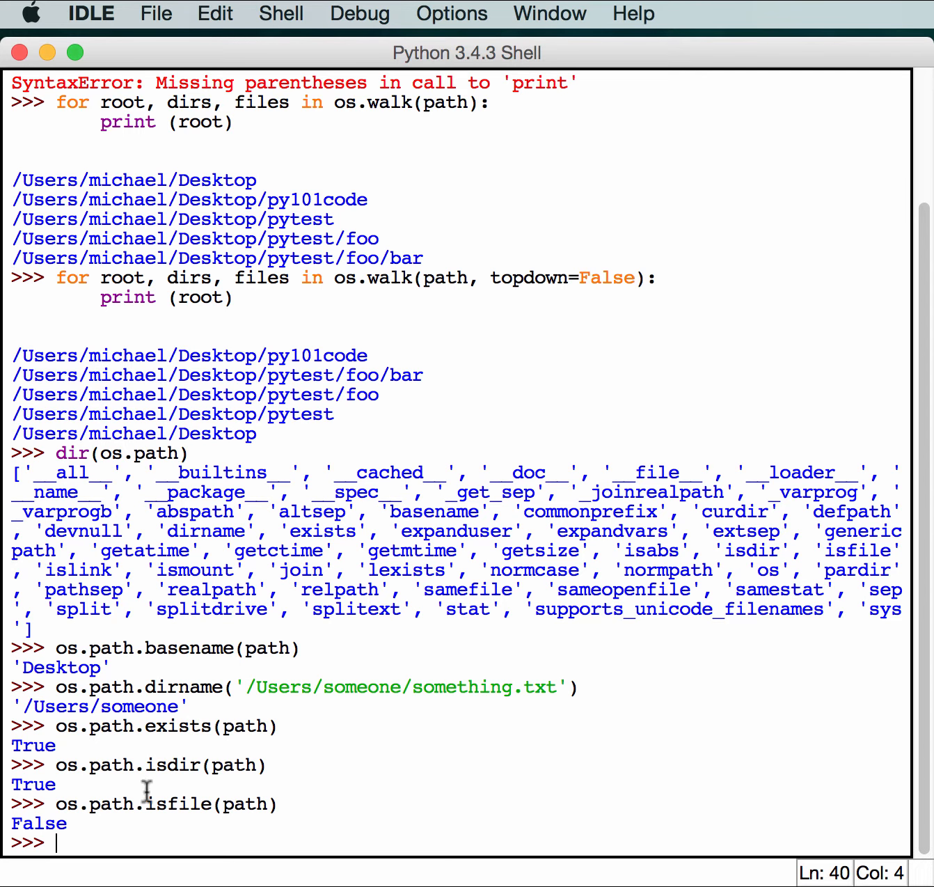
mouse_move(174, 824)
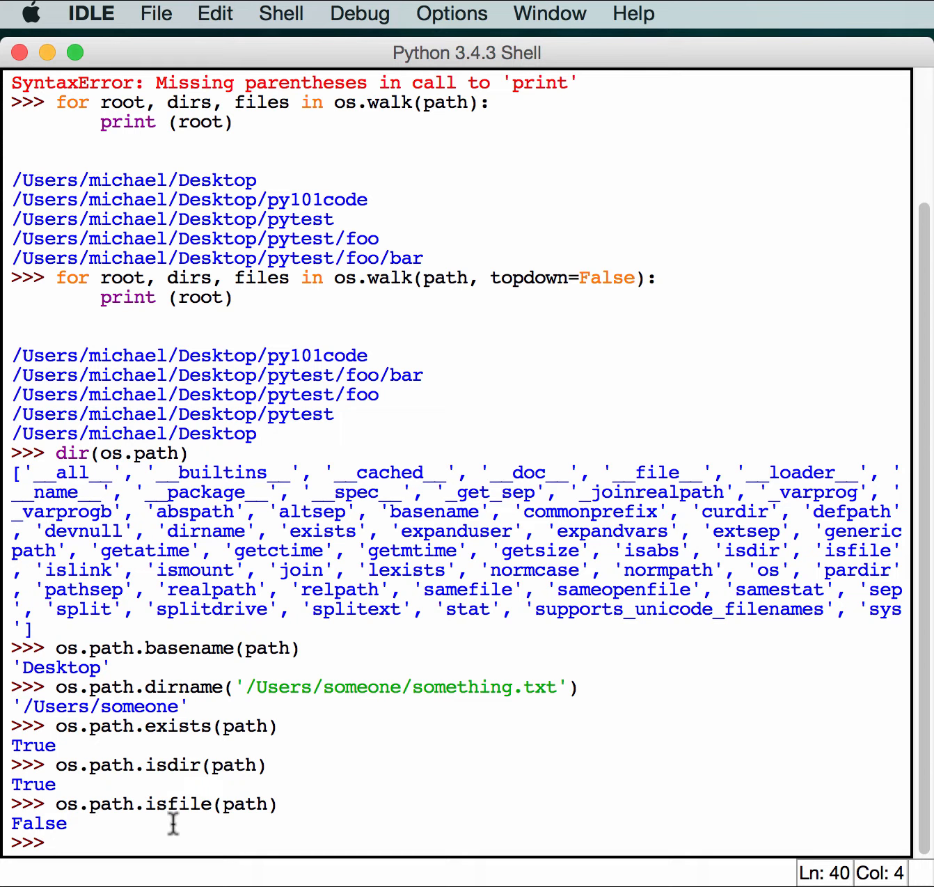
mouse_move(398, 815)
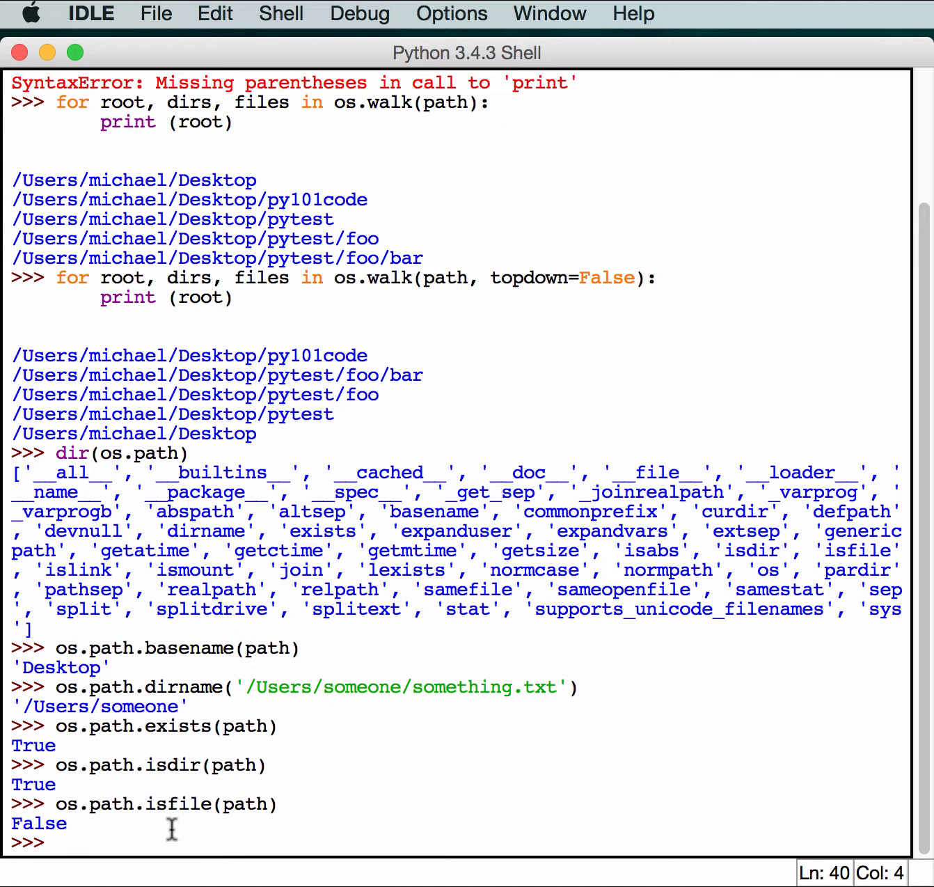
mouse_move(494, 880)
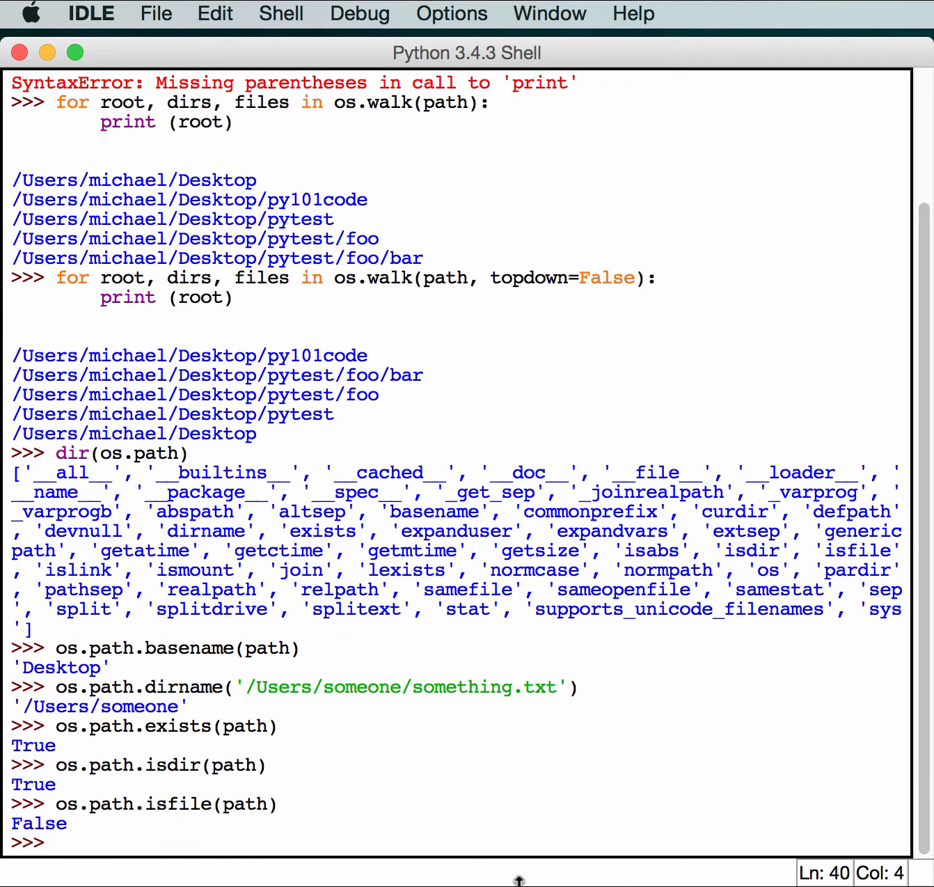
- Evaluate os.path.join(path, 'file.txt'), returning '/Users/michael/Desktop/file.txt'
type("os.")
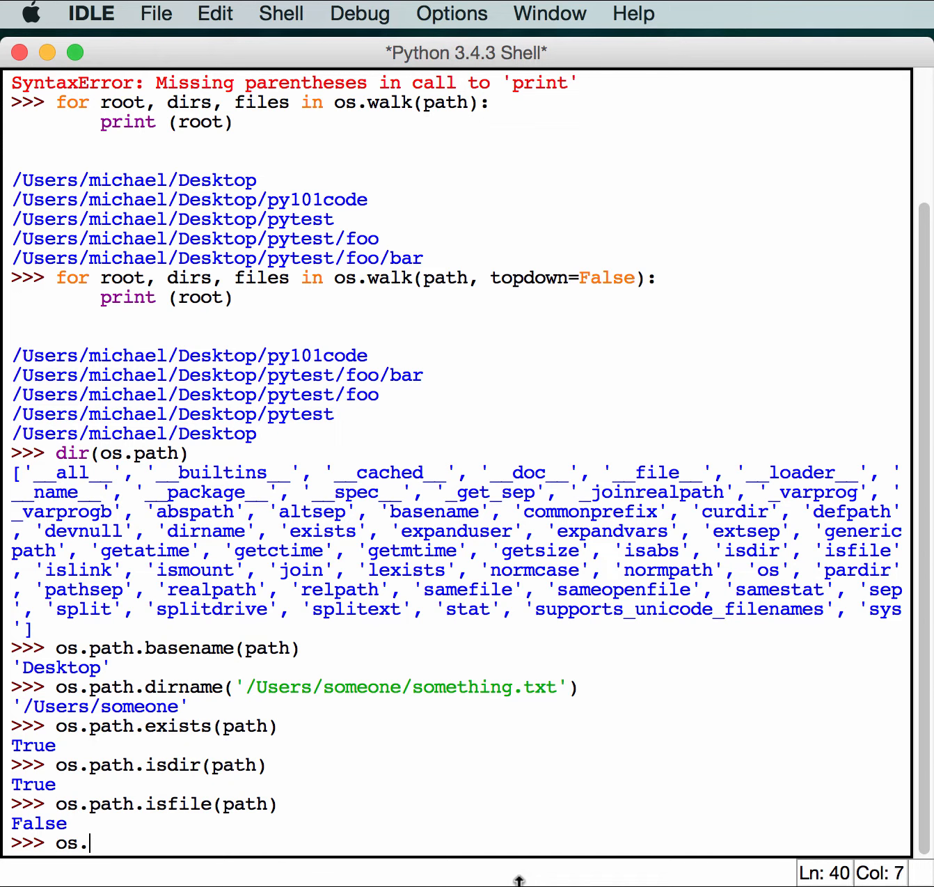
type("path.")
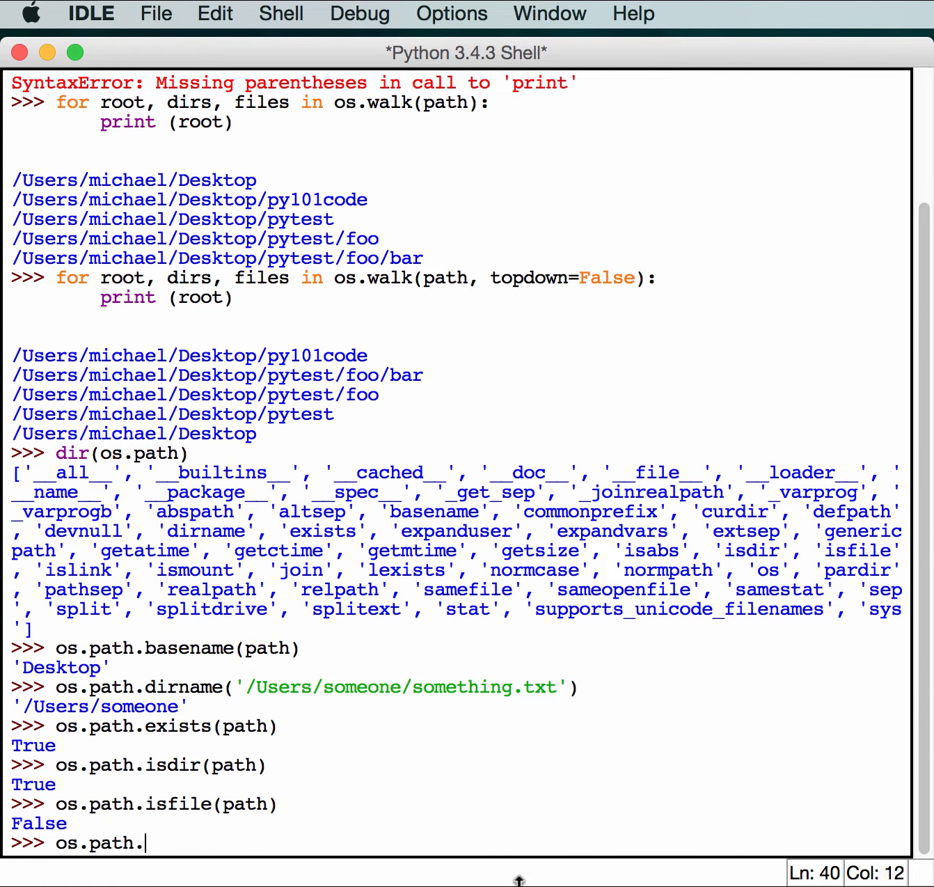
type("jin")
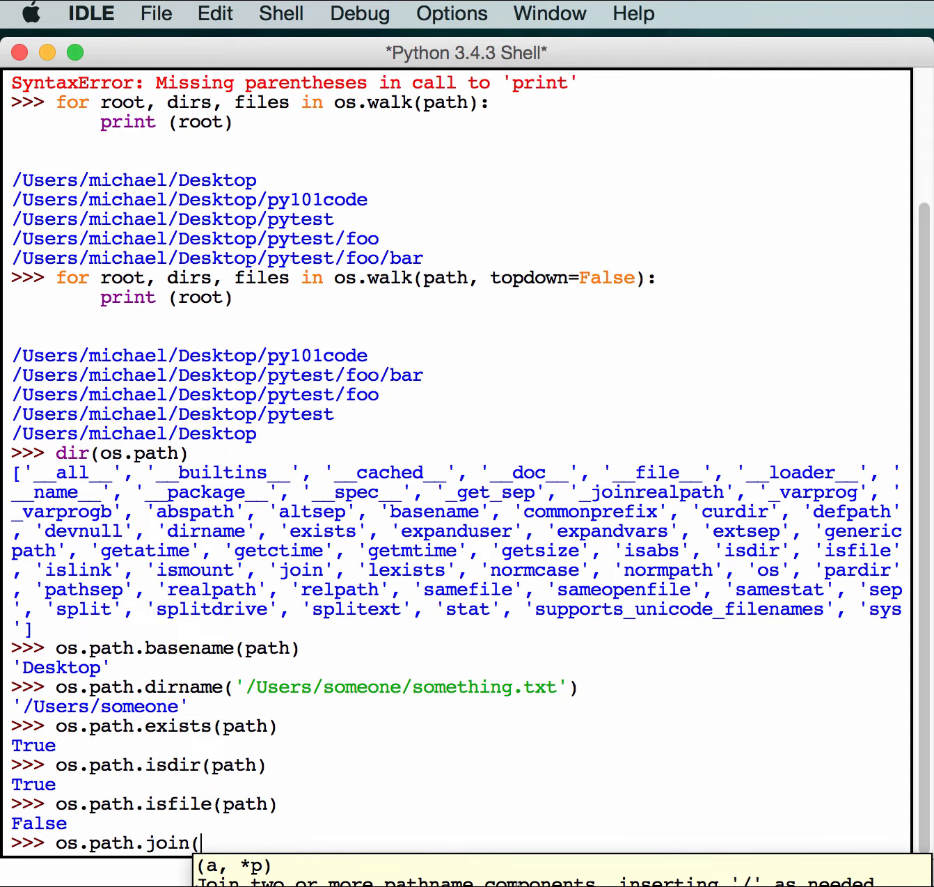
type("path, '")
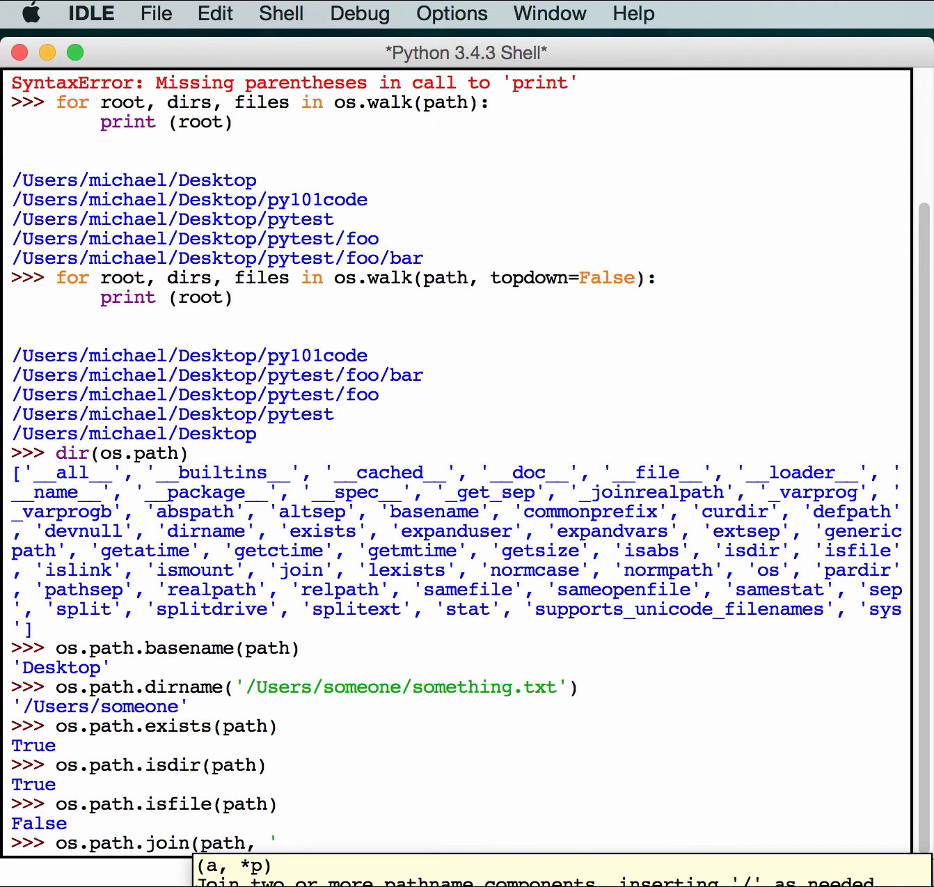
type("file.txt")
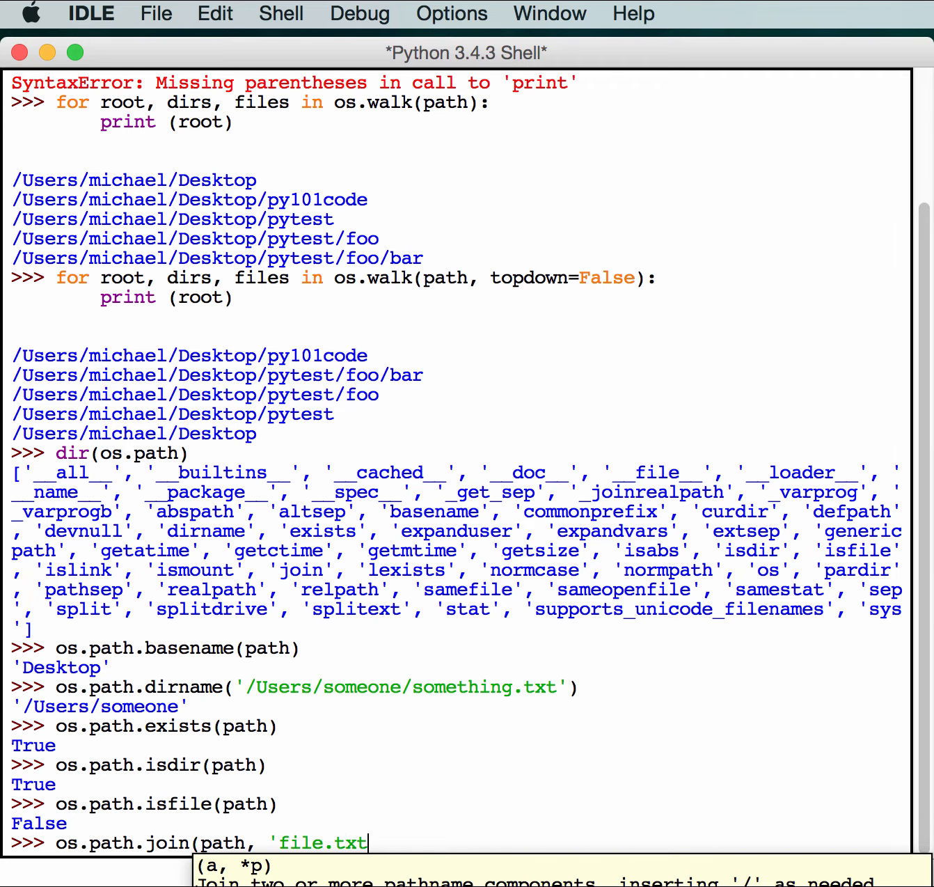
type(")")
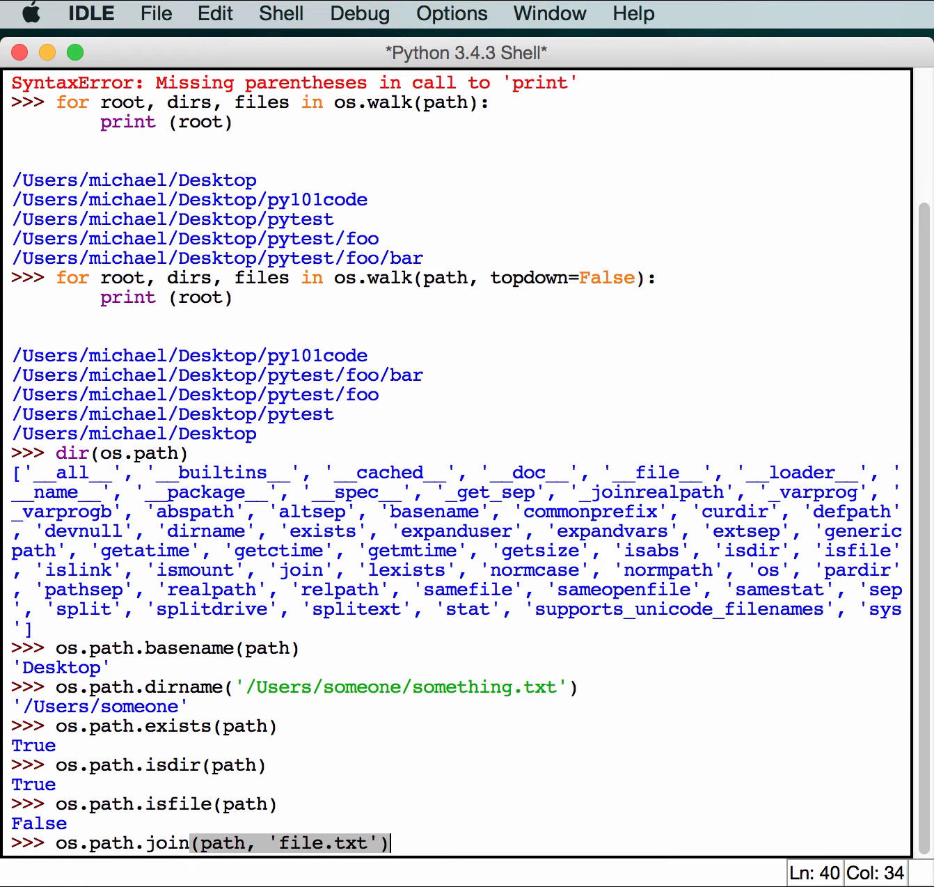
key("Return")
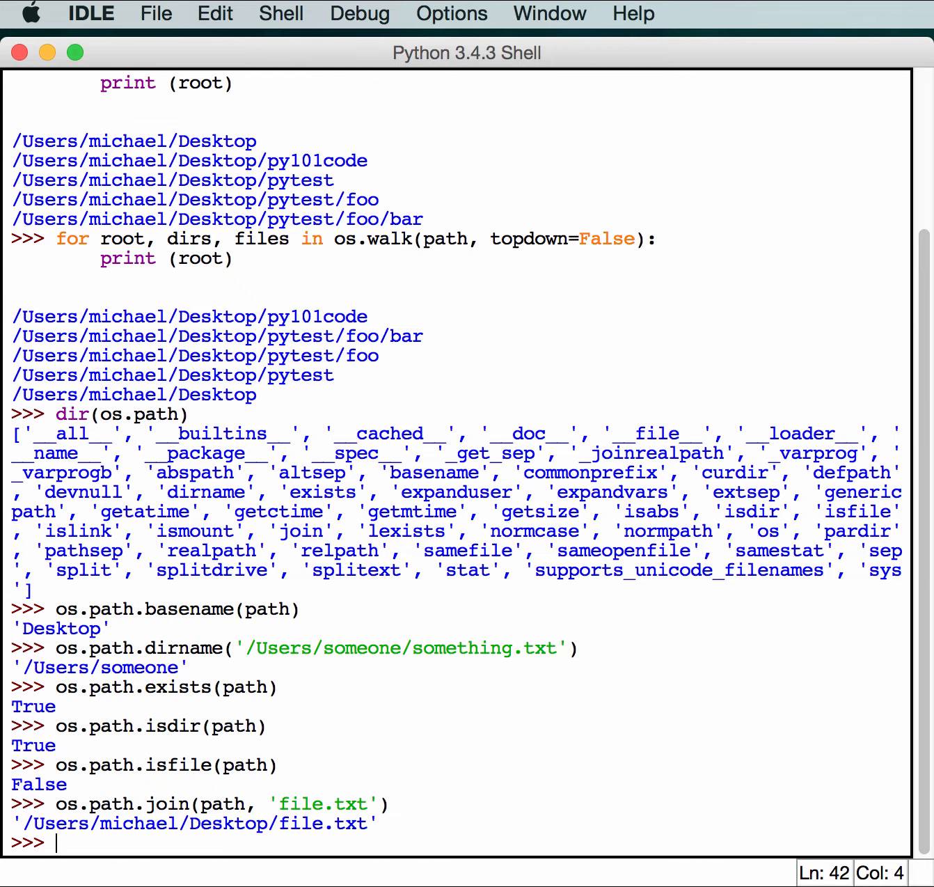
mouse_move(273, 838)
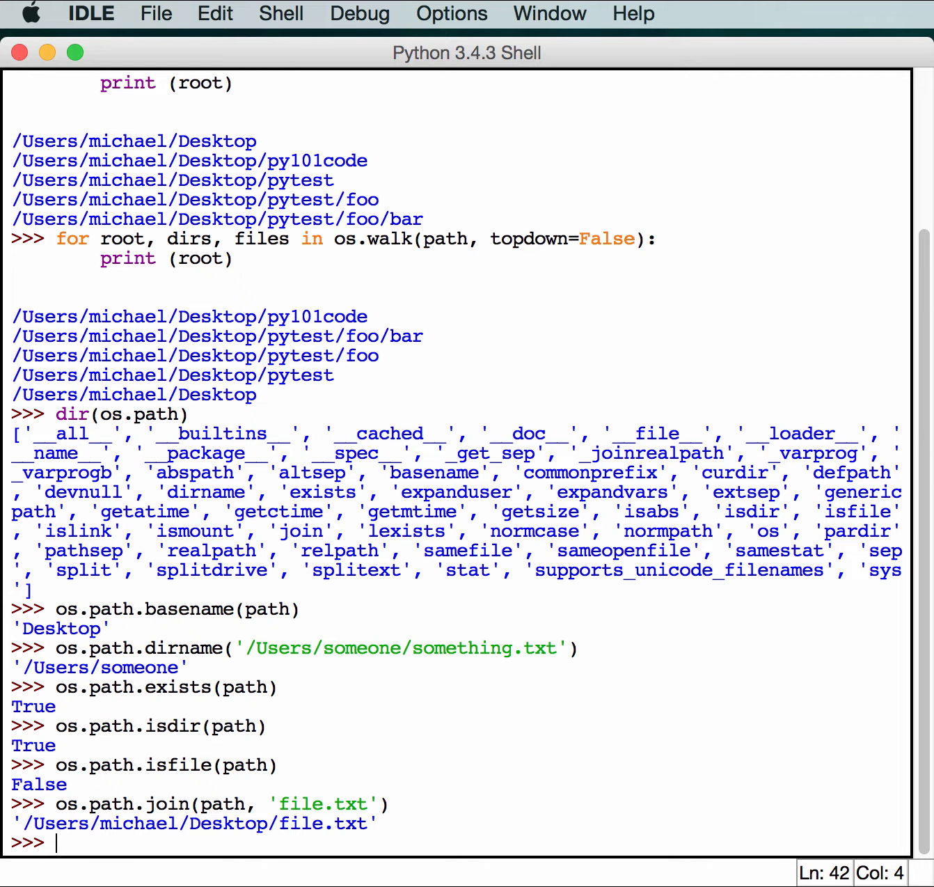
mouse_move(437, 797)
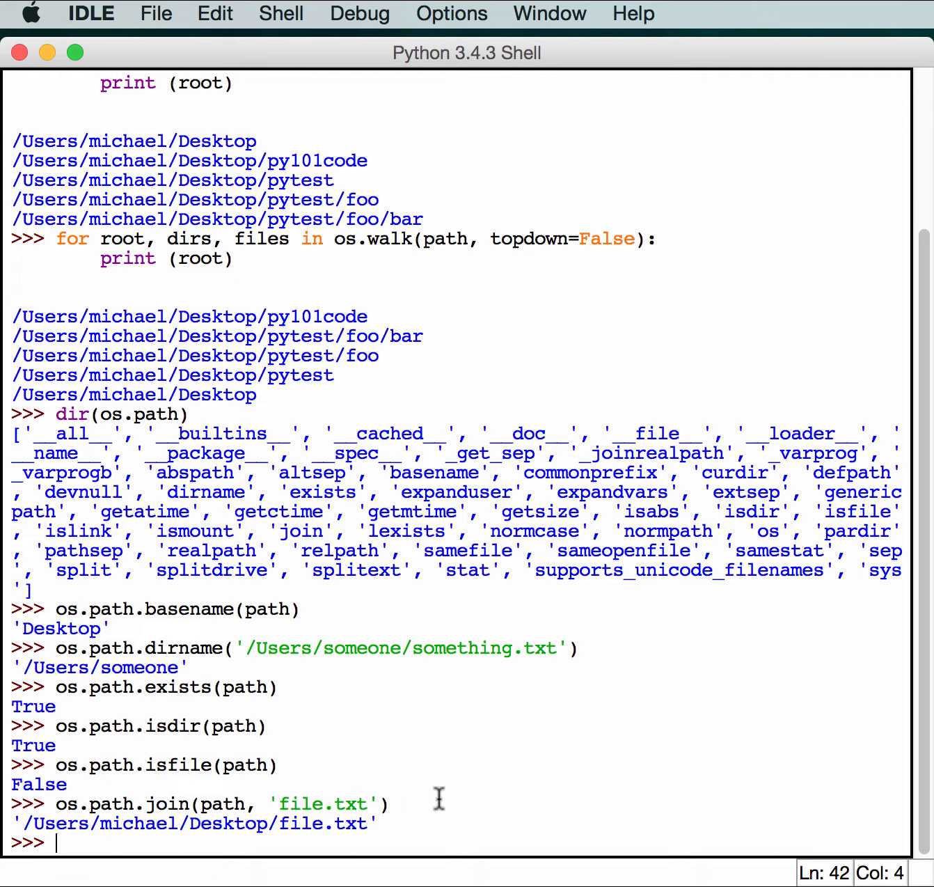
mouse_move(118, 851)
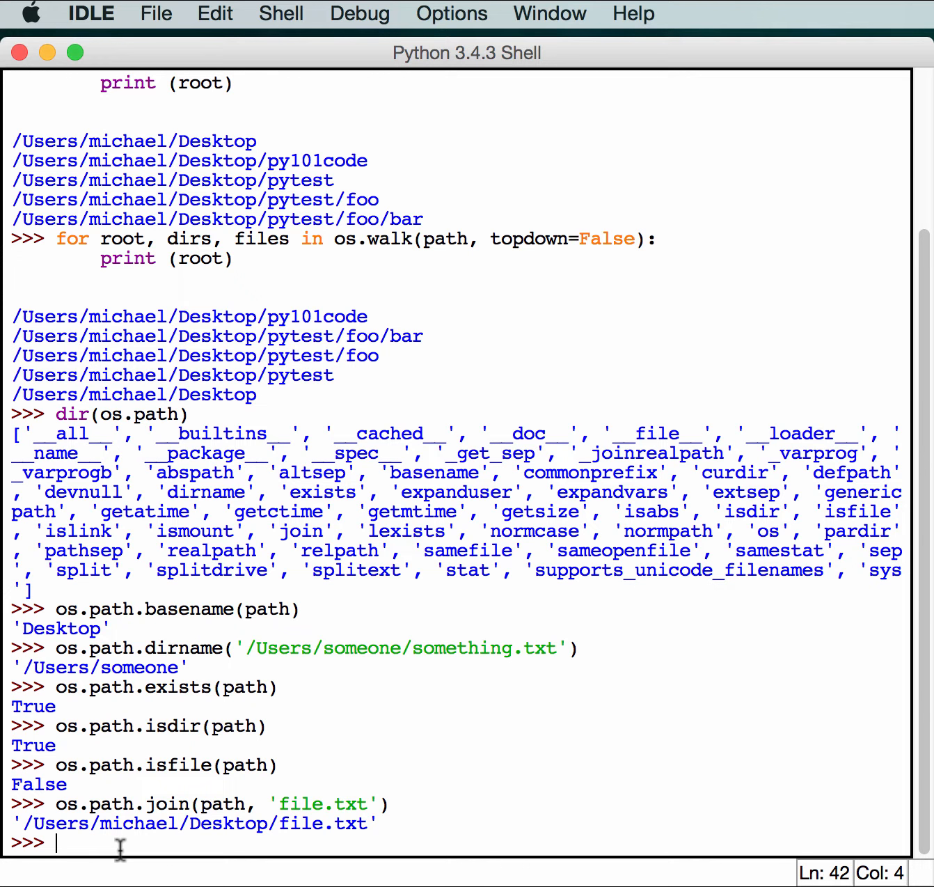
- Define the list parts = ['/', 'Users', 'file.txt']
type("par")
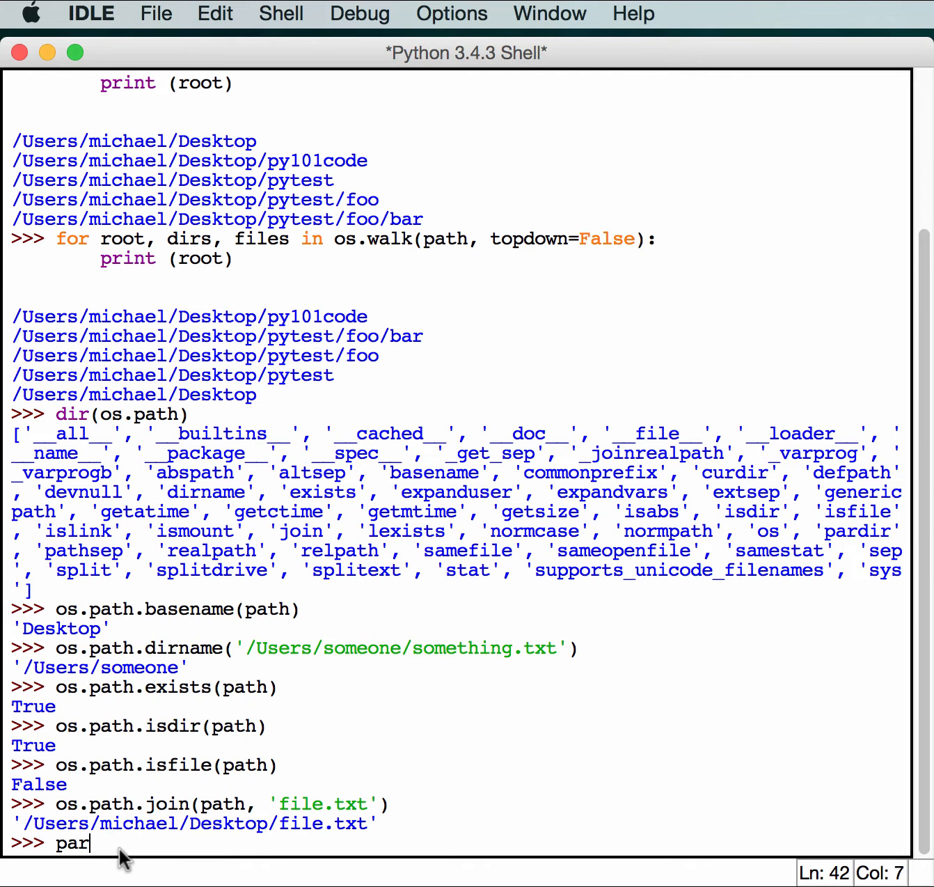
type("ts = [")
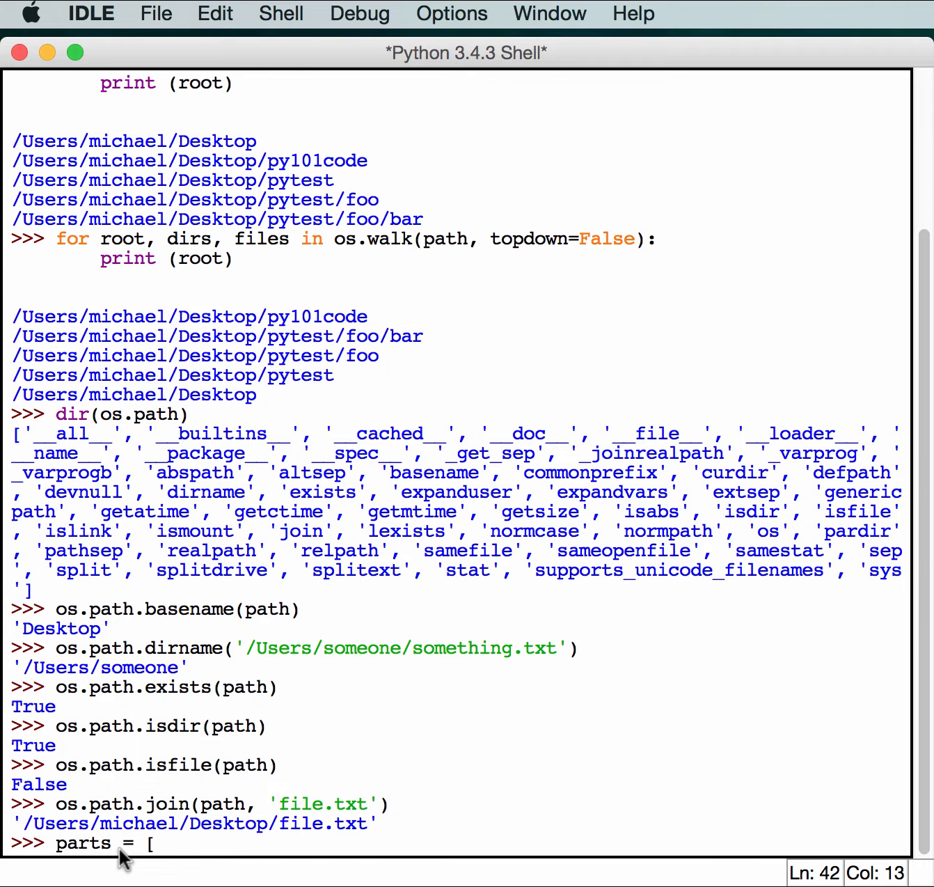
type("'")
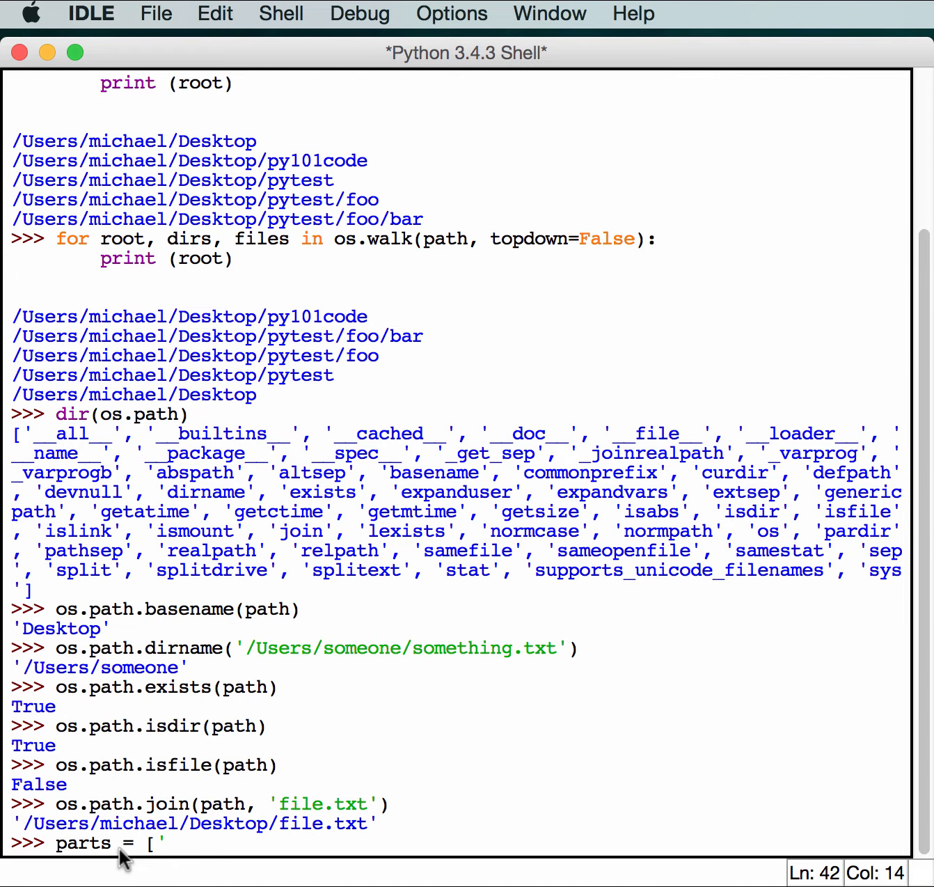
type("/',")
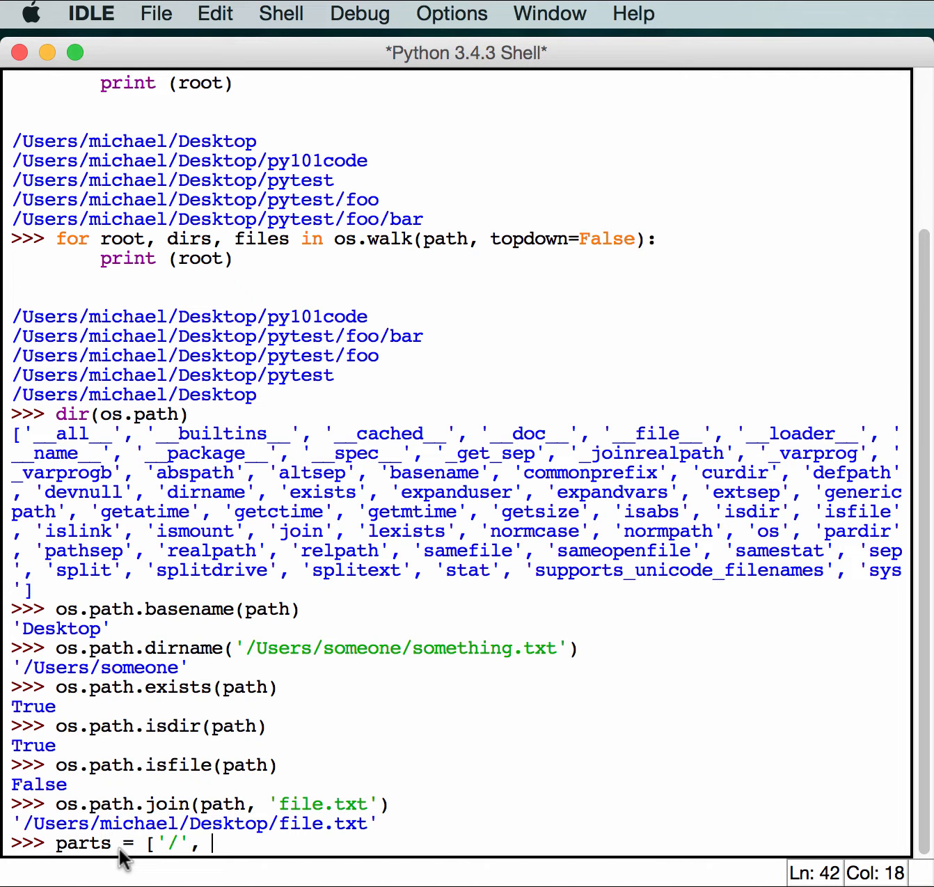
type("'U")
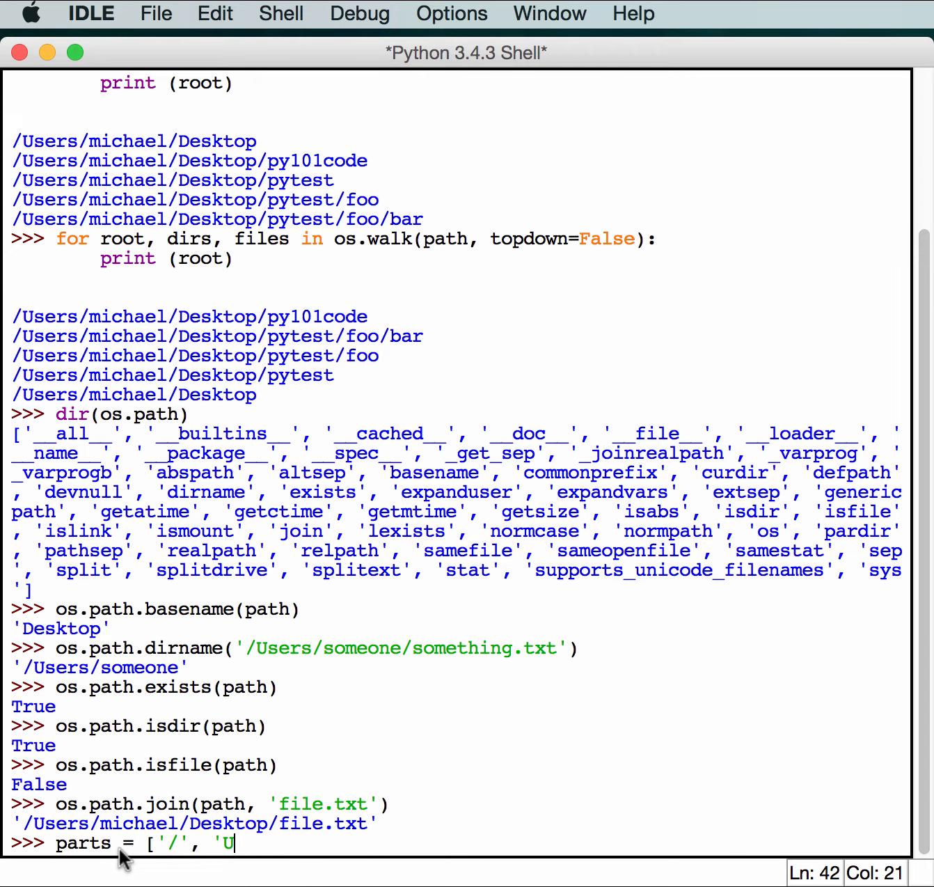
type("sers',")
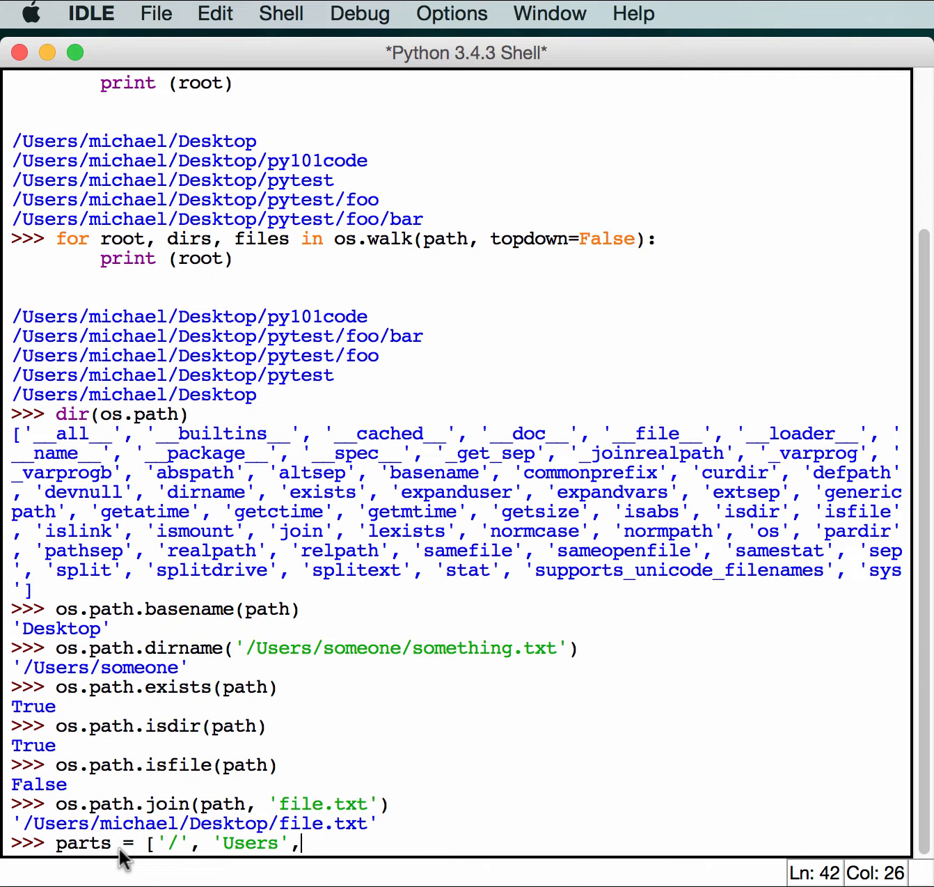
type("'file")
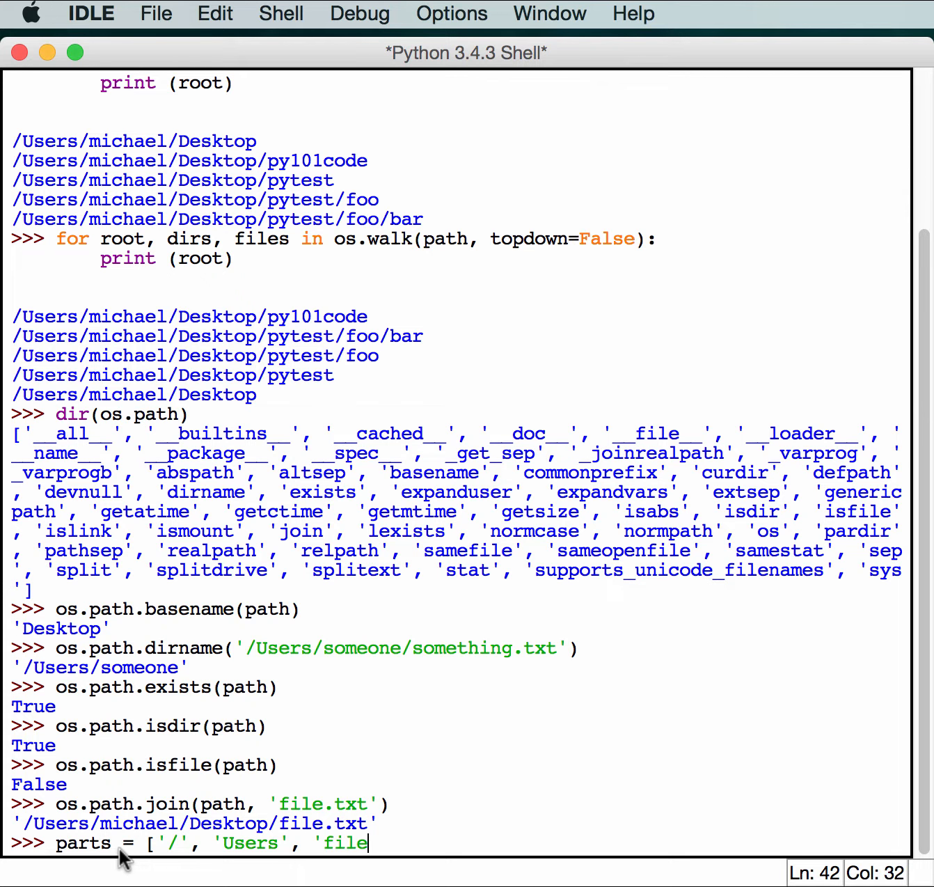
type(".txt'")
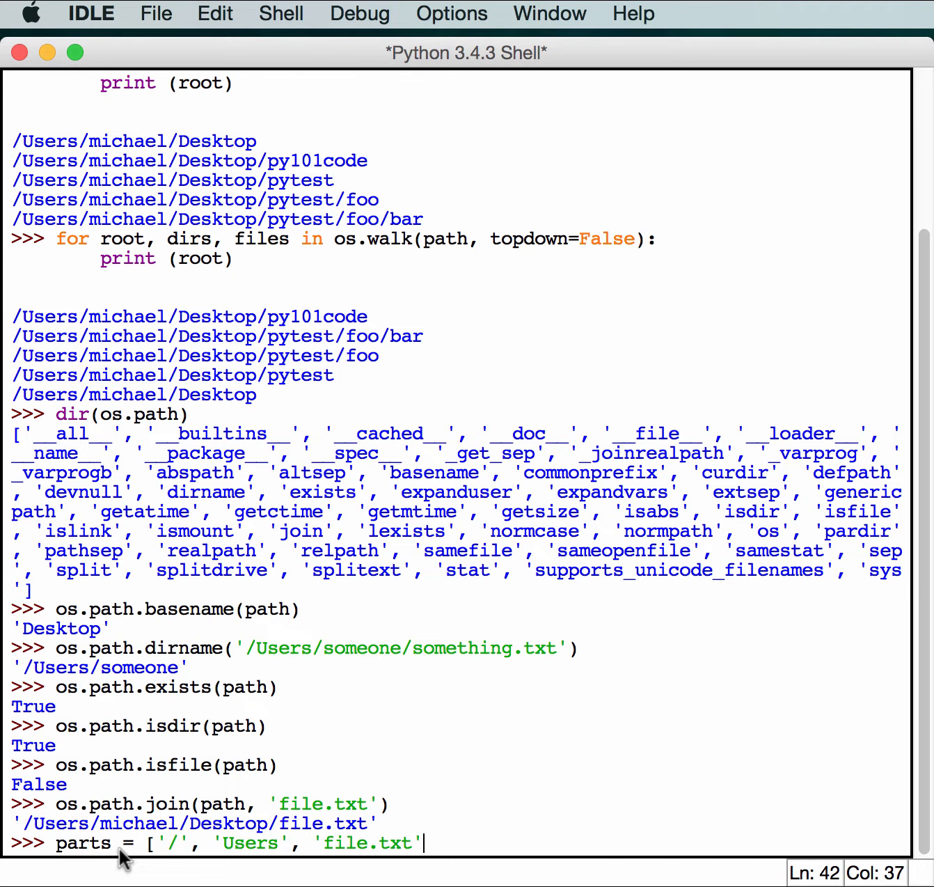
type("]")
type("os.pa")
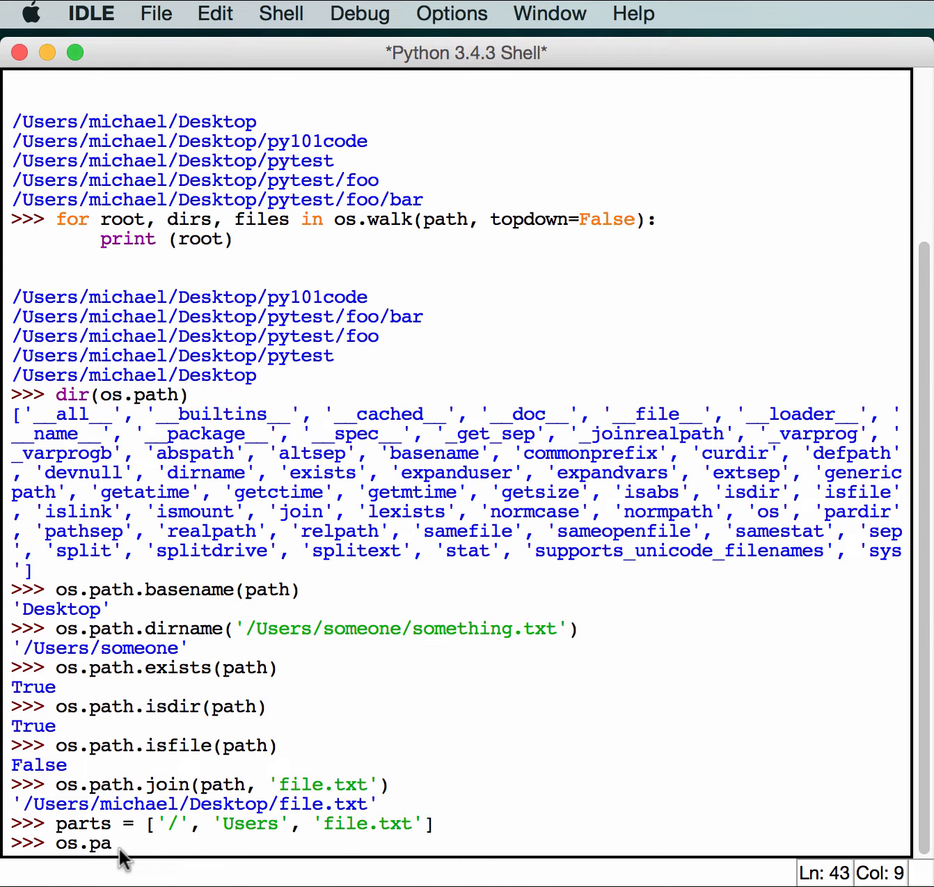
- Evaluate os.path.join(*parts), returning '/Users/file.txt'
type("th.join(")
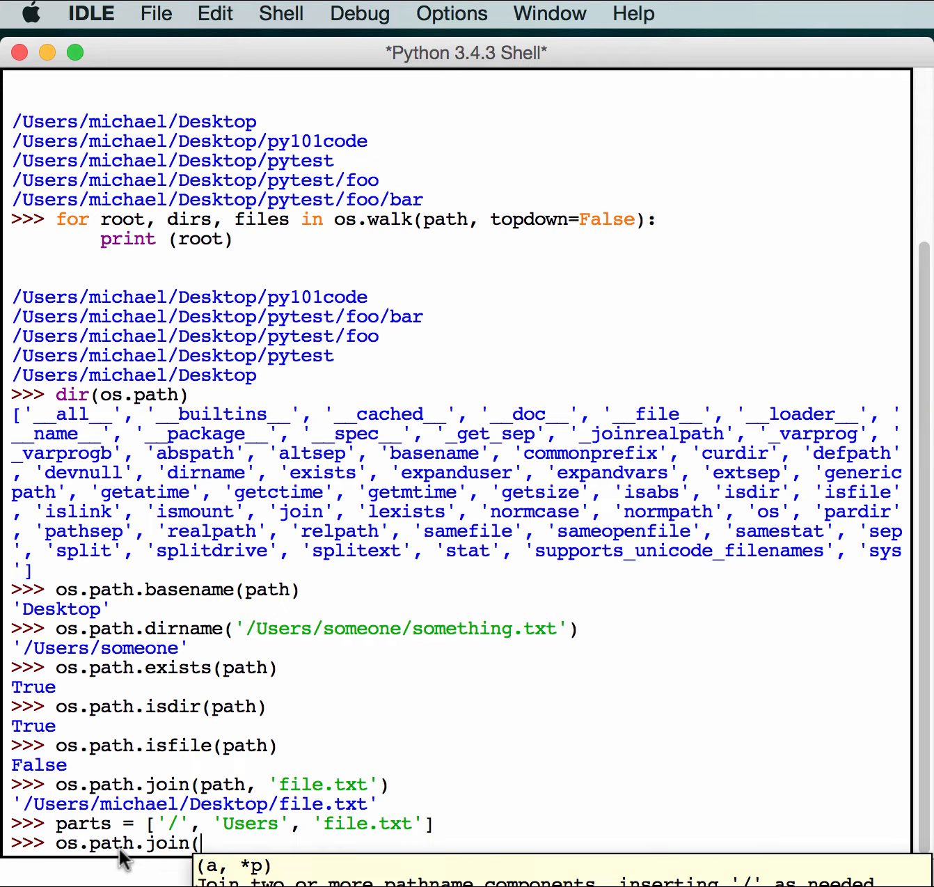
type("parts")
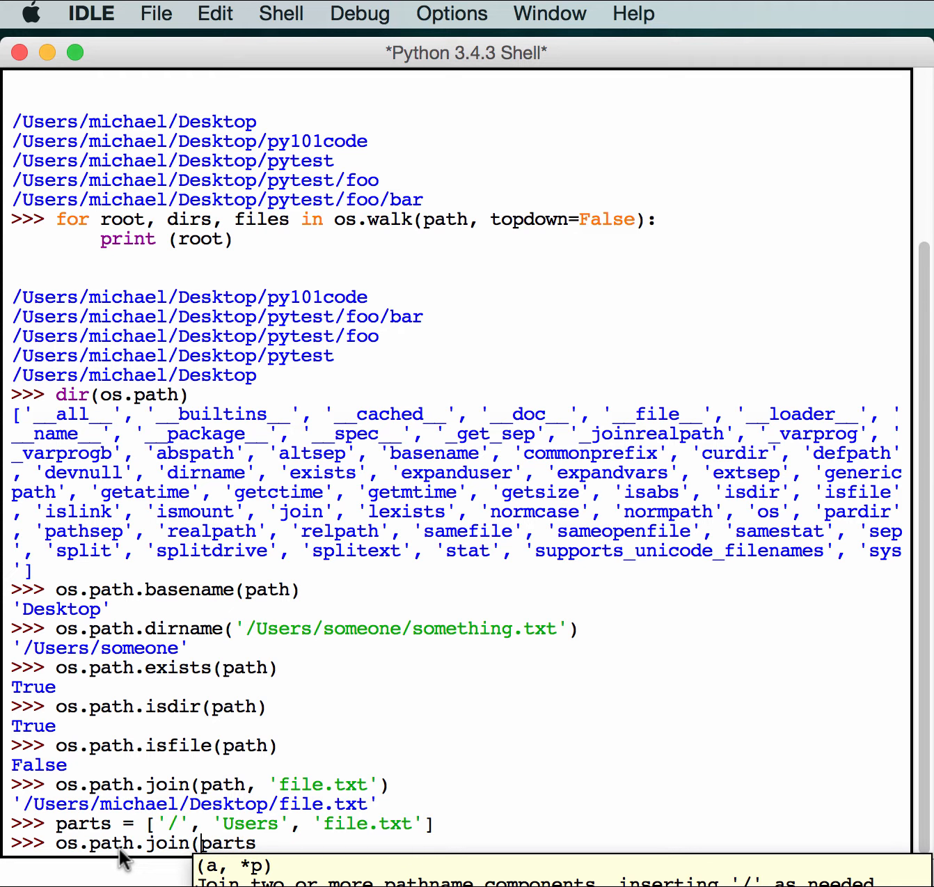
type("*")
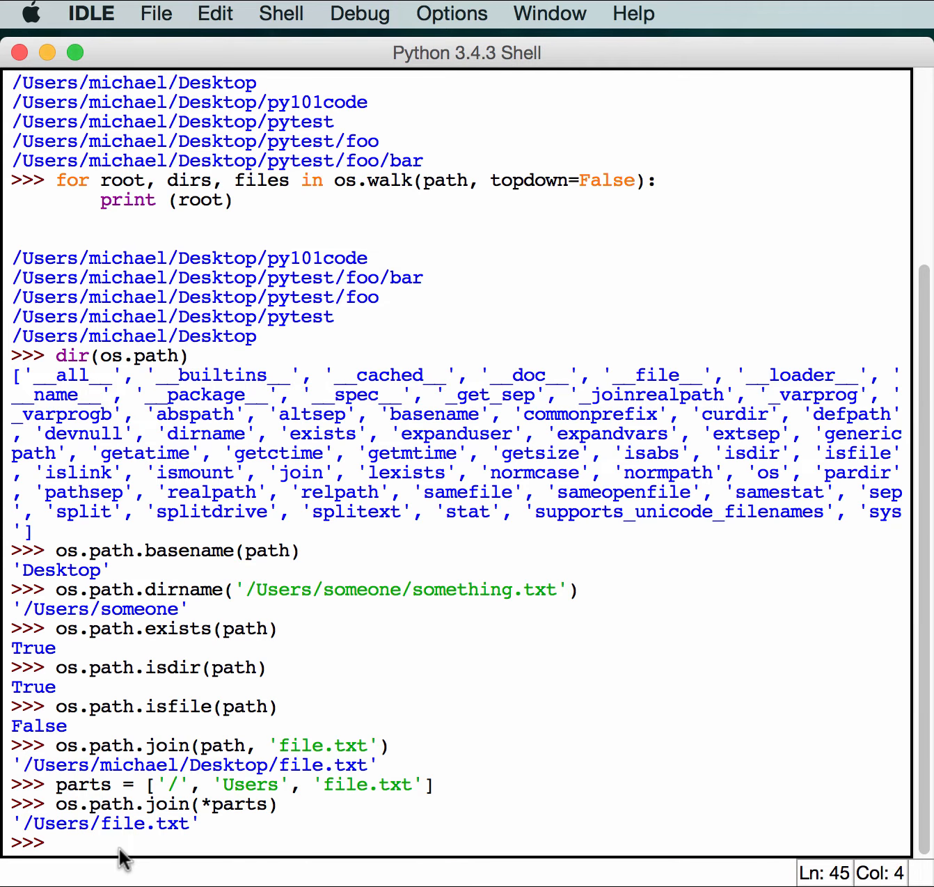
mouse_move(158, 805)
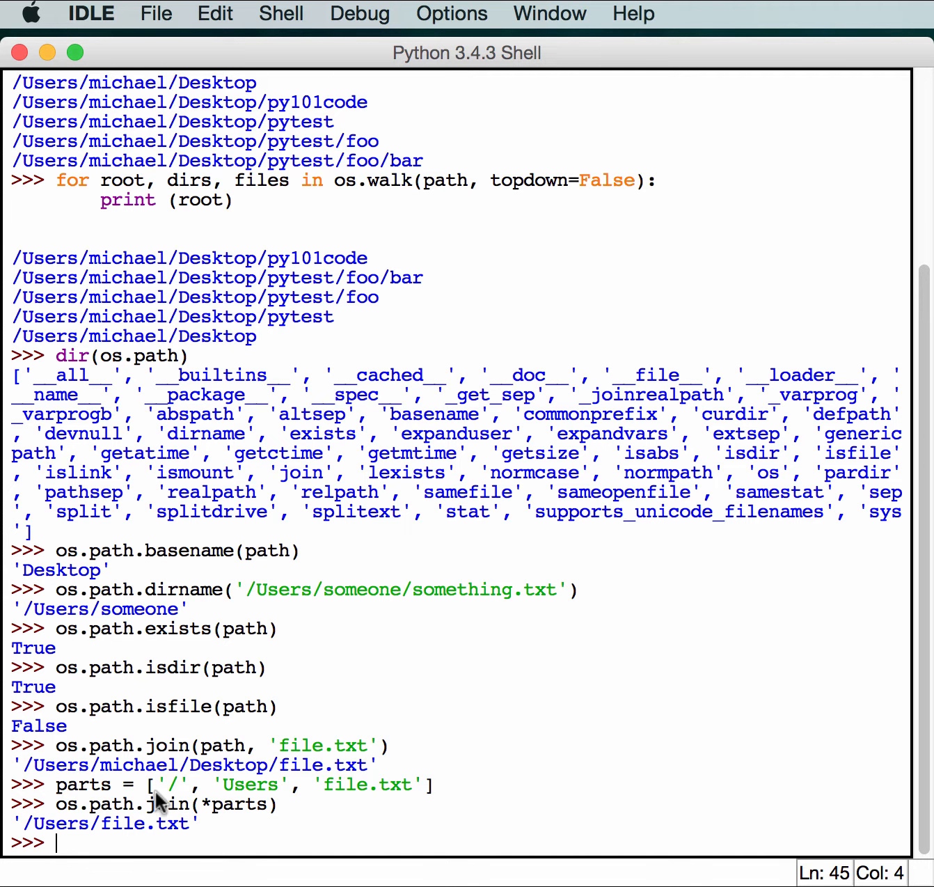
mouse_move(209, 819)
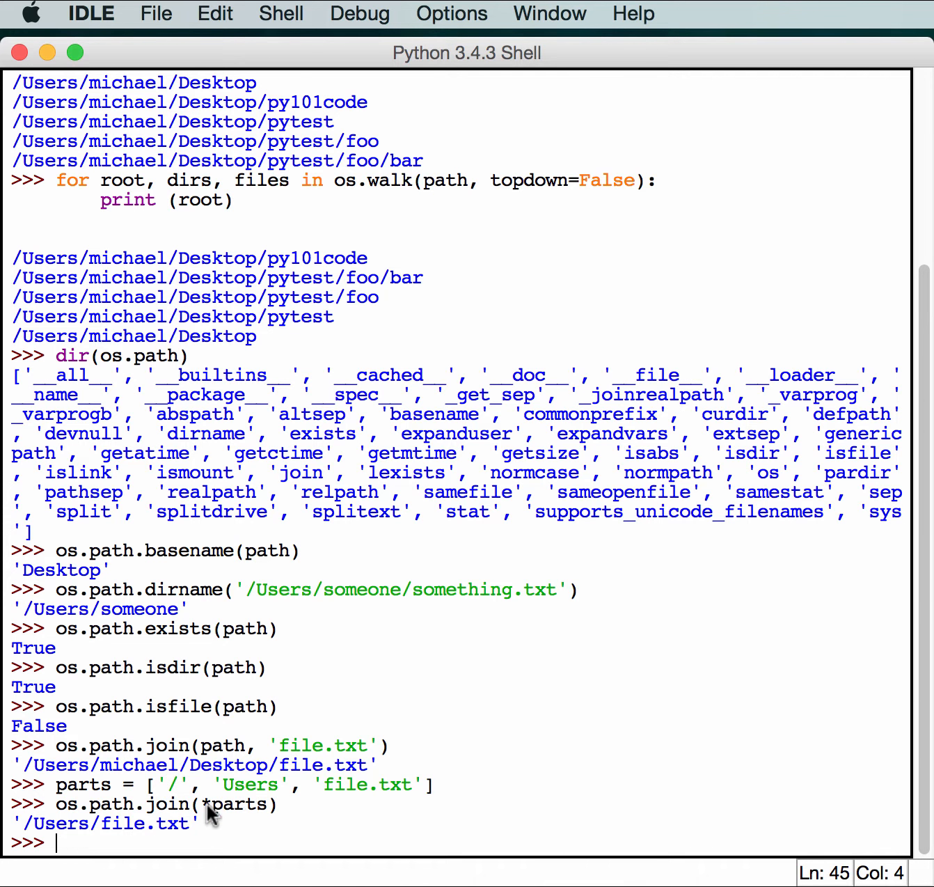
mouse_move(95, 804)
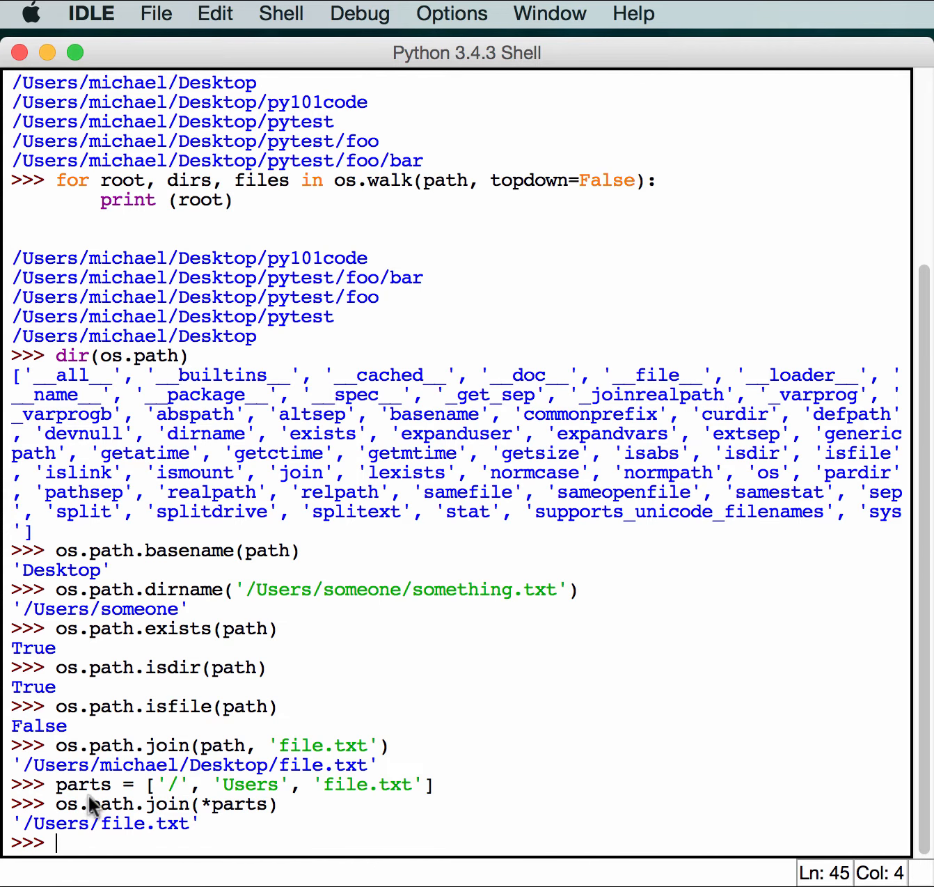
mouse_move(154, 842)
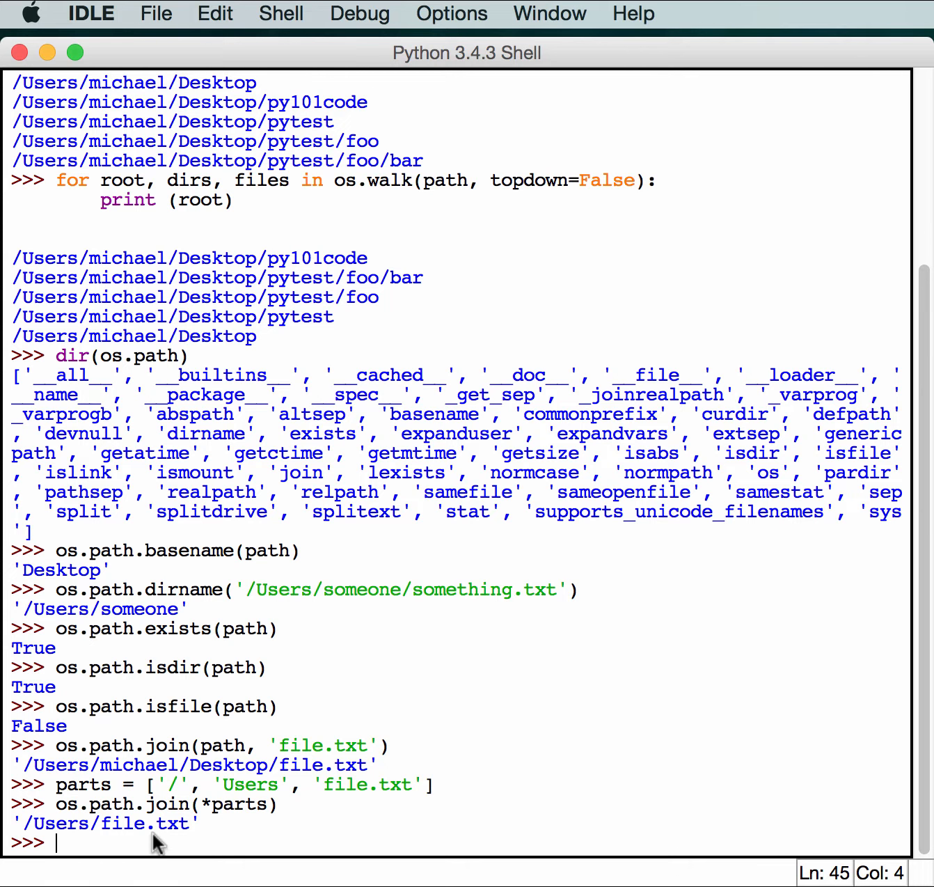
mouse_move(235, 826)
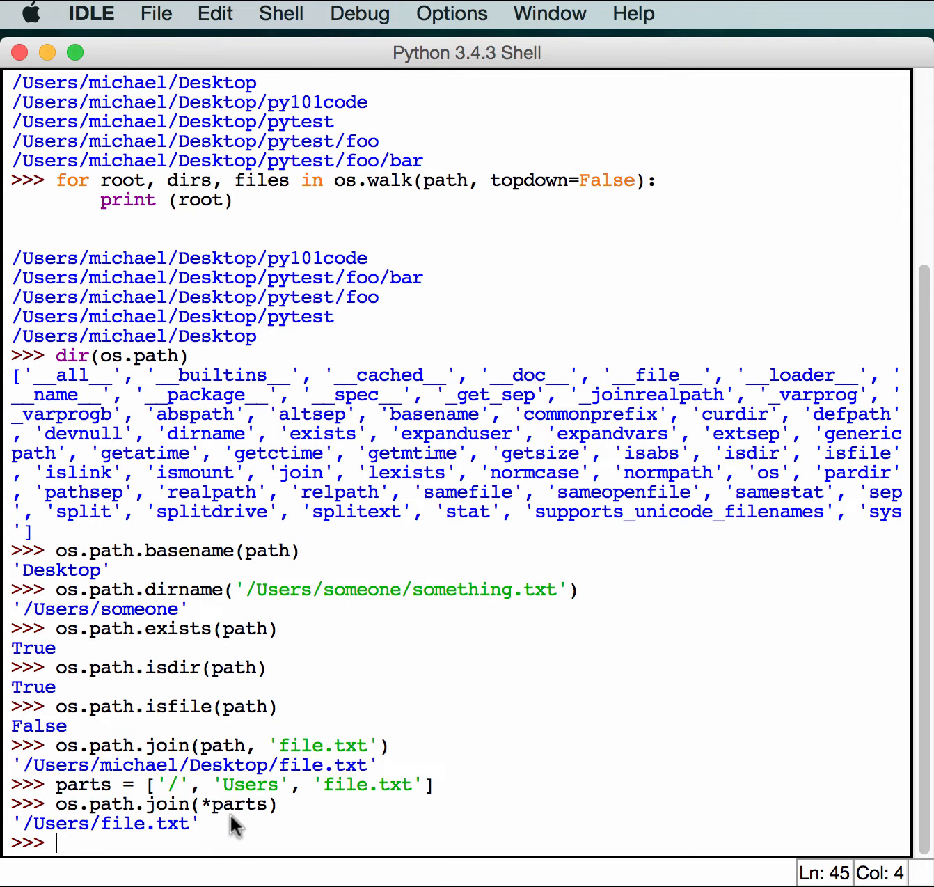
mouse_move(272, 790)
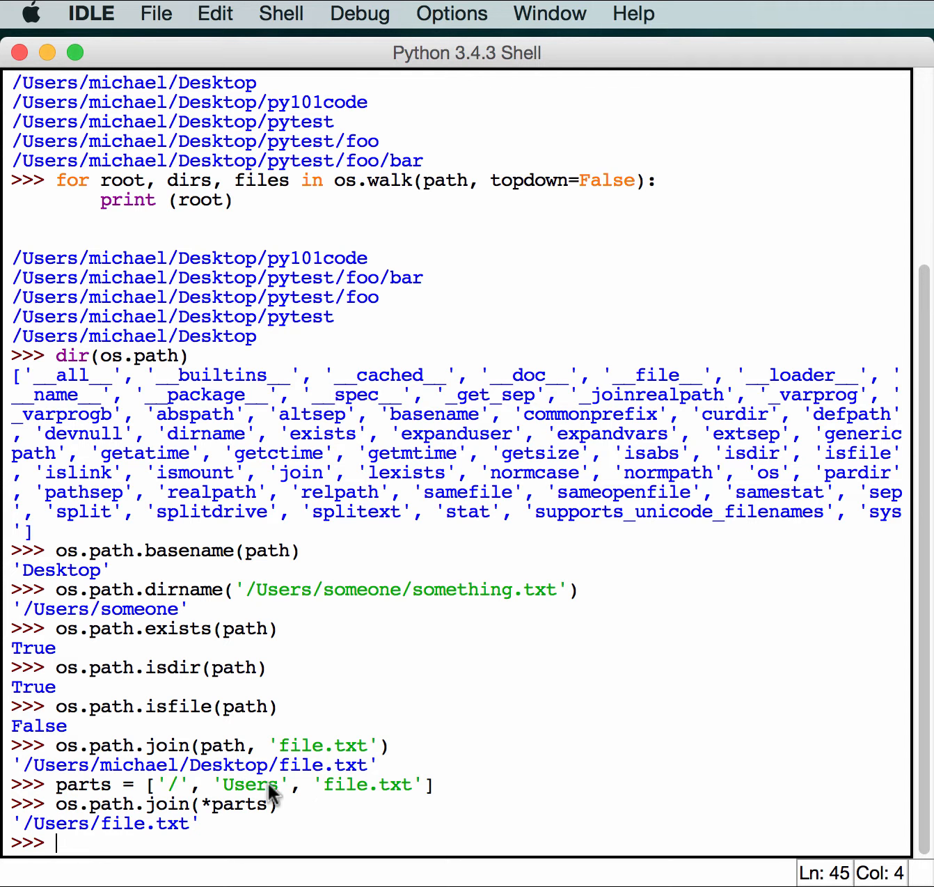
mouse_move(234, 843)
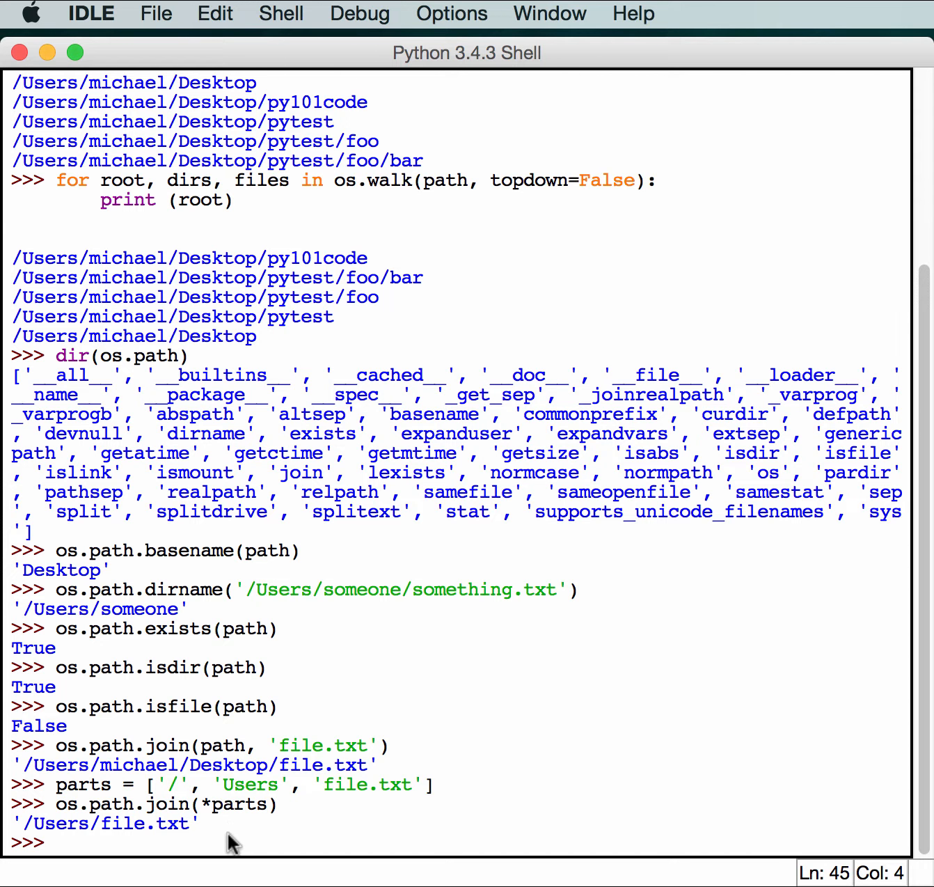
- Evaluate os.path.join(parts) without unpacking, which returns the list unchanged
type("os.path.join(*parts)")
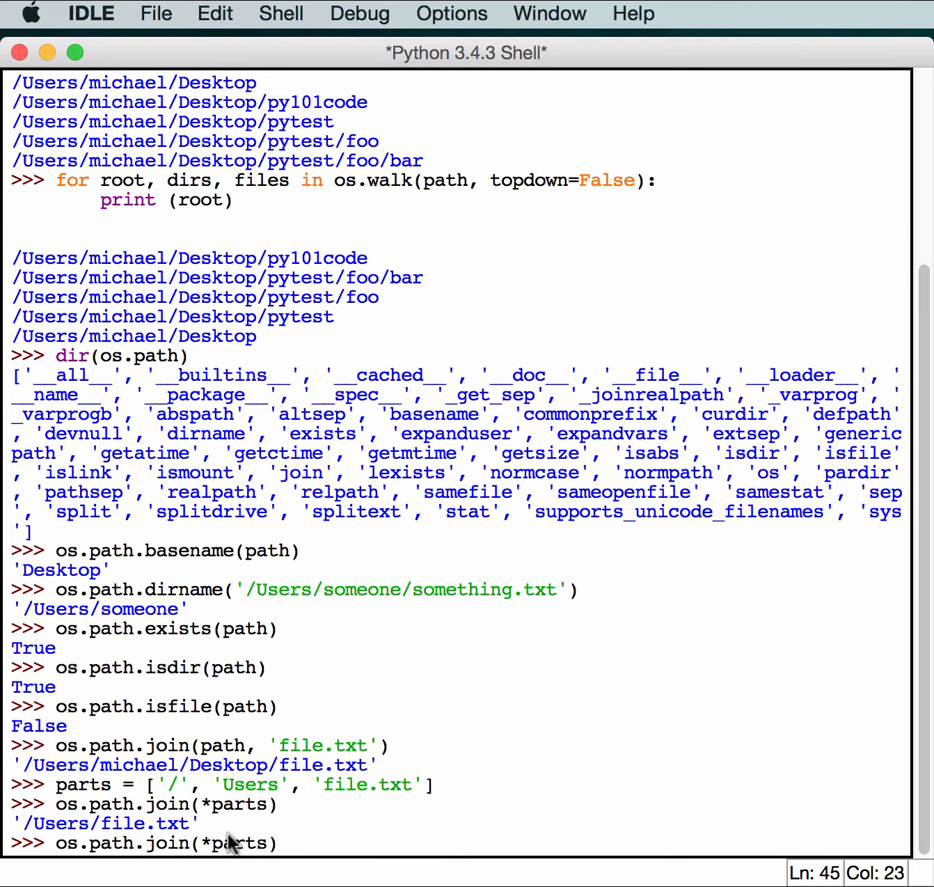
key("Return")
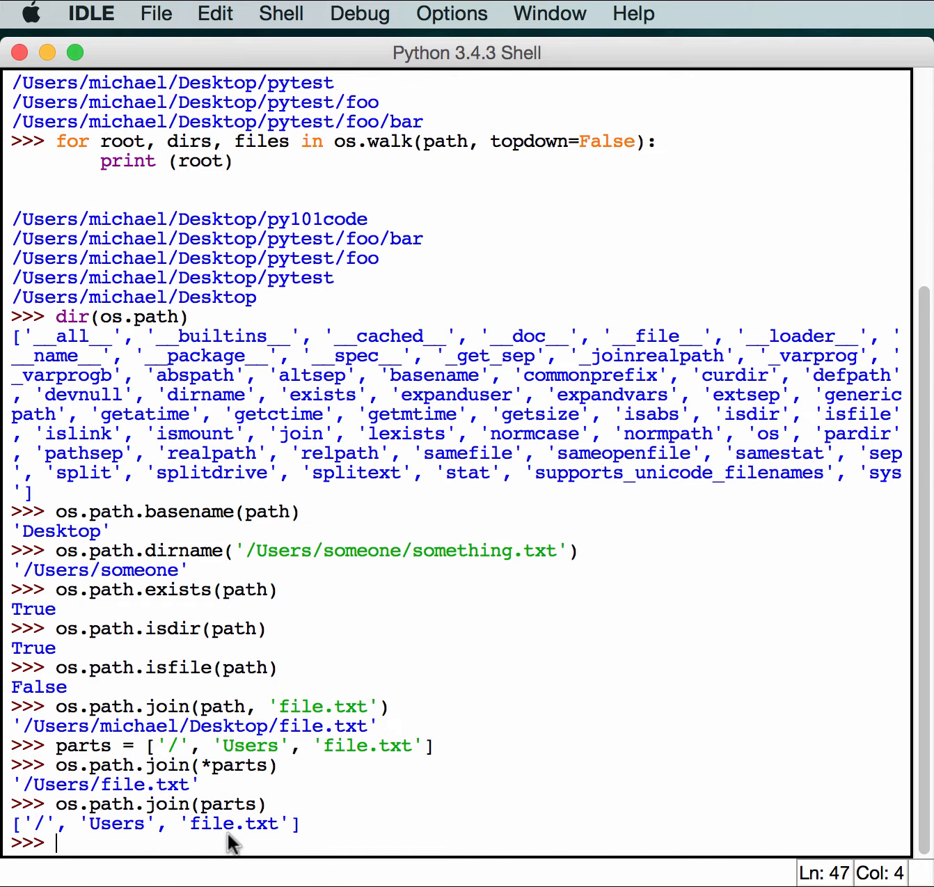
mouse_move(216, 842)
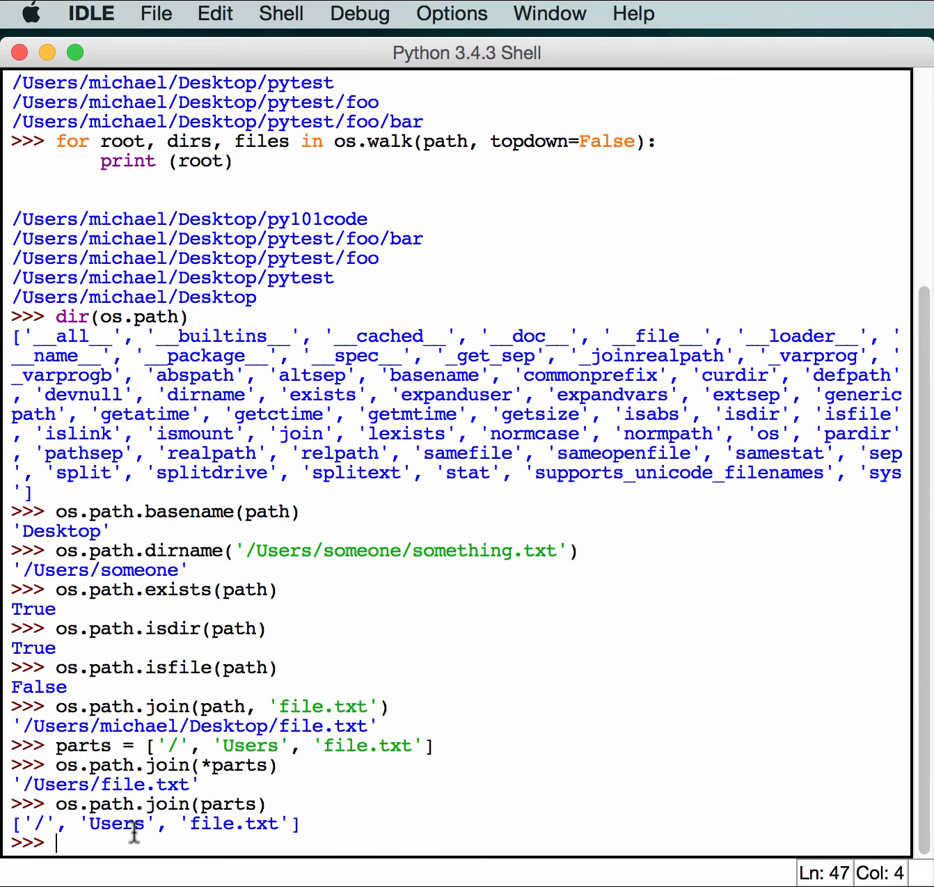
mouse_move(312, 821)
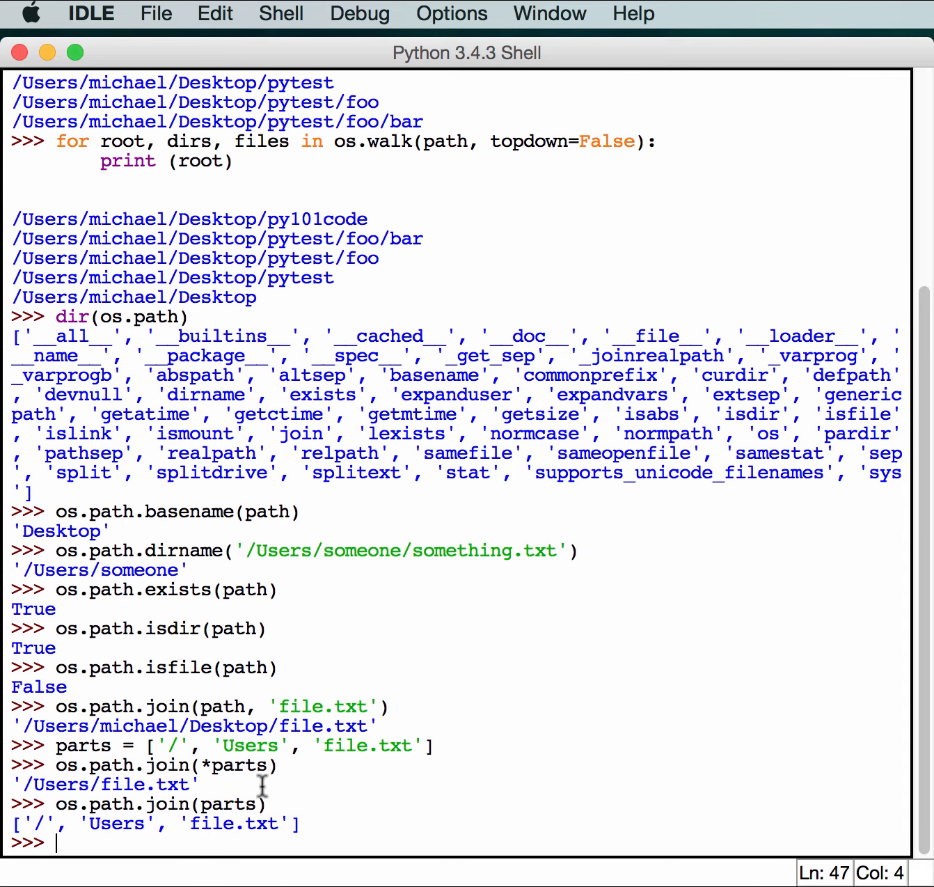
mouse_move(442, 796)
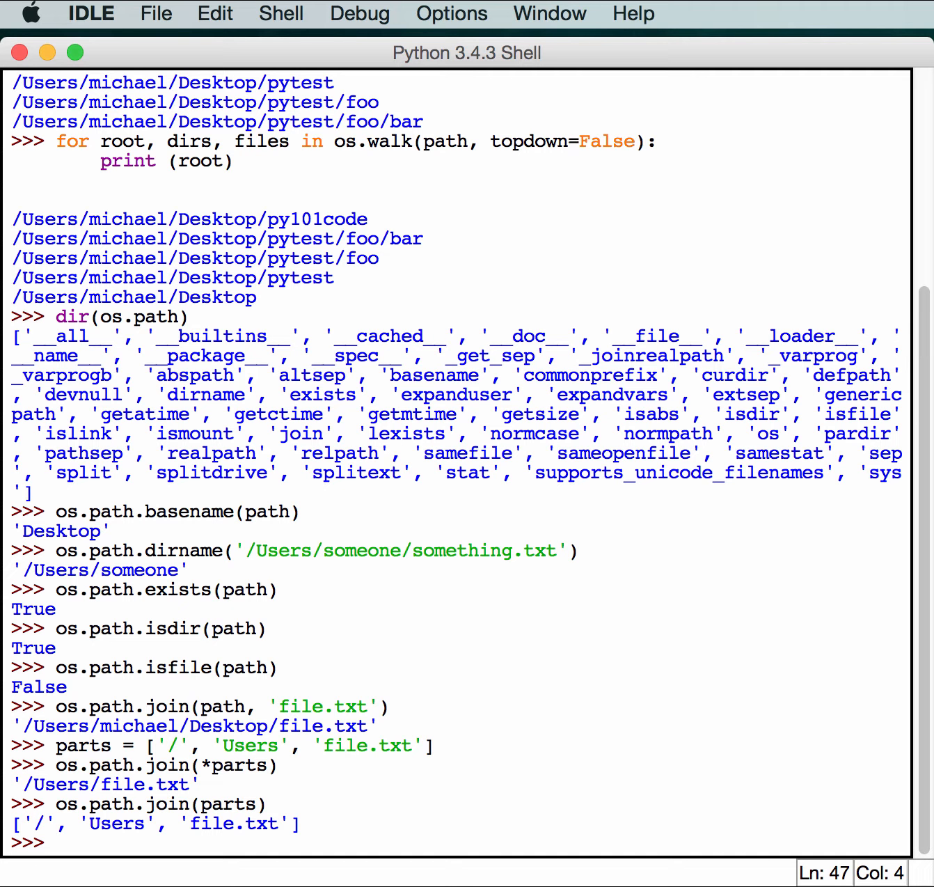
- Evaluate os.path.split(path), returning ('/Users/michael', 'Desktop')
type("o")
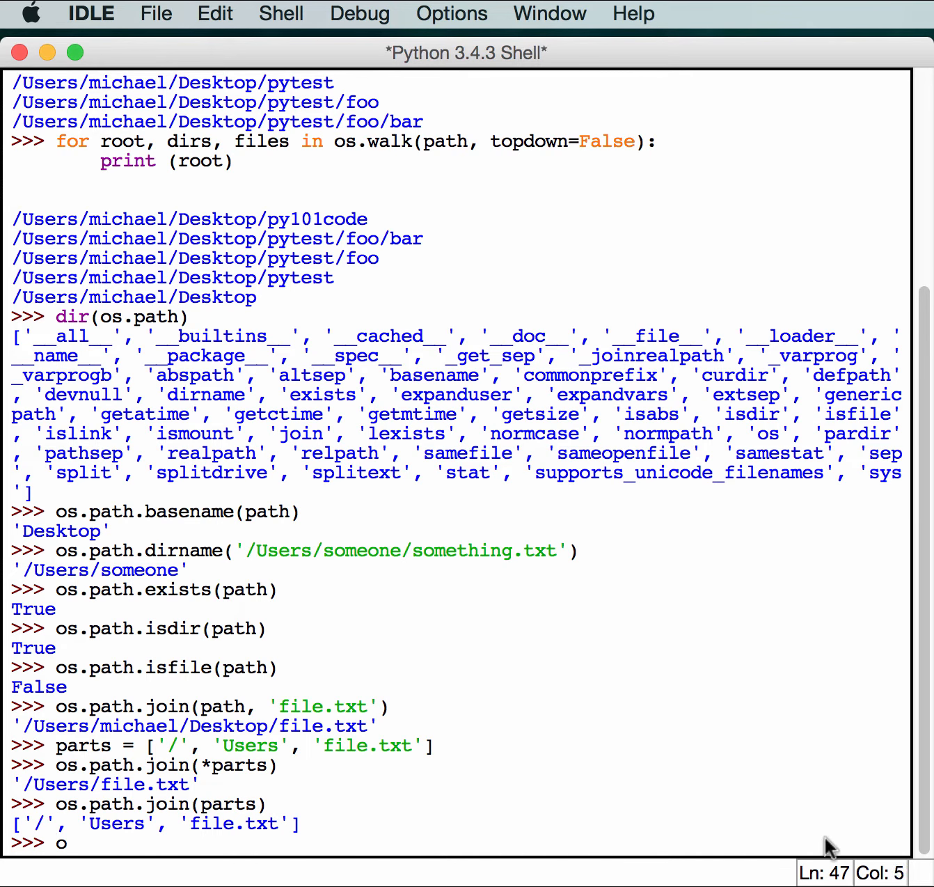
type("s.path.split(")
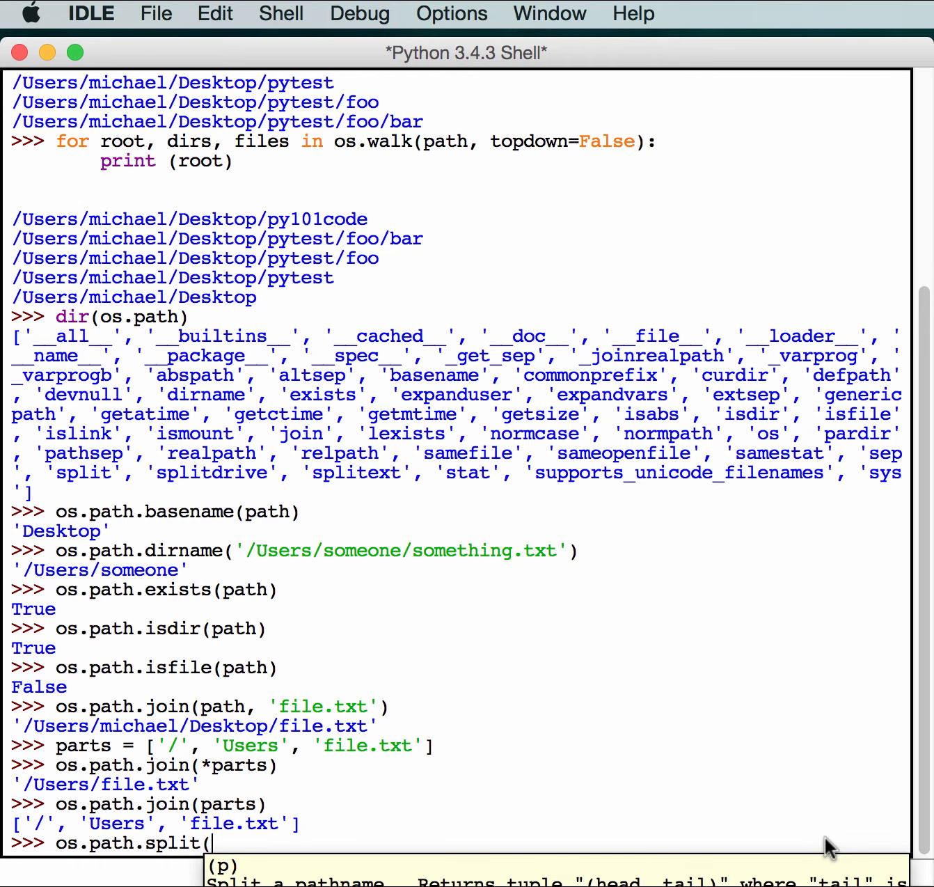
type("path)")
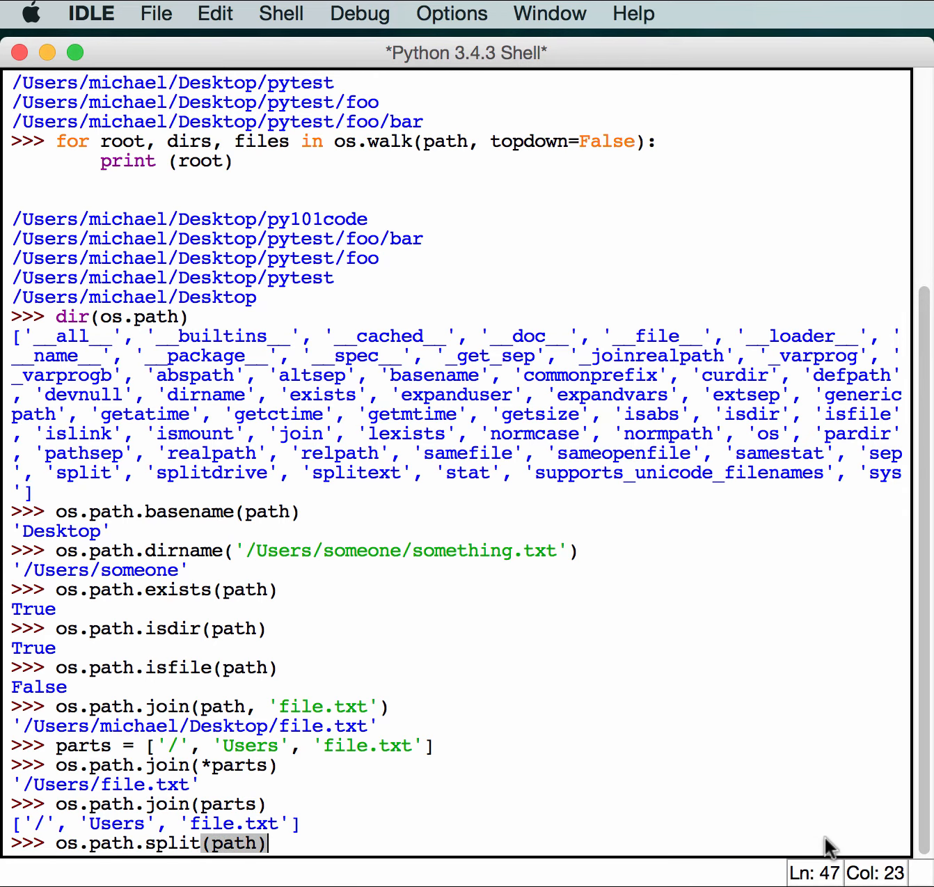
key("Return")
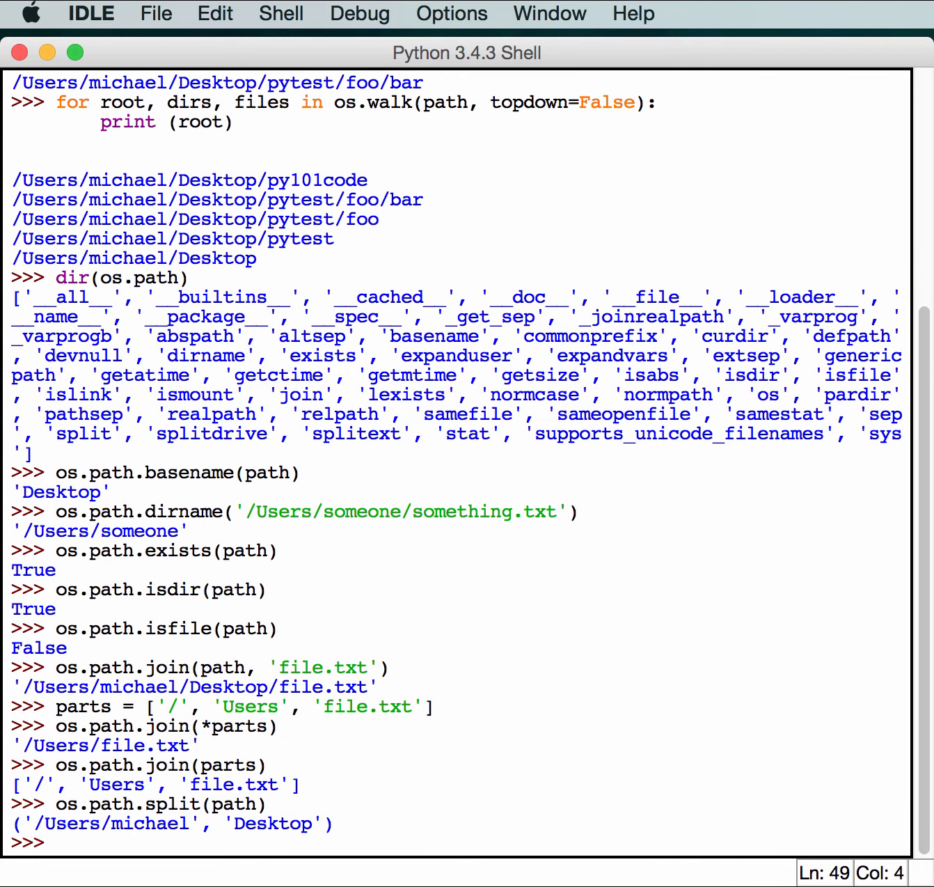
left_click(56, 842)
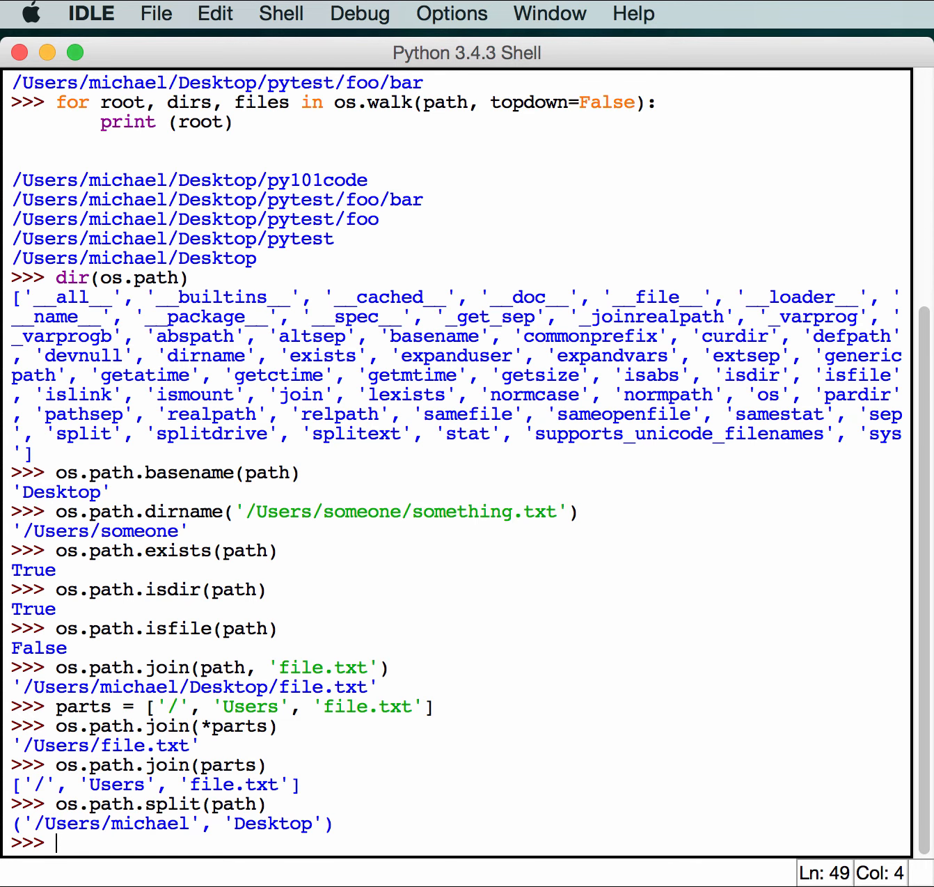